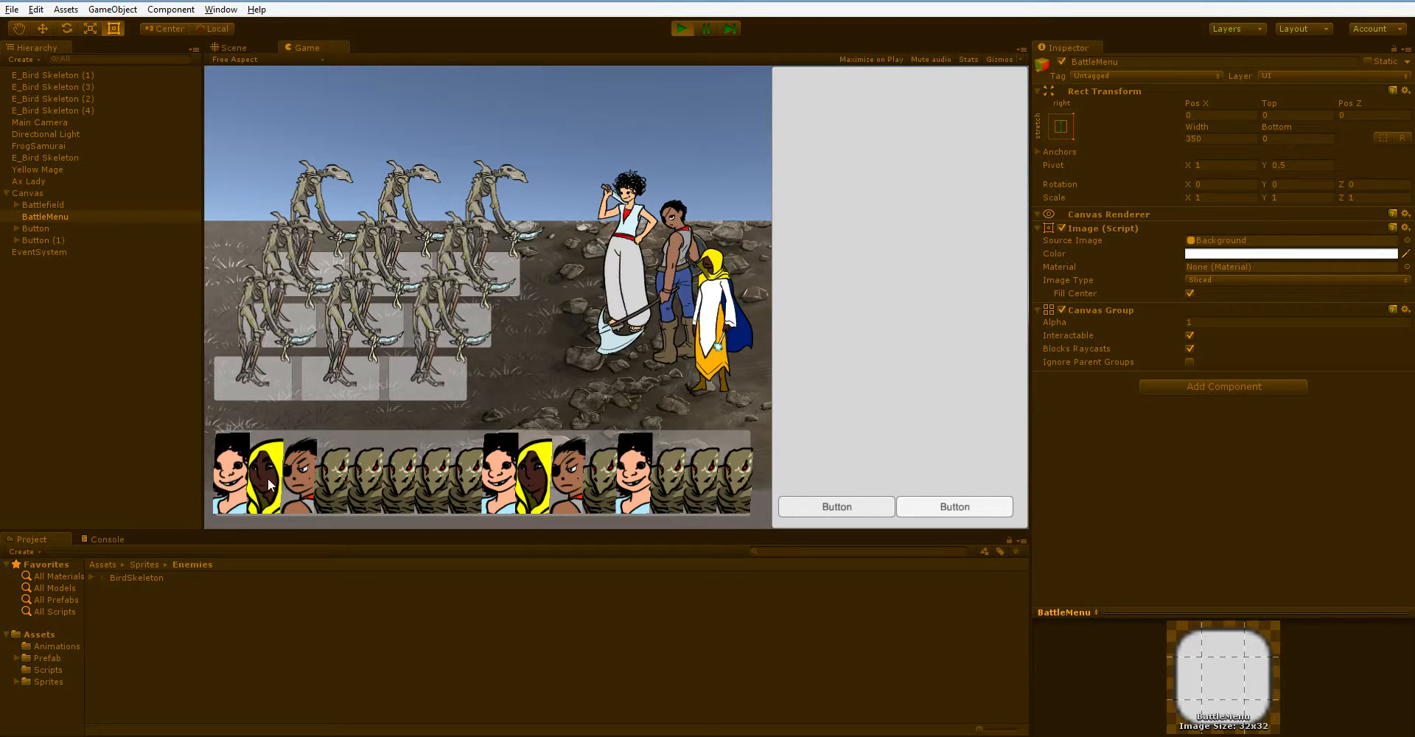
mouse_move(905, 121)
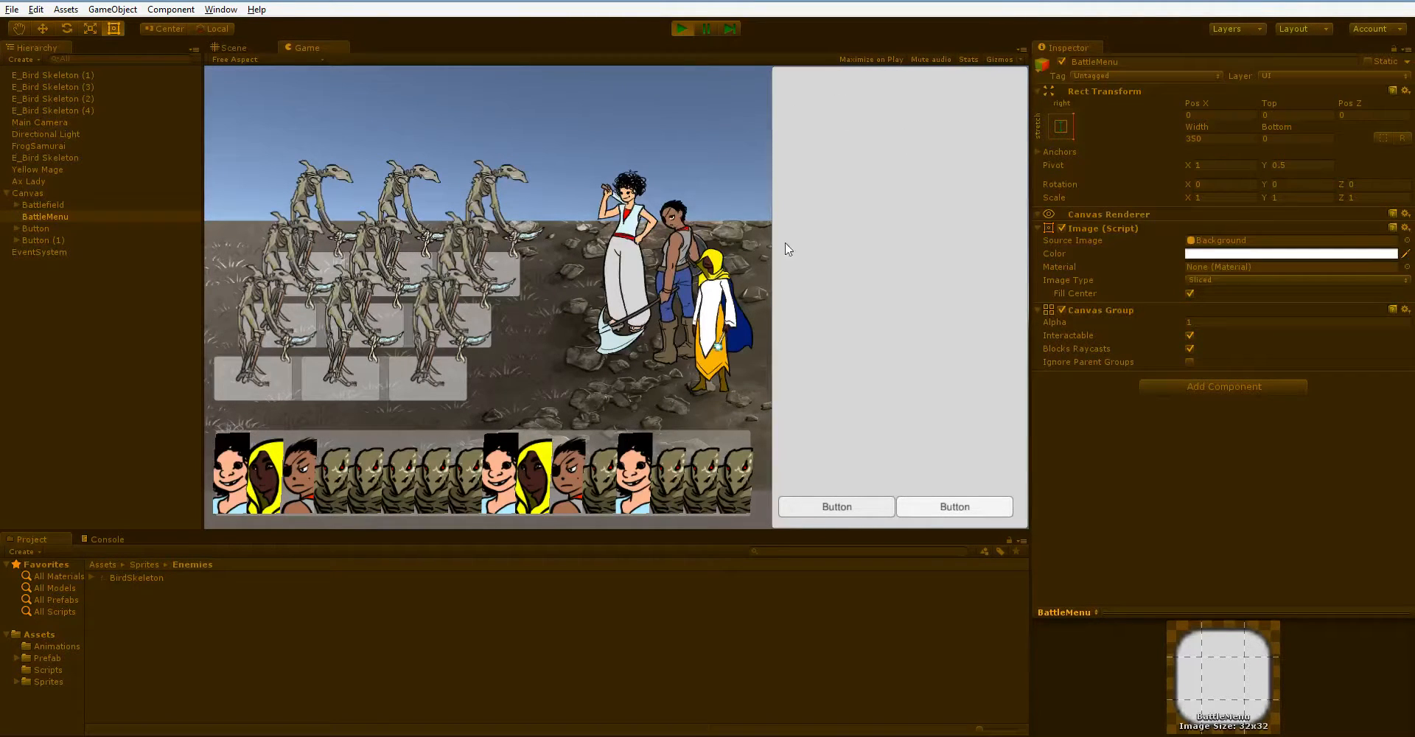
mouse_move(870, 140)
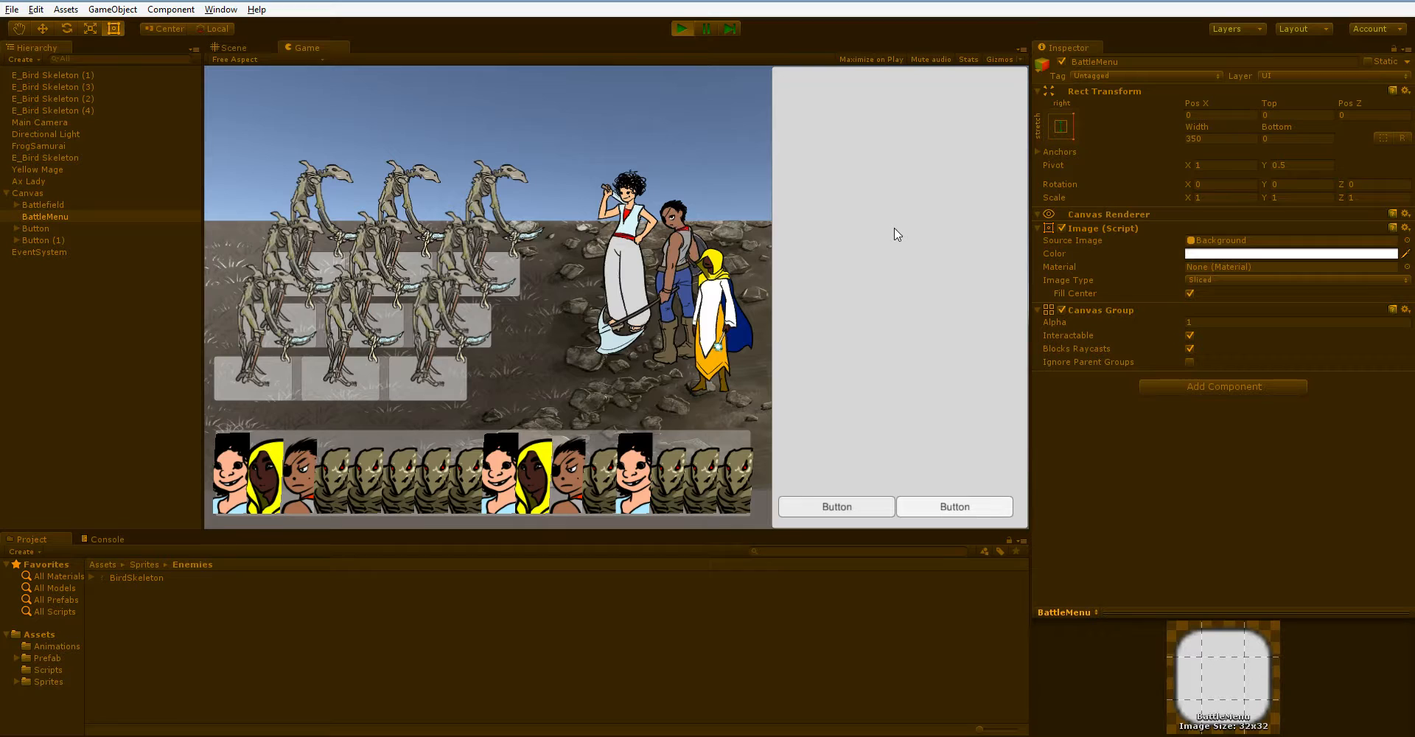
mouse_move(991, 160)
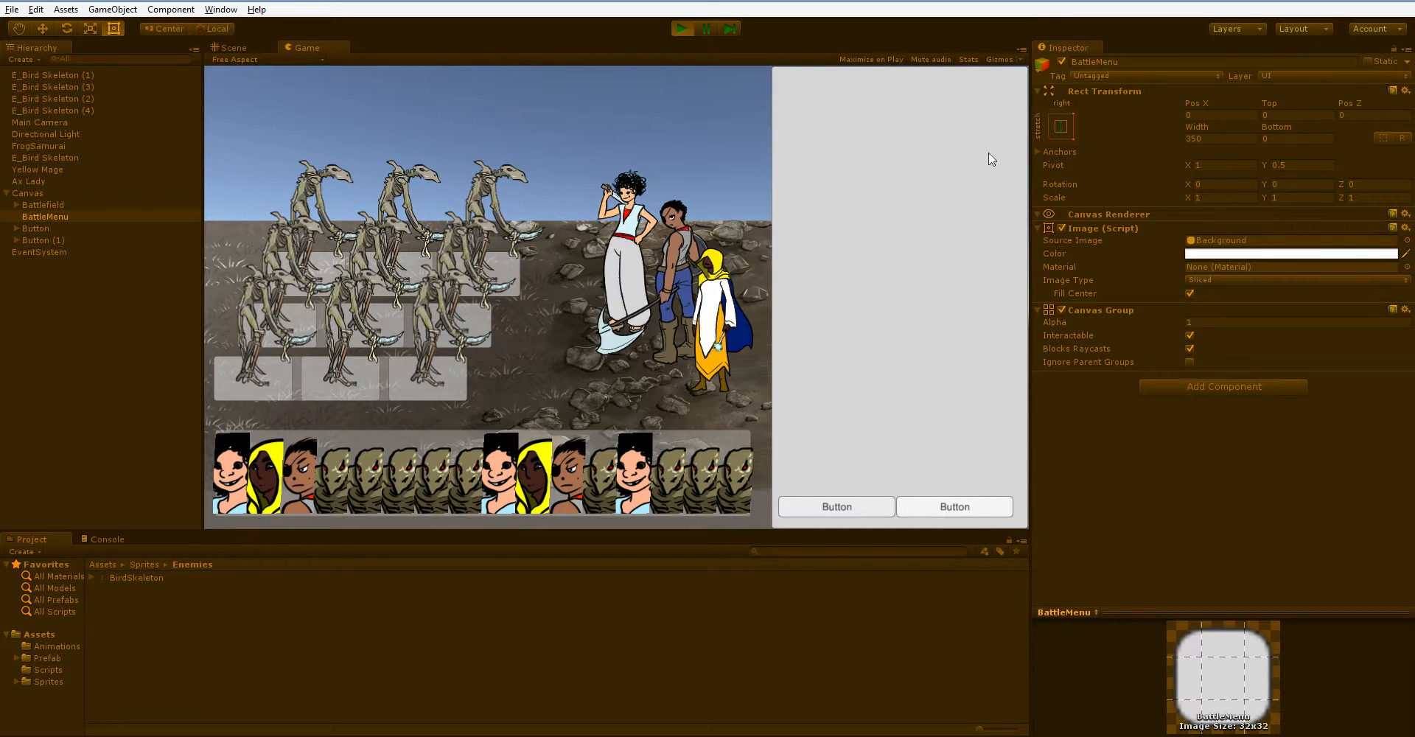
mouse_move(812, 176)
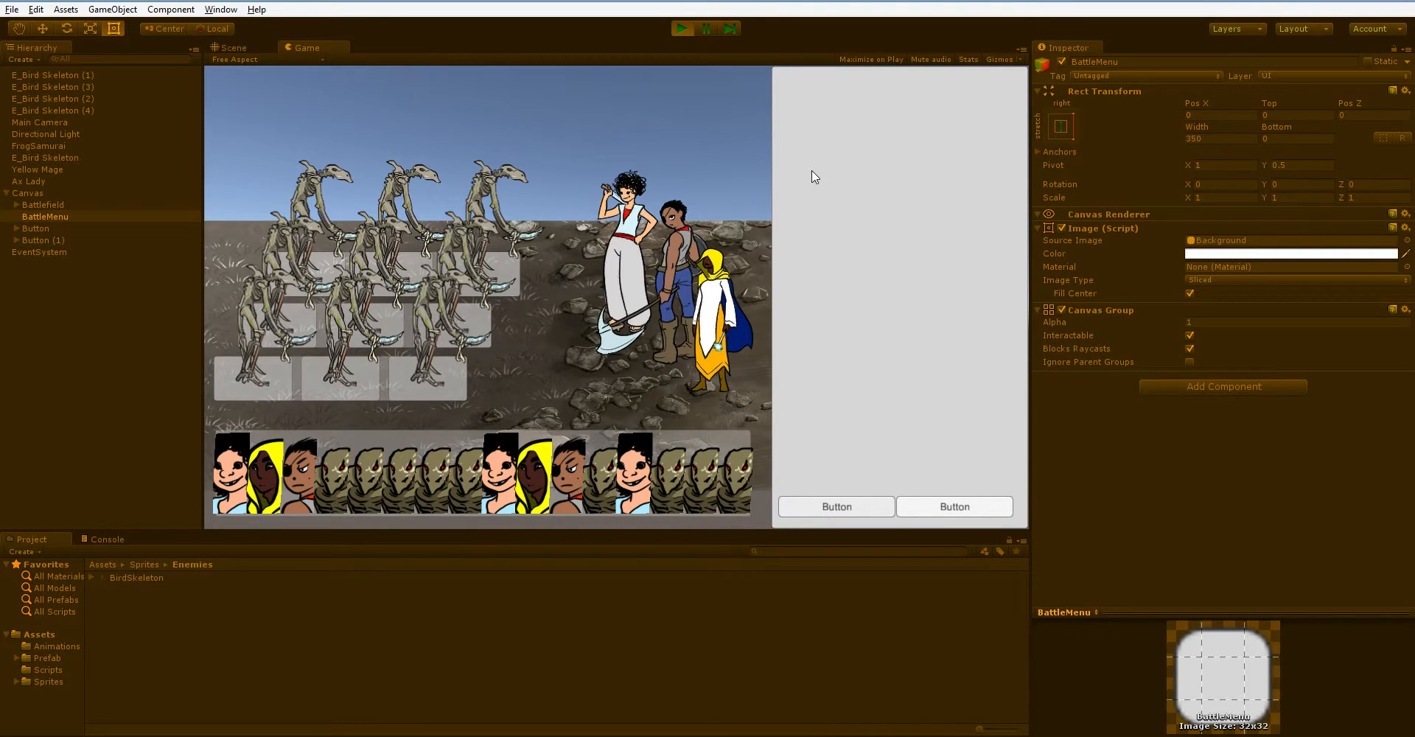
mouse_move(930, 283)
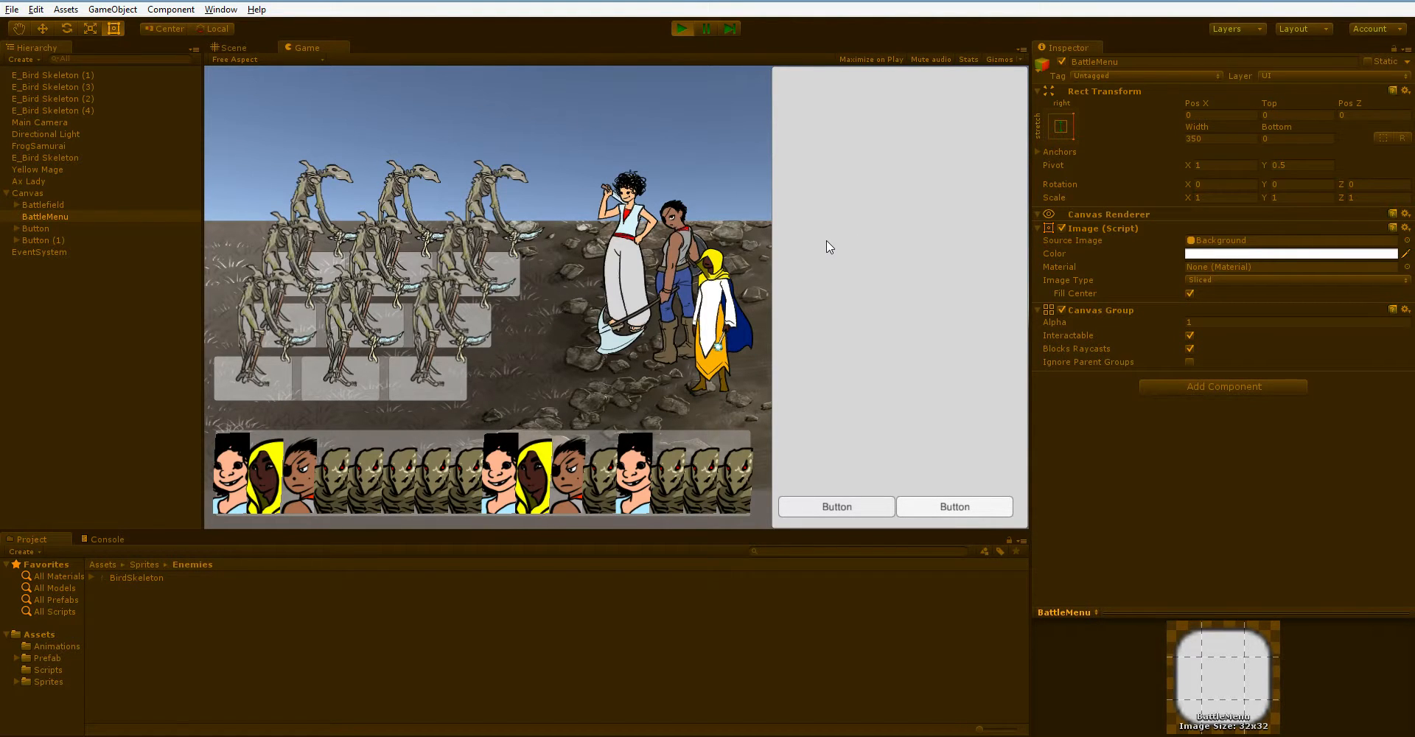
mouse_move(528, 324)
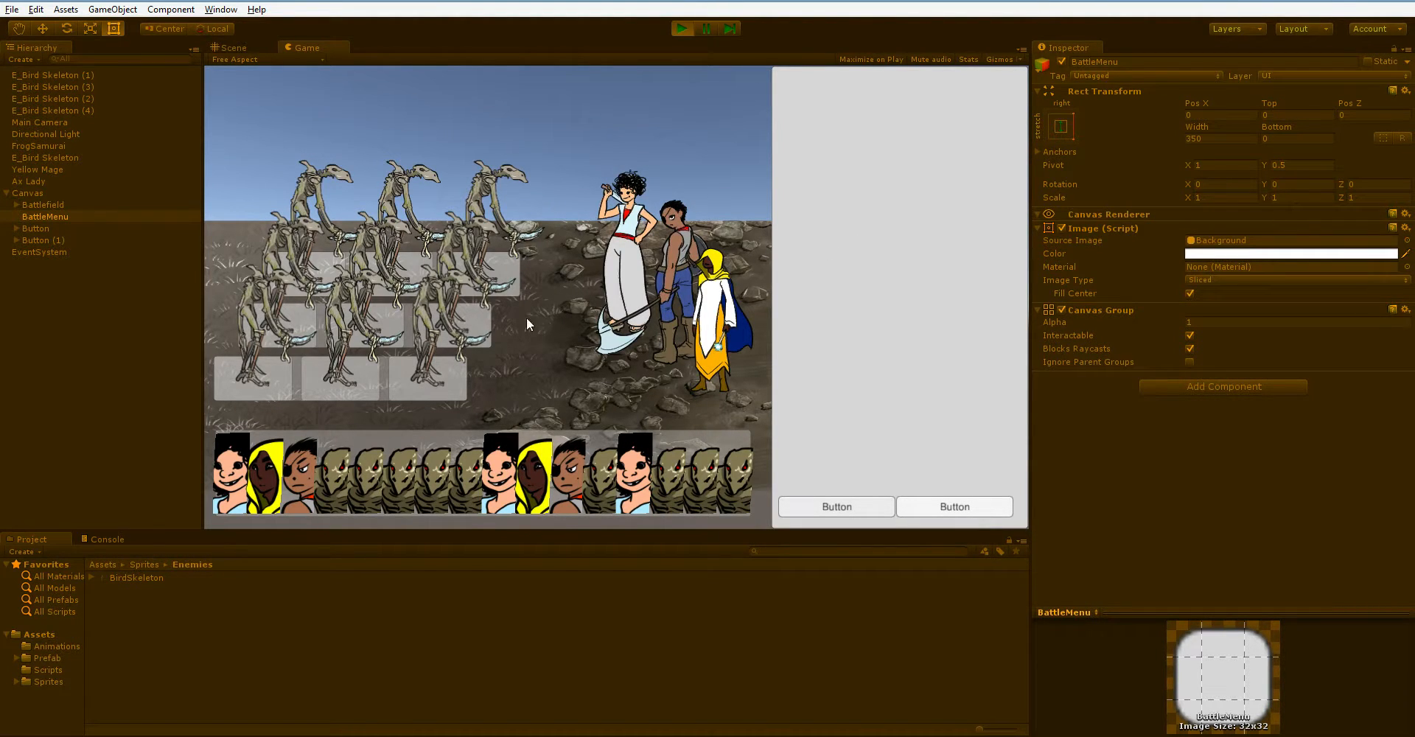
mouse_move(575, 388)
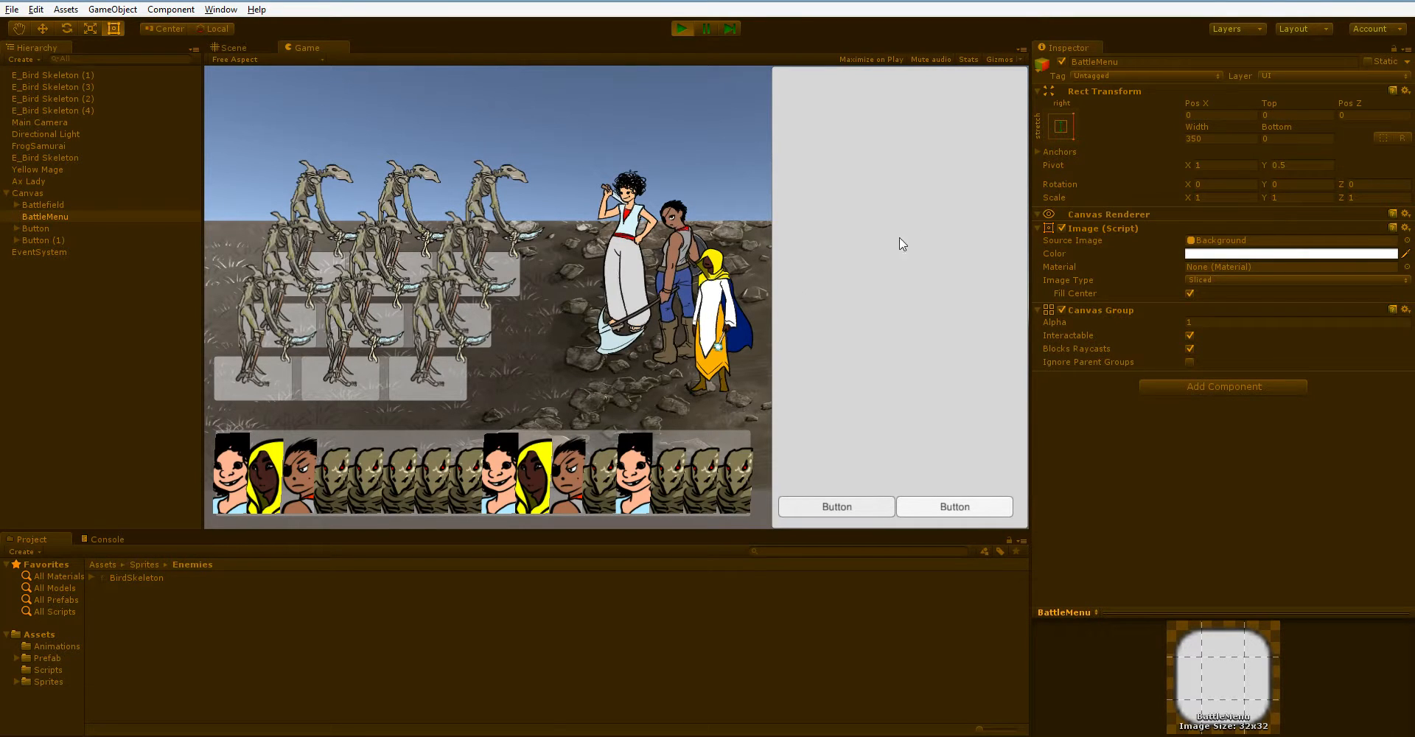
mouse_move(834, 208)
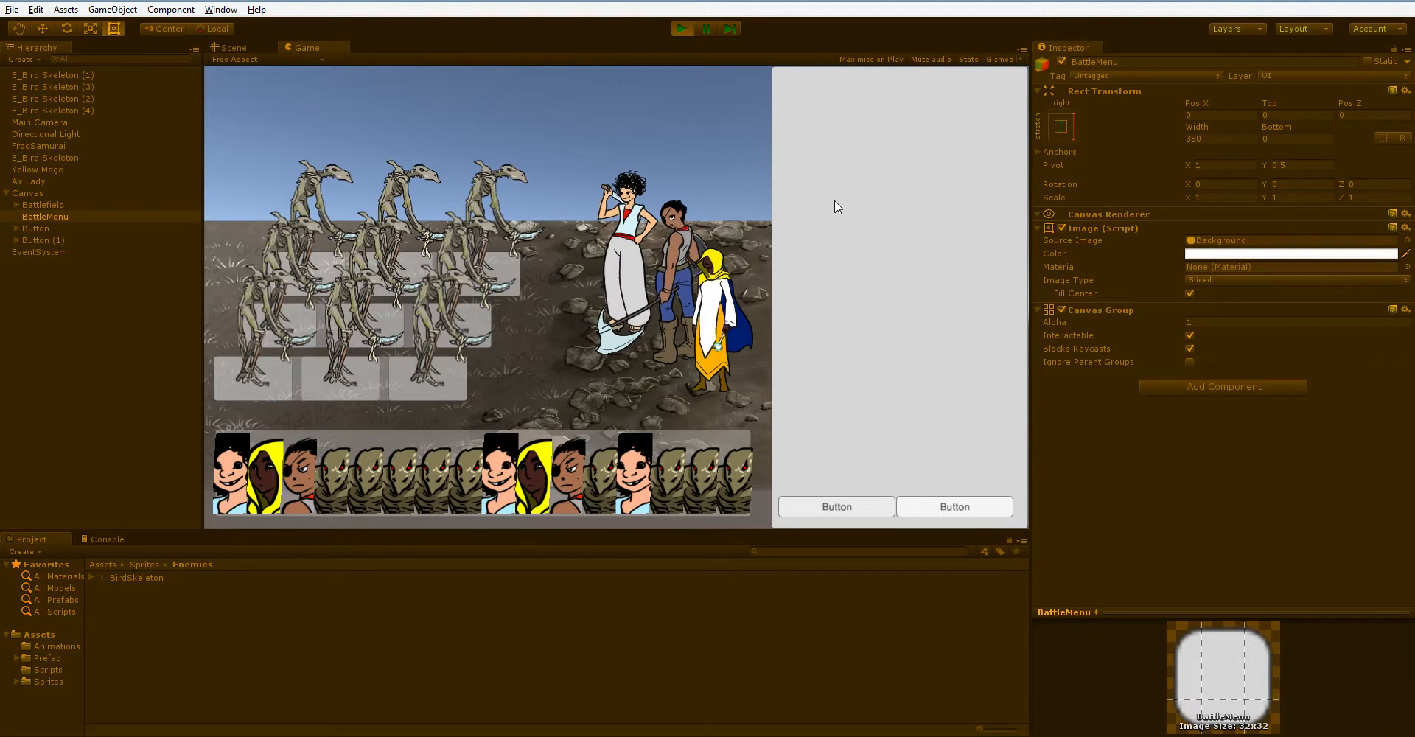
mouse_move(939, 290)
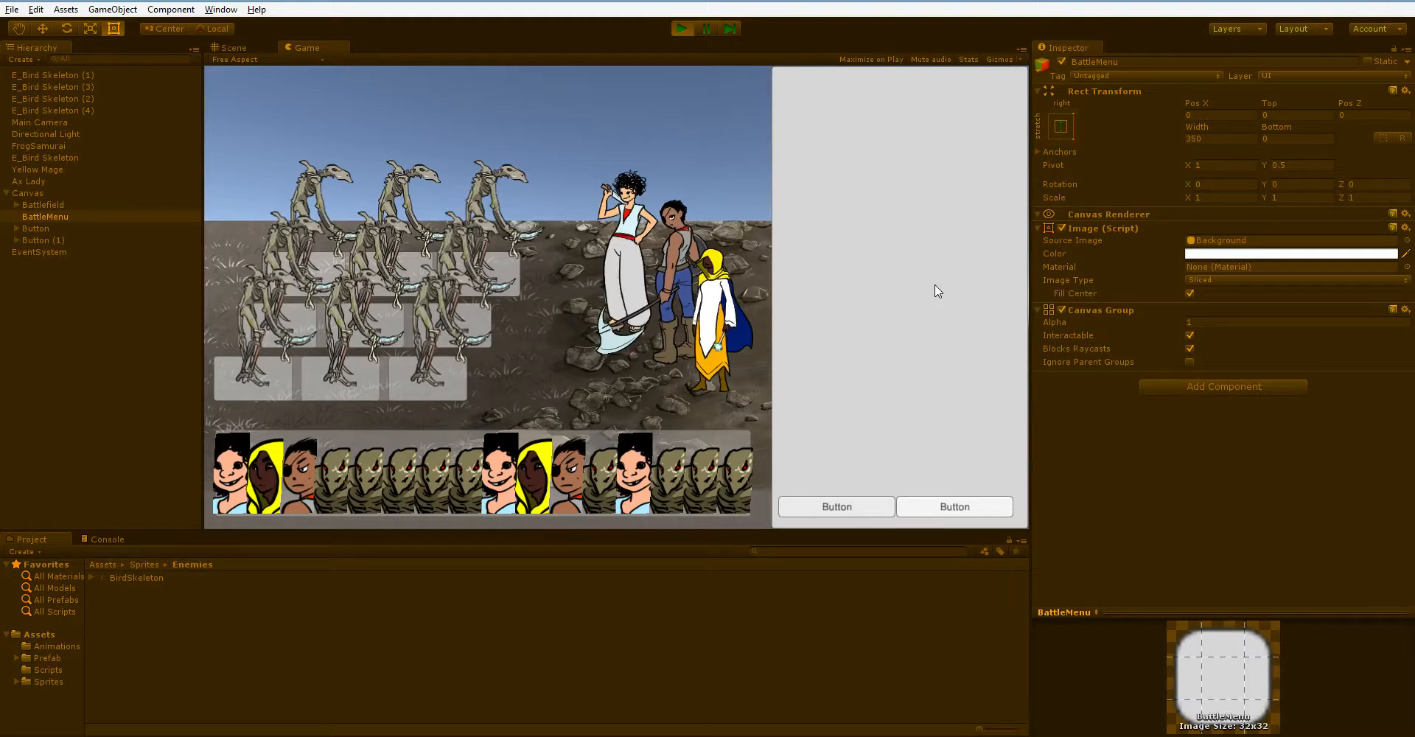
mouse_move(986, 99)
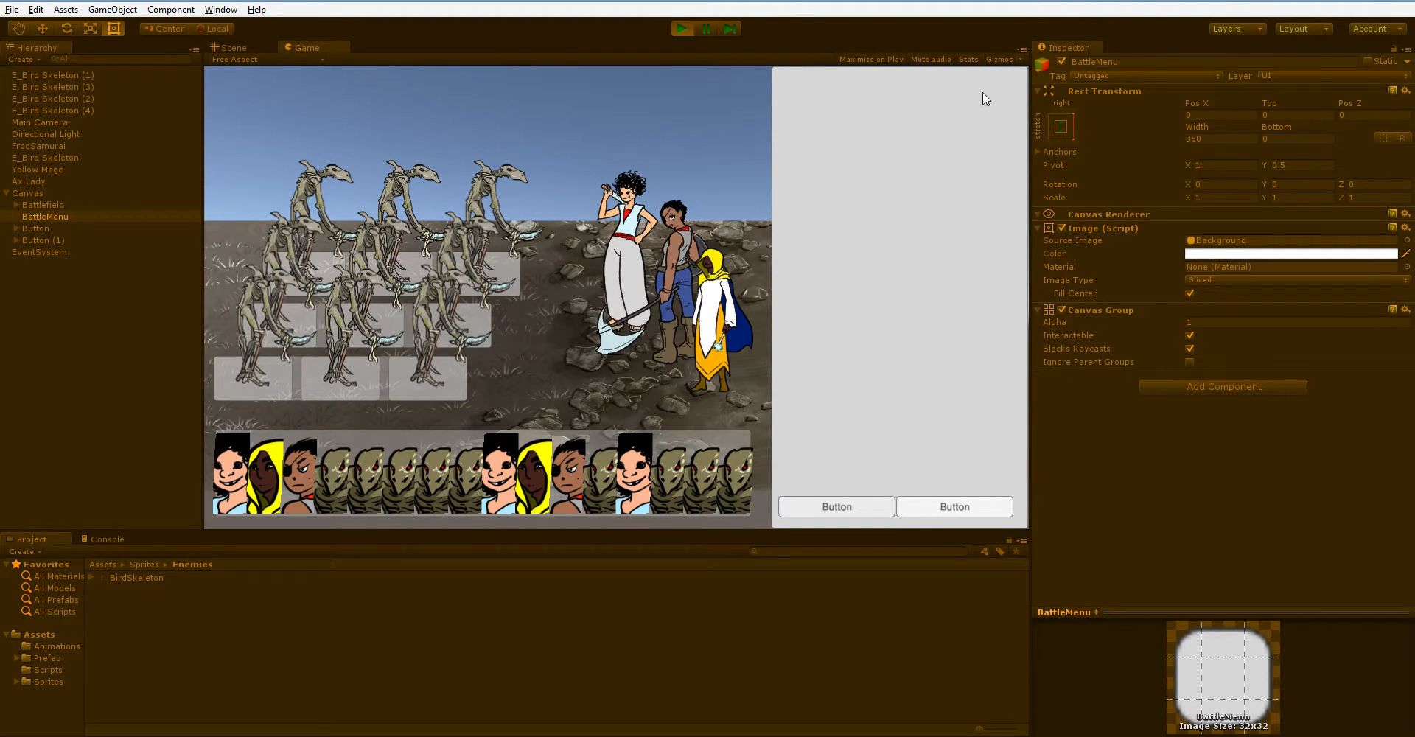
mouse_move(988, 167)
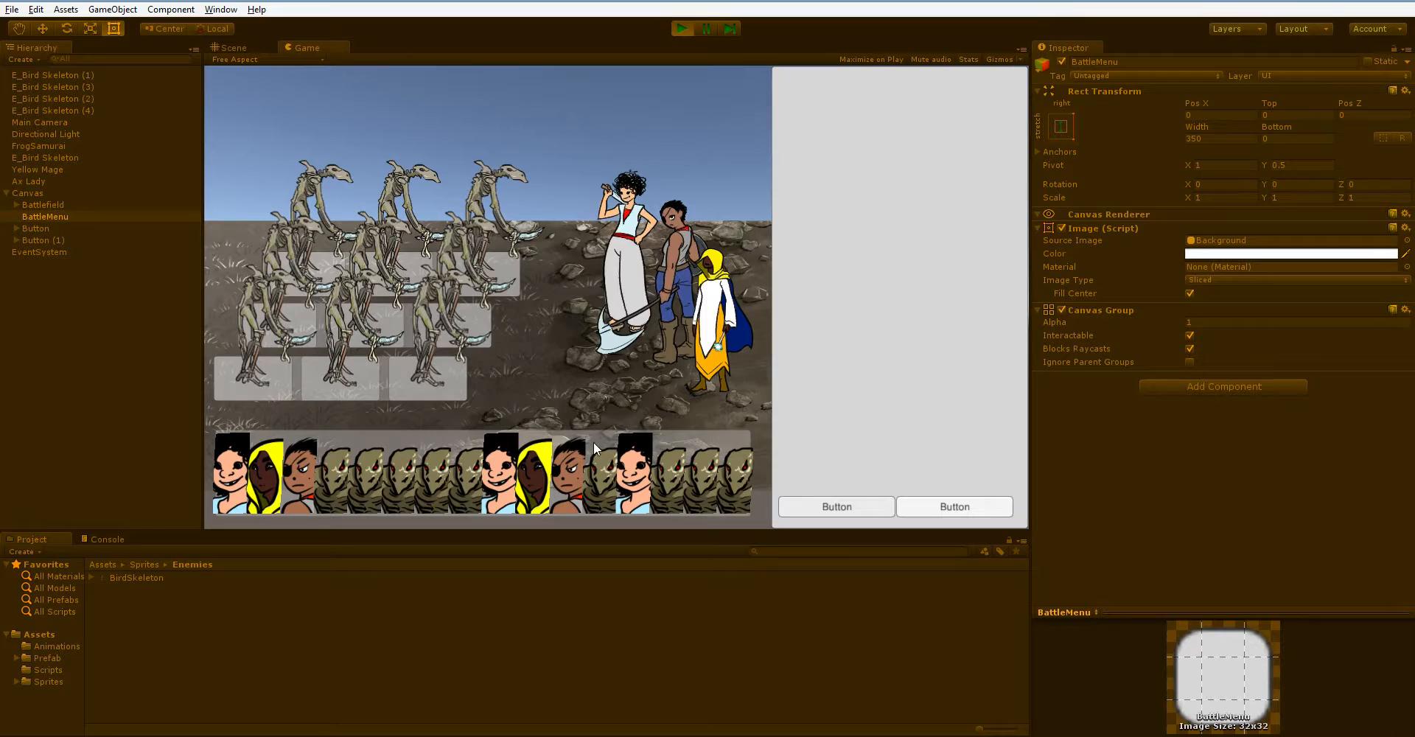
mouse_move(802, 345)
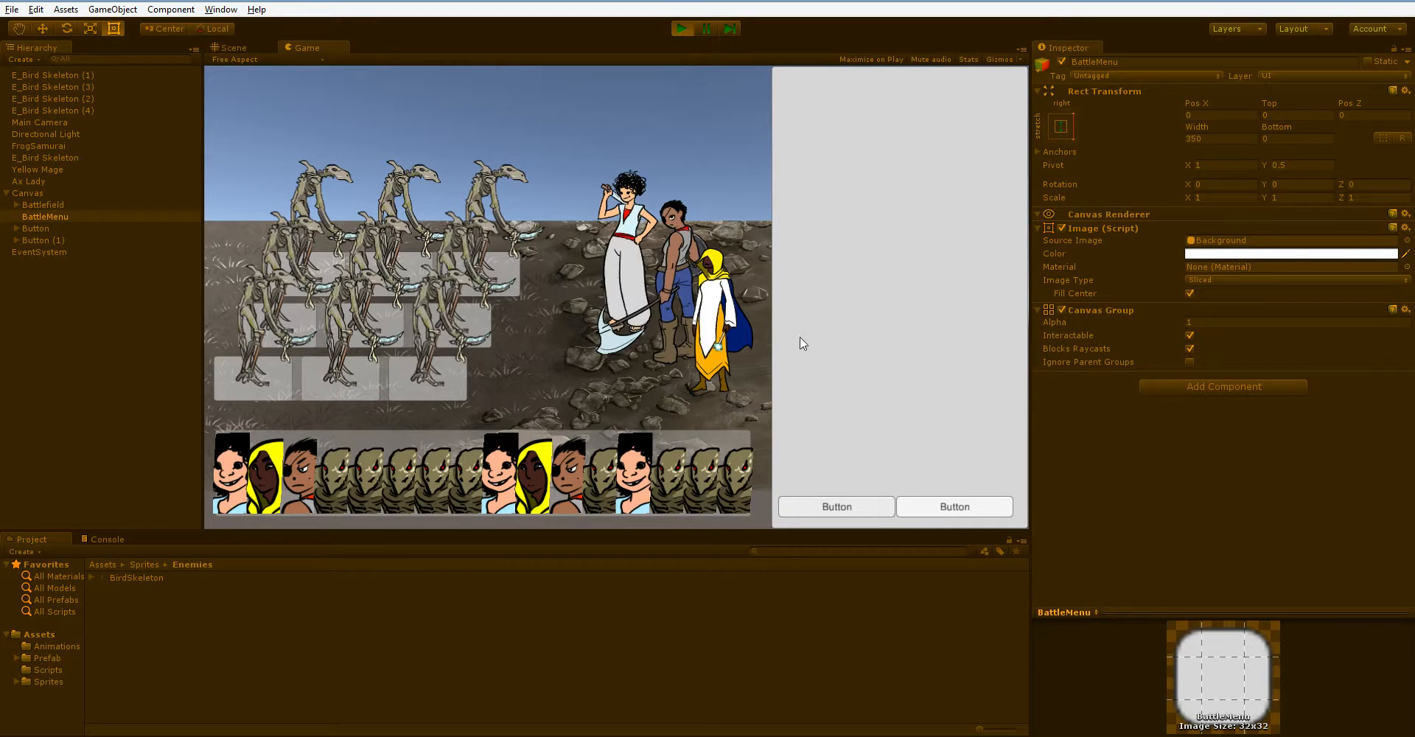
mouse_move(1026, 333)
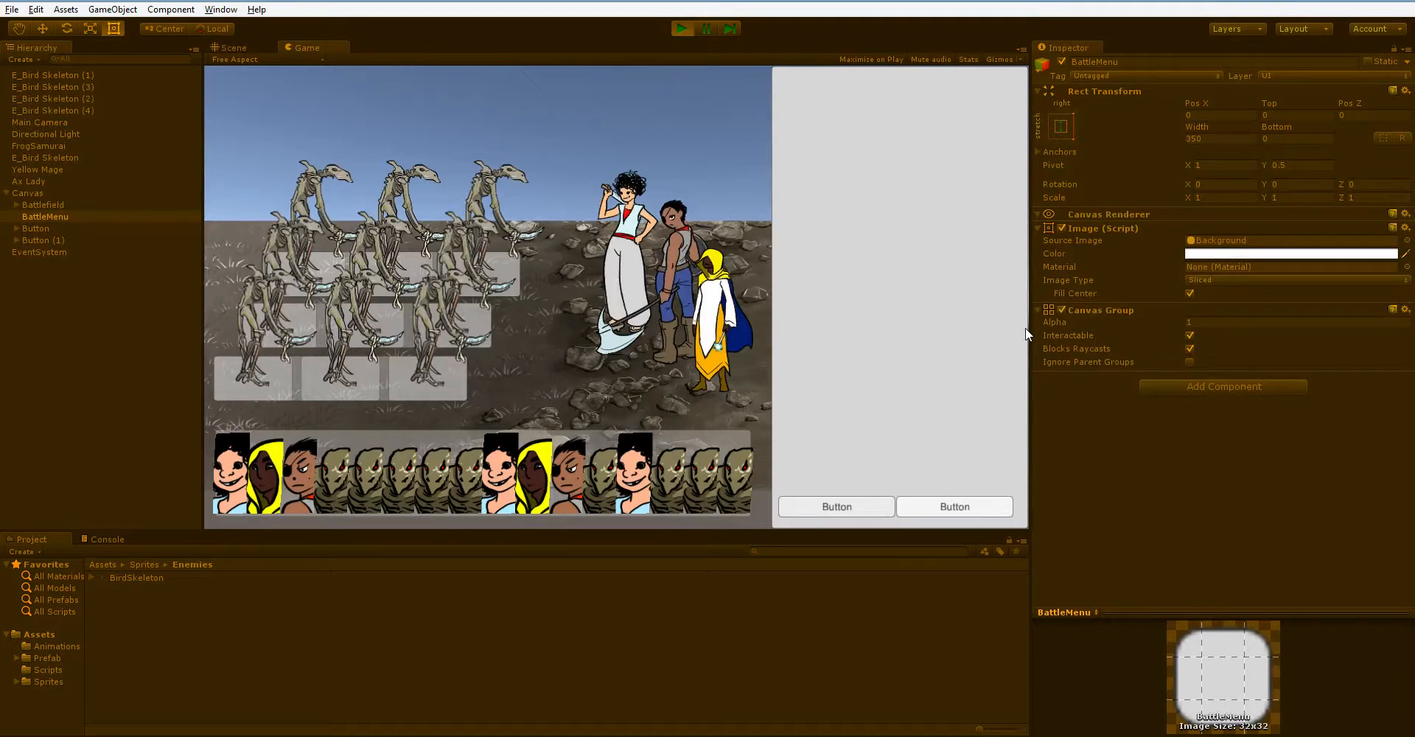
Step: Enable Interactable on BattleMenu's Canvas Group and play-test the menu
click(230, 47)
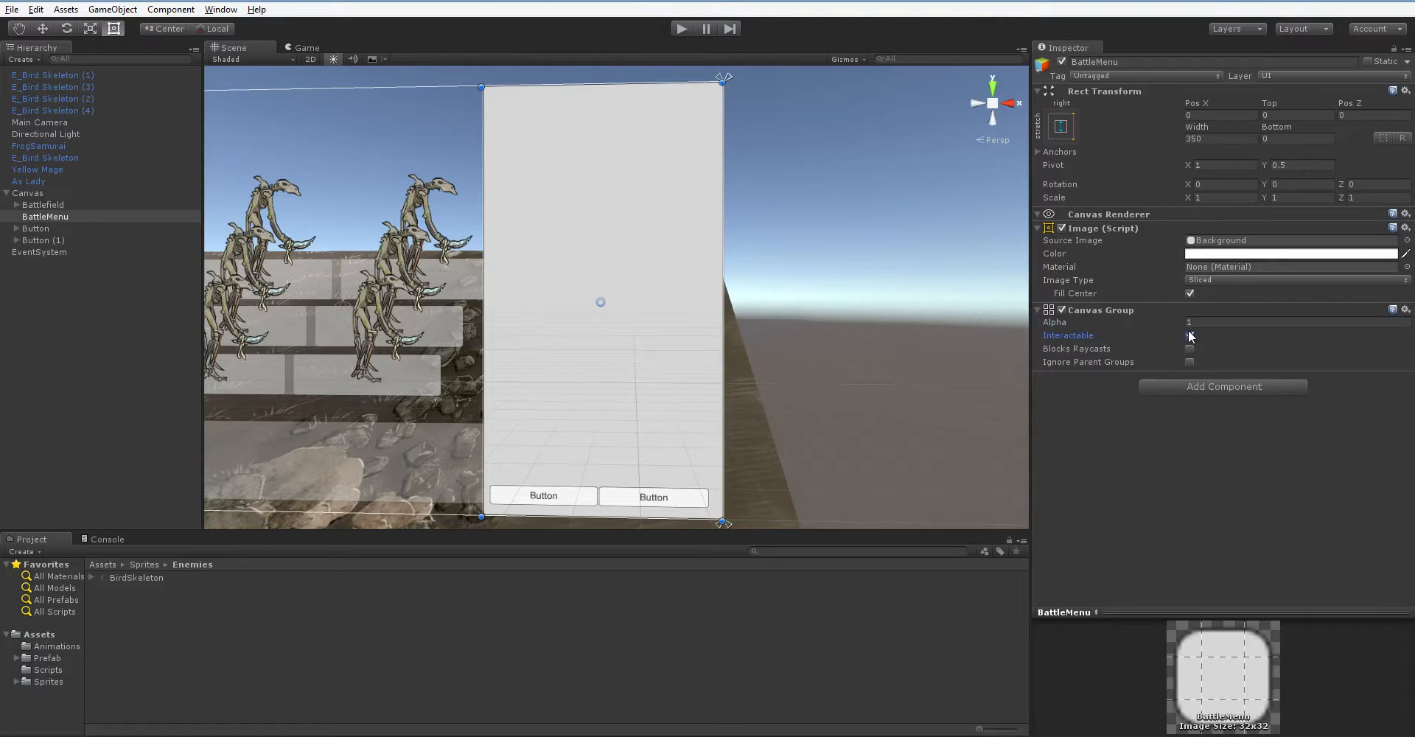
click(1189, 334)
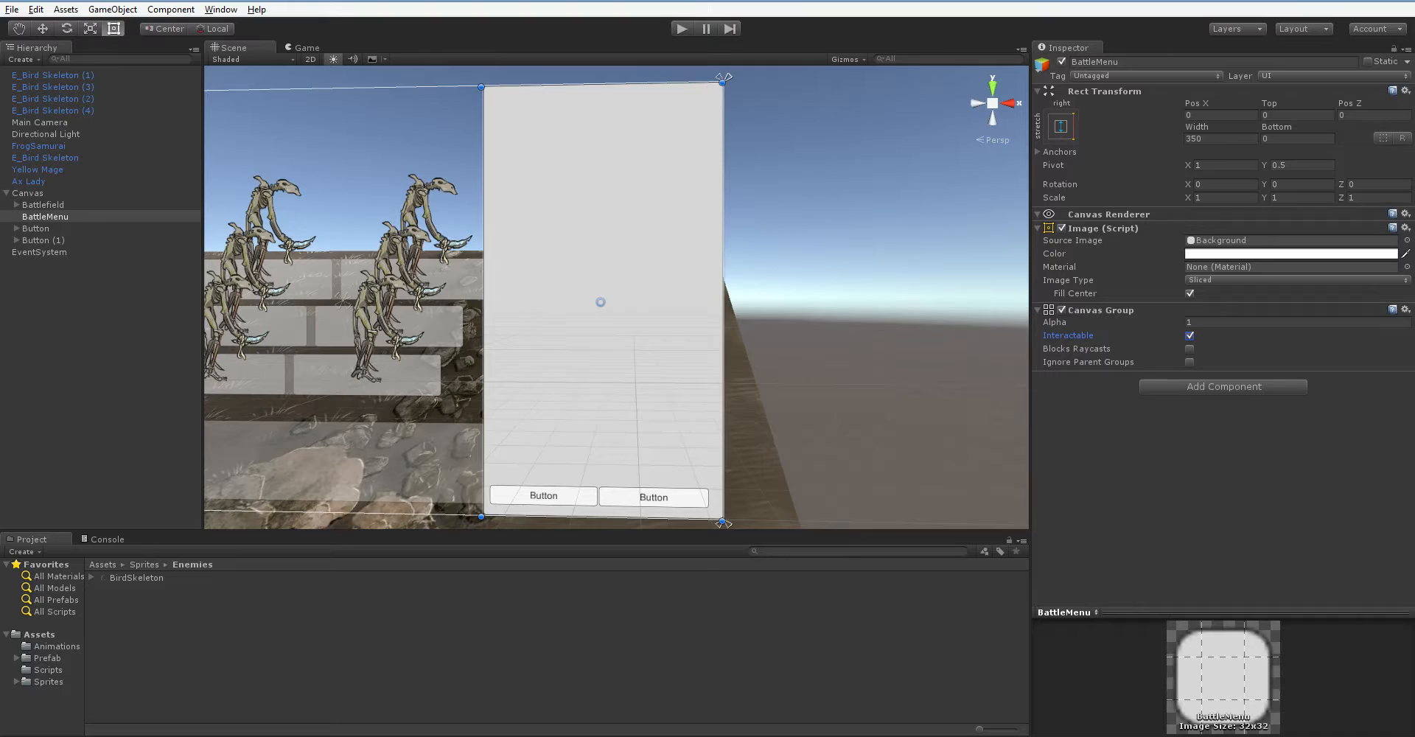
click(682, 28)
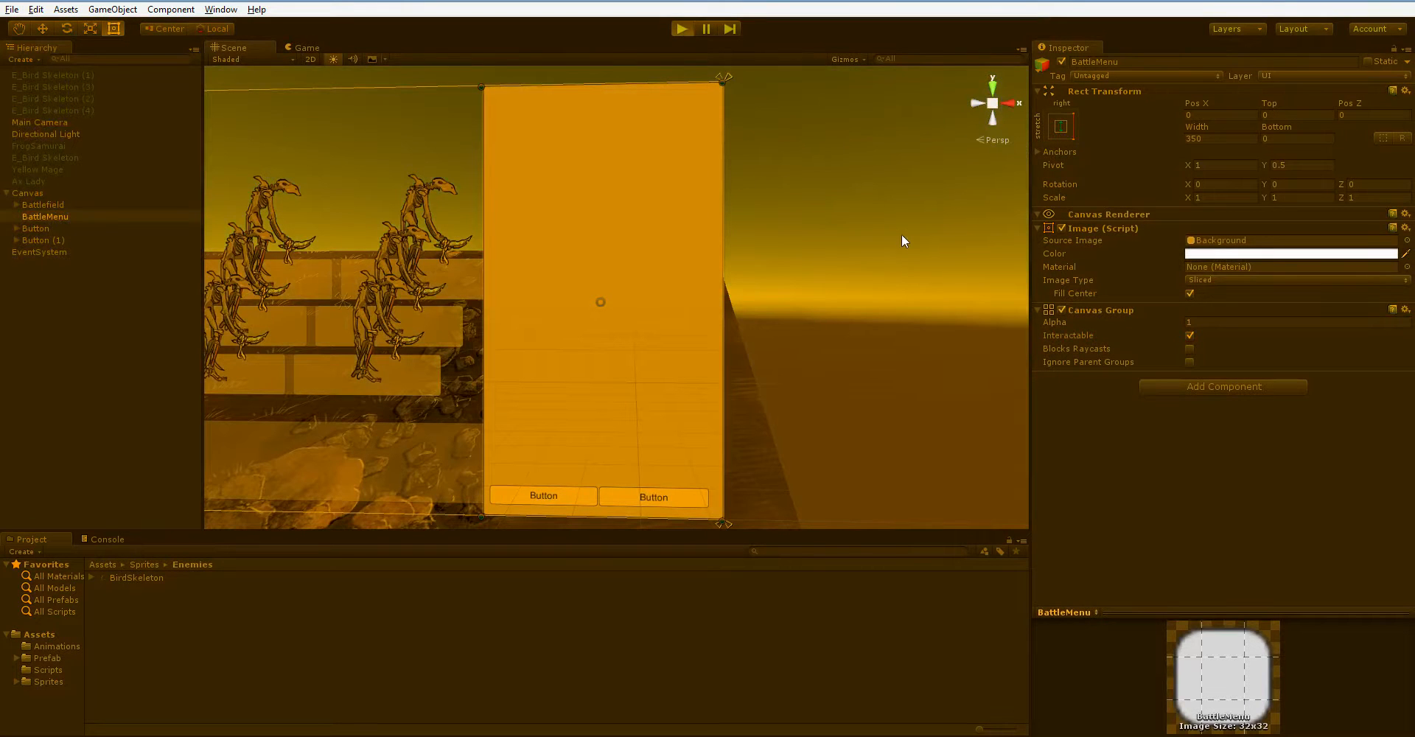
click(683, 28)
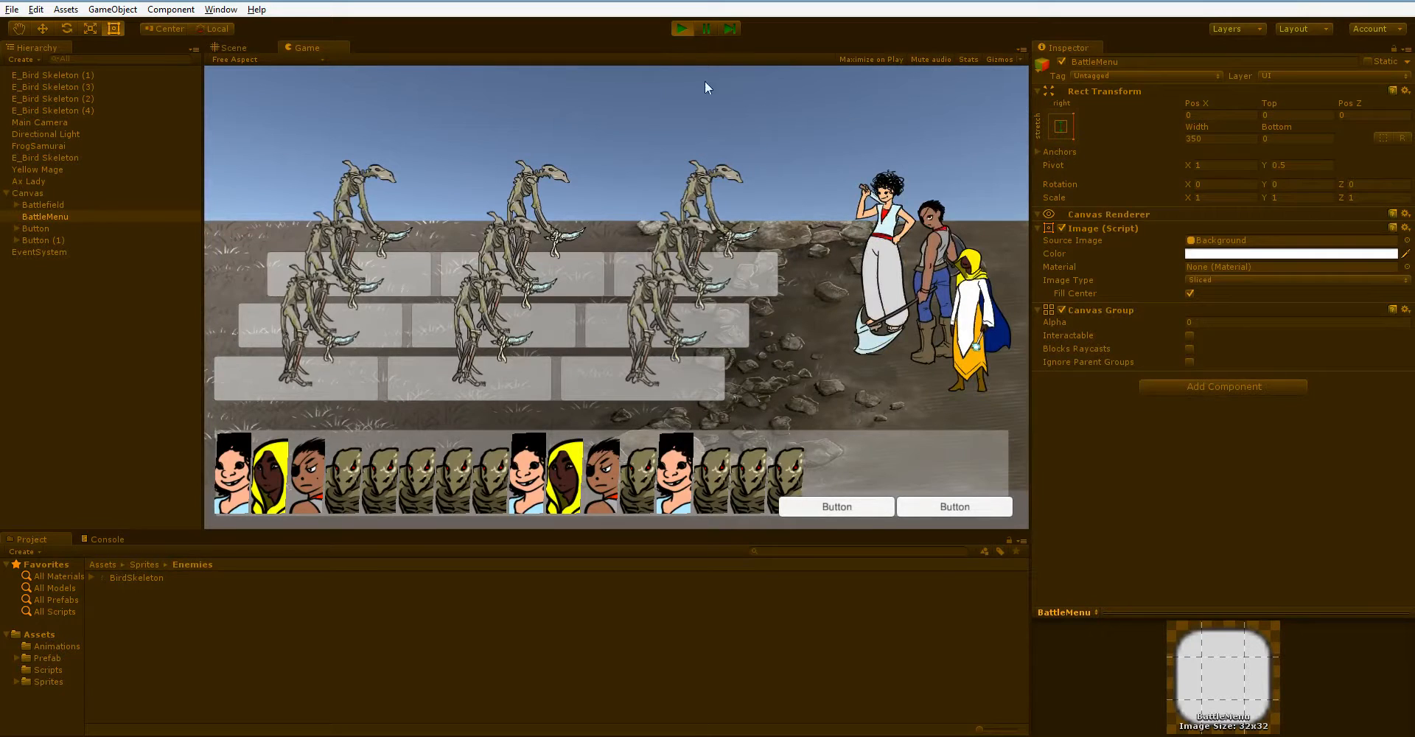
click(231, 47)
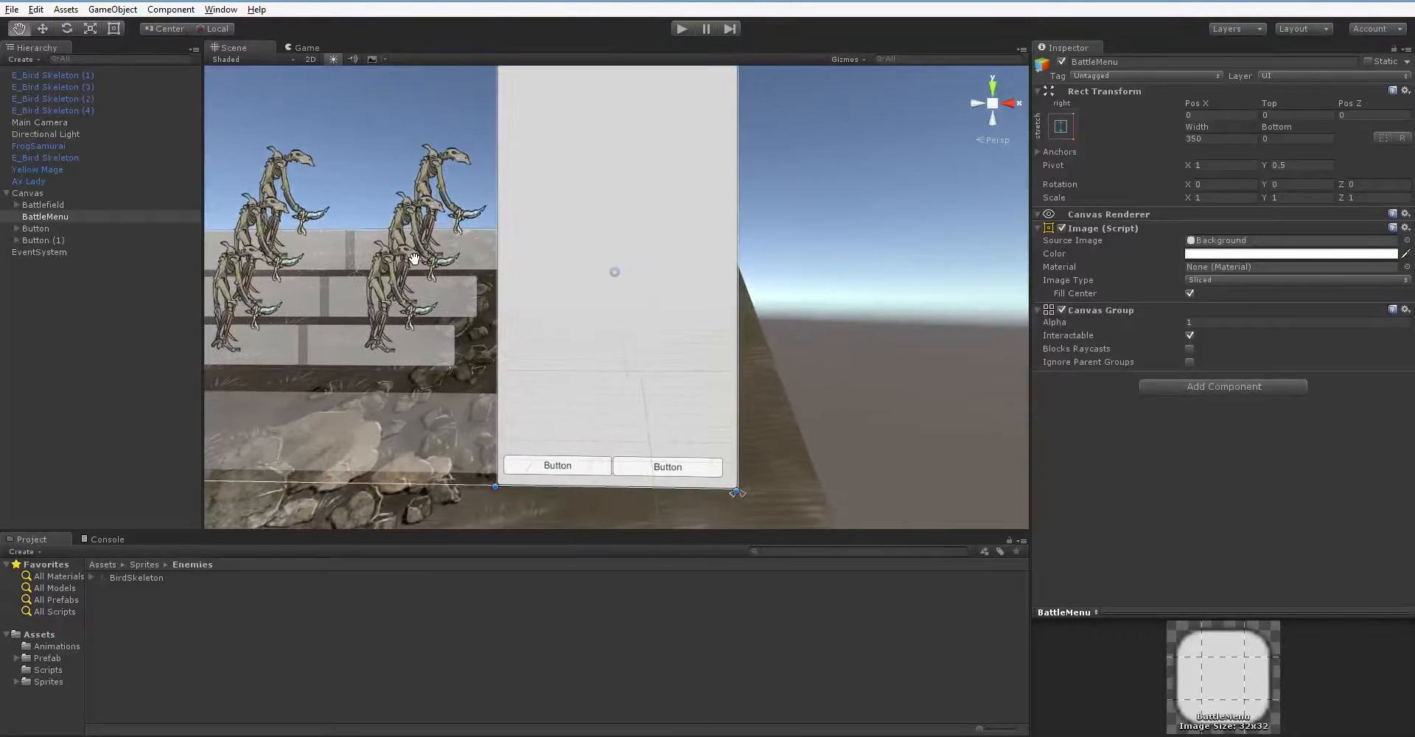
Step: Move Button and Button (1) left, clear of the white panel, then reselect BattleMenu
click(35, 228)
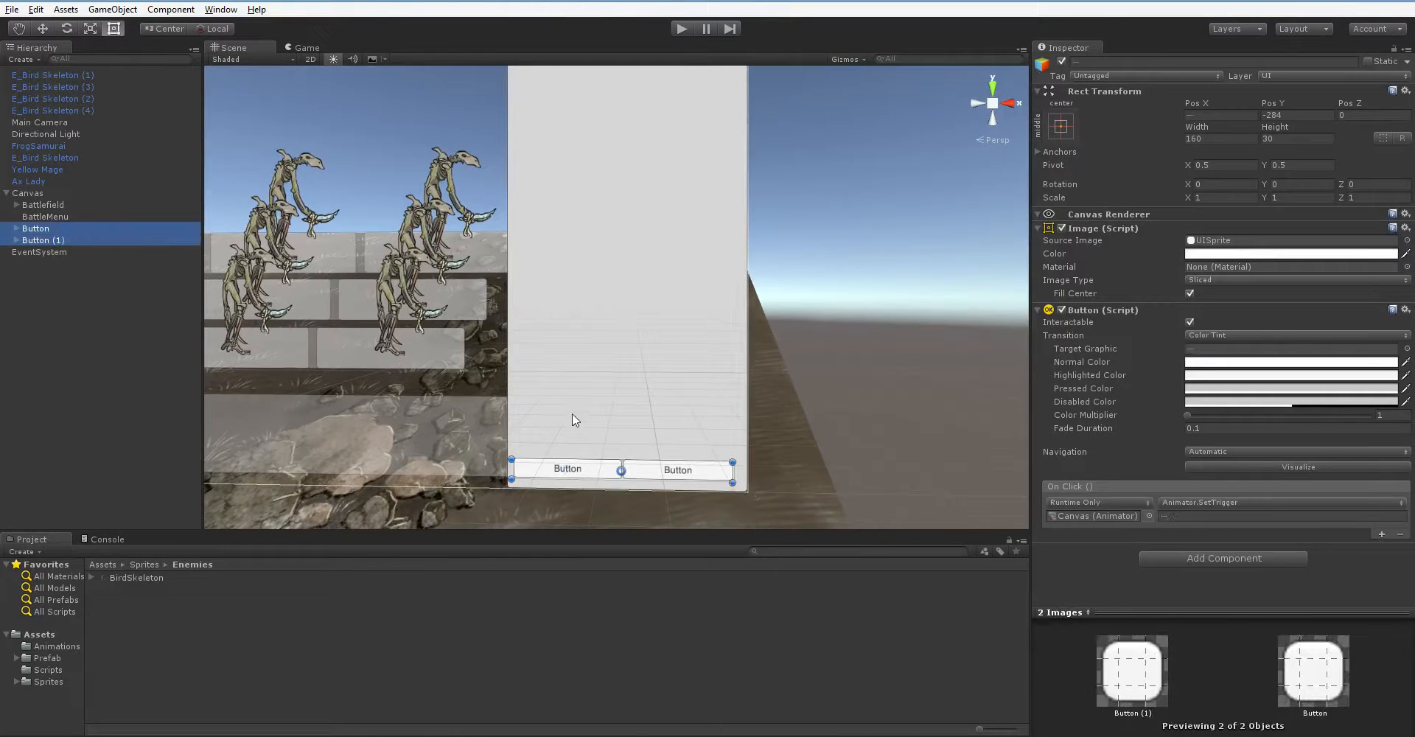
drag(622, 469, 386, 463)
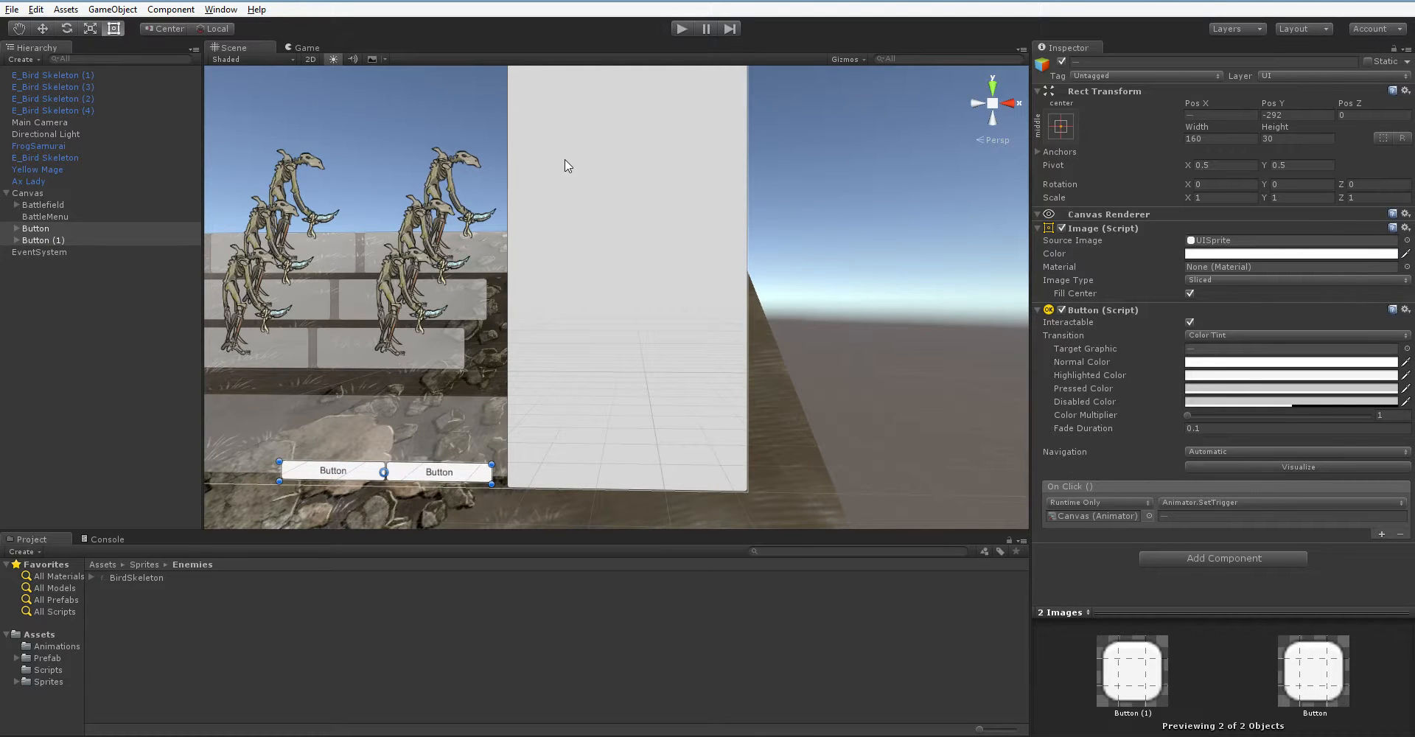
click(45, 217)
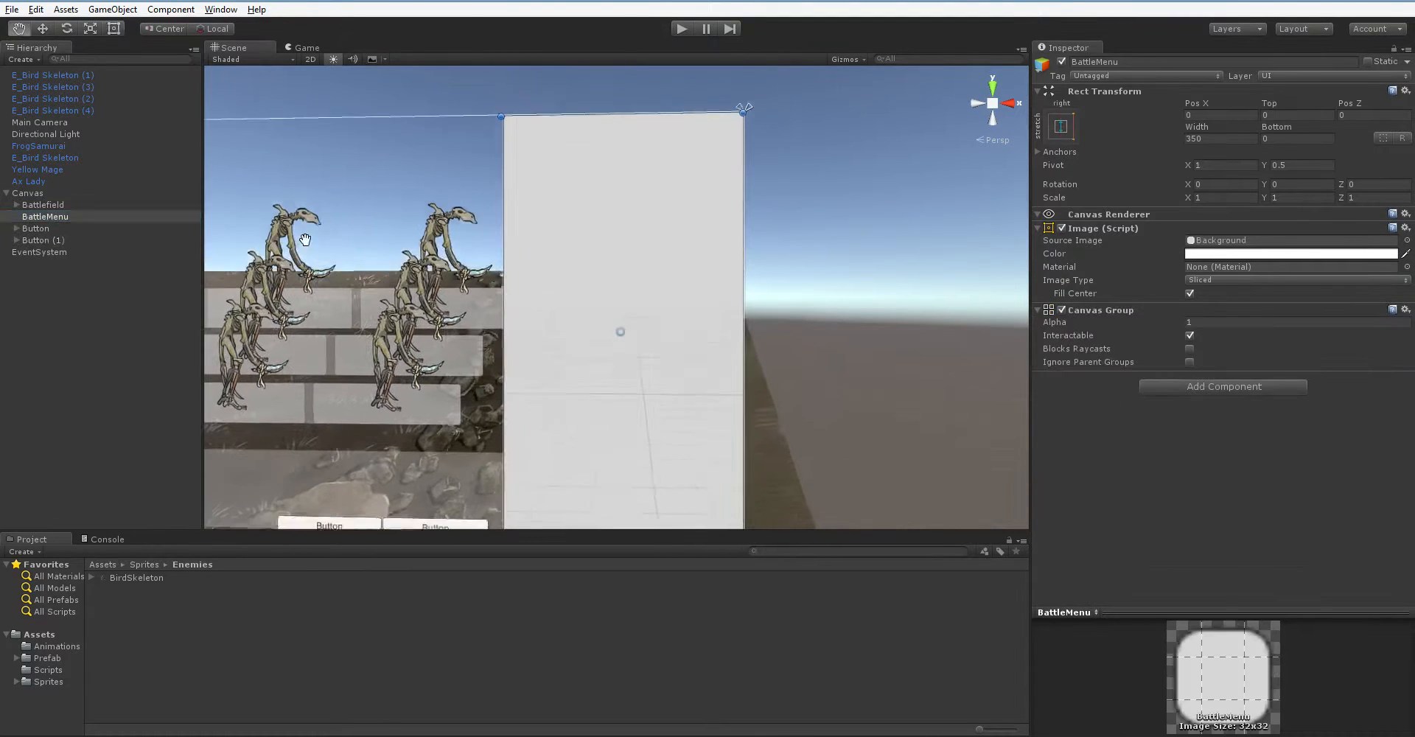
Step: Add a yellow child Panel under BattleMenu with pivot Y 1 as the top strip
right_click(46, 217)
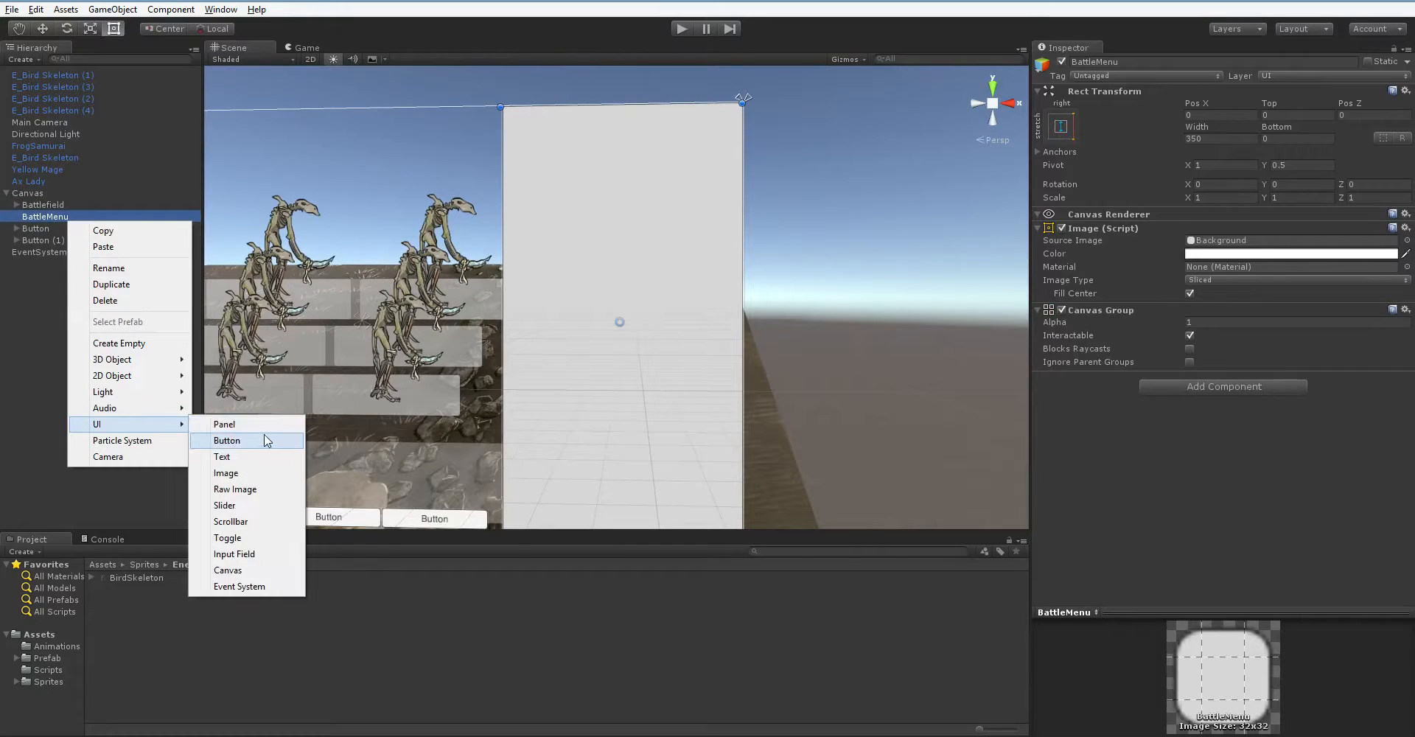
click(224, 425)
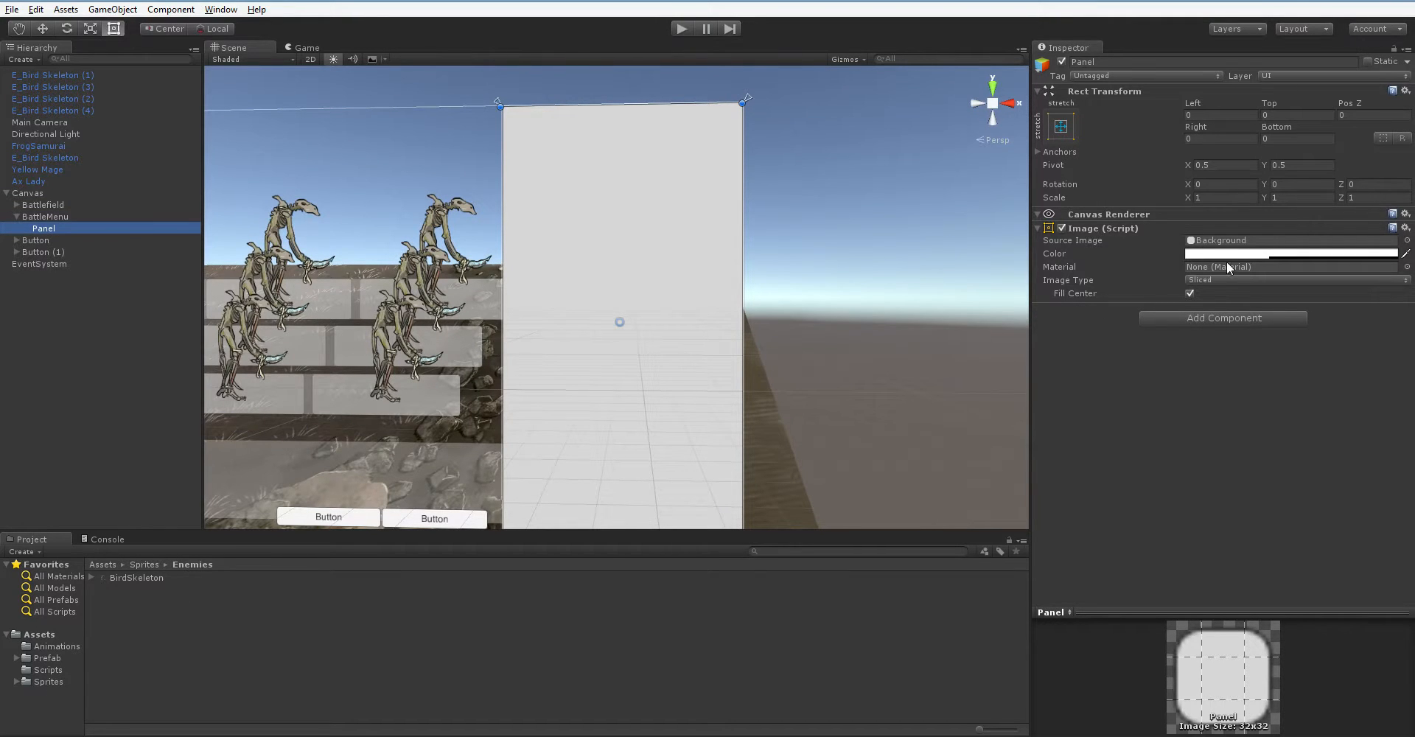
click(1291, 254)
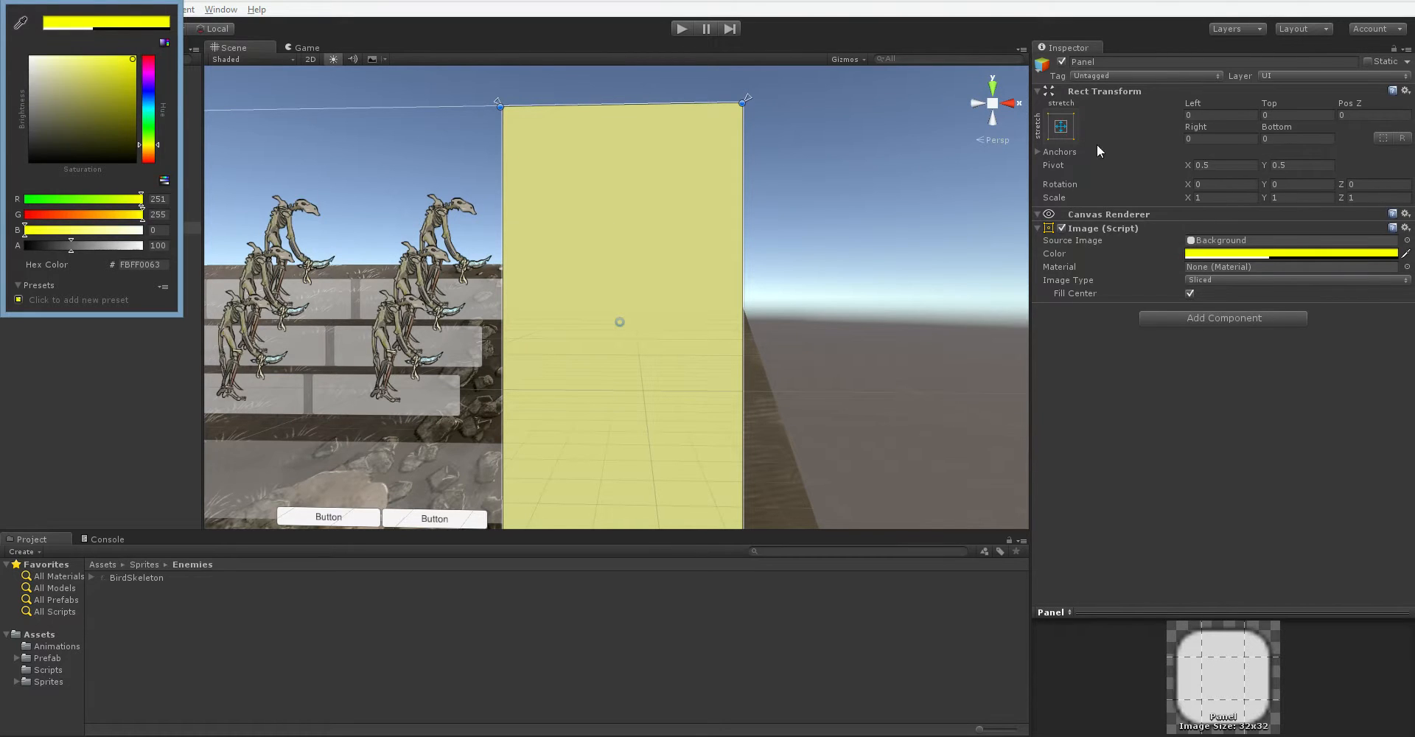
click(1060, 126)
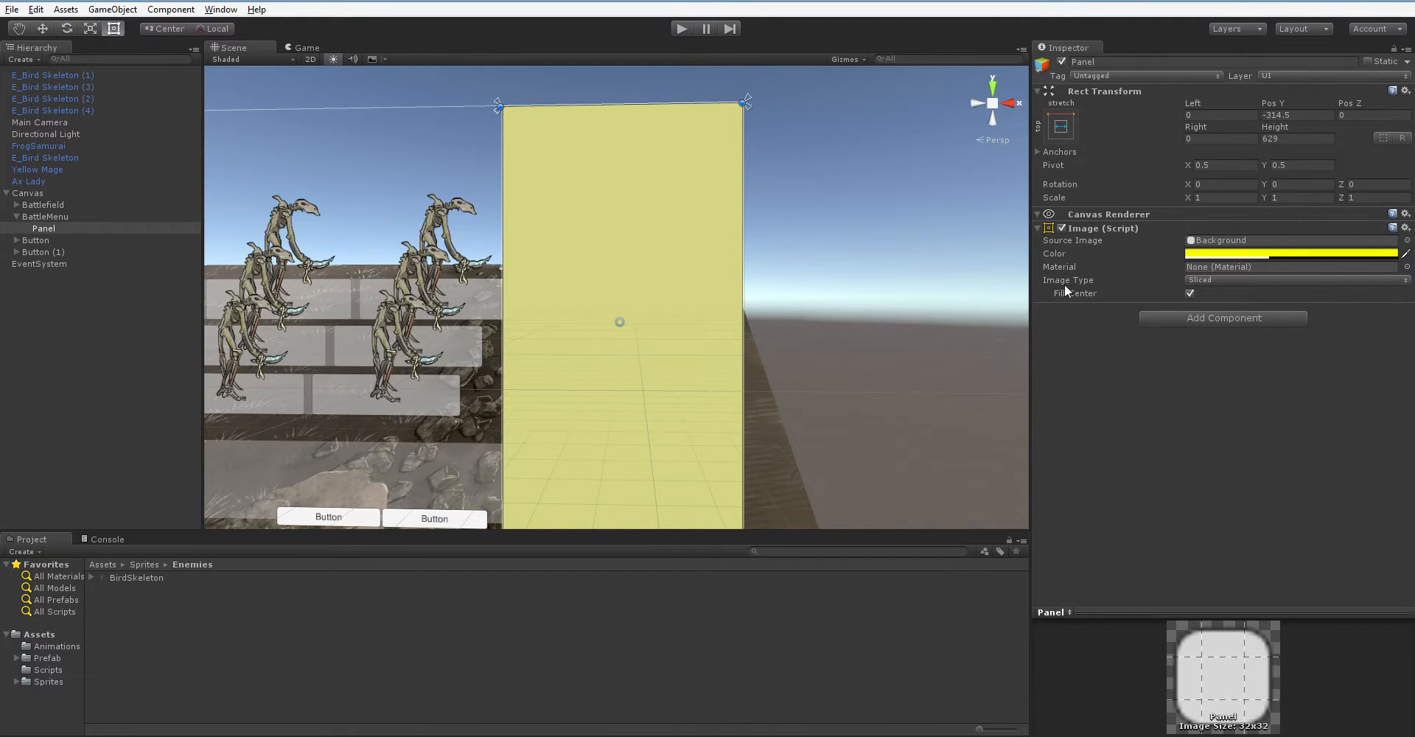
mouse_move(802, 368)
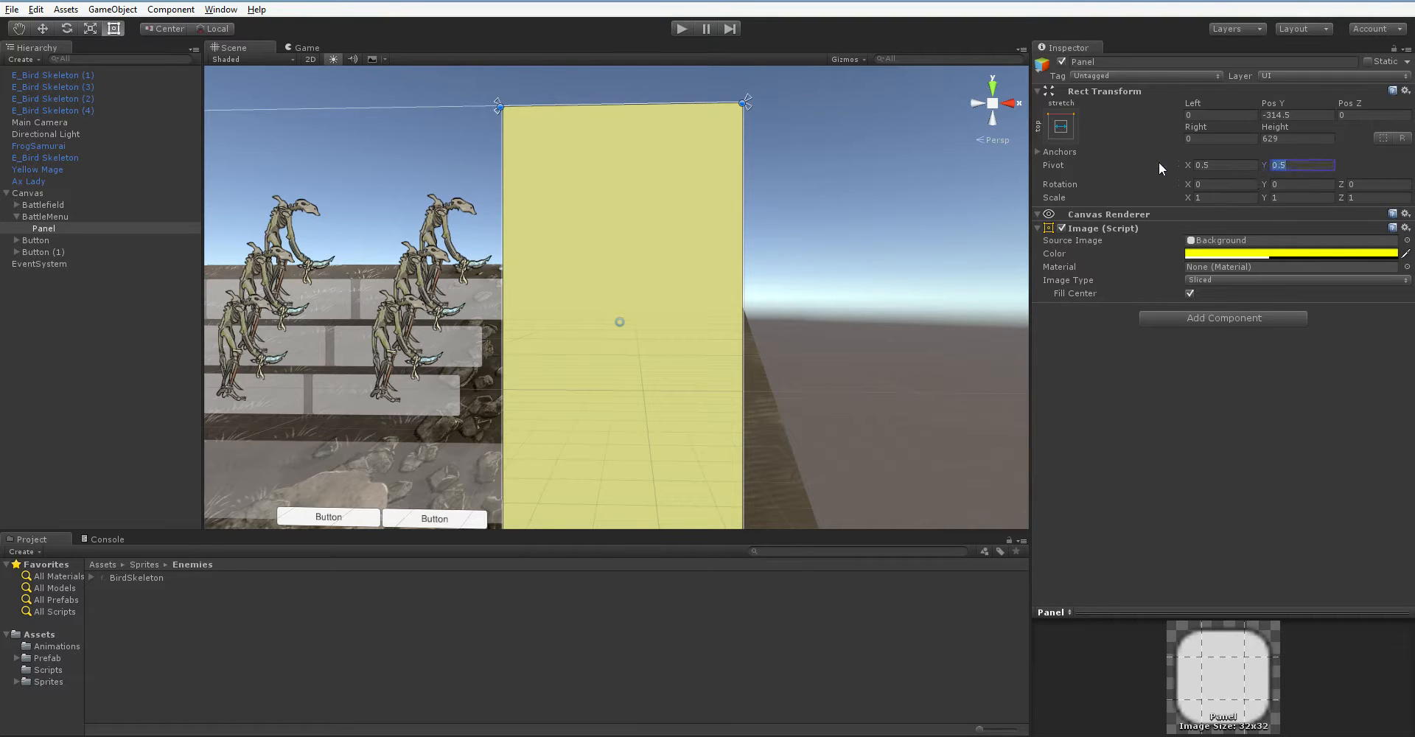
text(1)
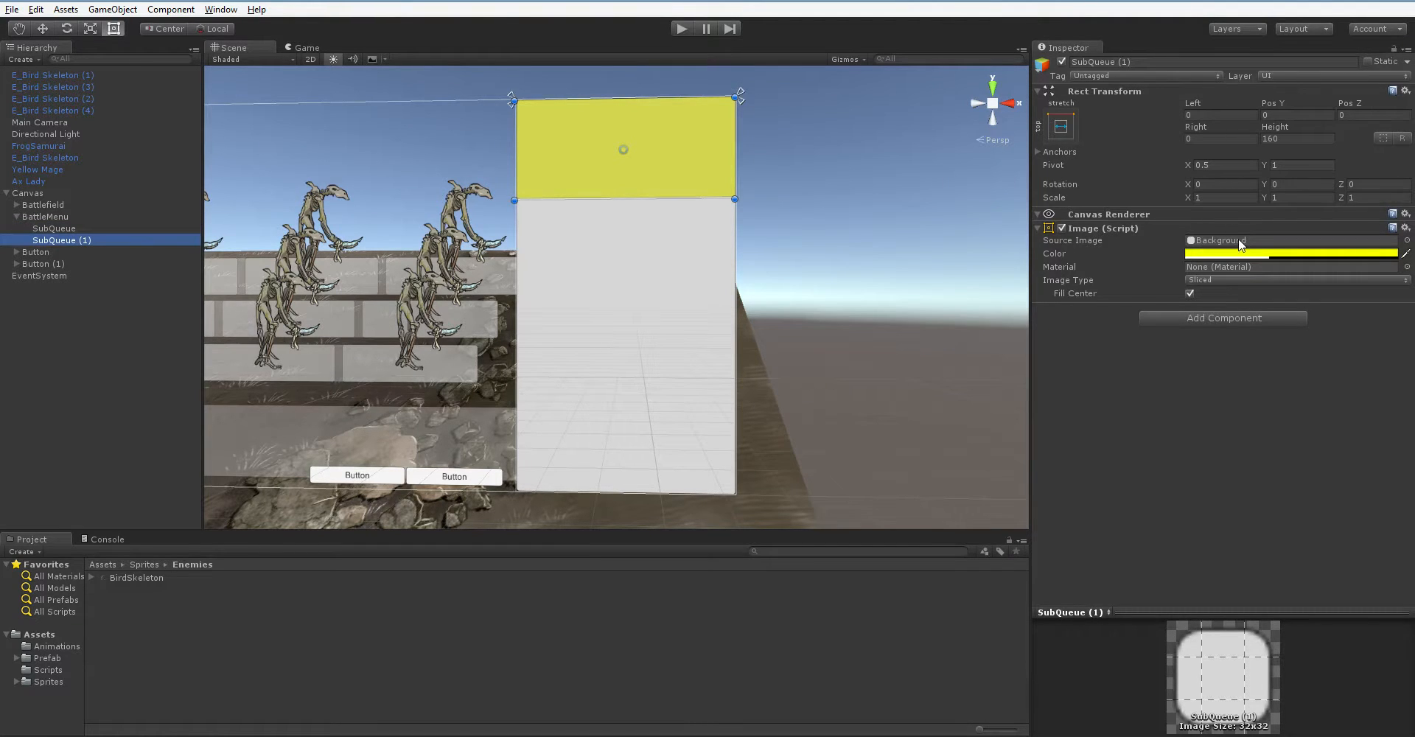
Step: Colour SubQueue (1) magenta, anchor it to the bottom edge and set its height to 220
click(1291, 254)
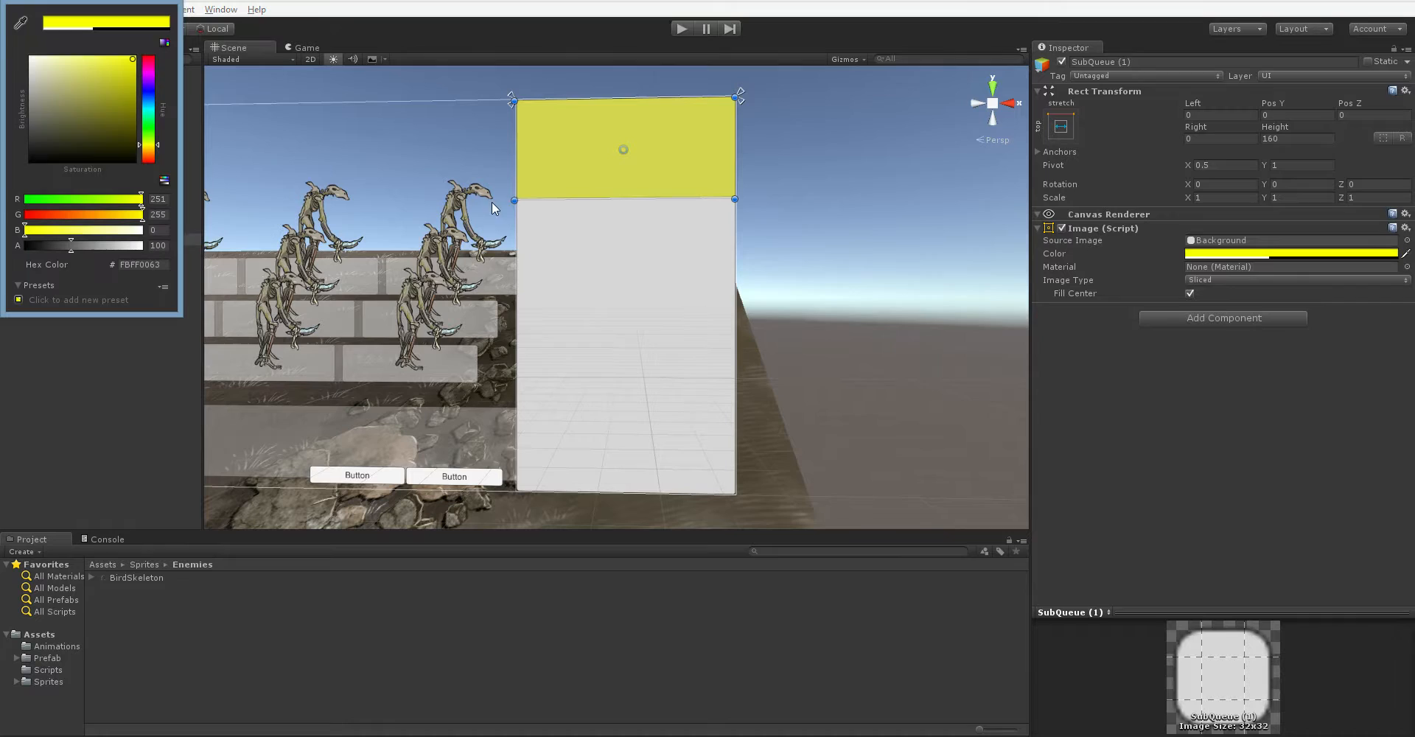
mouse_move(155, 77)
text(0)
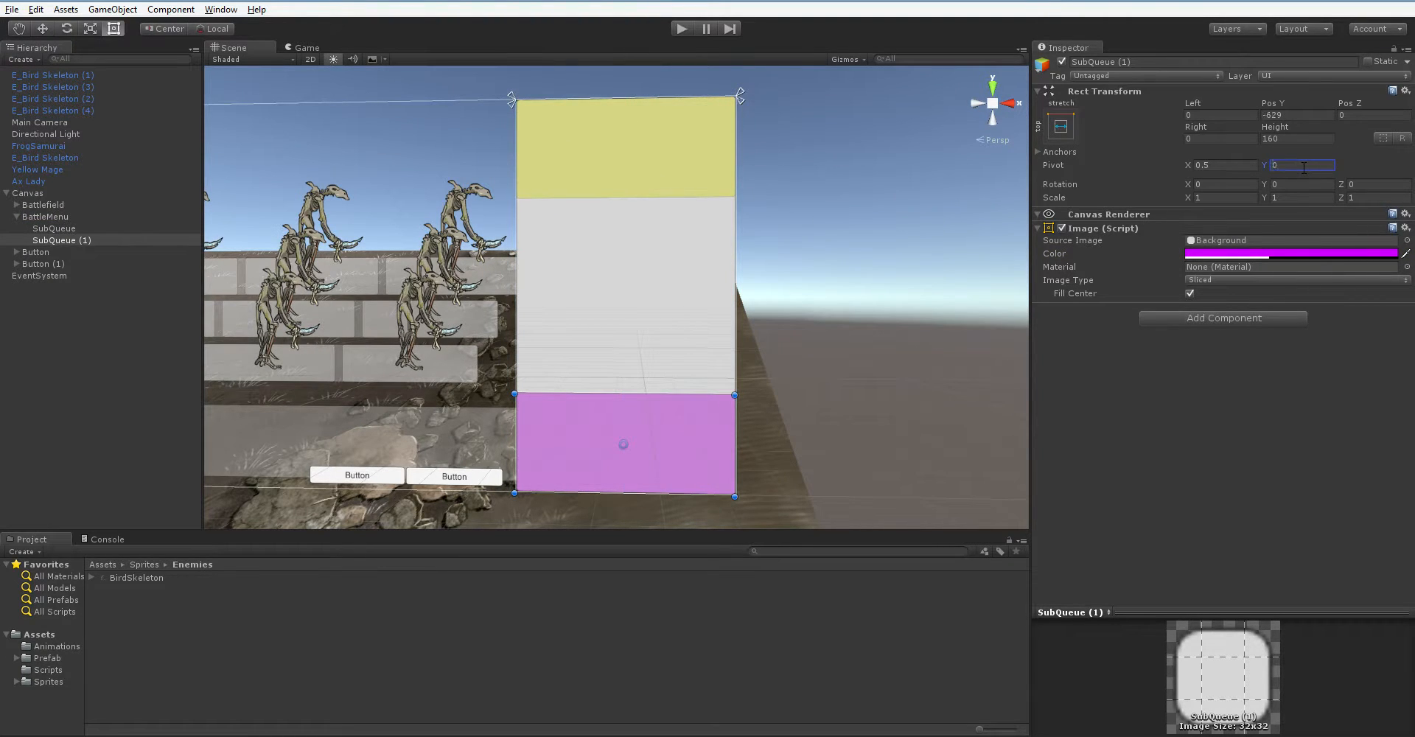
click(1301, 115)
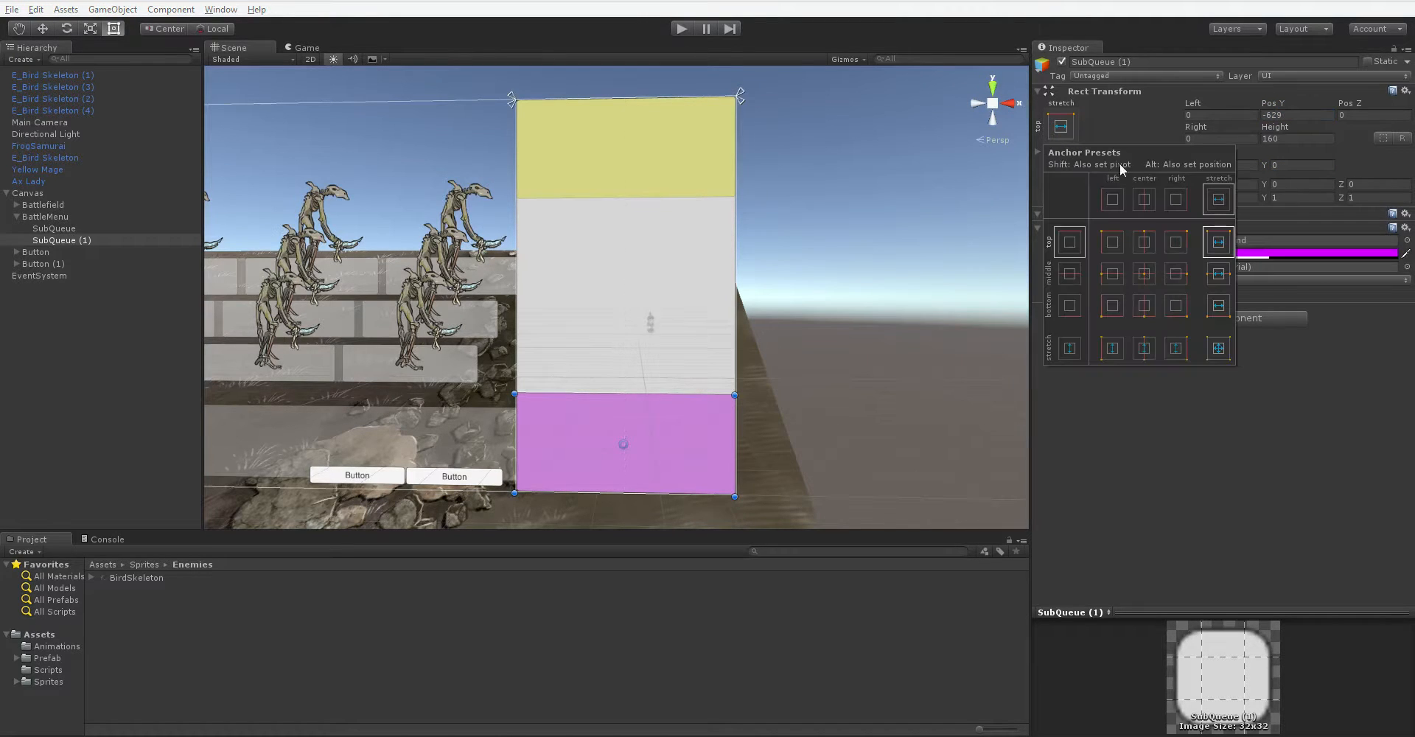
click(1218, 242)
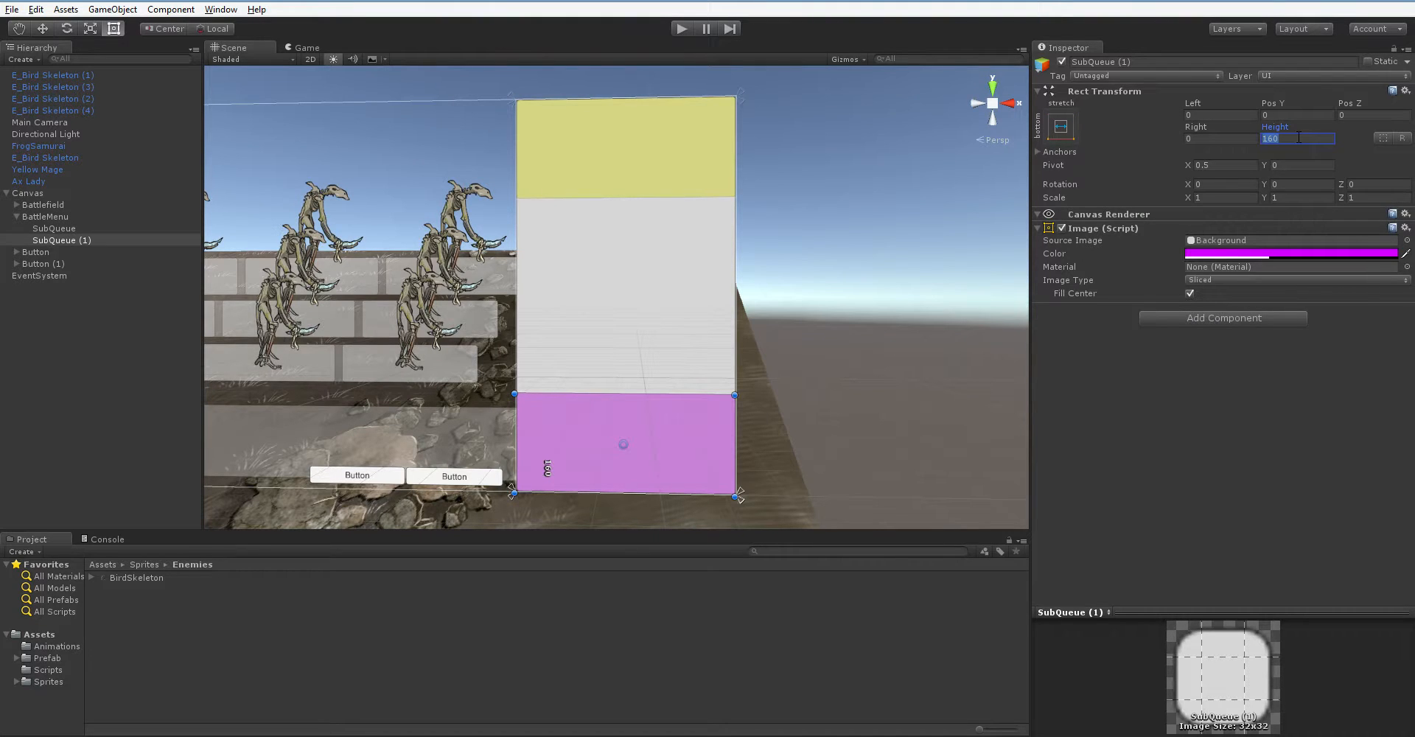
text(220)
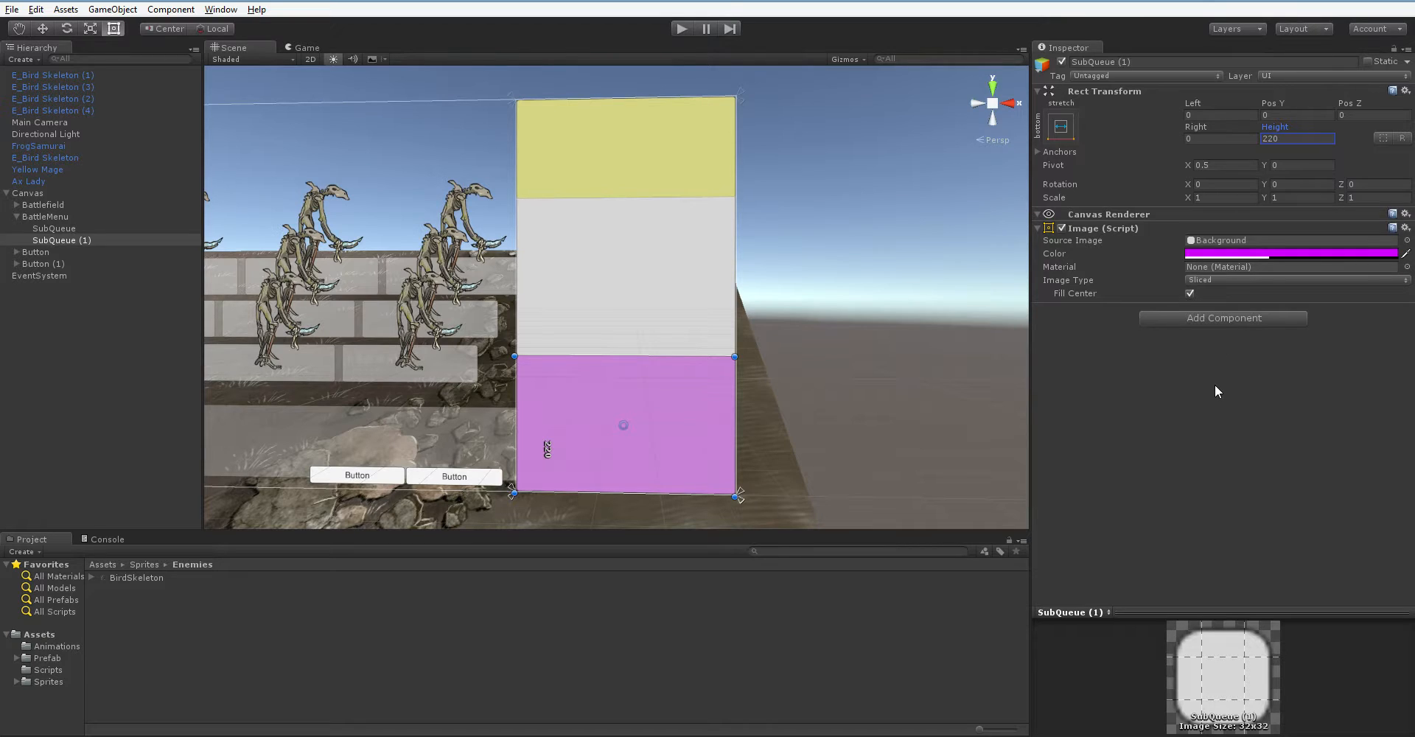
mouse_move(1147, 385)
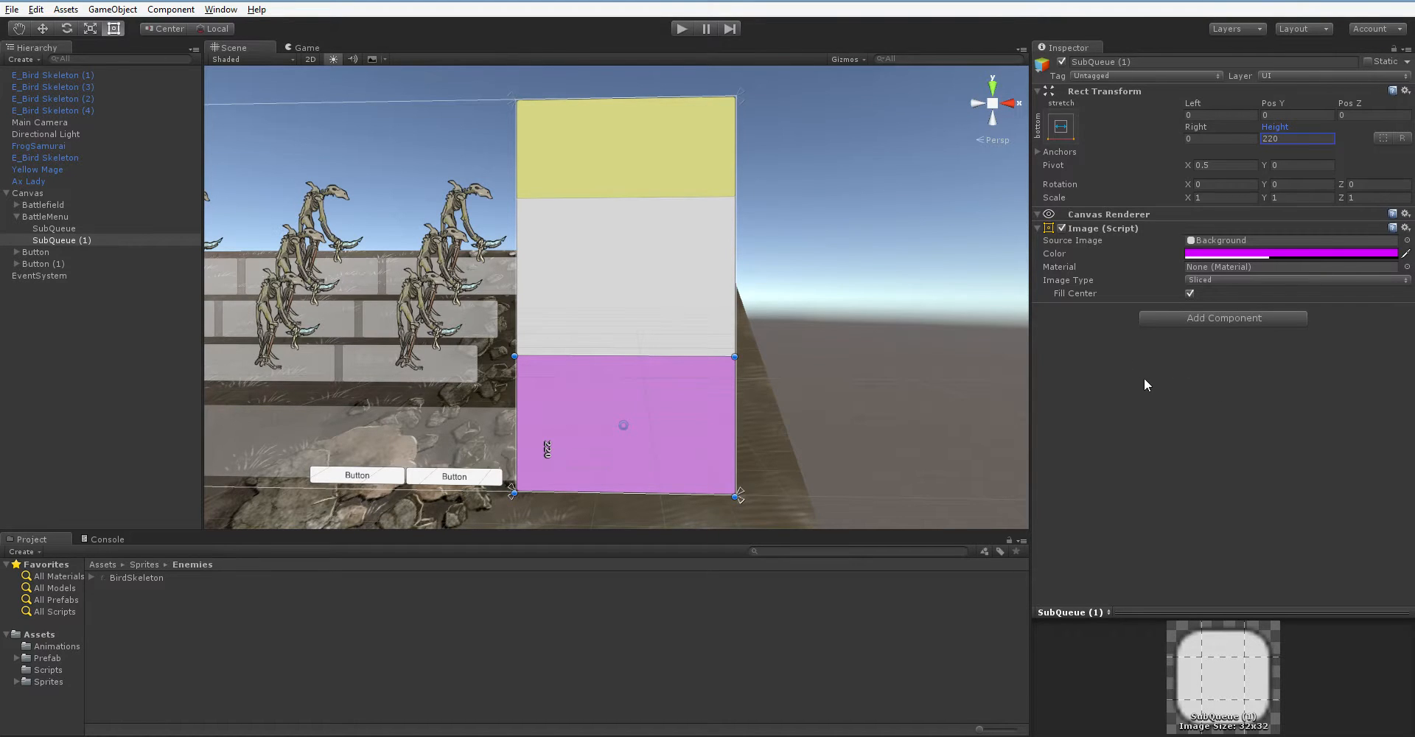
mouse_move(1131, 395)
text(Menu)
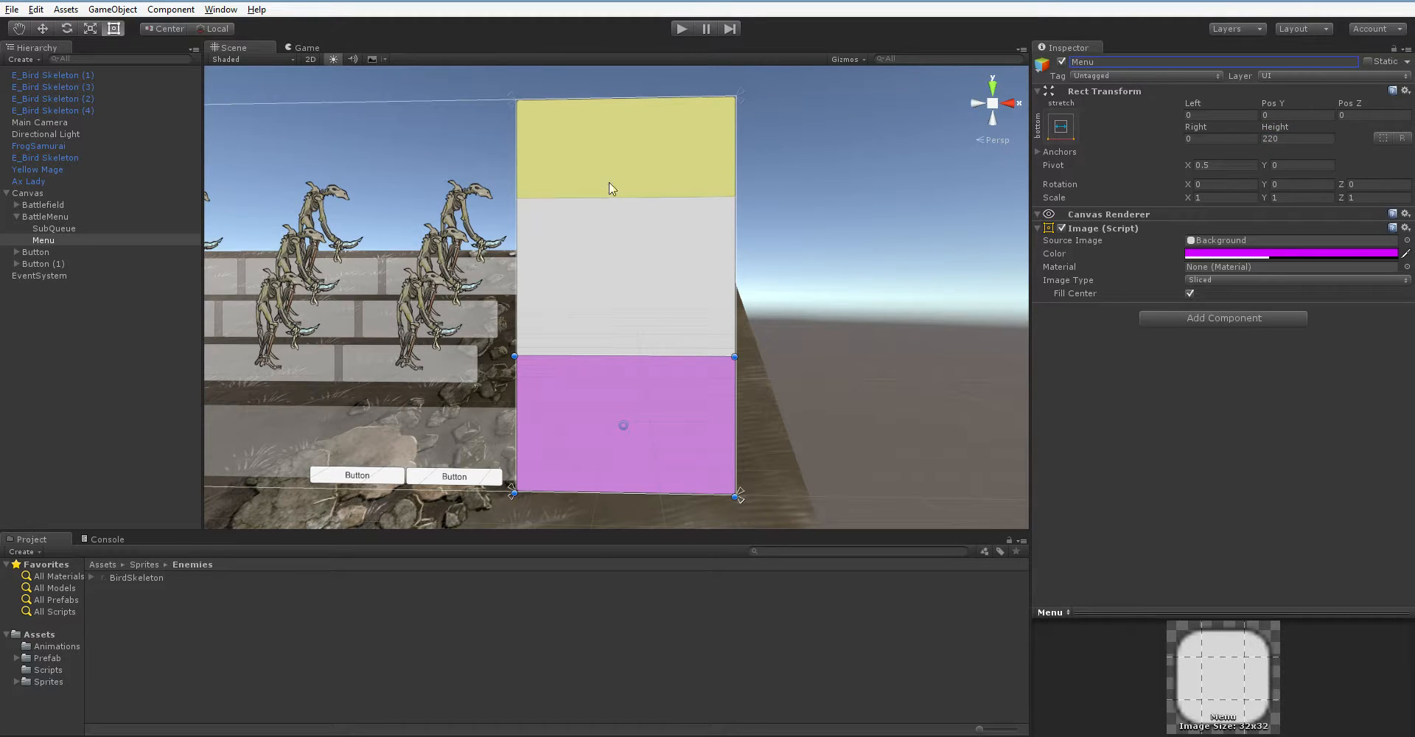
mouse_move(401, 318)
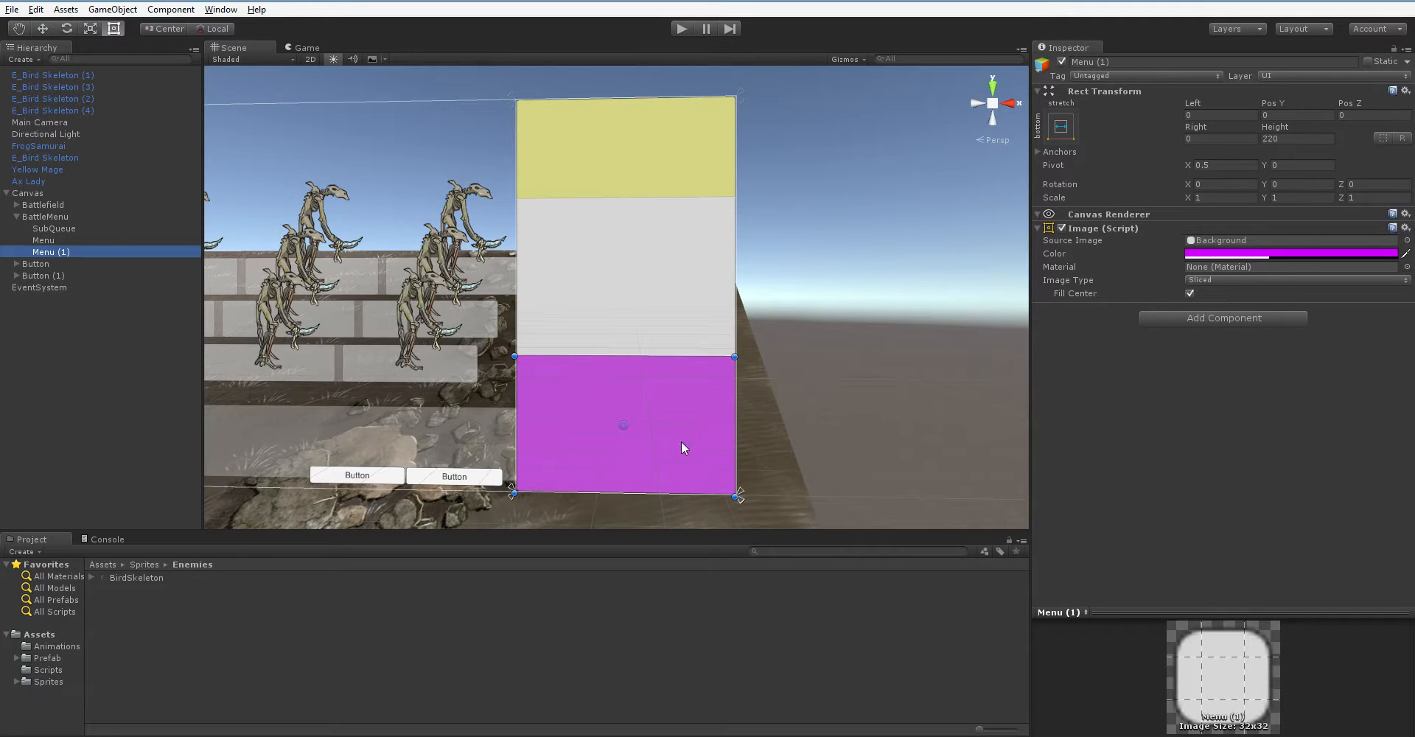
Step: Stretch Menu (1) across the whole popup and give it a teal colour as the Details panel
click(1060, 127)
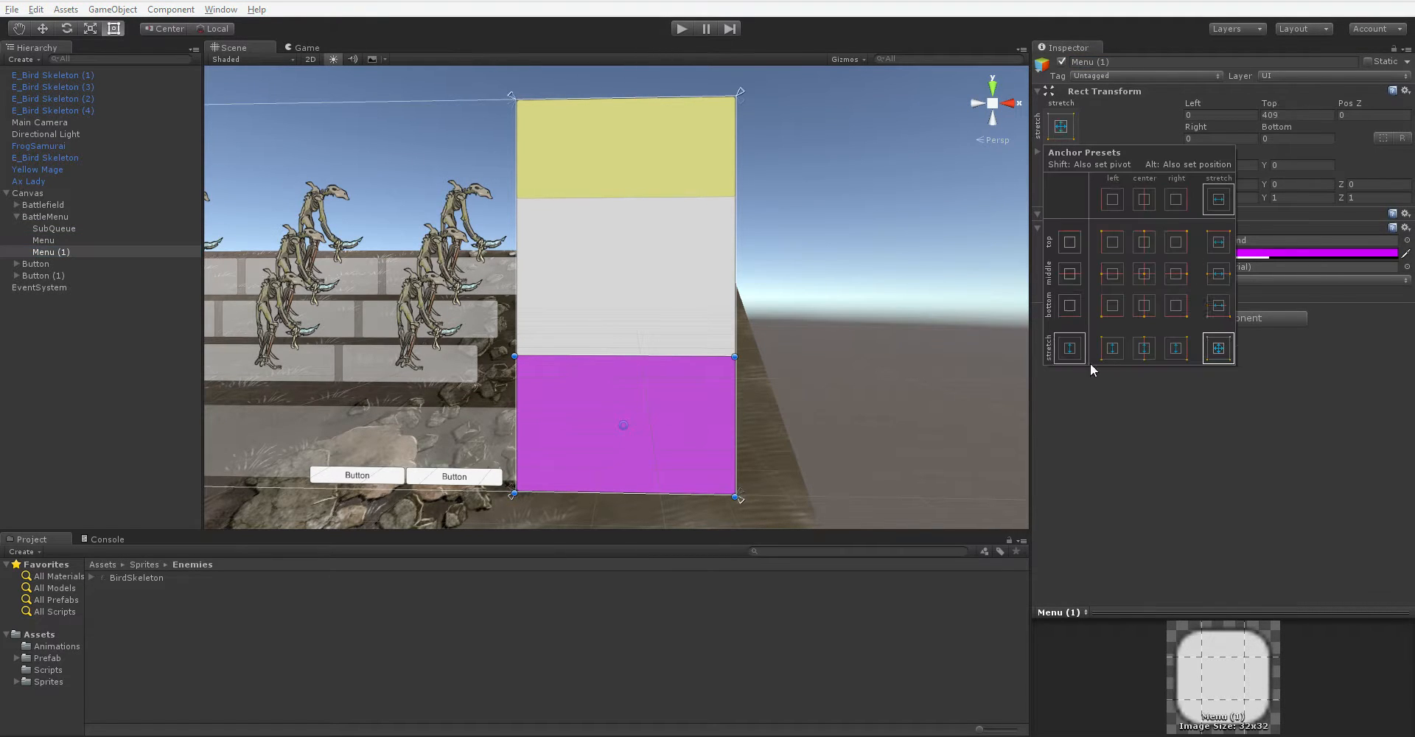
click(1217, 348)
text(Details)
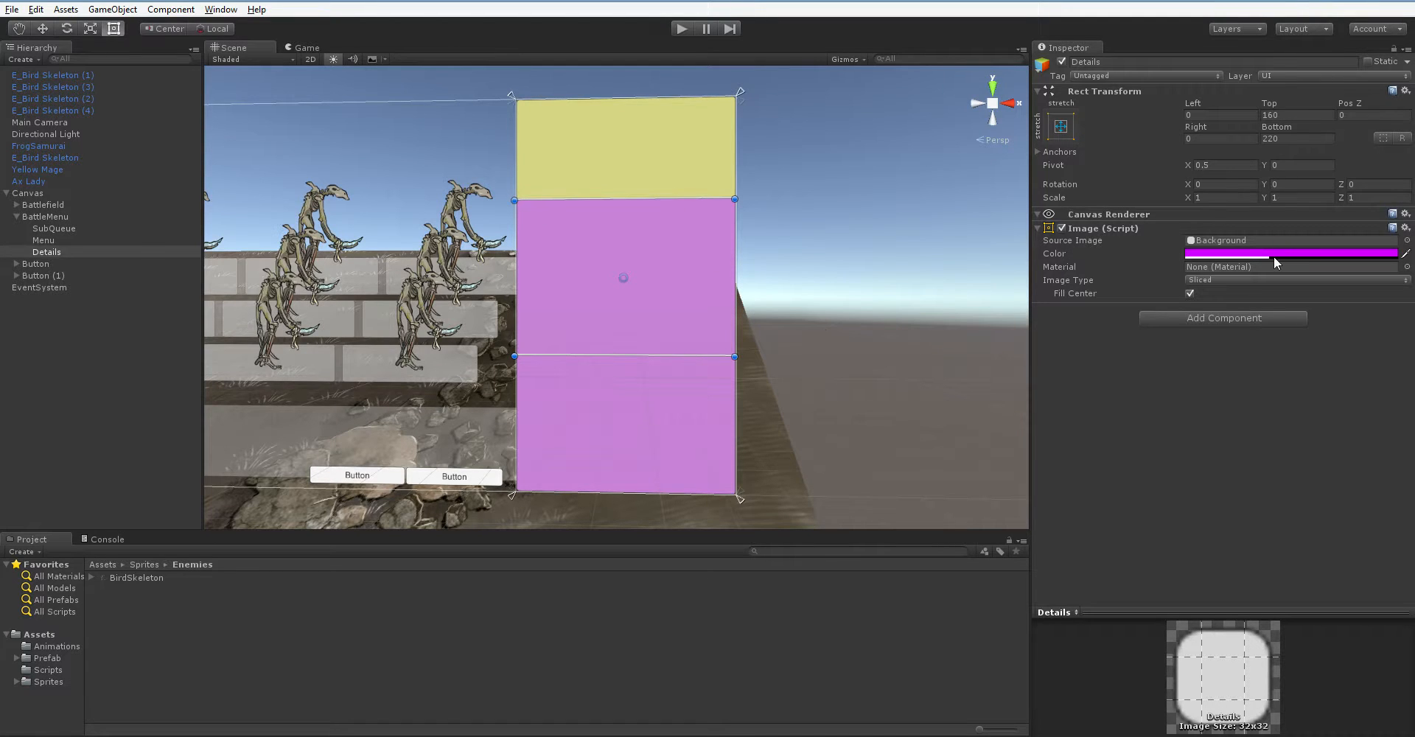
click(1291, 252)
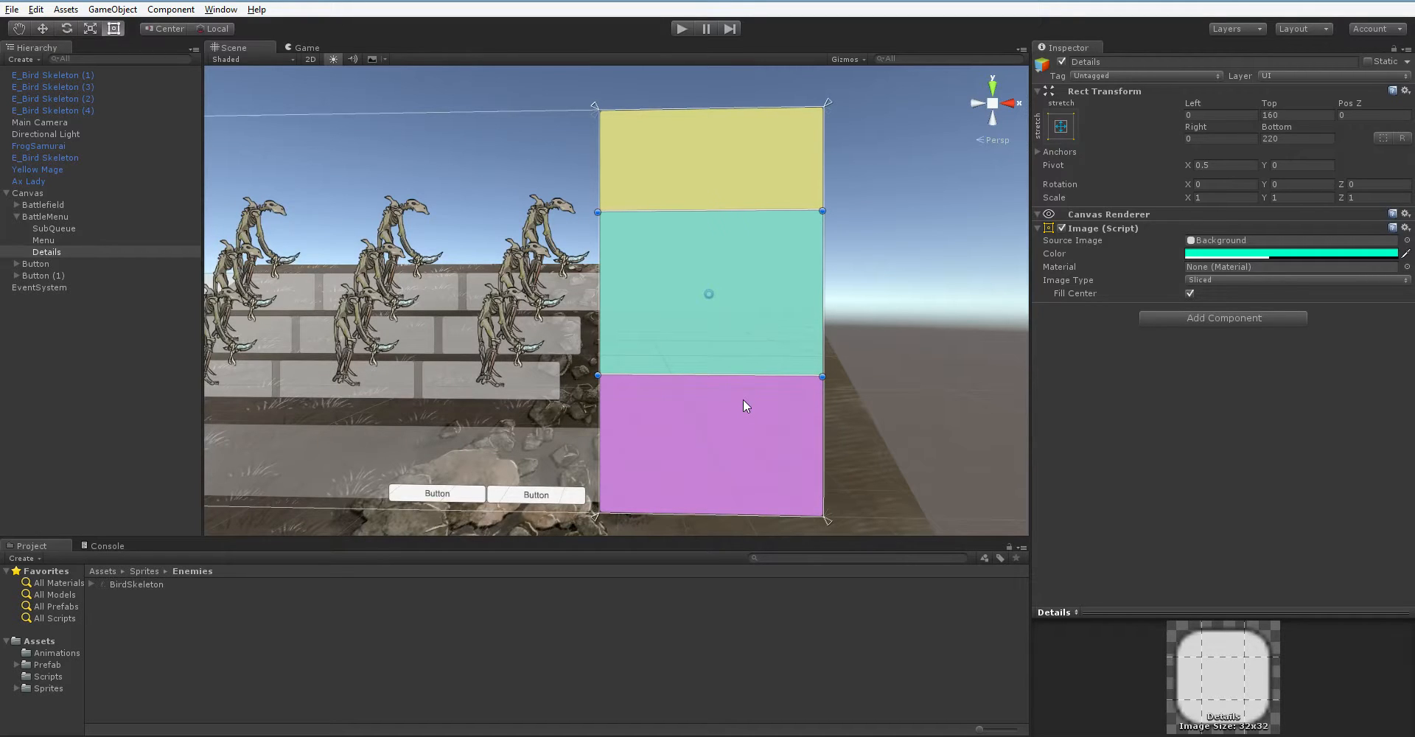
mouse_move(740, 417)
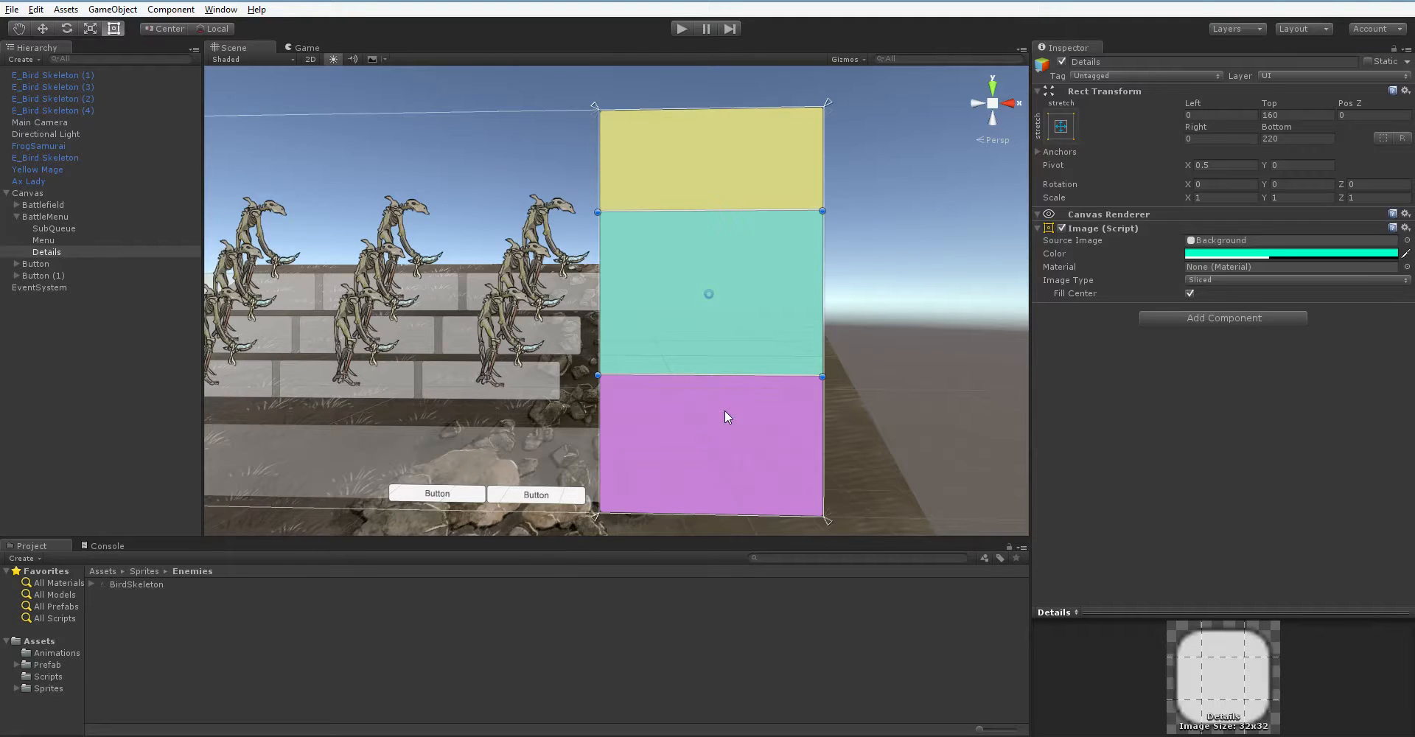
mouse_move(469, 402)
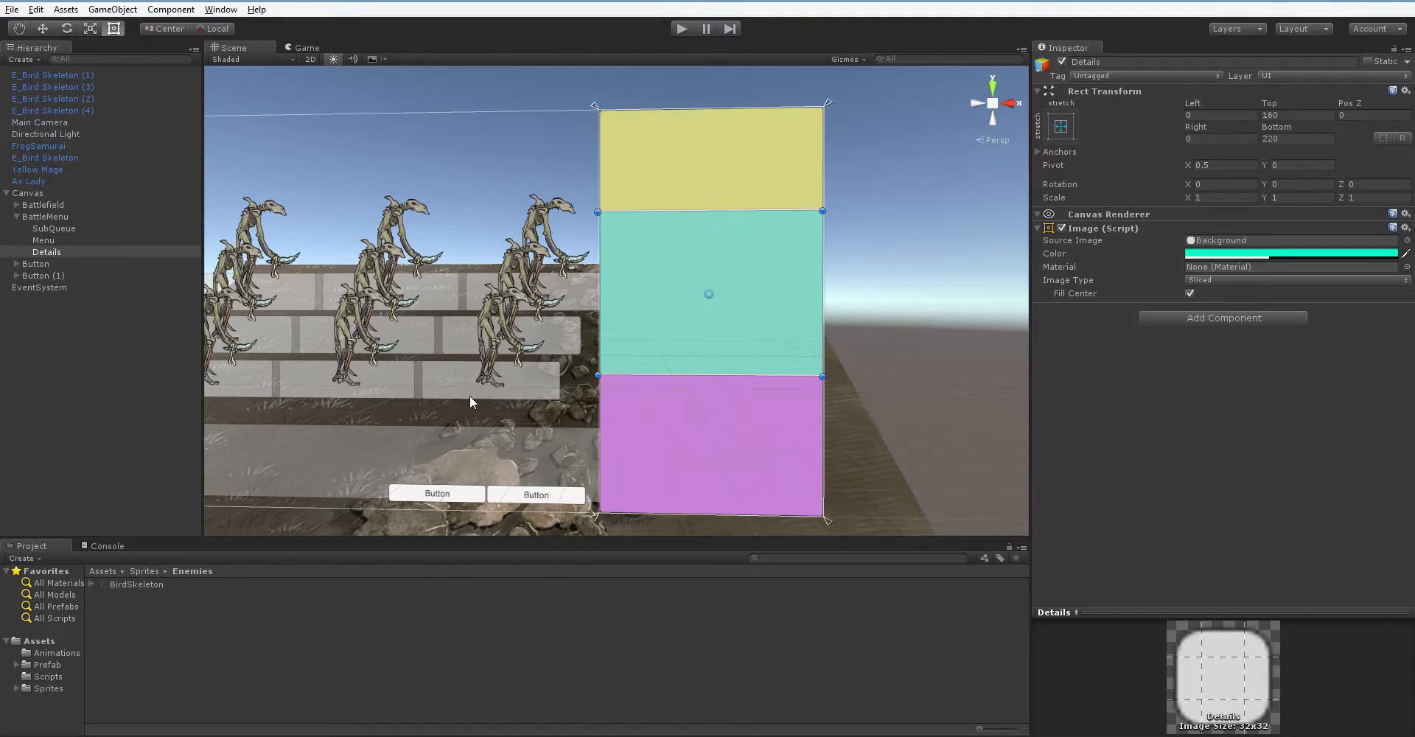
mouse_move(634, 221)
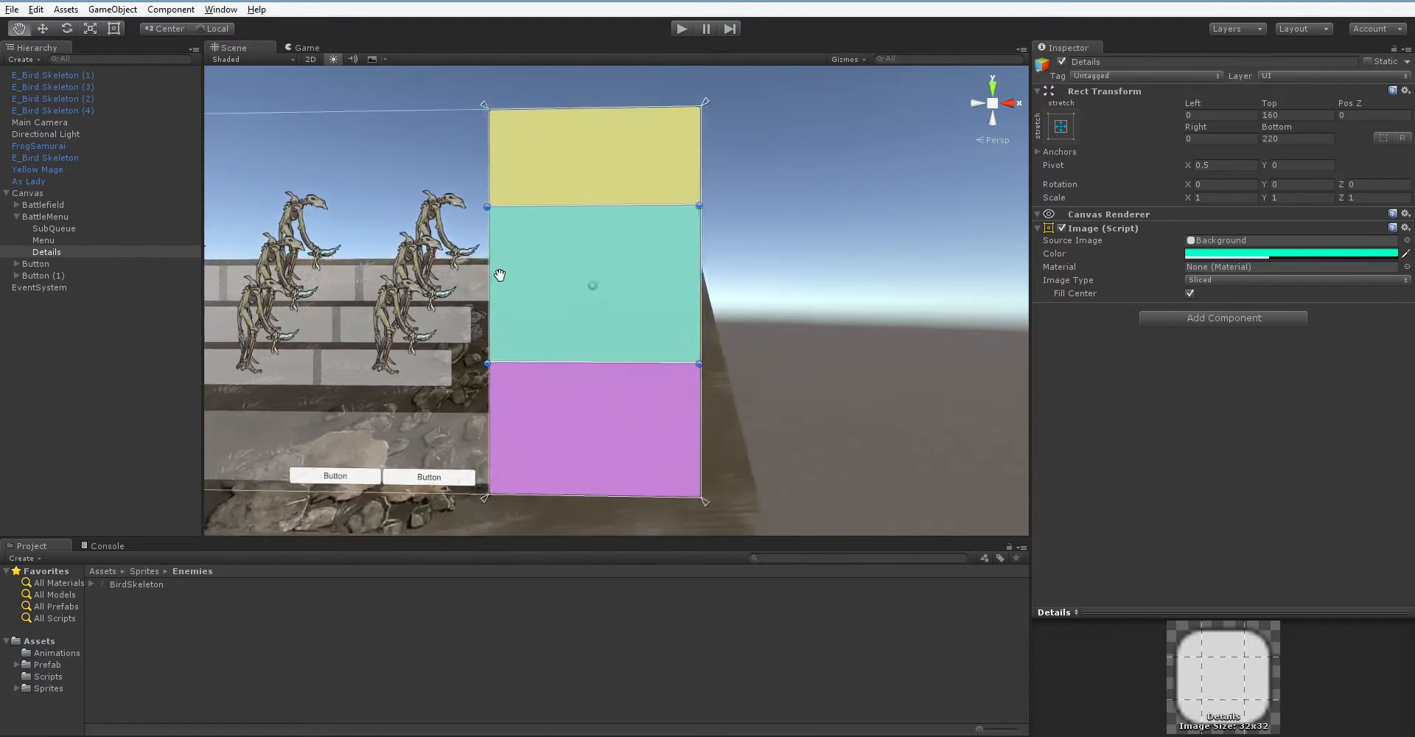
Step: Drop QV prefabs from QueueVisuals into Dummy Queue and re-anchor it inside the yellow strip
click(43, 240)
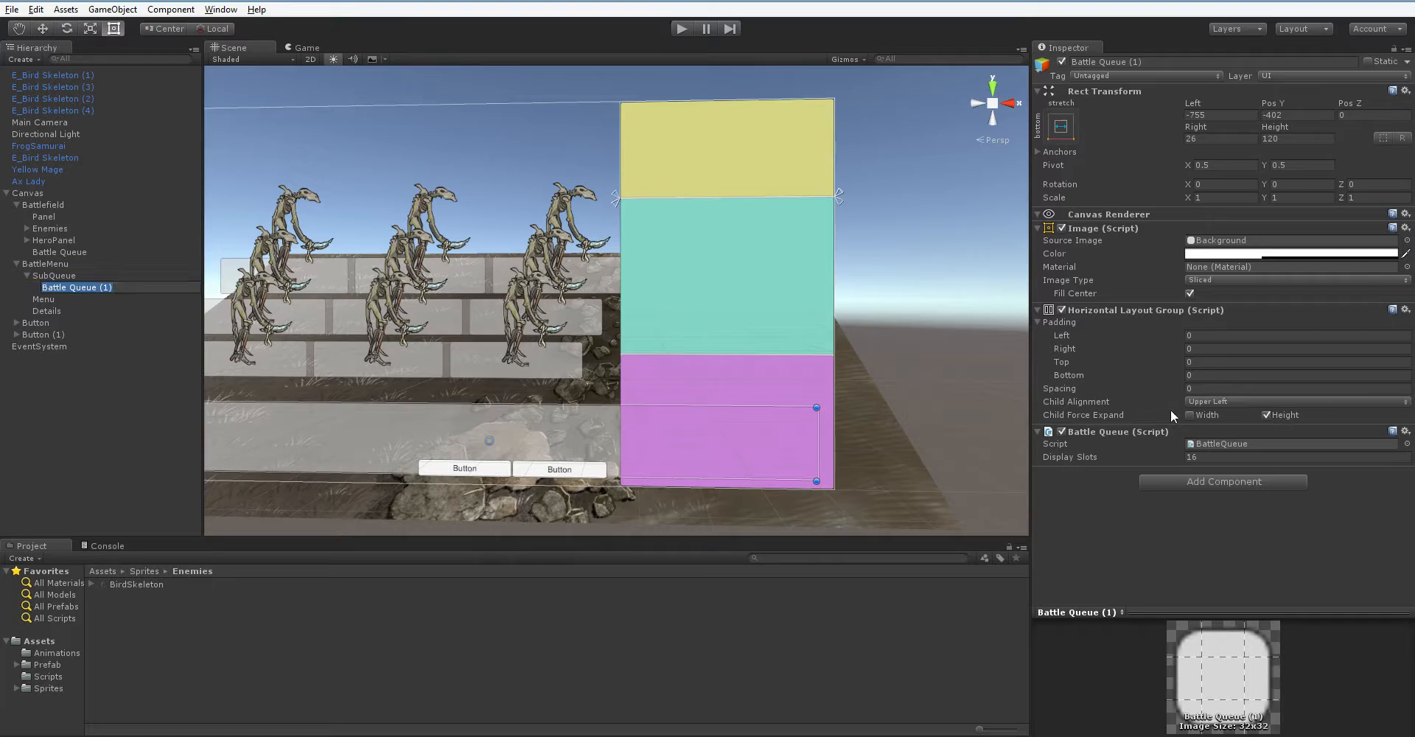
click(1405, 431)
text(Dummy Queue)
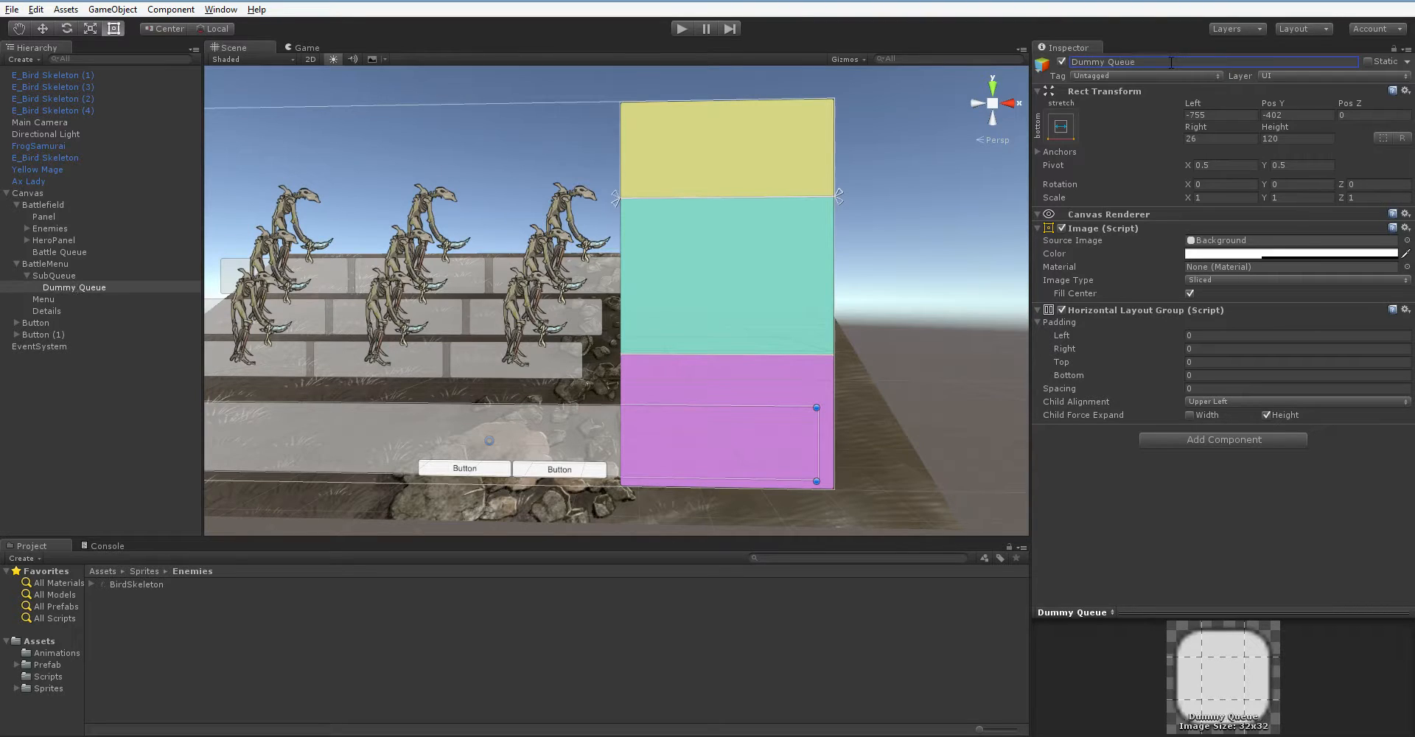
click(47, 667)
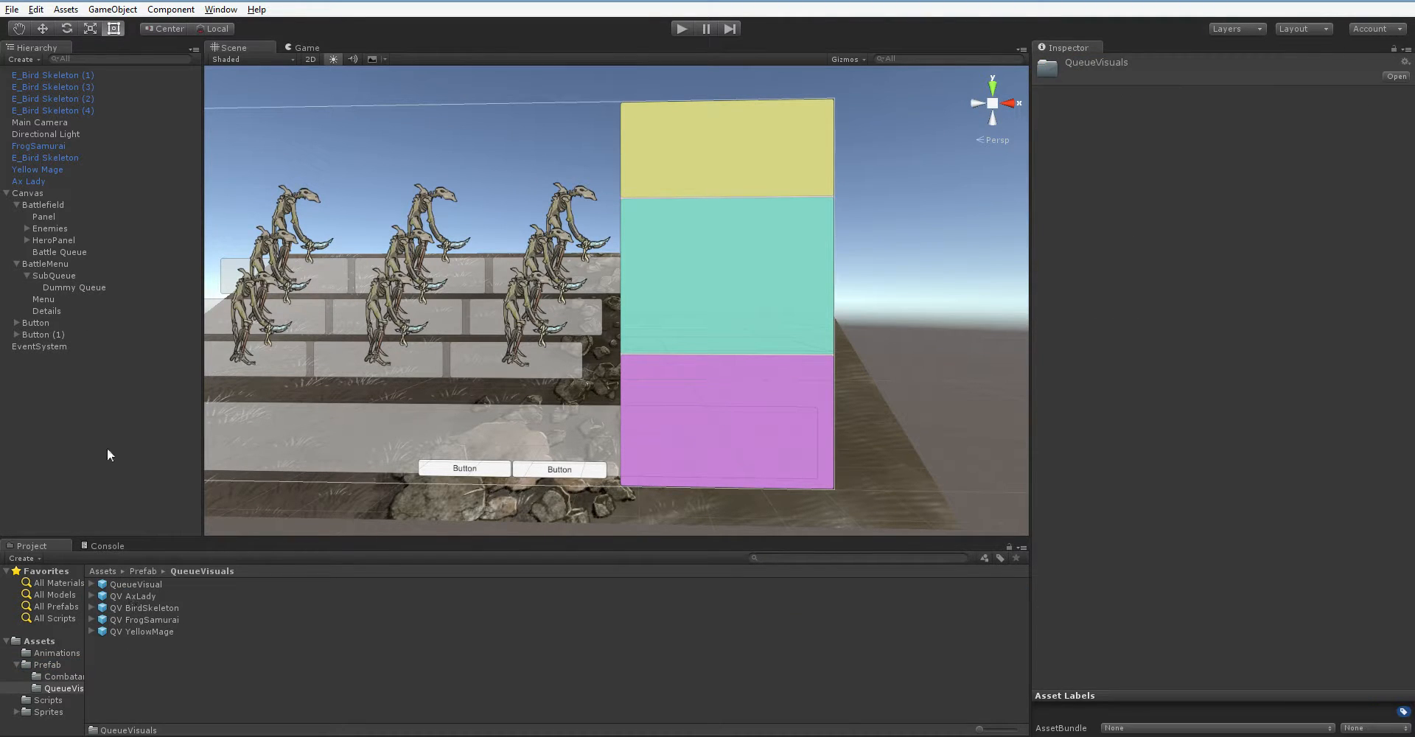
mouse_move(90, 292)
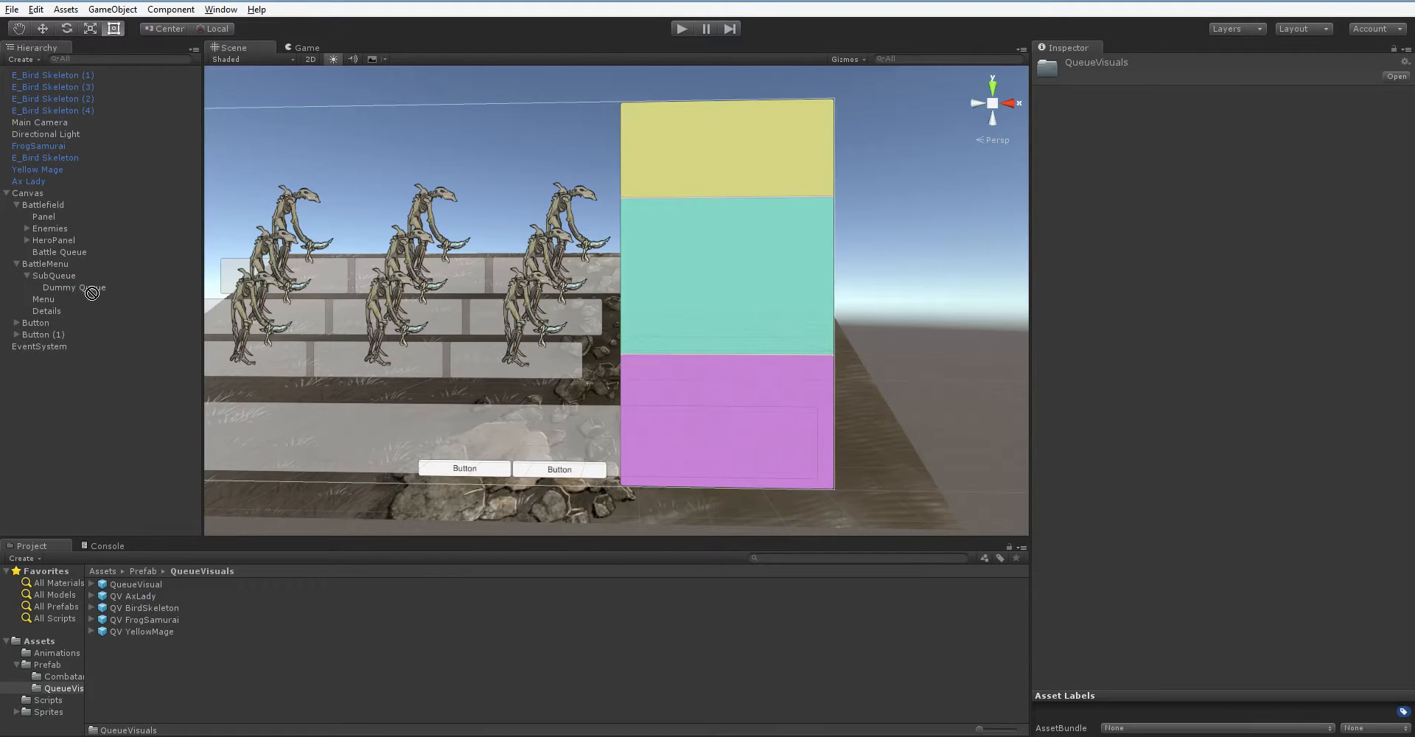
click(143, 607)
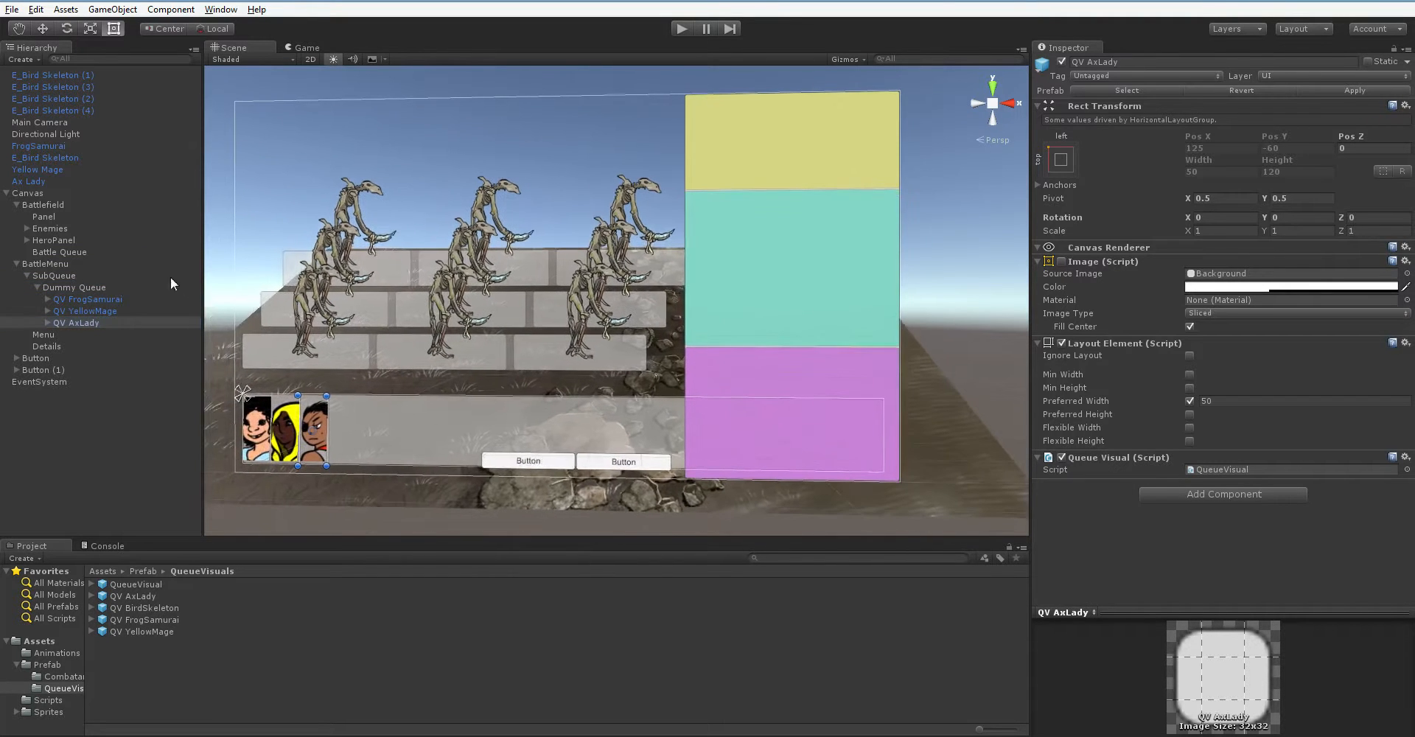
click(73, 288)
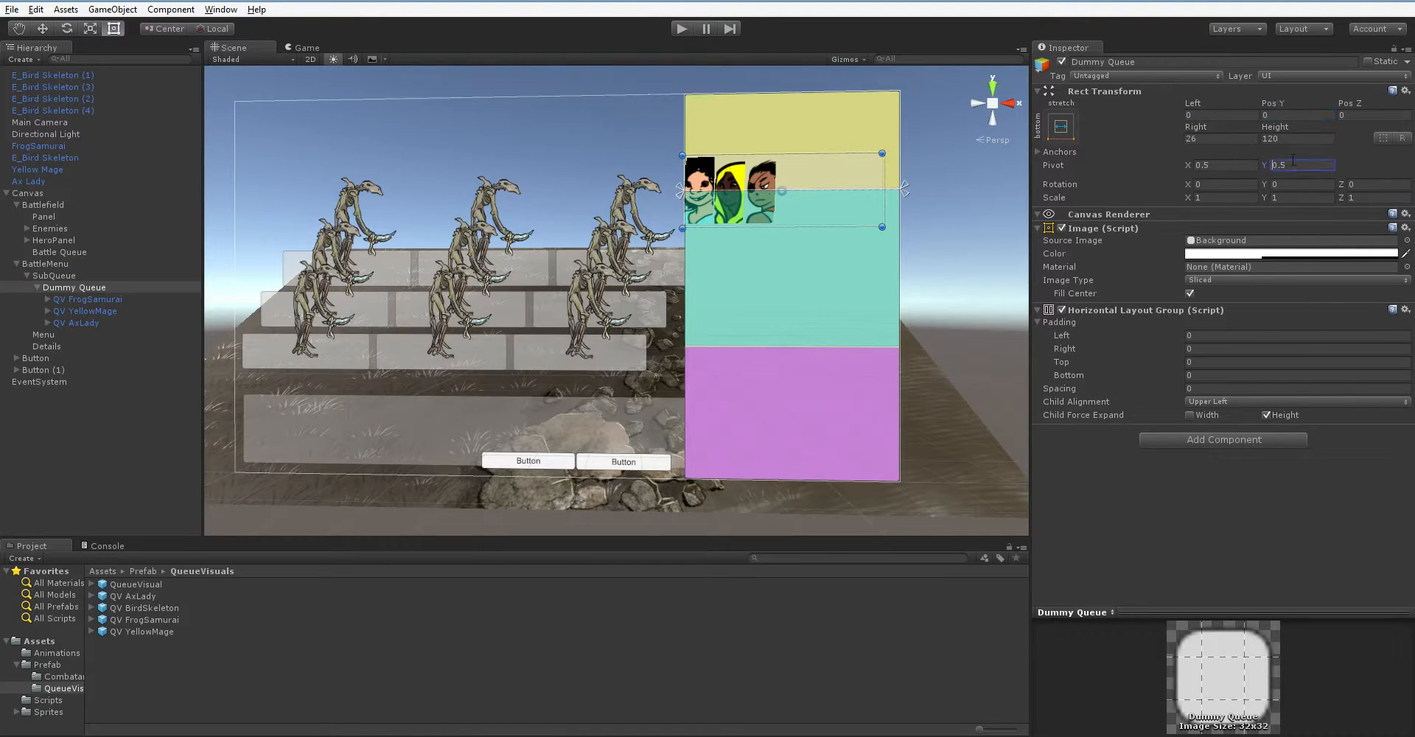
click(1061, 124)
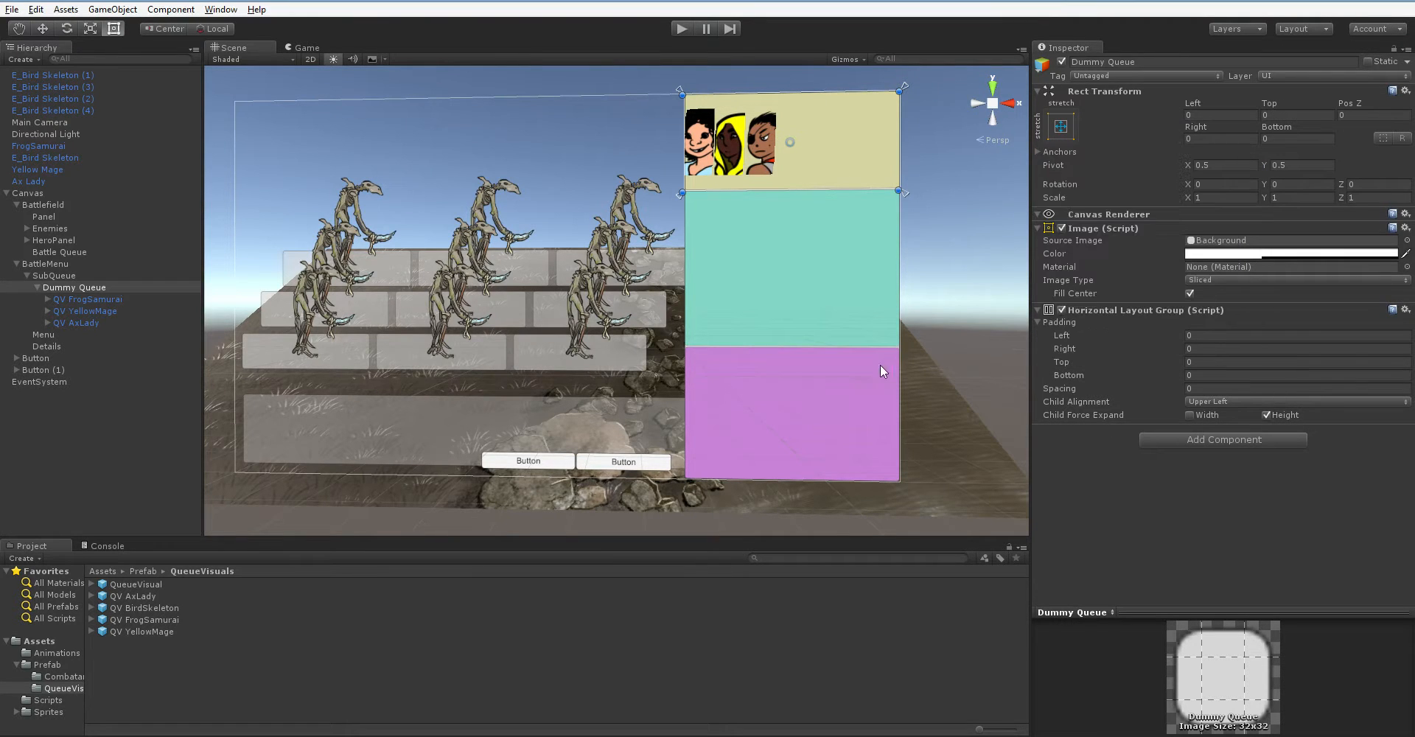
mouse_move(1240, 213)
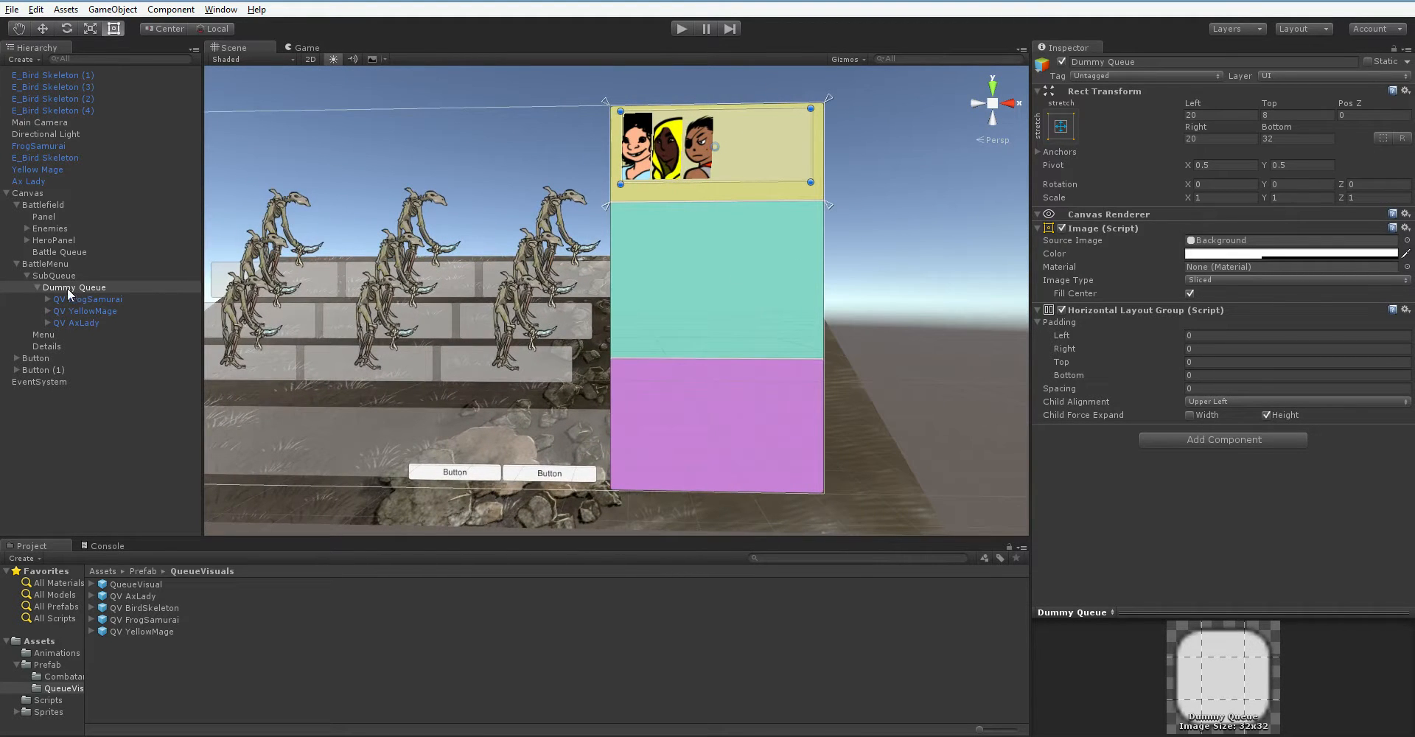
Step: Add an Image child under Details and assign it a hero sprite from the Heroes folder
click(46, 299)
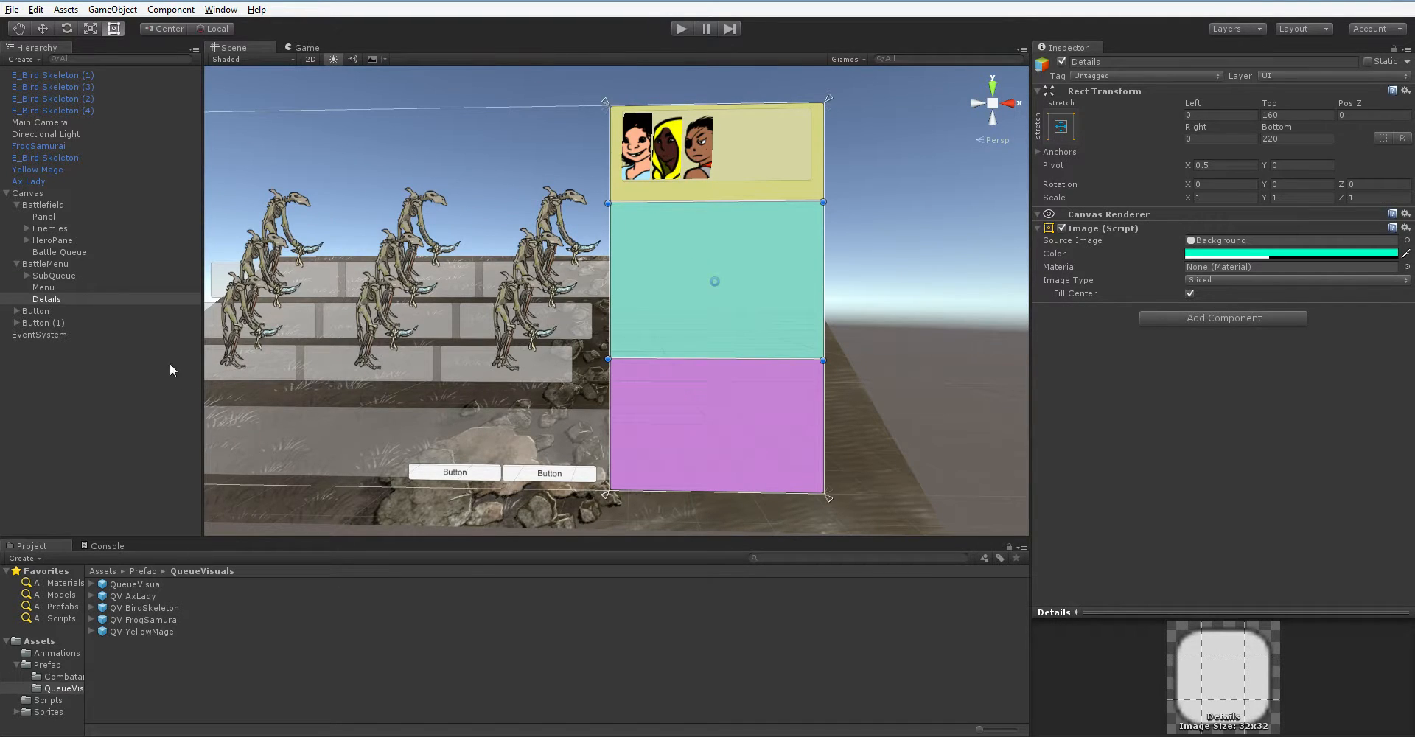
right_click(46, 299)
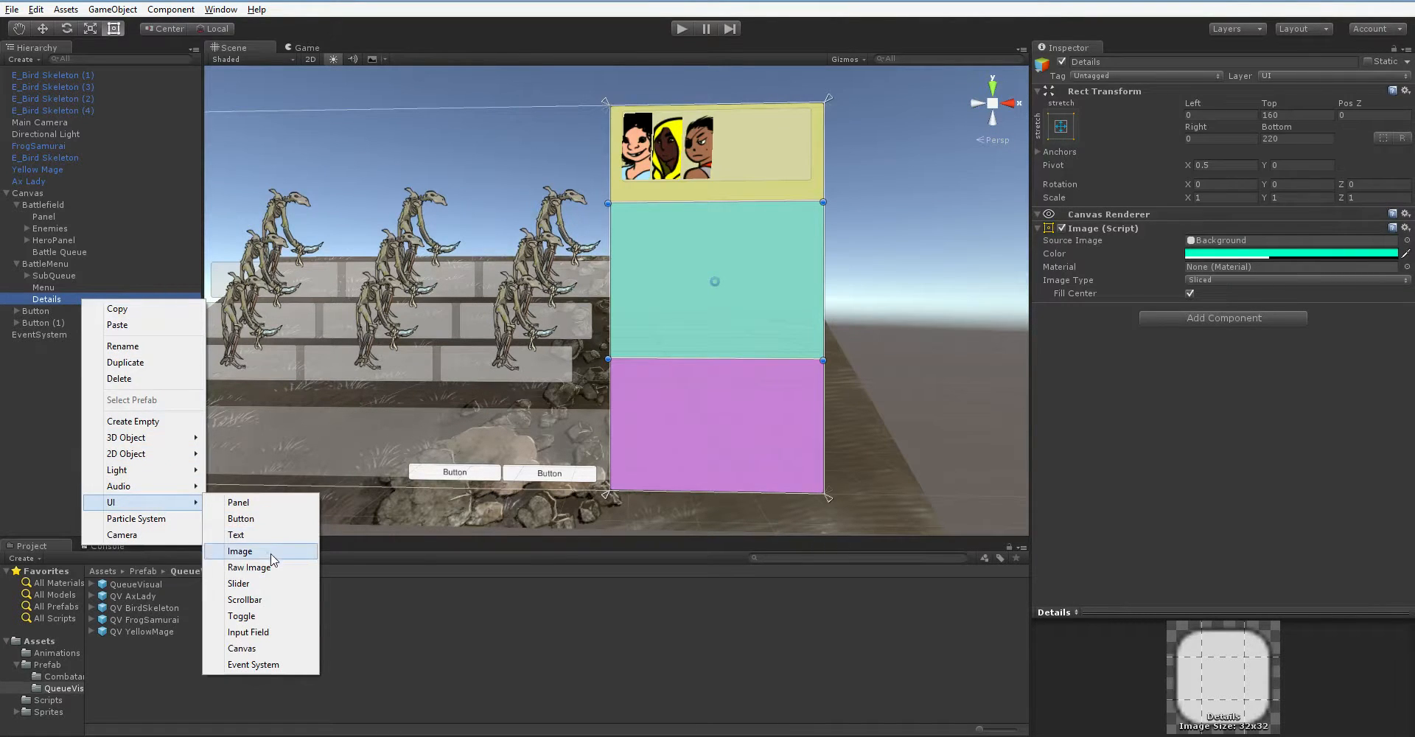
click(241, 551)
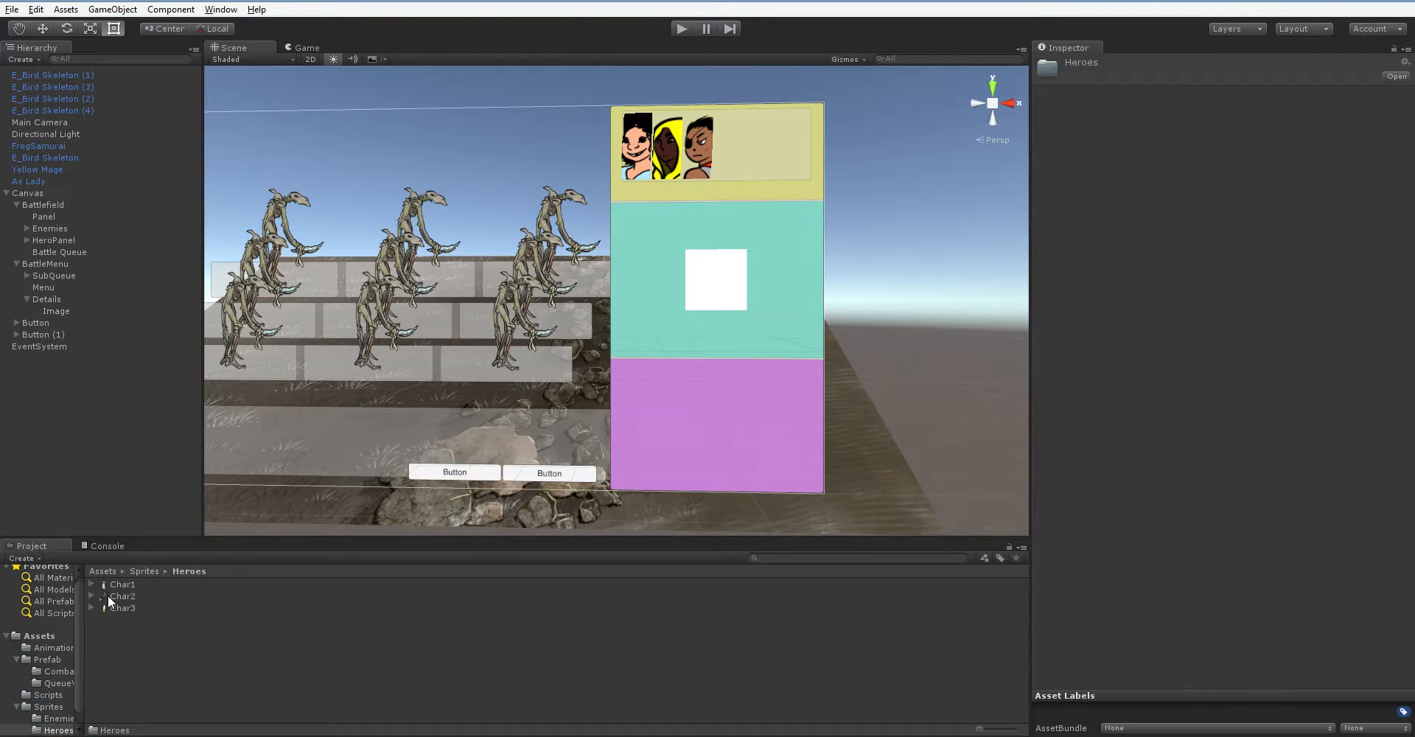
click(56, 311)
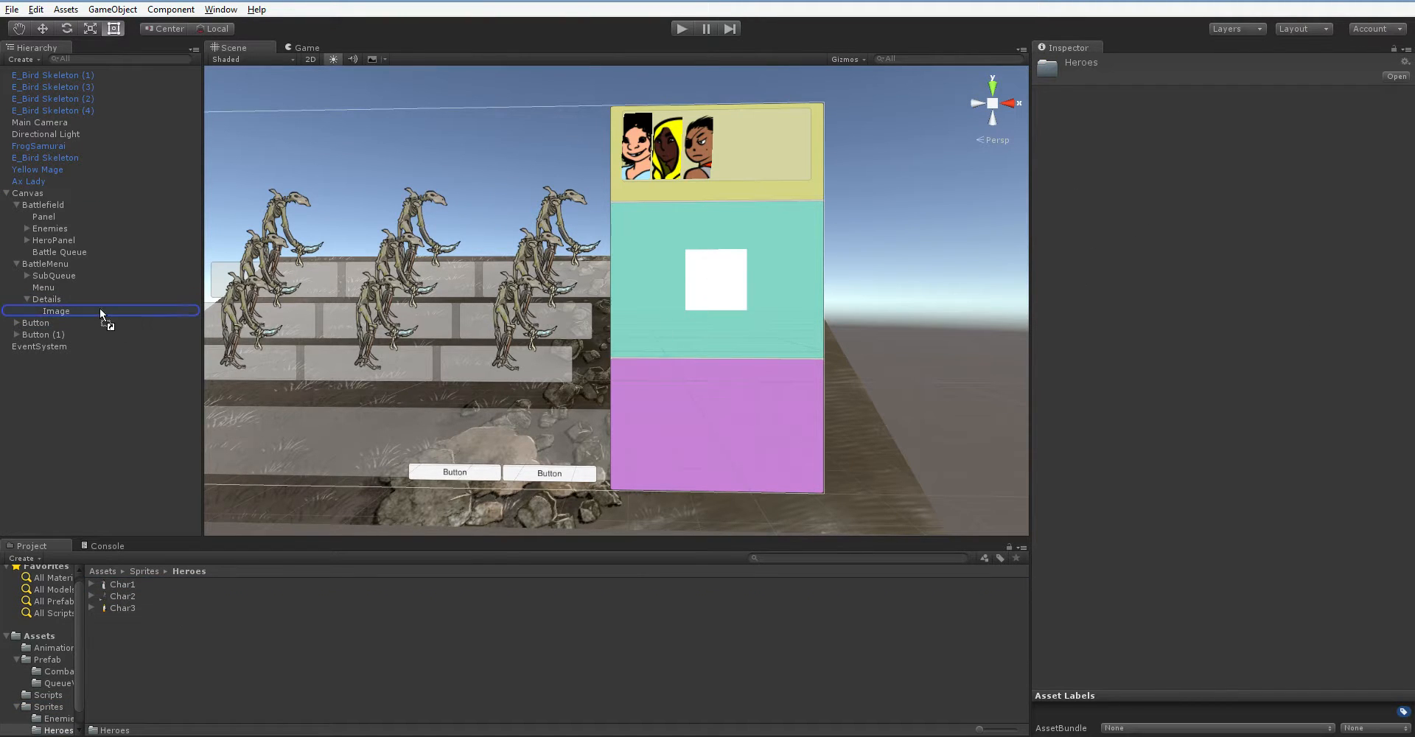
click(65, 323)
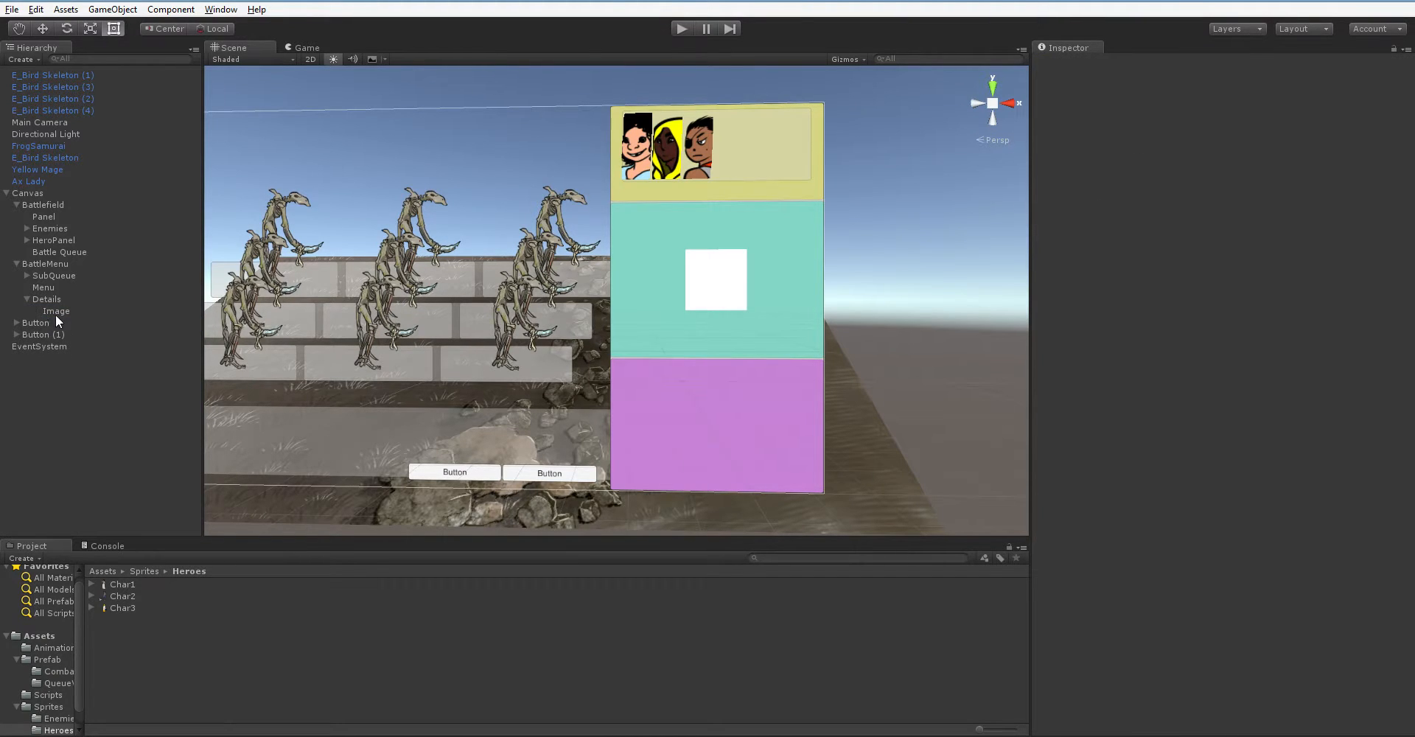
Step: Stretch the hero image to fill the Details panel
click(56, 312)
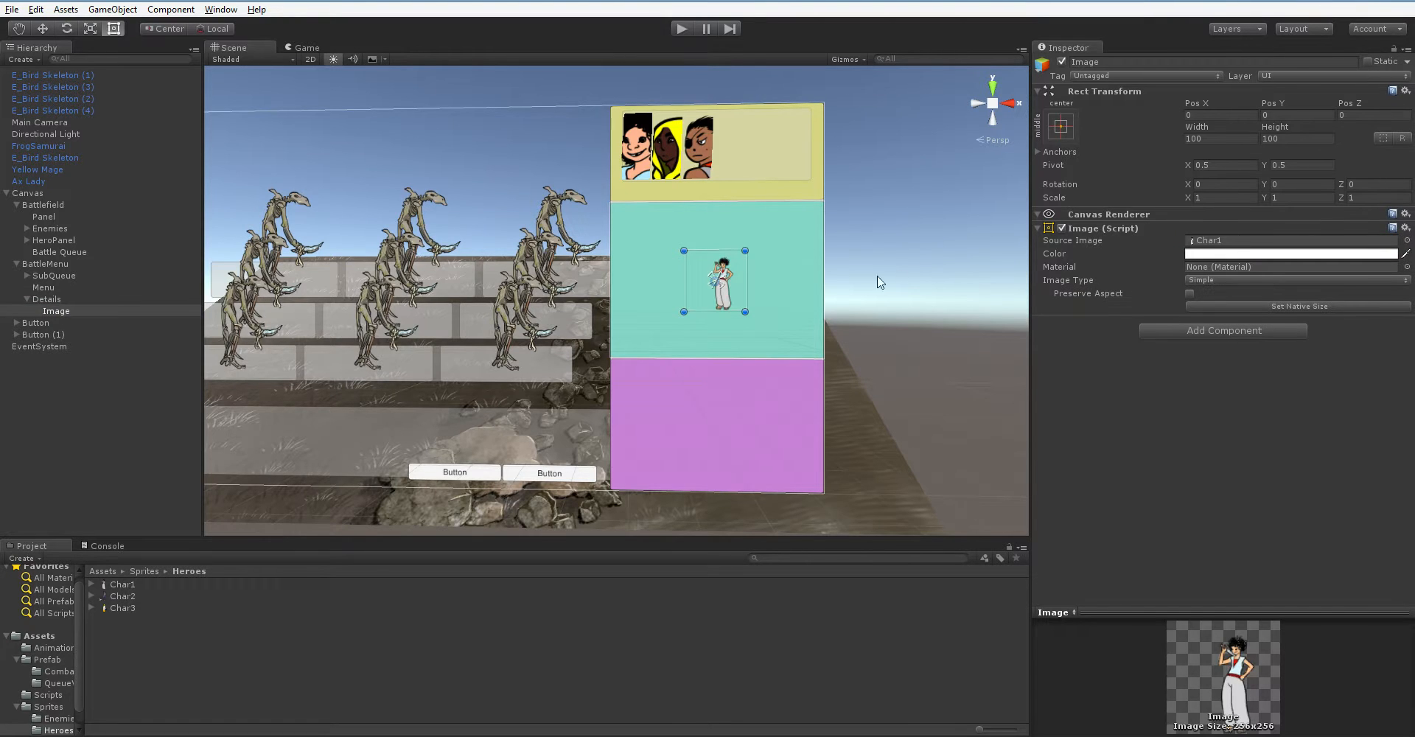
click(1060, 124)
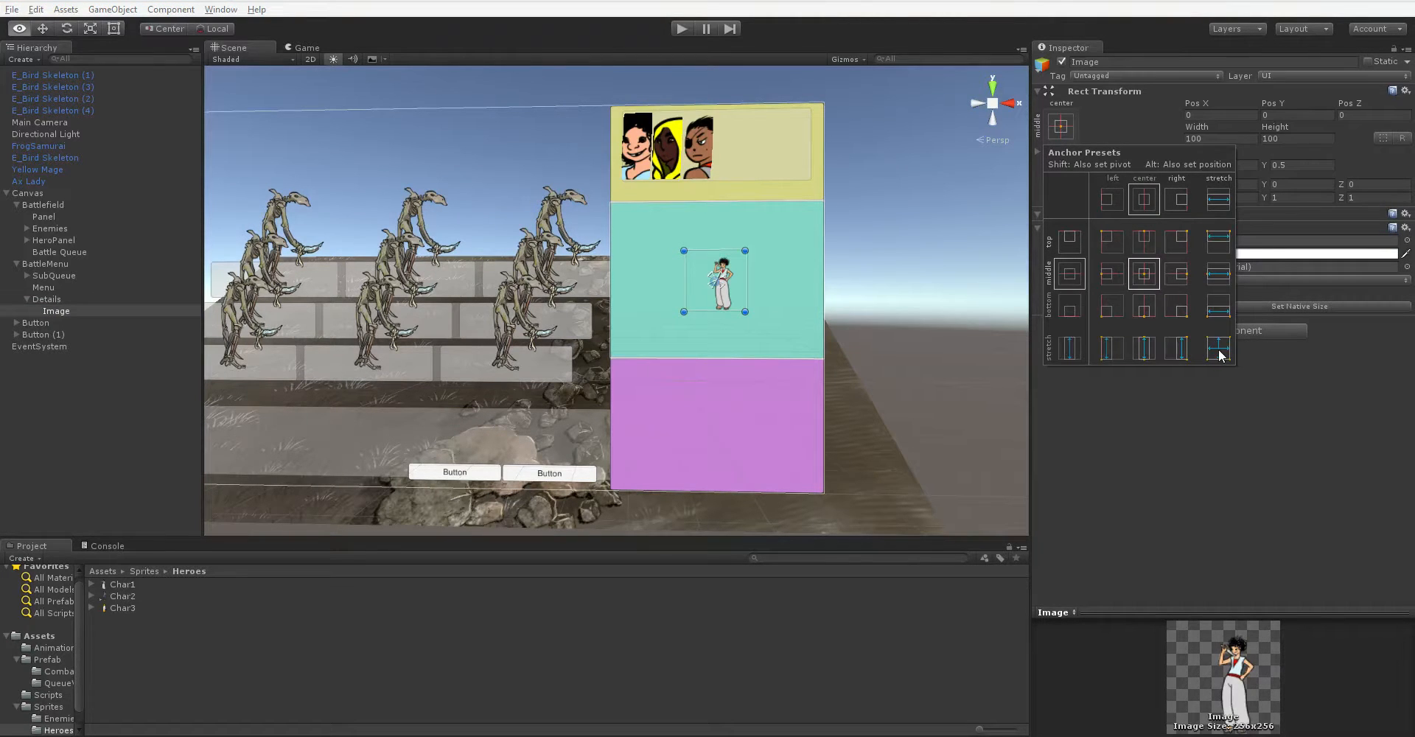
click(1218, 348)
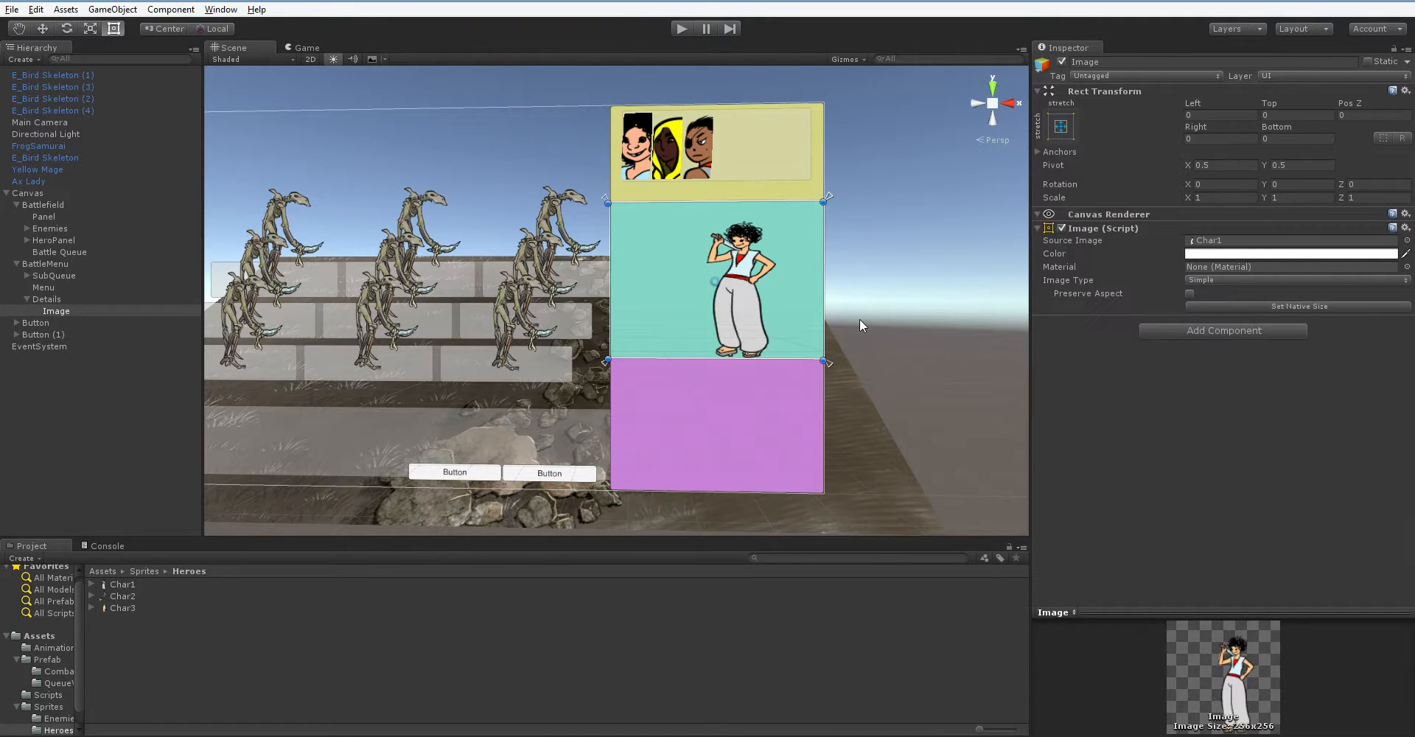
drag(822, 280, 740, 280)
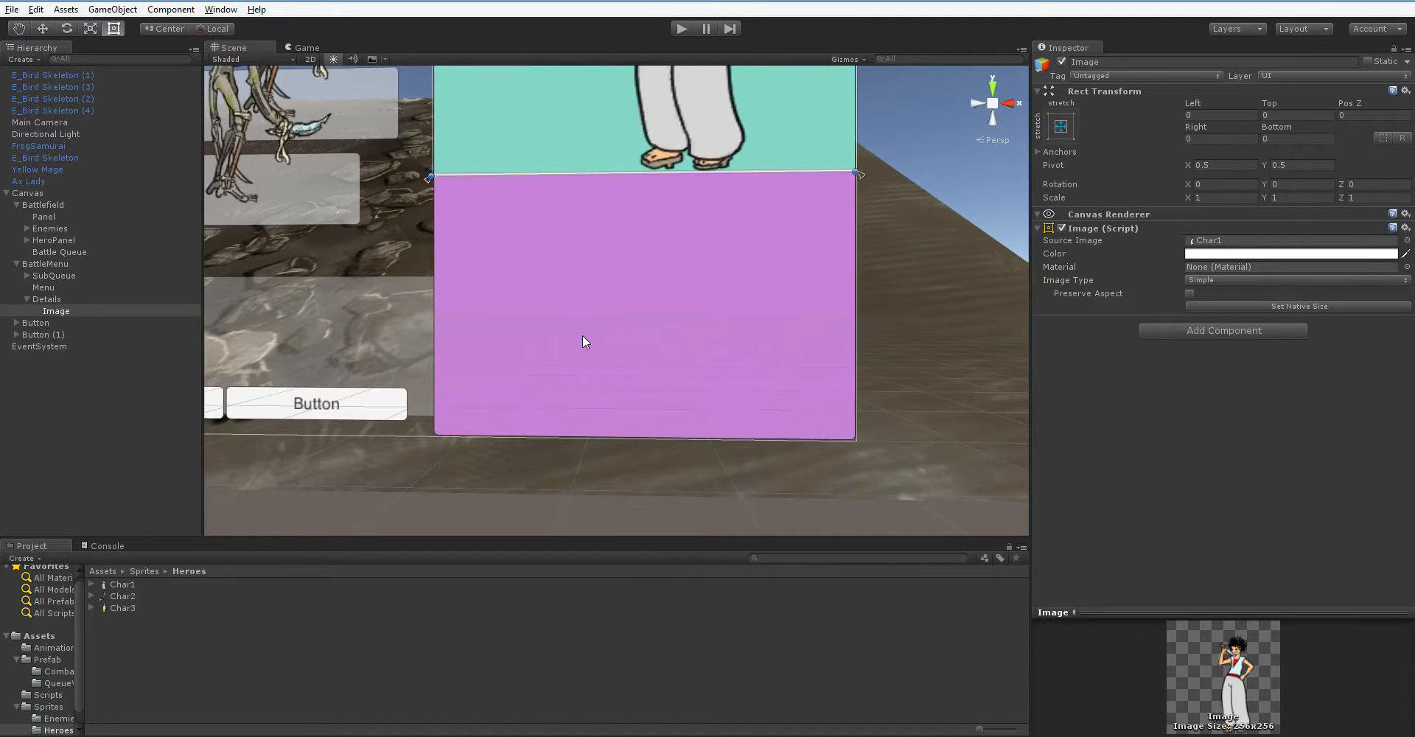
Step: Add a Panel child under Menu inset 10 units from every edge
click(46, 264)
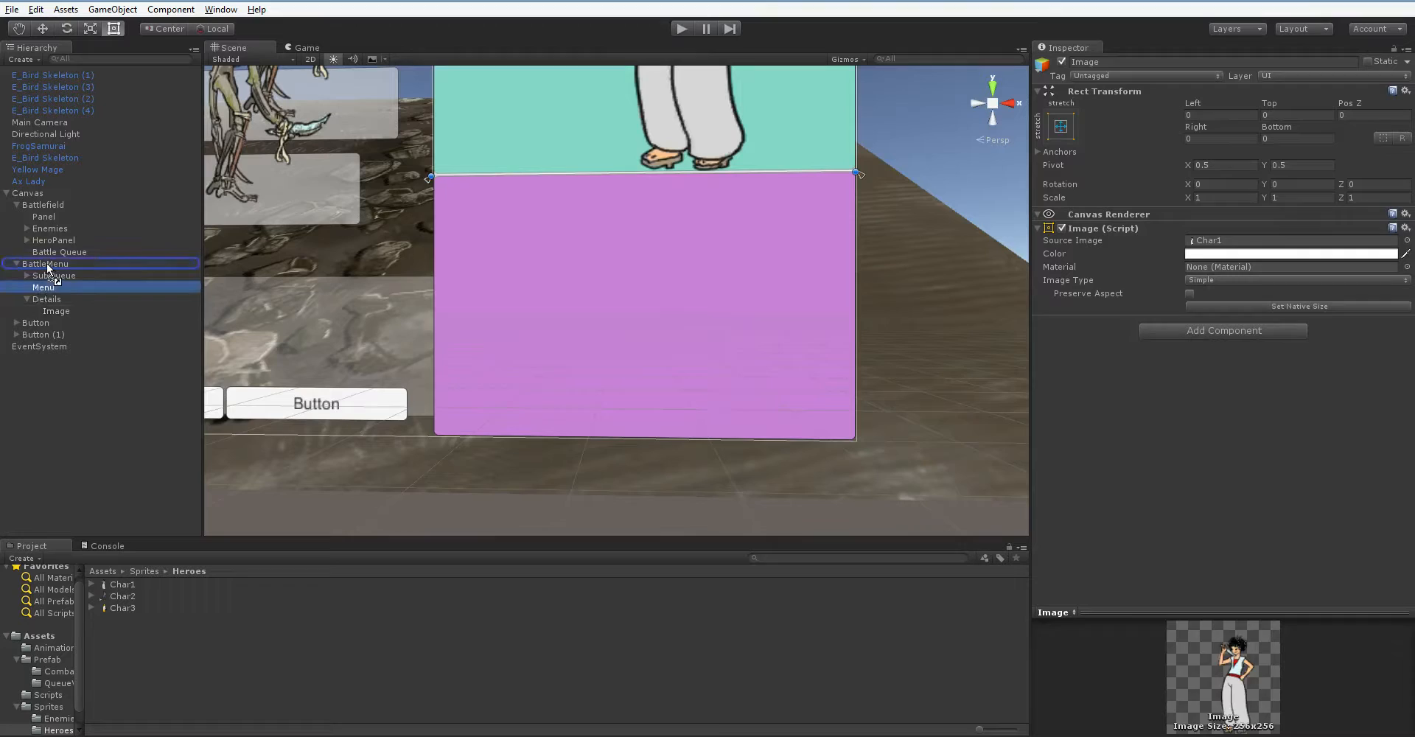
click(43, 311)
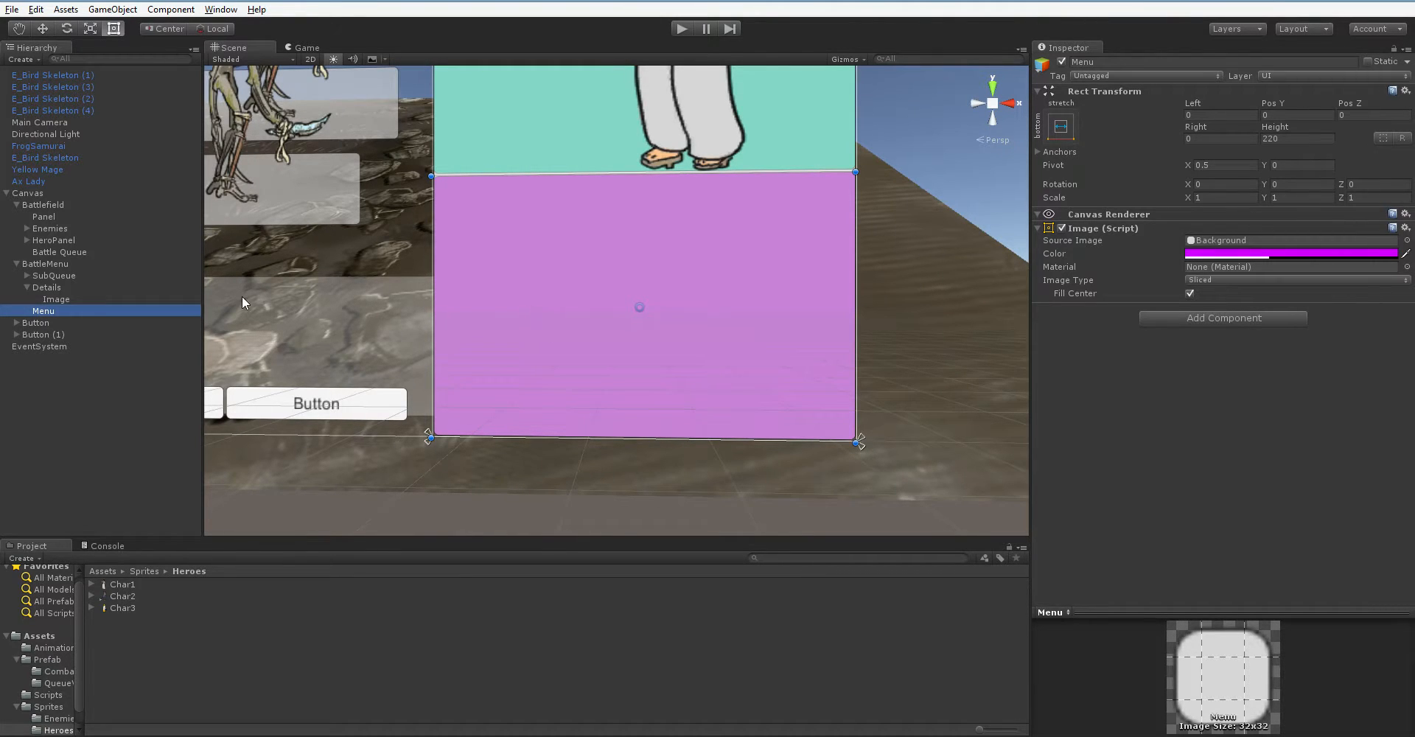
mouse_move(250, 320)
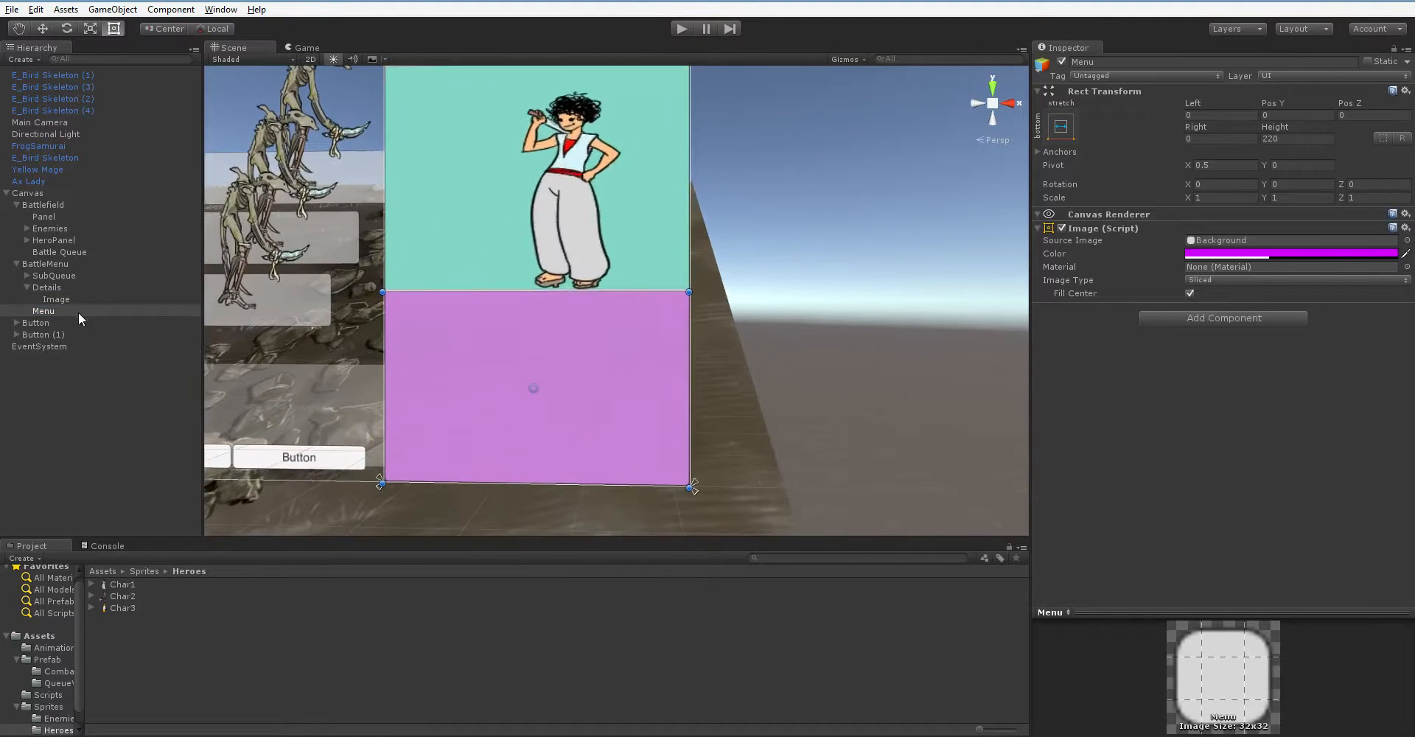
right_click(43, 311)
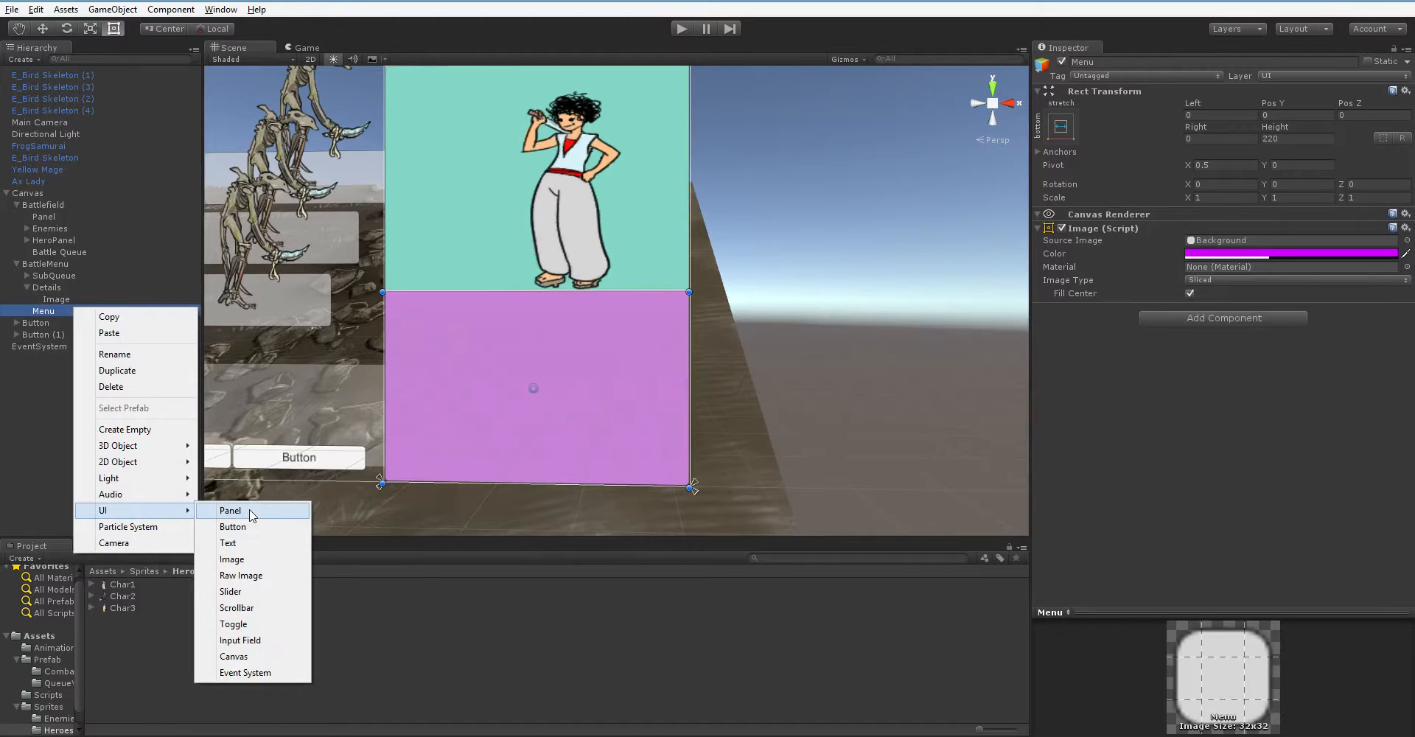
click(230, 511)
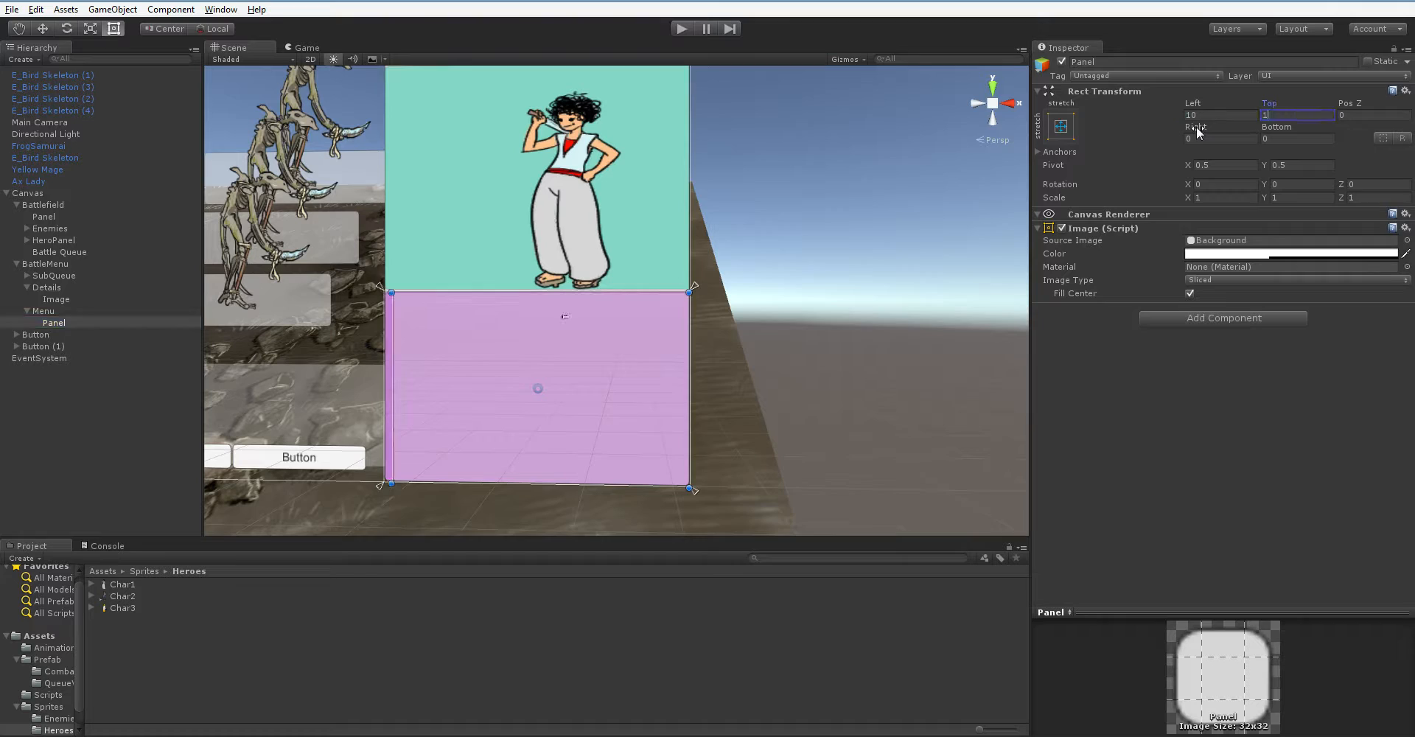
text(10)
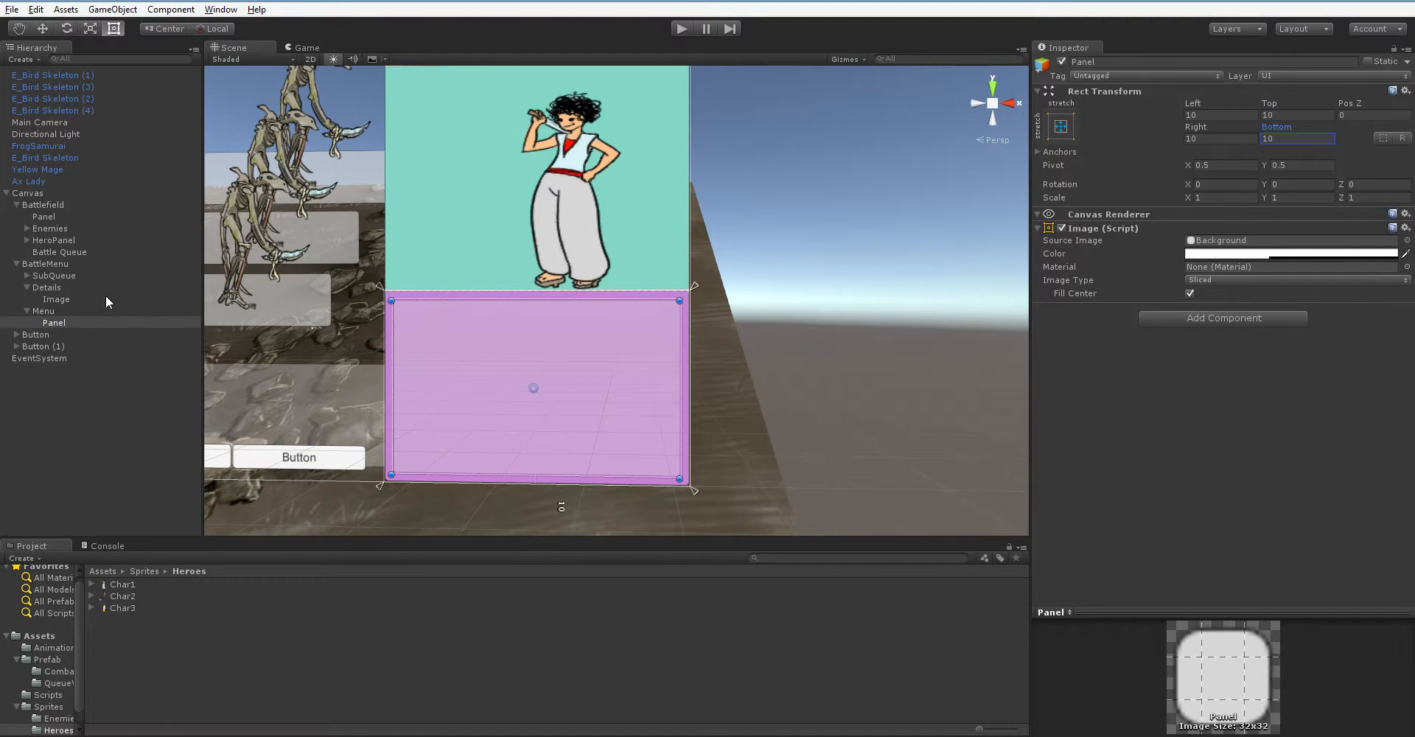
mouse_move(160, 320)
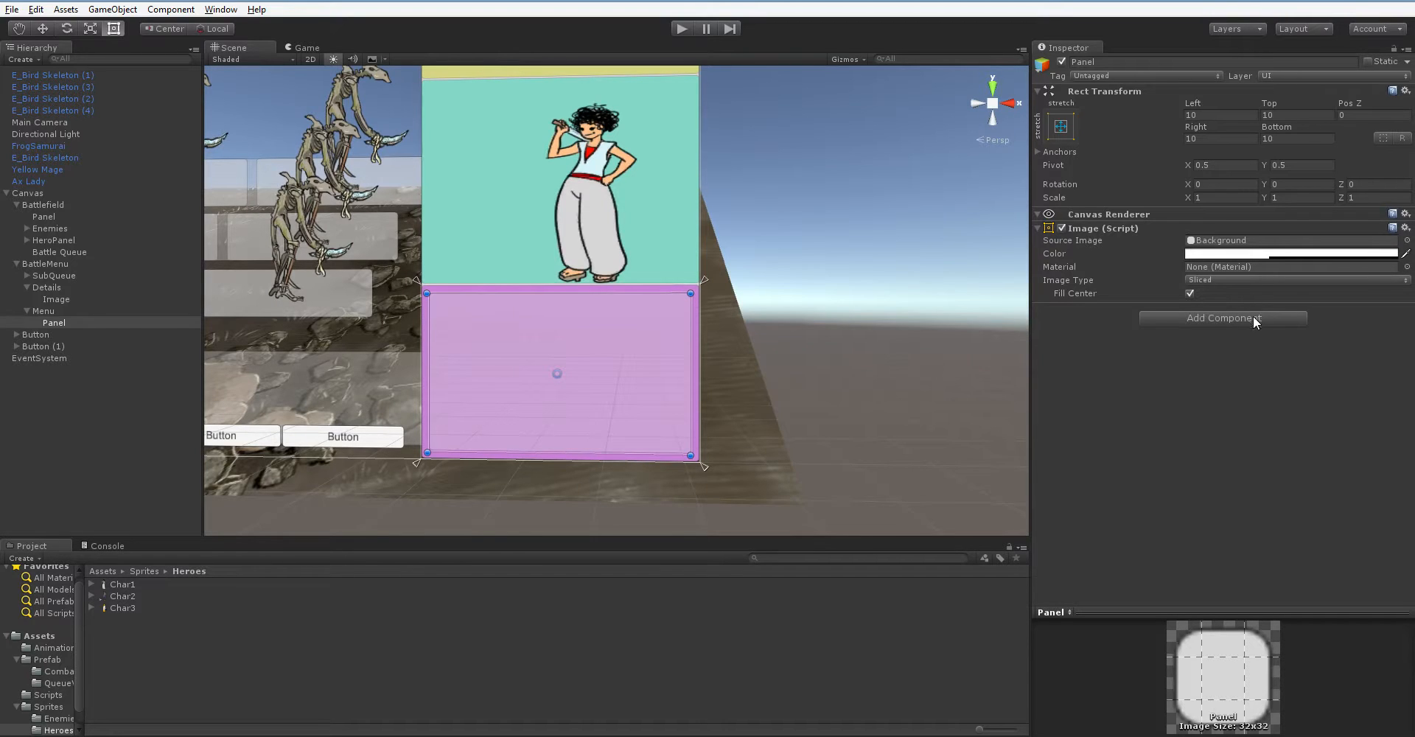
Step: Give Panel a Vertical Layout Group with a Button child and untick Child Force Expand Height
click(1224, 317)
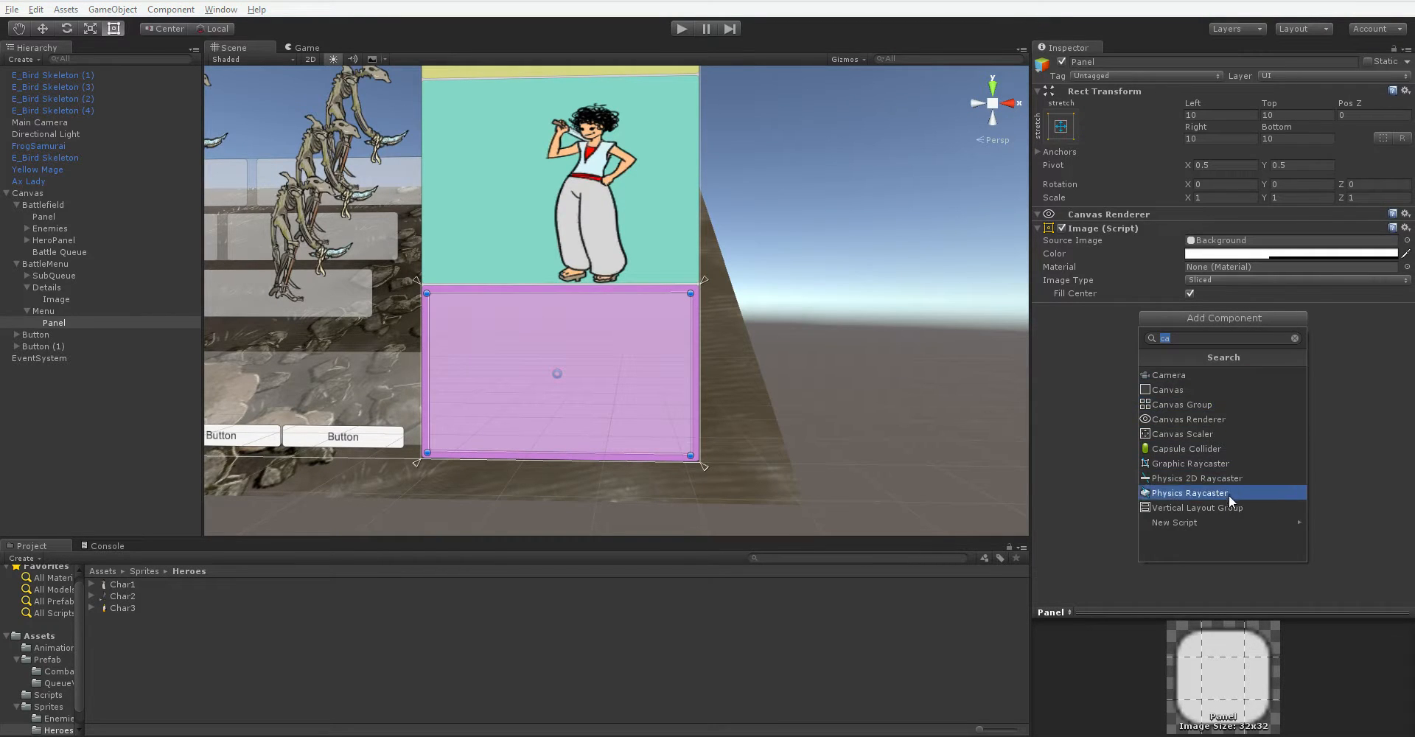
click(1197, 508)
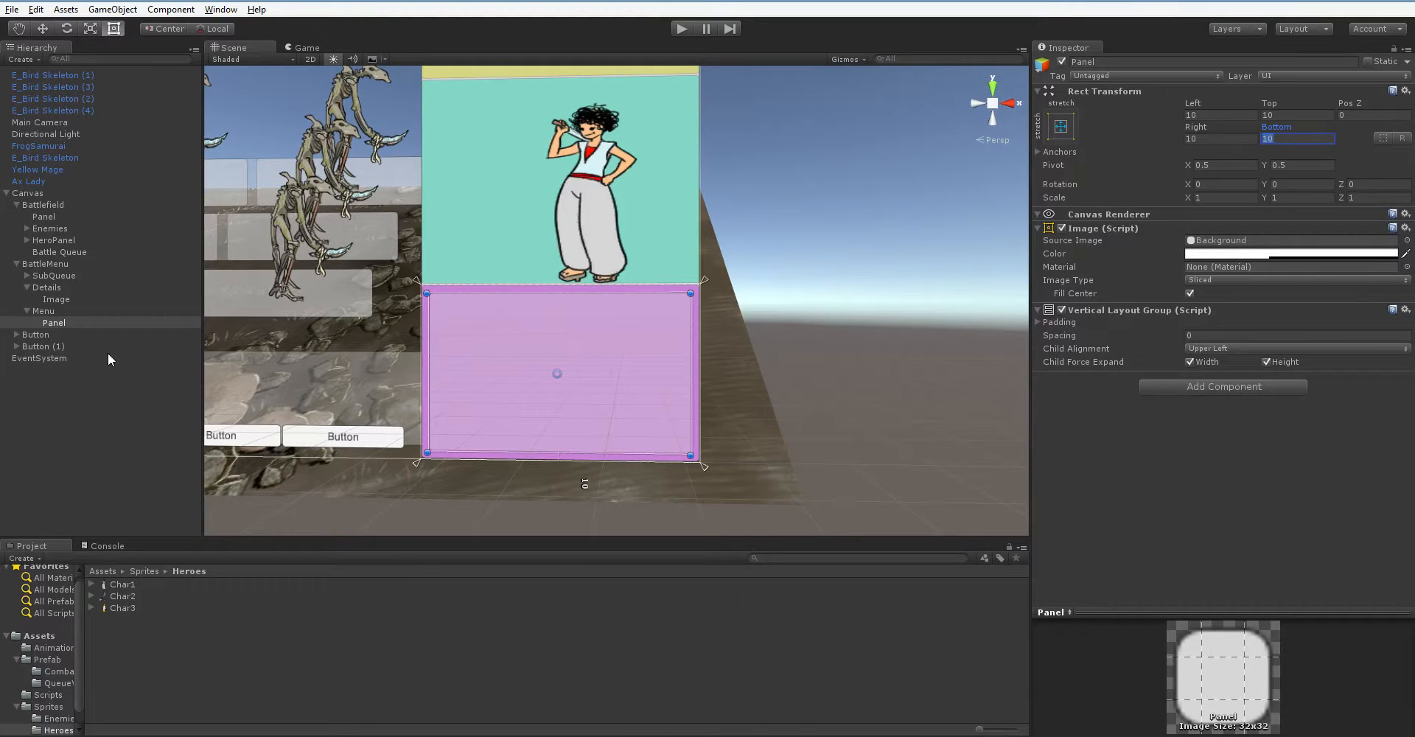
right_click(53, 321)
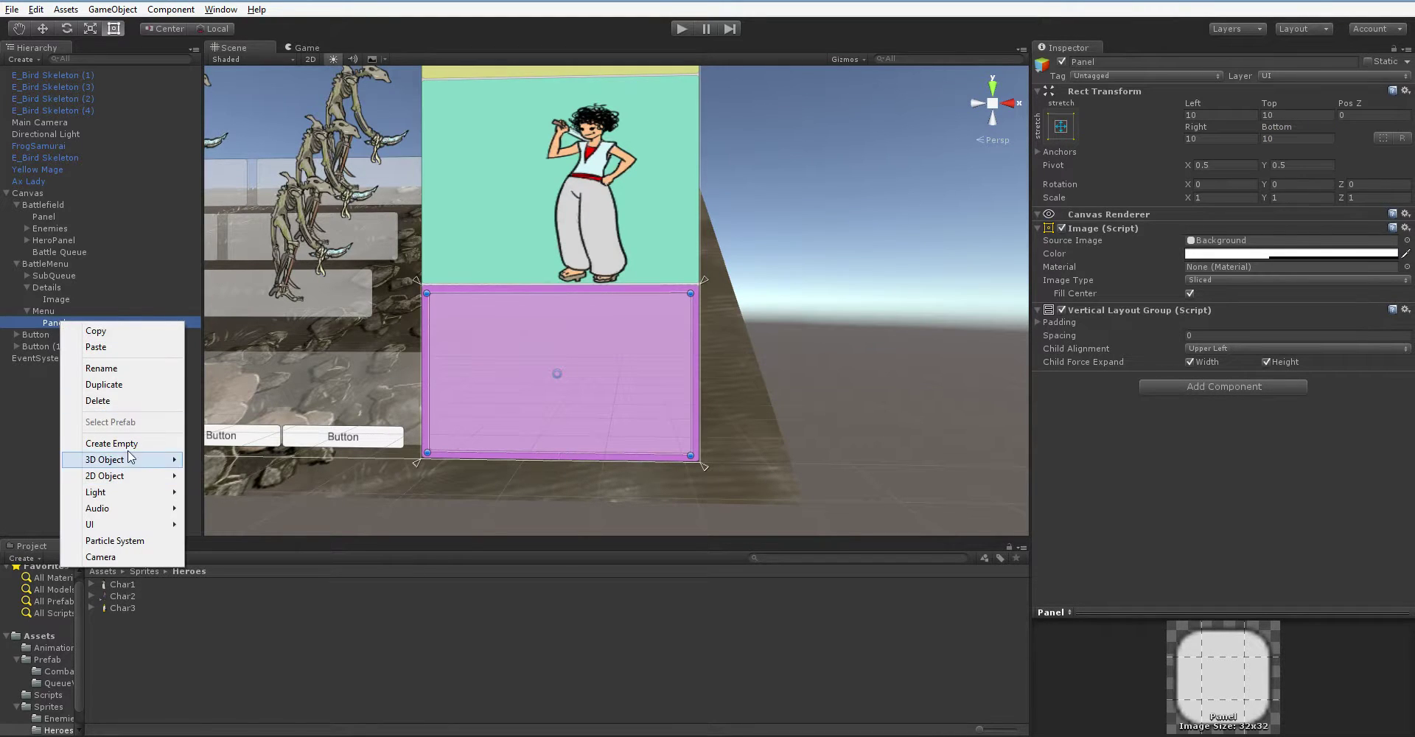
click(89, 525)
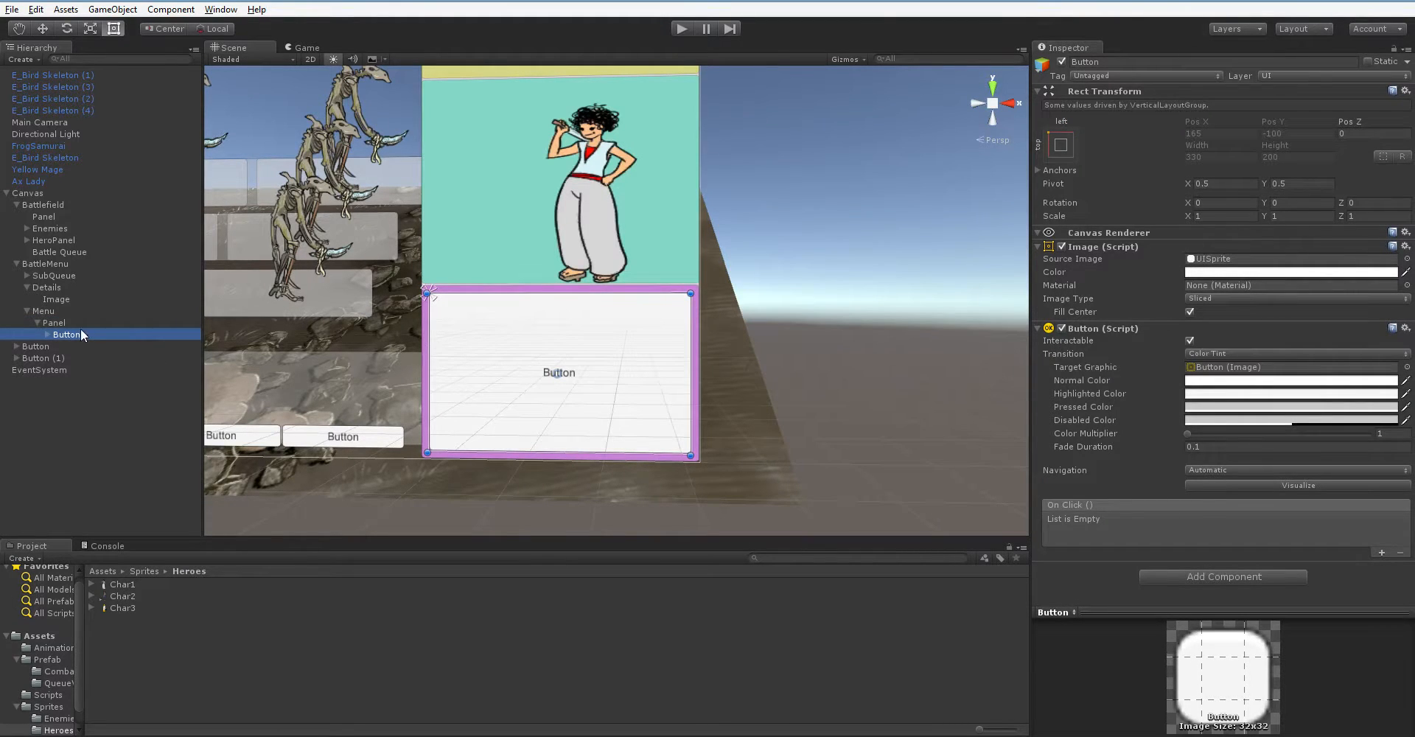
click(55, 321)
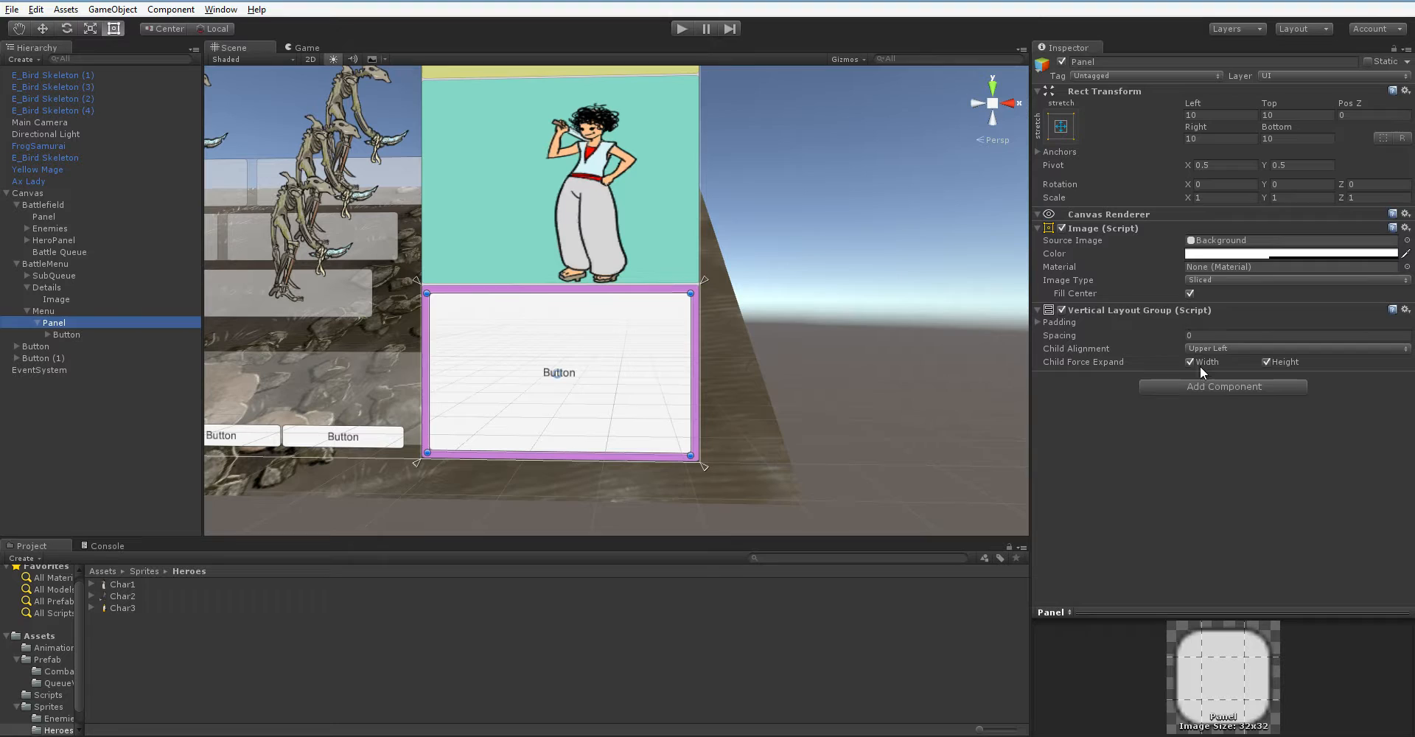
mouse_move(1242, 367)
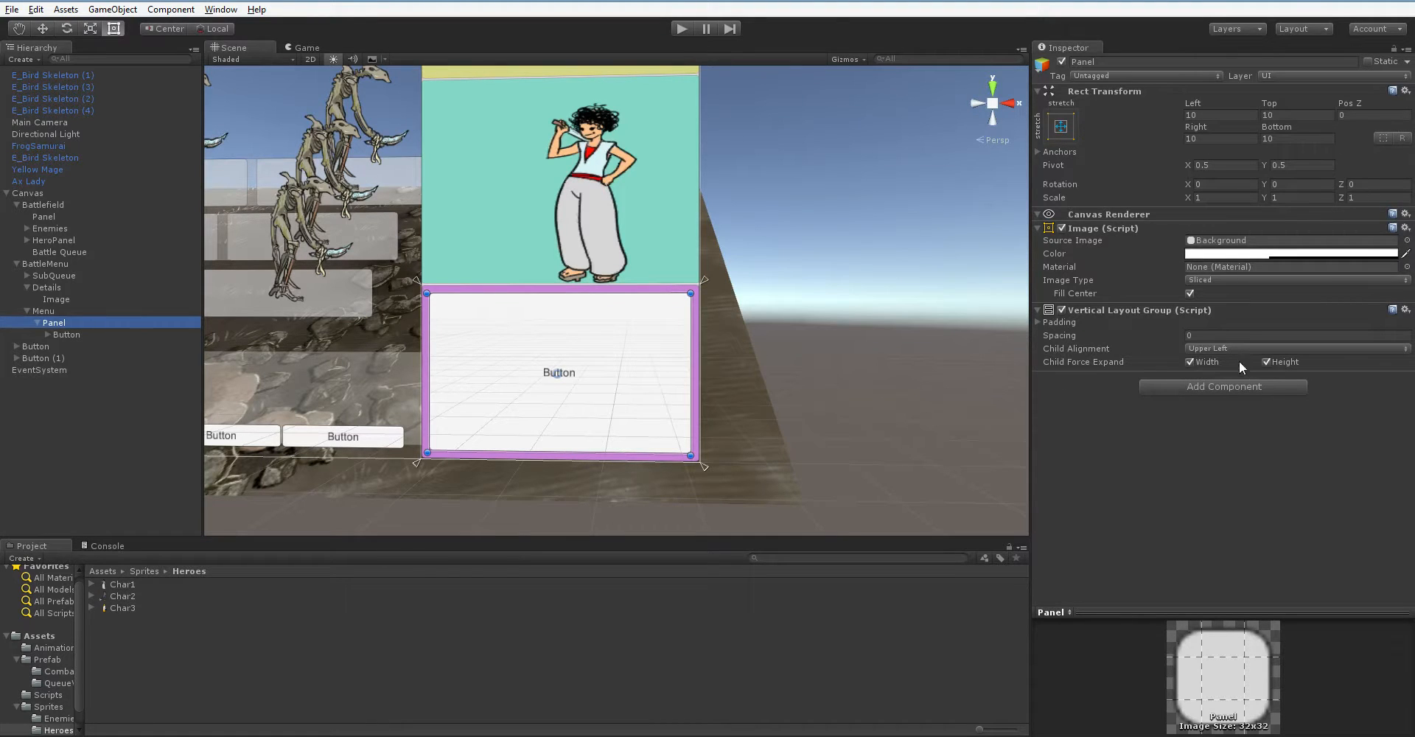
click(1267, 361)
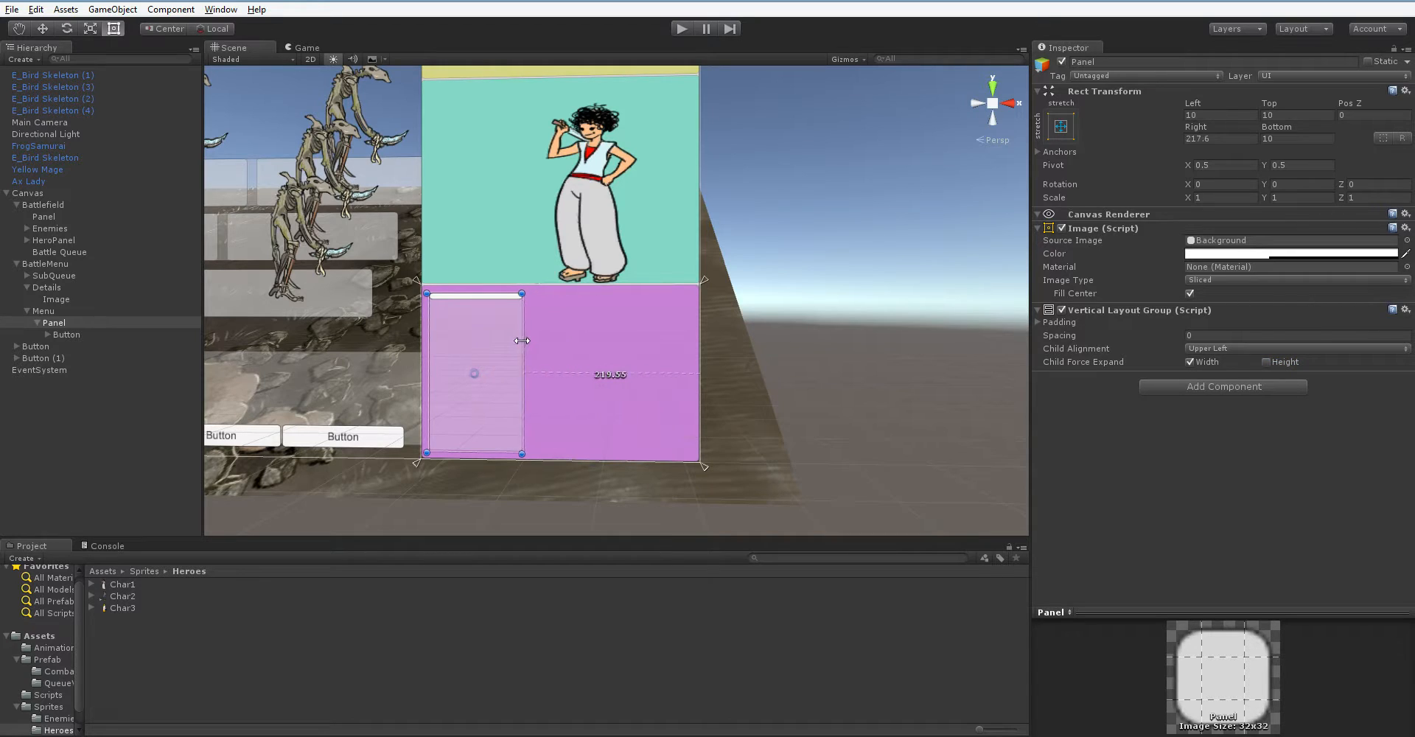
Step: Pin the panel to the menu's left side as a 100-wide strip and select its button
drag(522, 341, 519, 341)
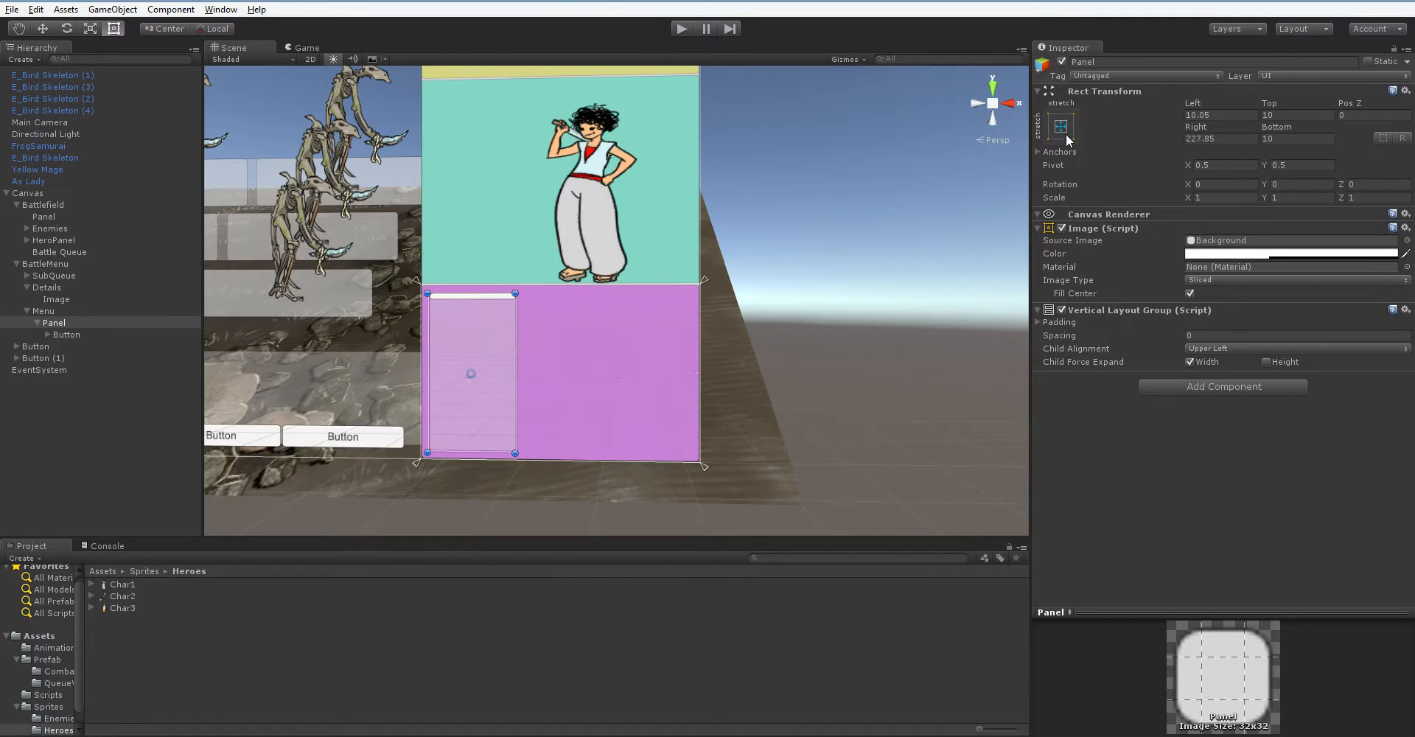
click(1060, 127)
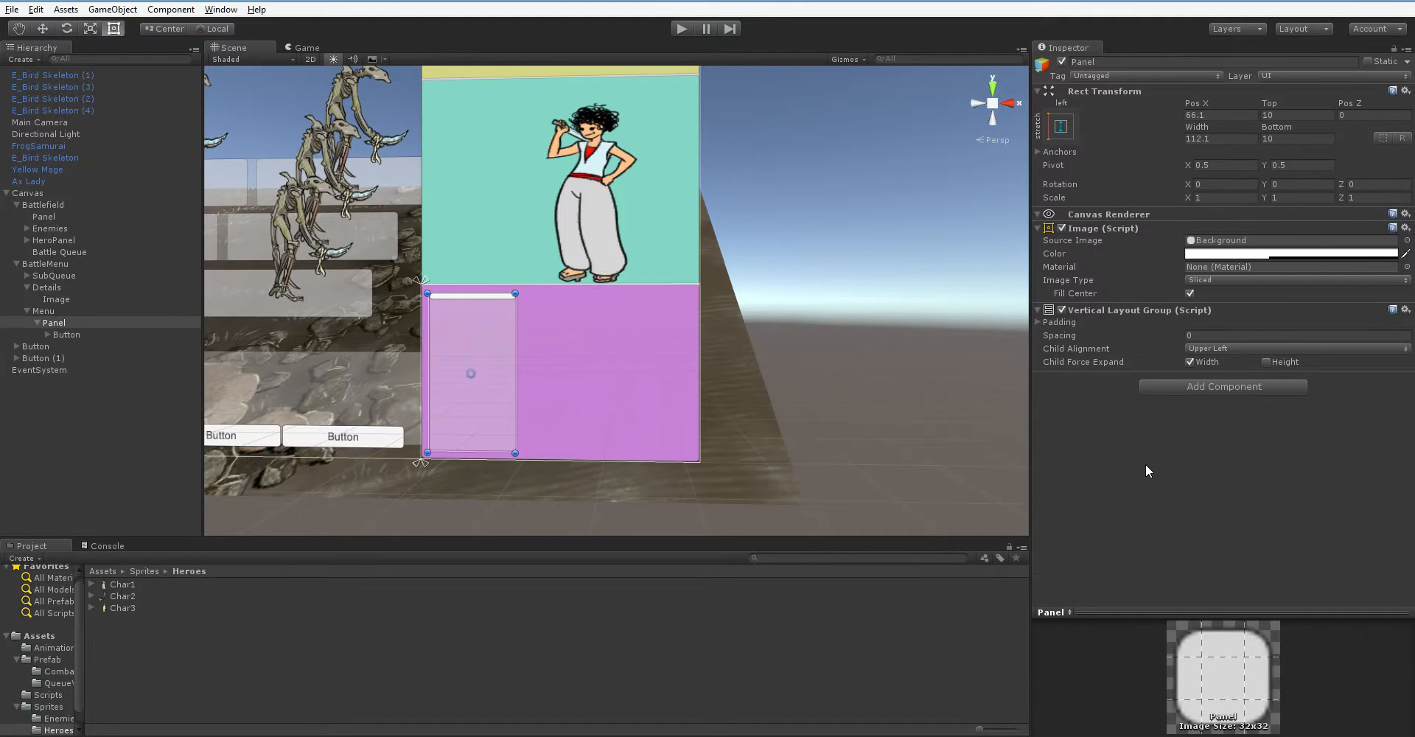
triple_click(1220, 139)
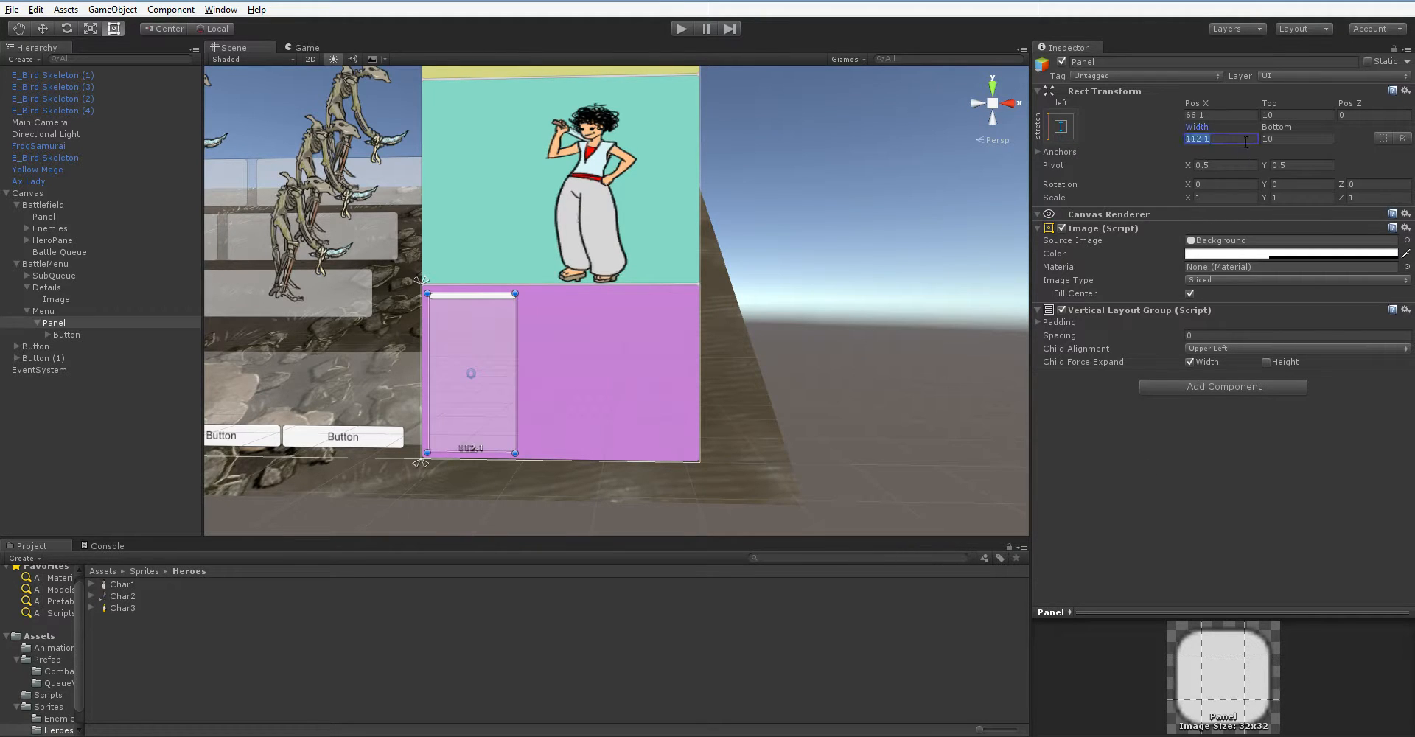
text(100)
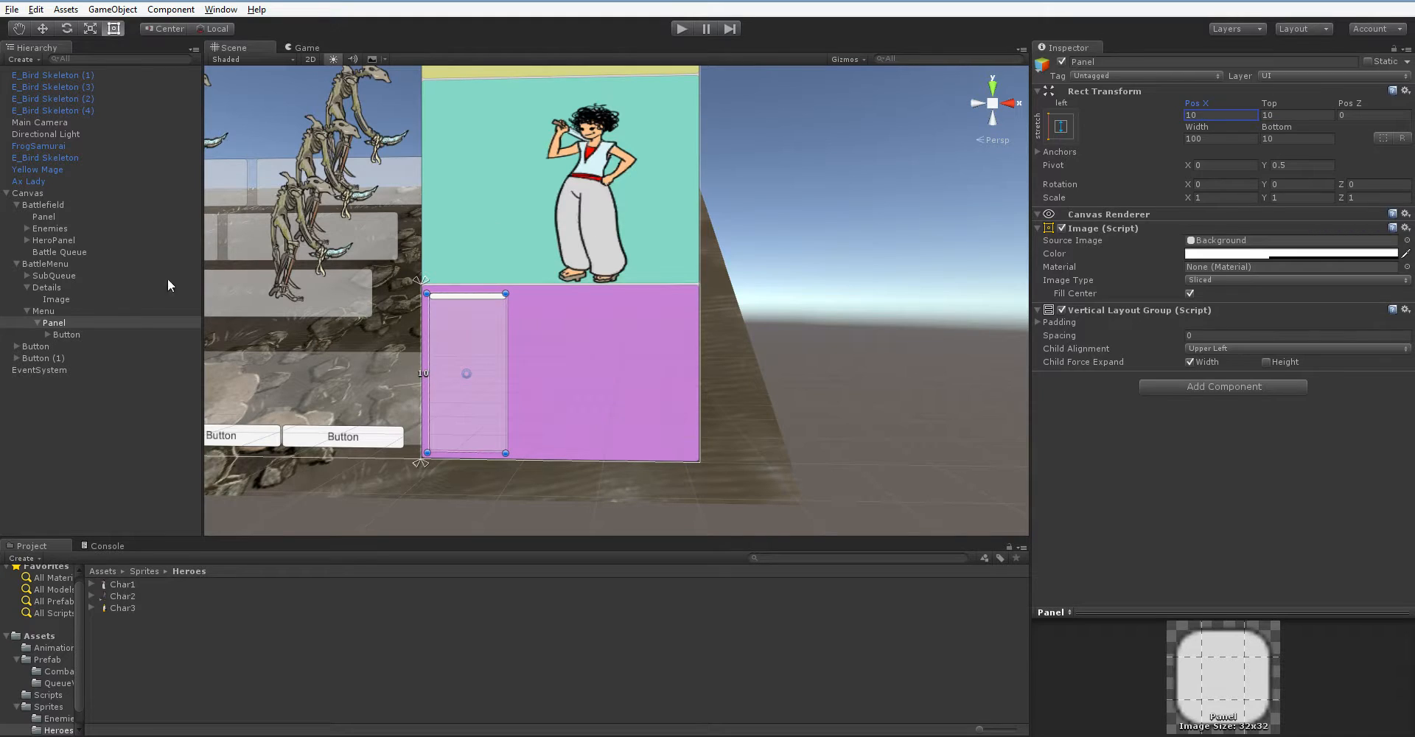
click(66, 333)
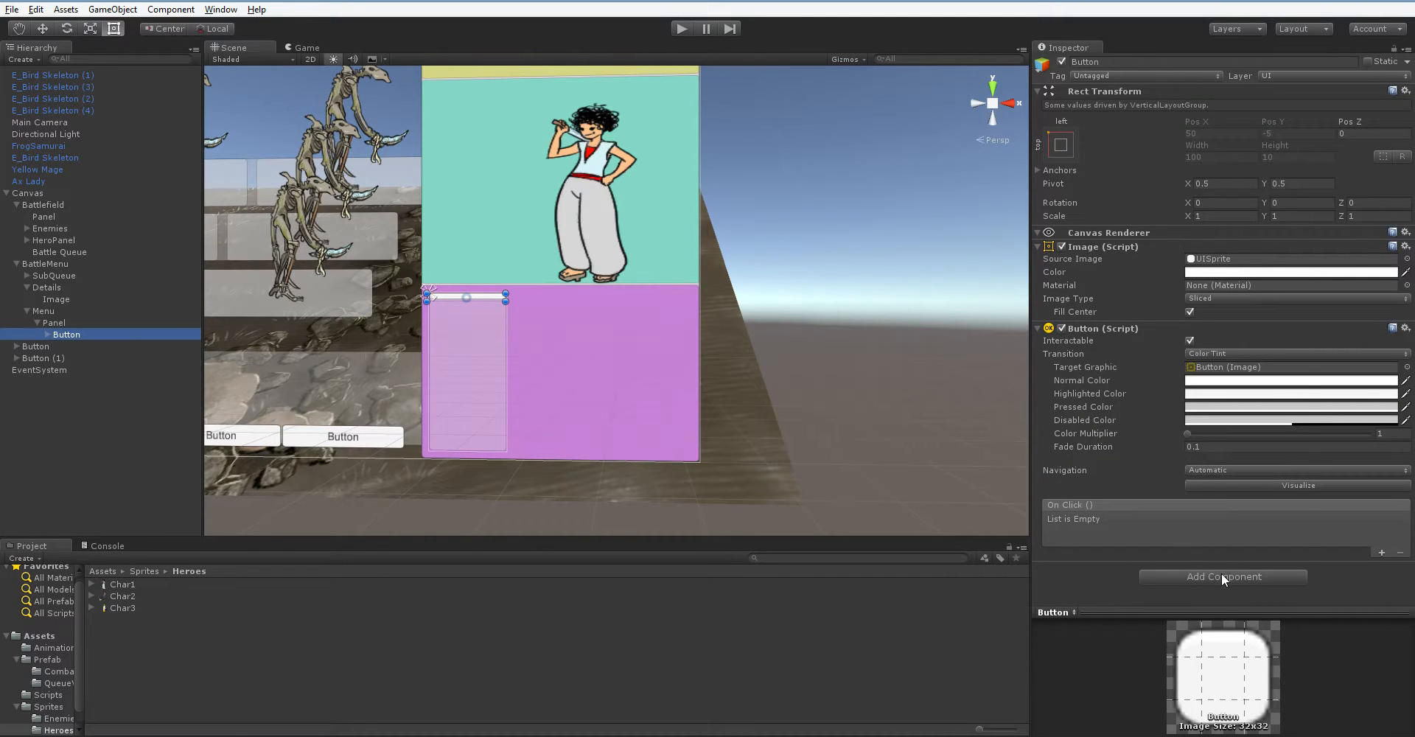
Step: Add a Layout Element to Button with Preferred Height 26
click(1222, 576)
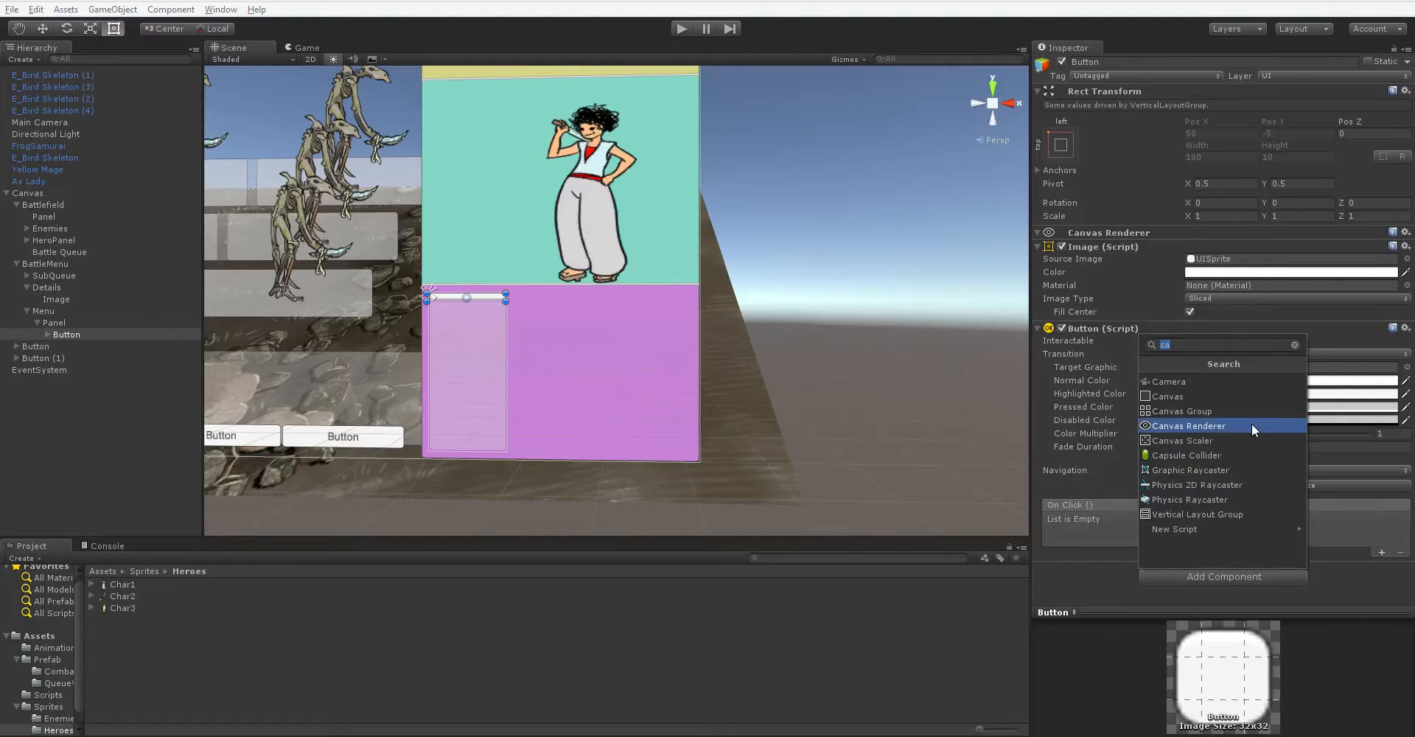
text(lay)
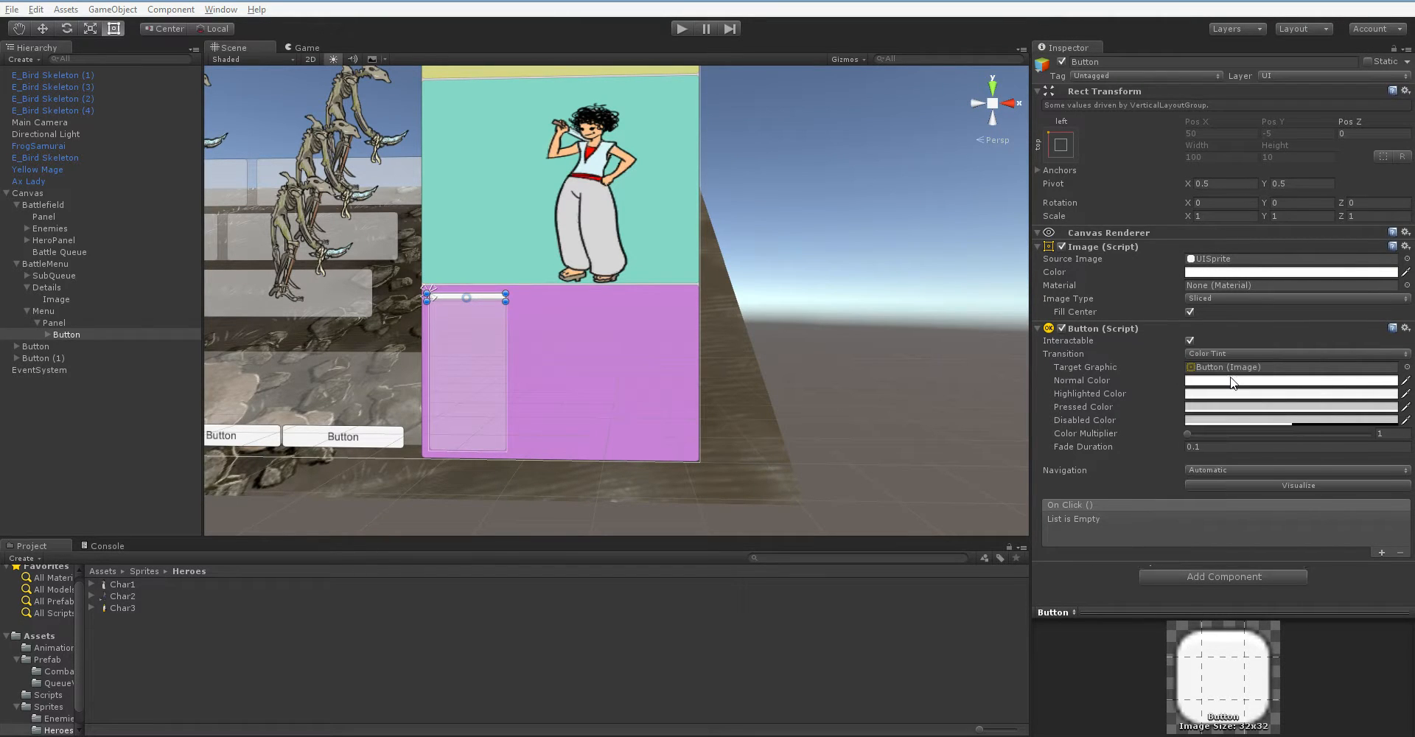
scroll(down, 3)
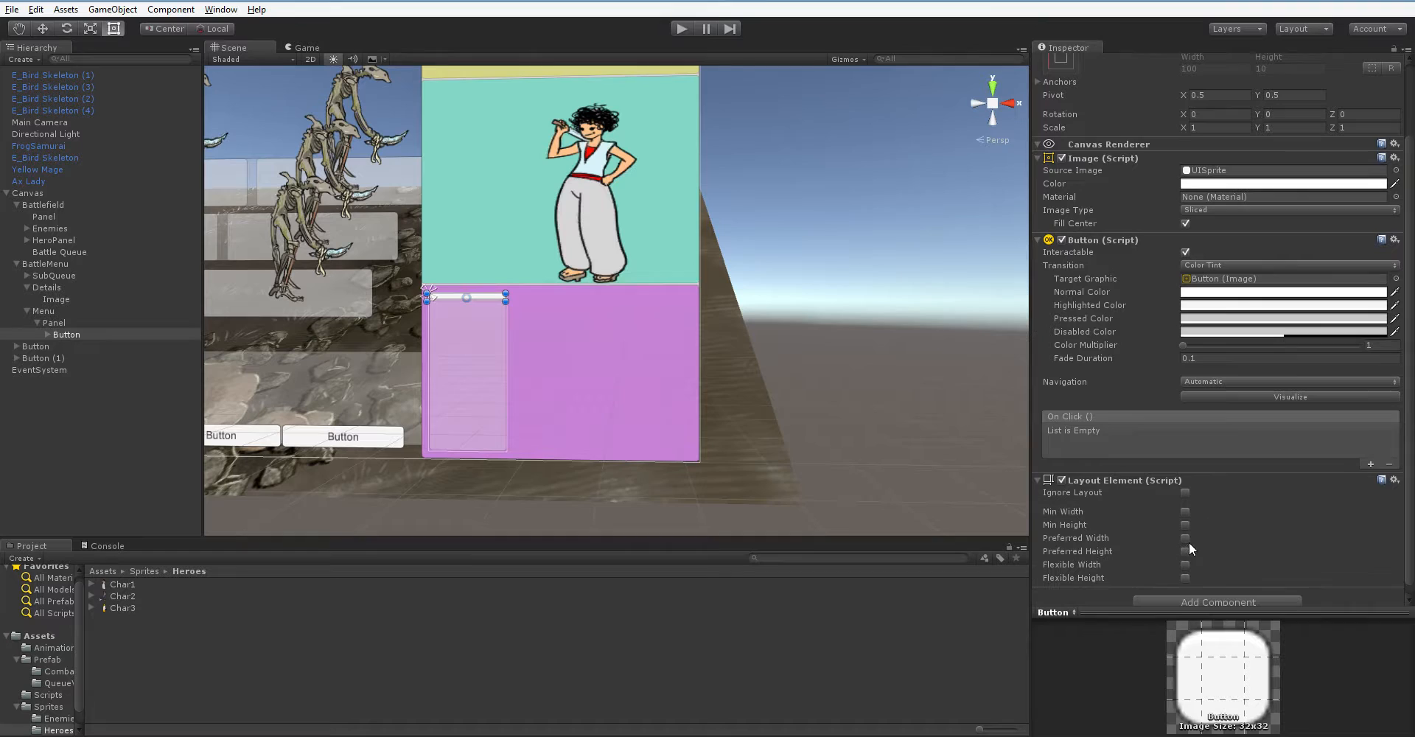
click(1186, 552)
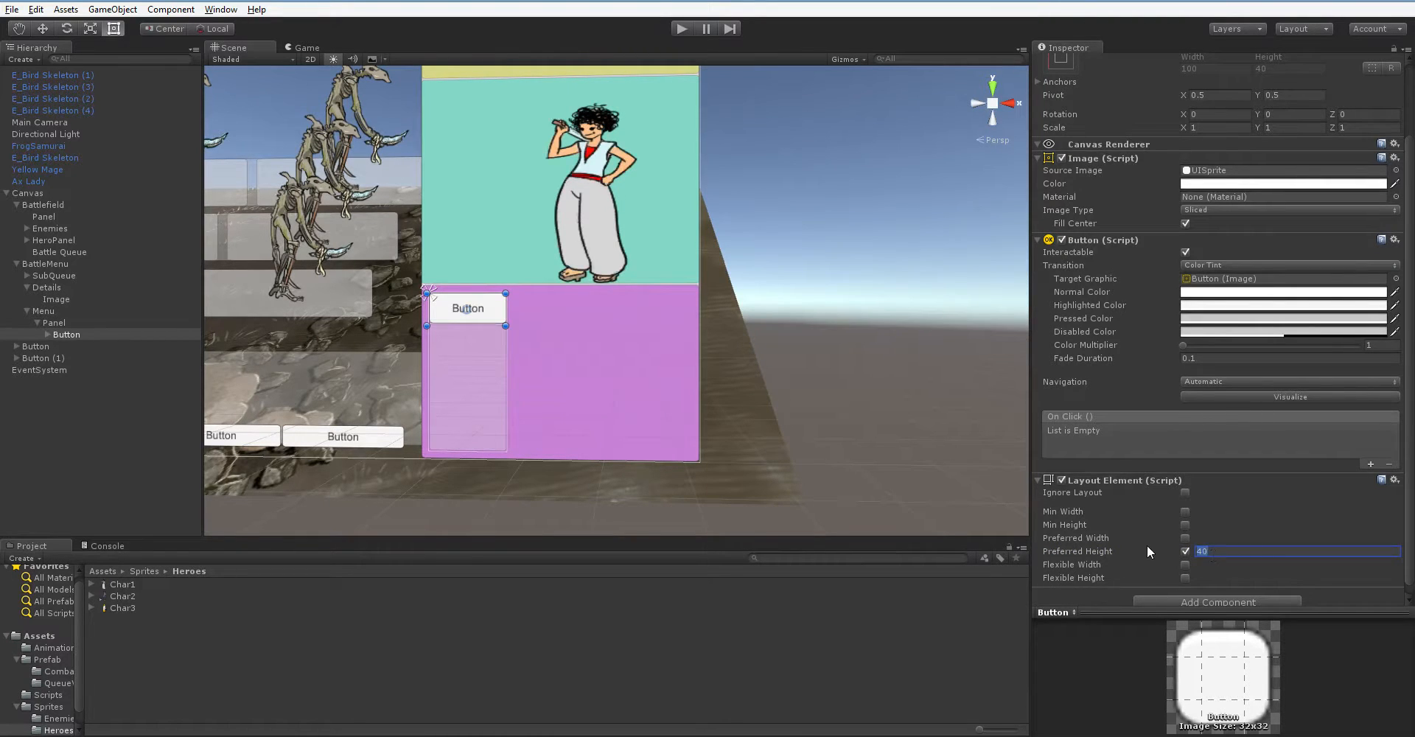
text(26)
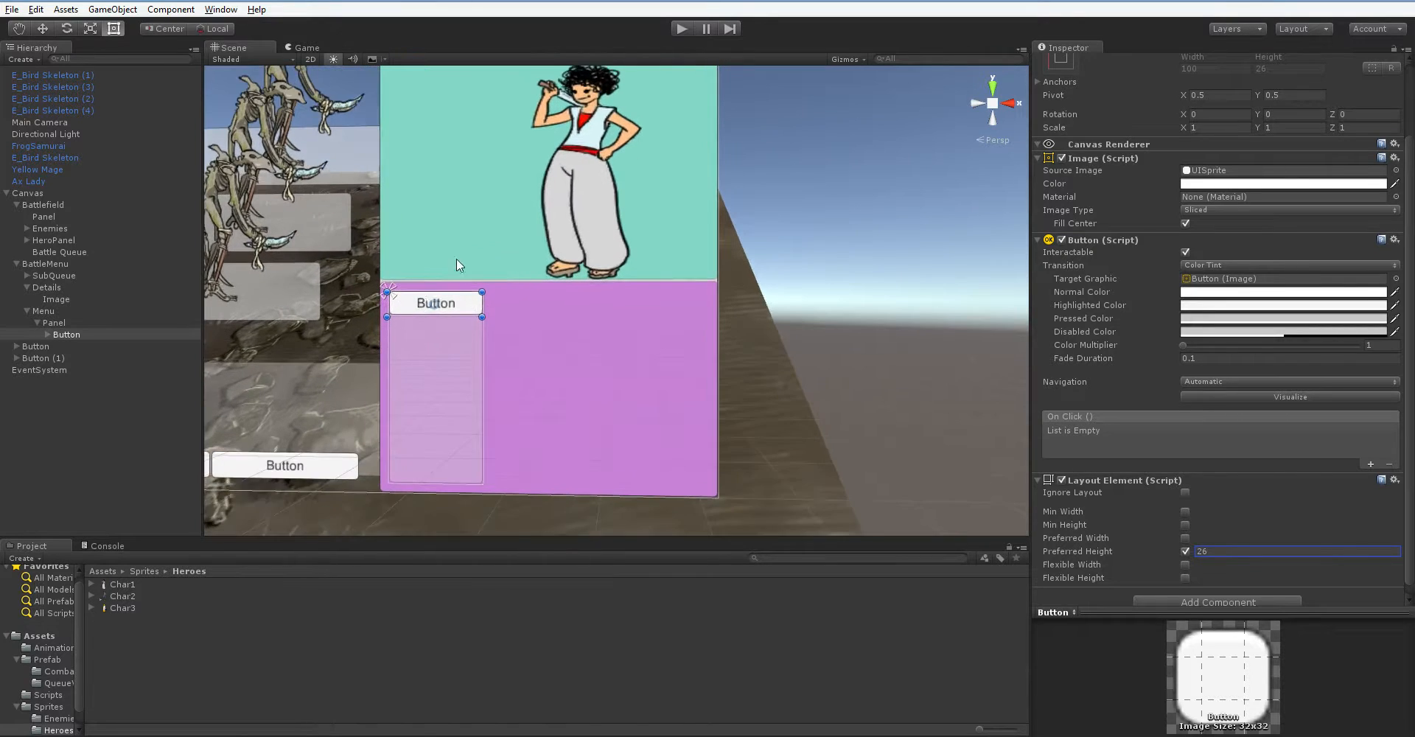
click(71, 346)
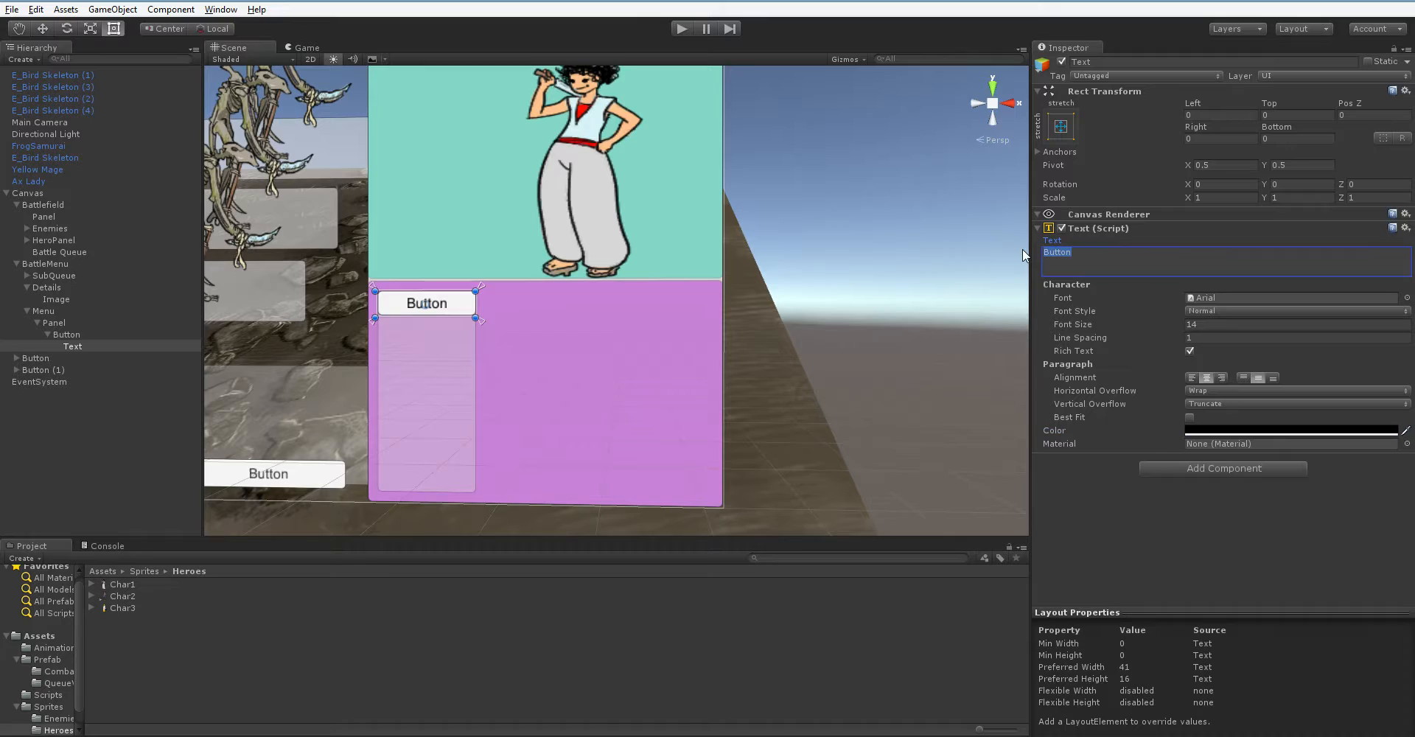
text(At)
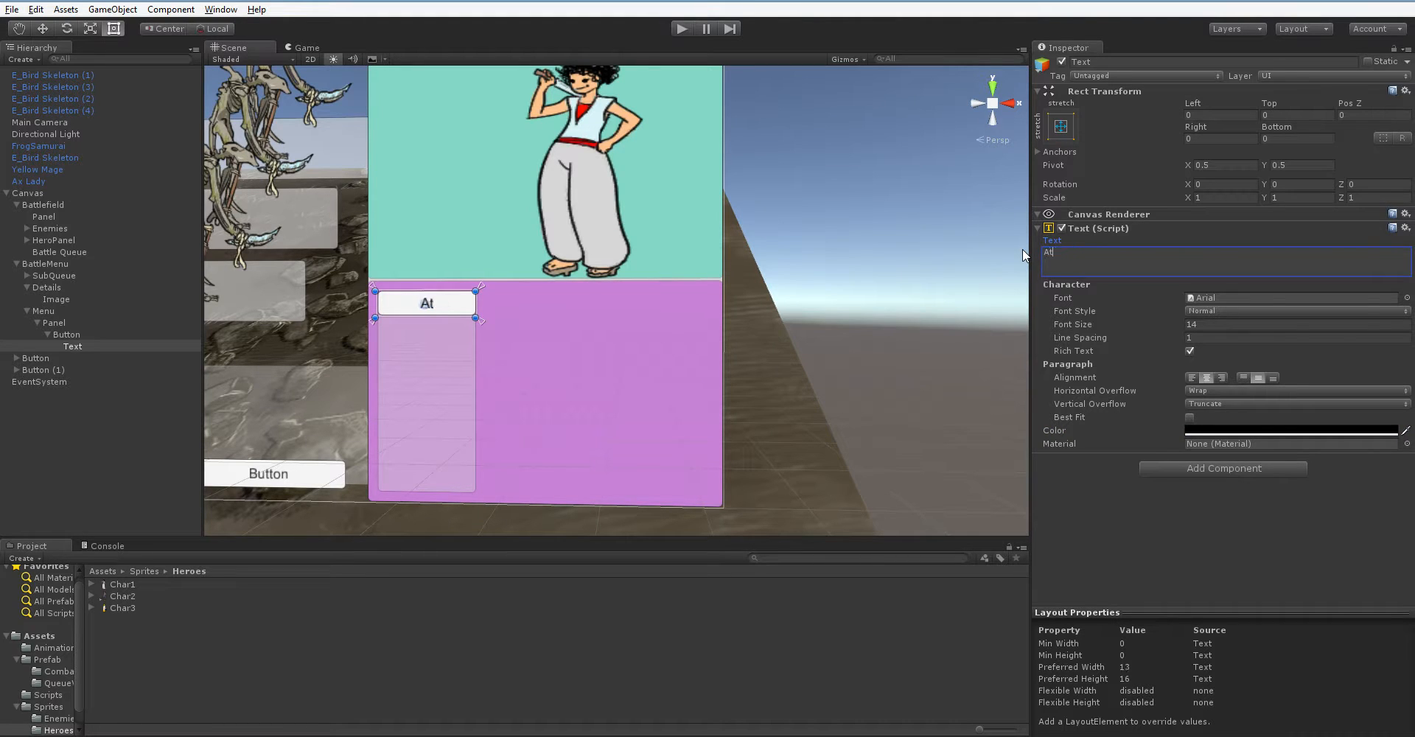
text(tack)
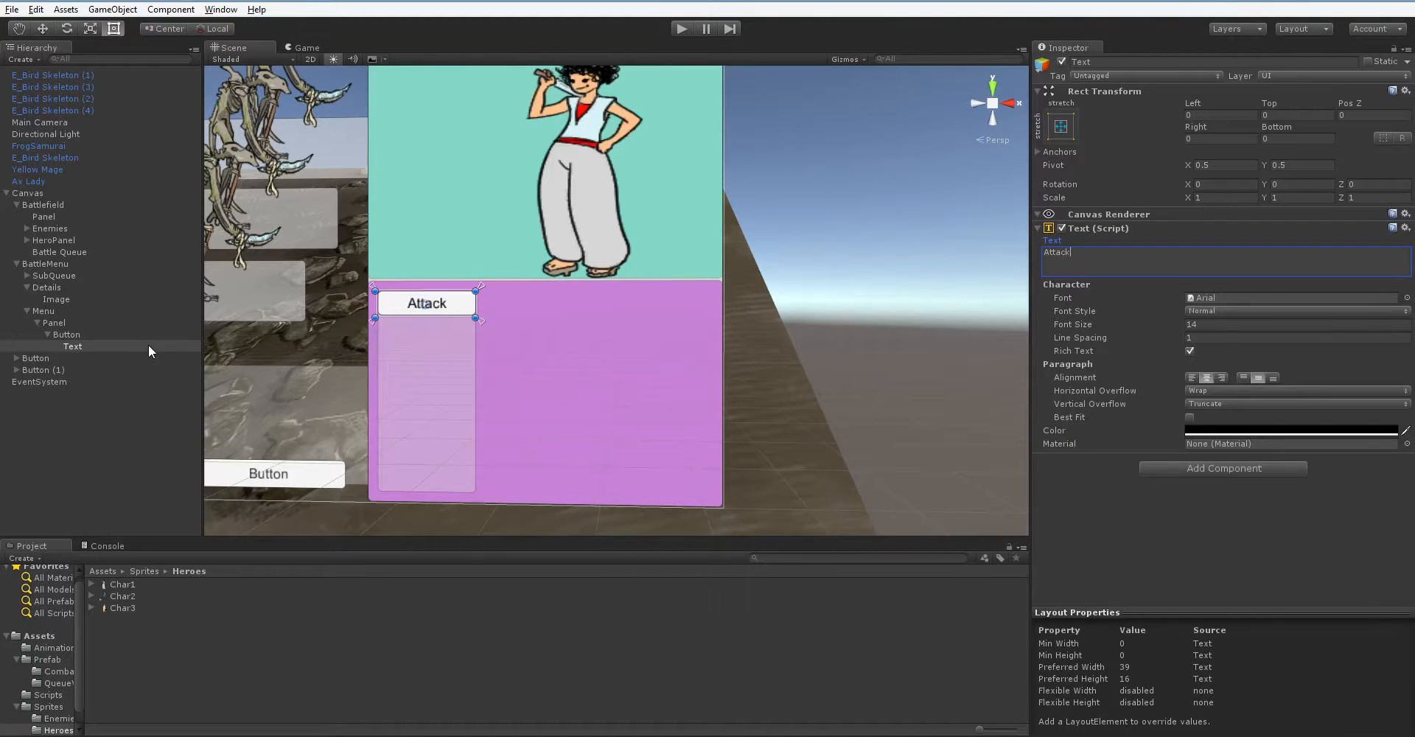
click(79, 359)
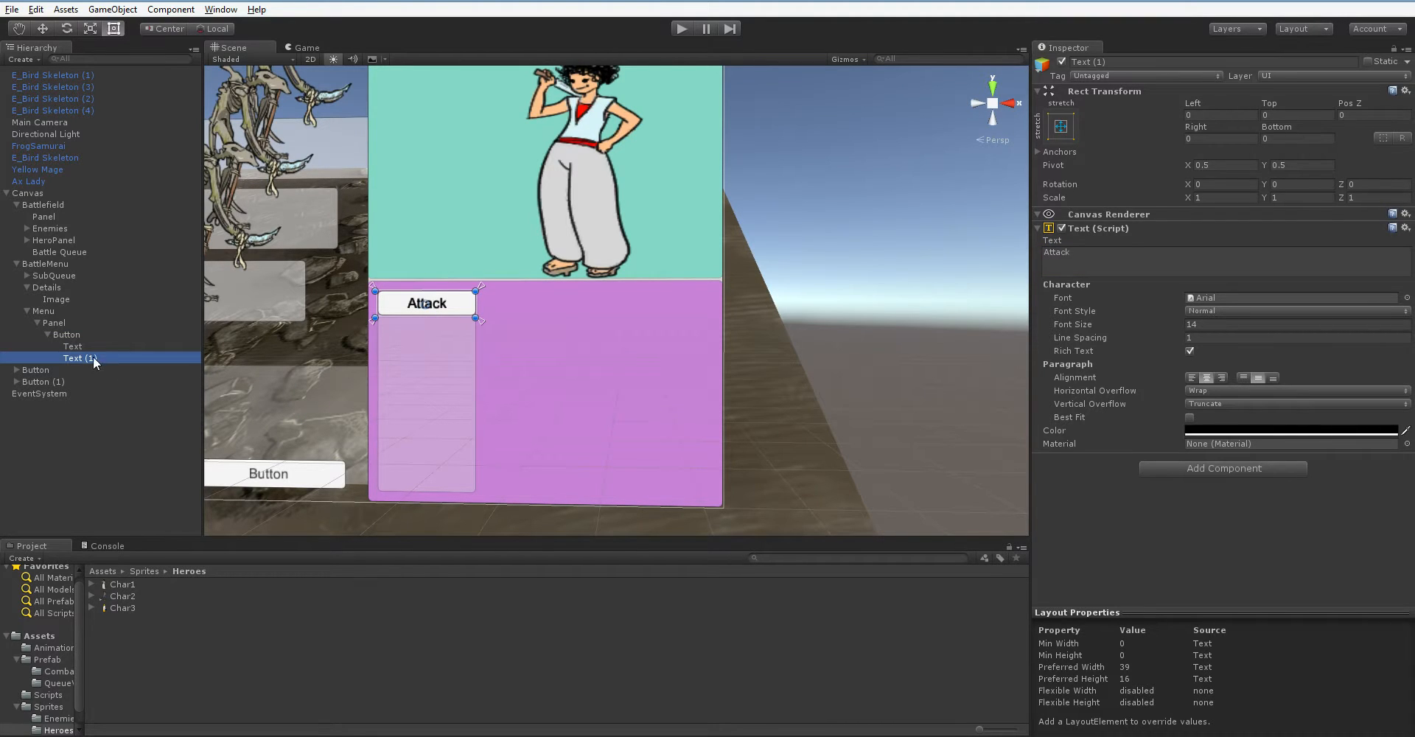
click(53, 321)
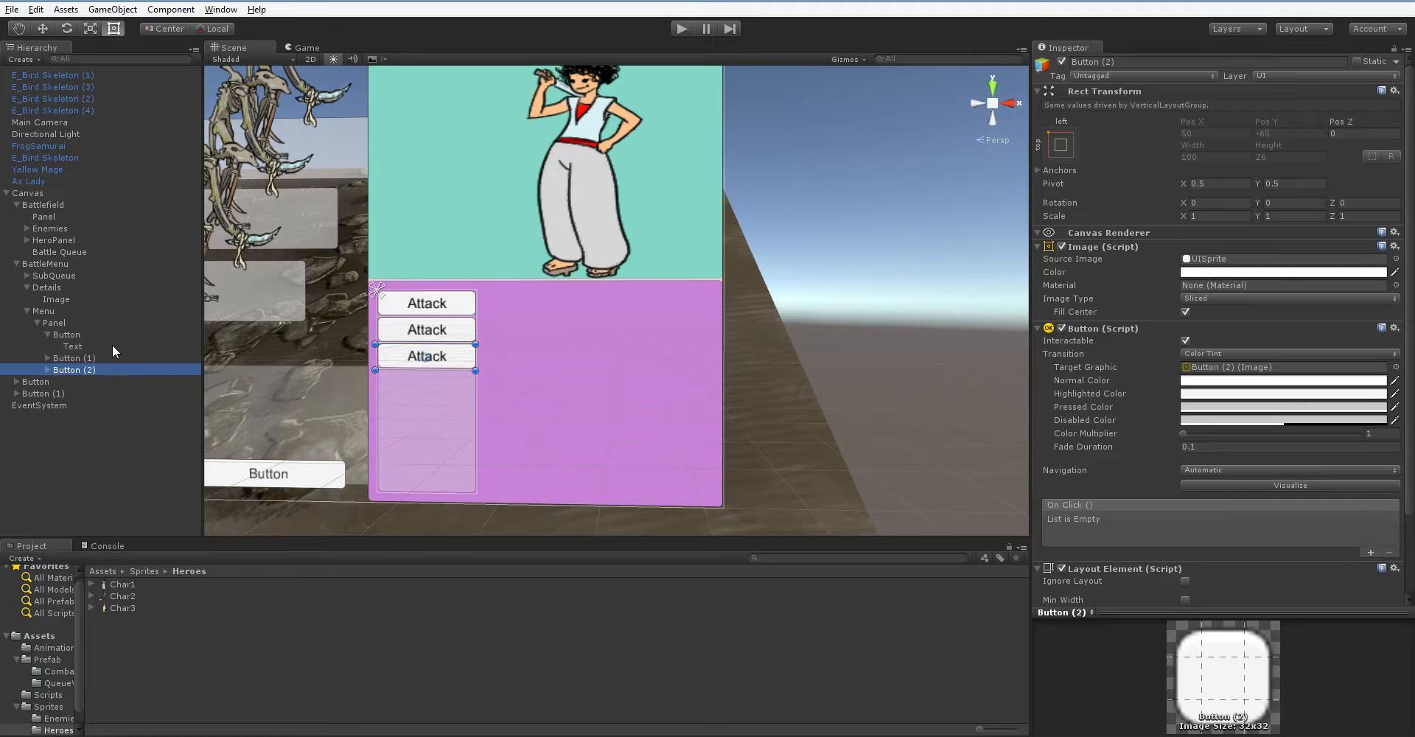
mouse_move(59, 345)
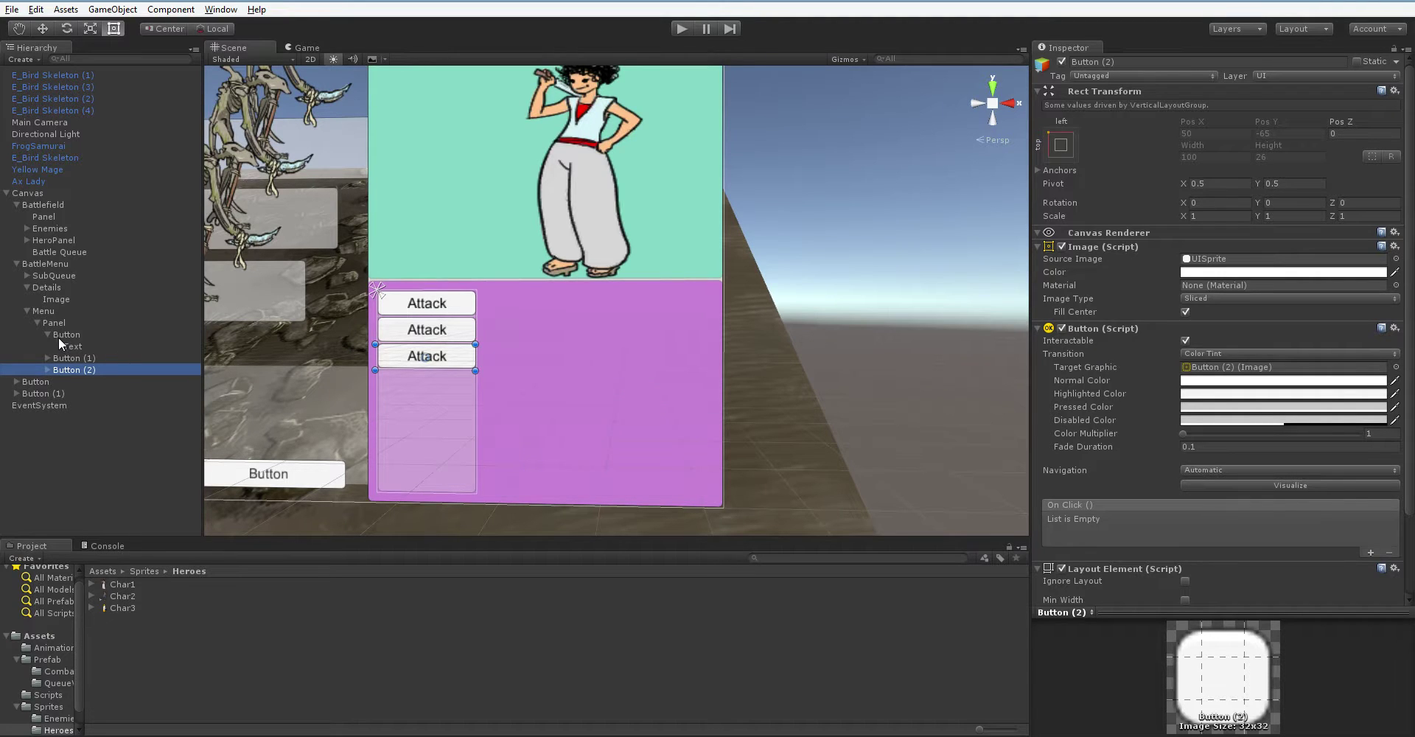
click(74, 358)
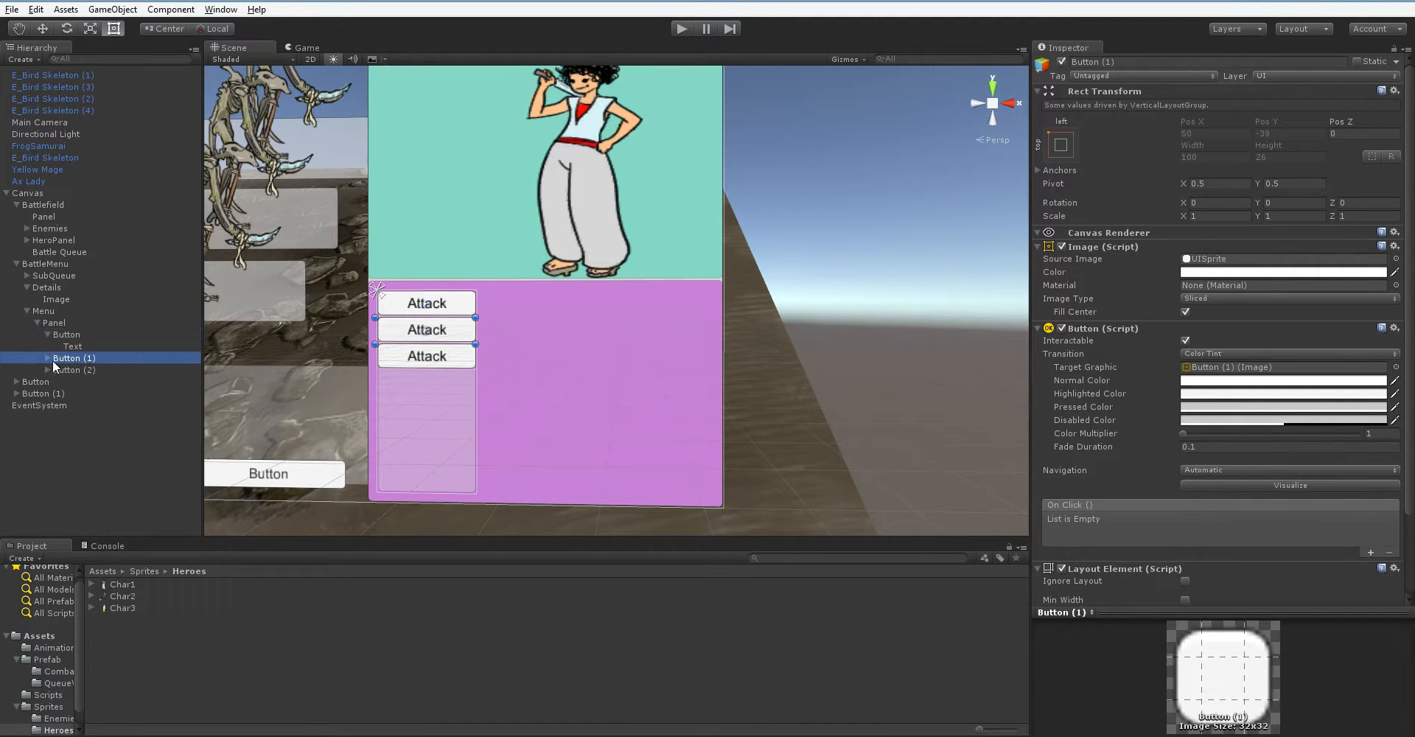
click(72, 370)
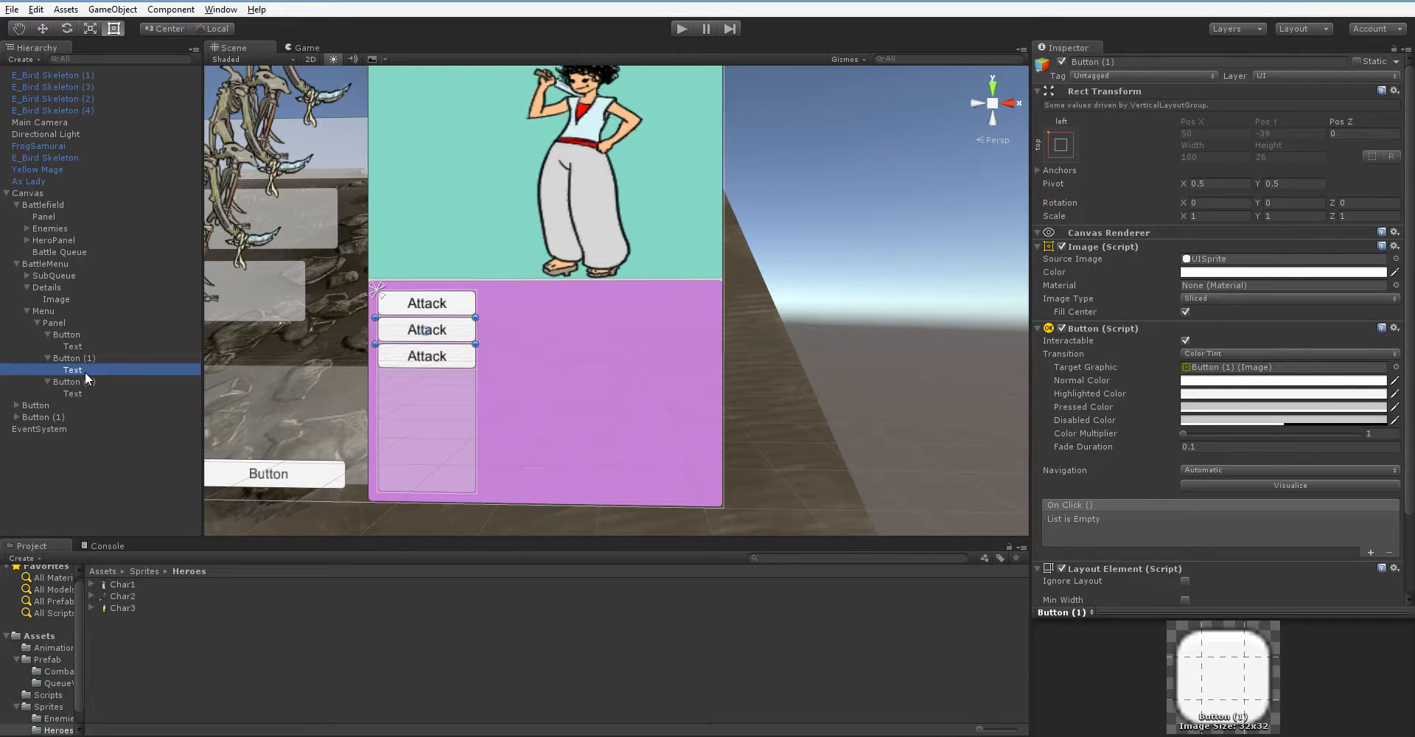
click(66, 382)
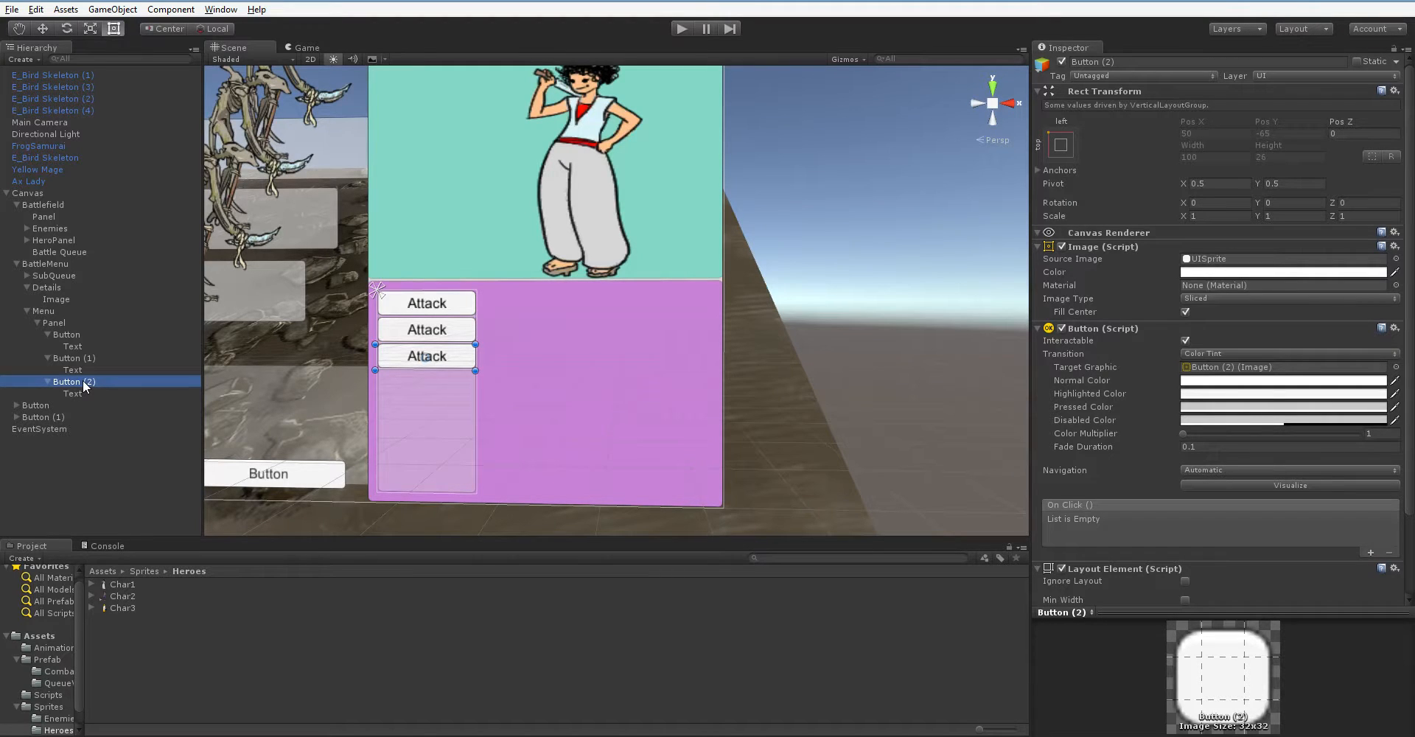
mouse_move(522, 305)
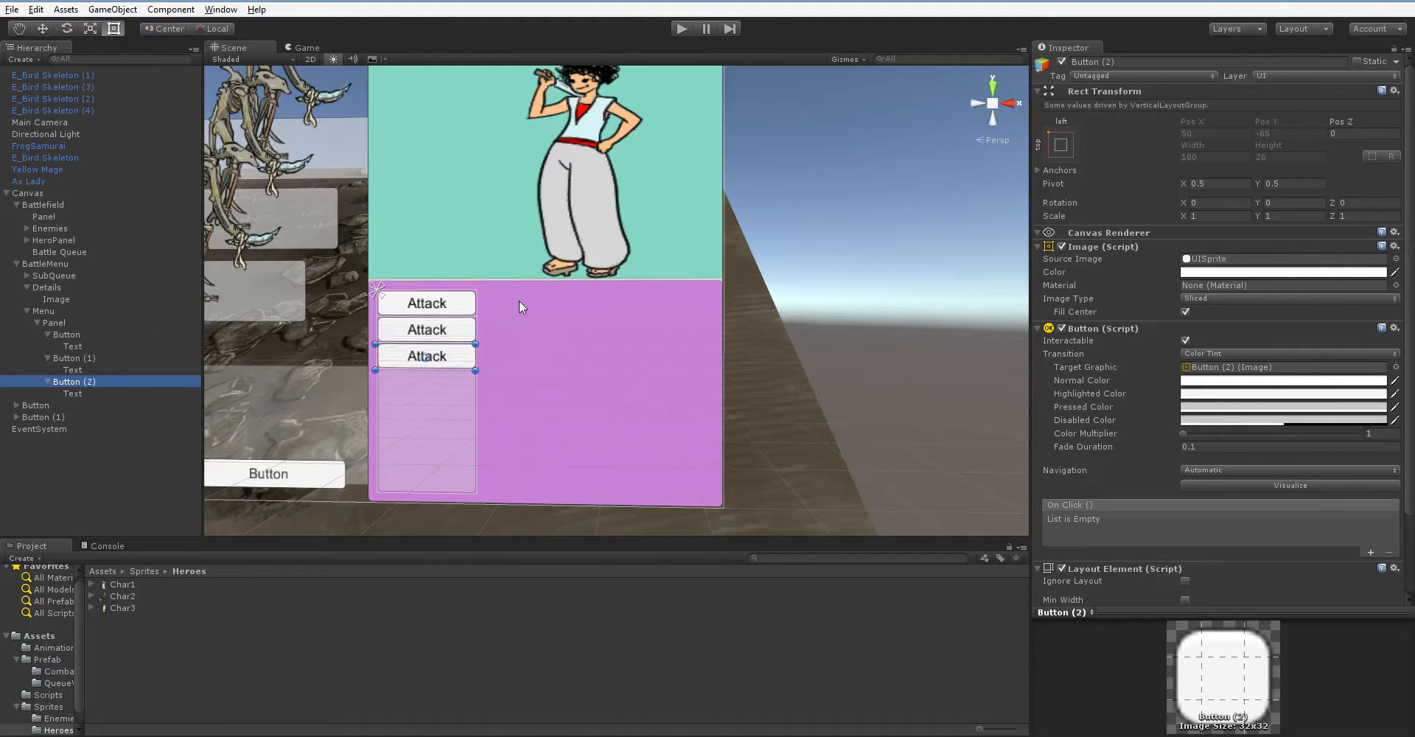
click(43, 311)
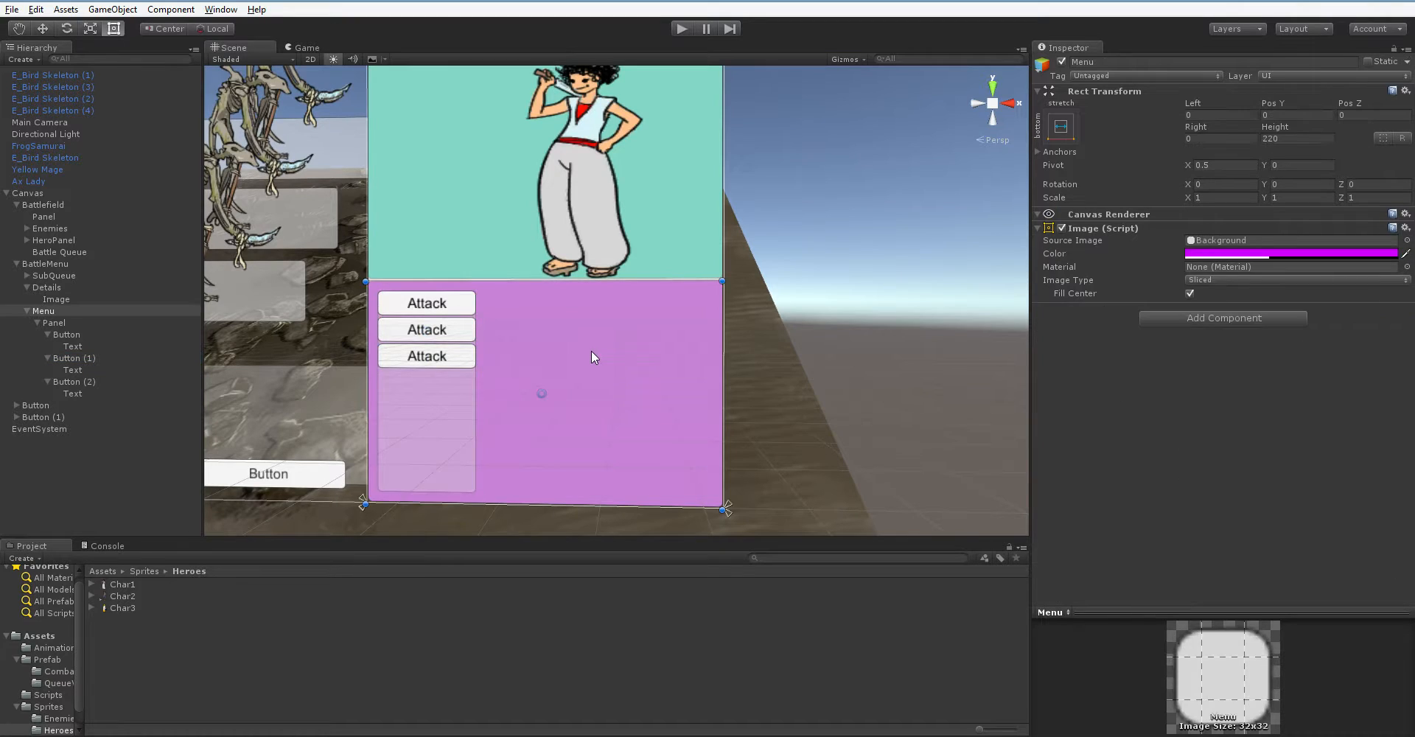
Step: Set Menu's Image colour to white and inspect the first two buttons
click(1292, 253)
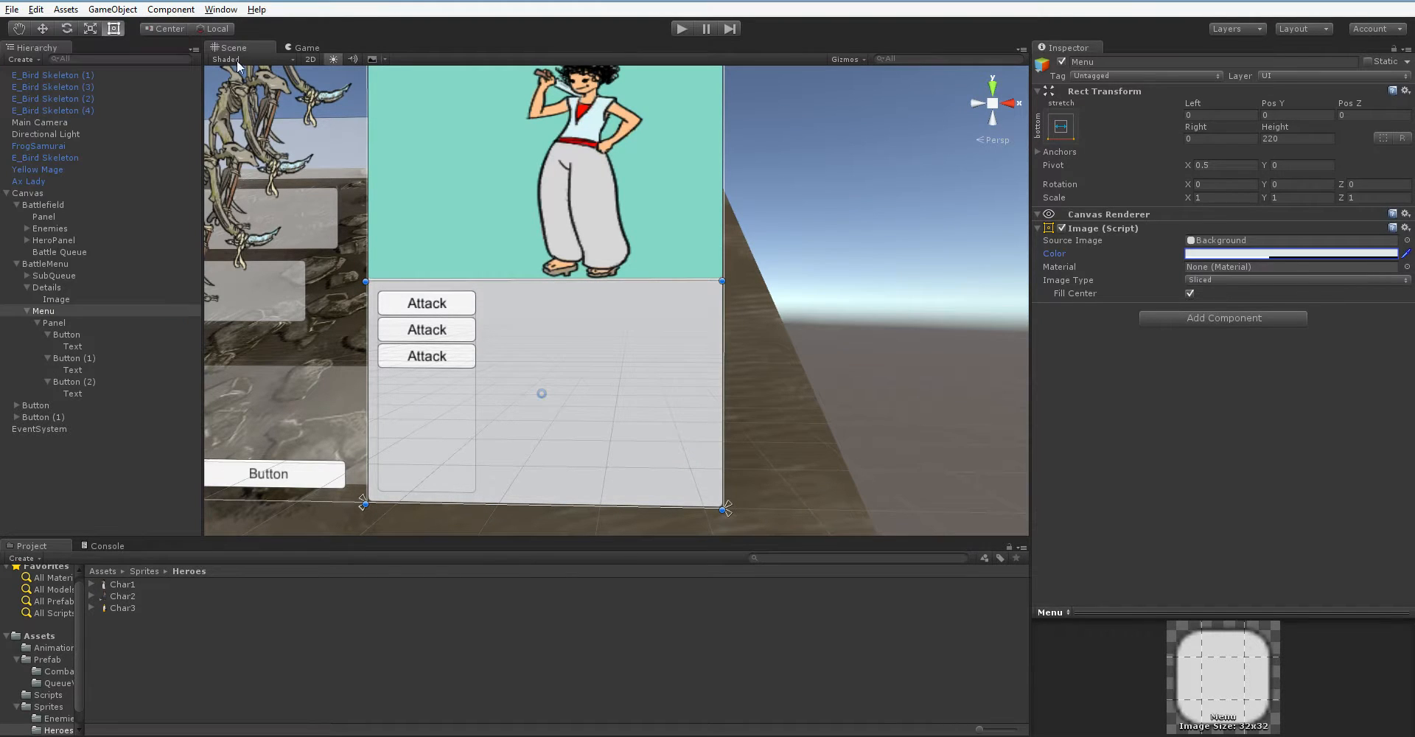
click(66, 335)
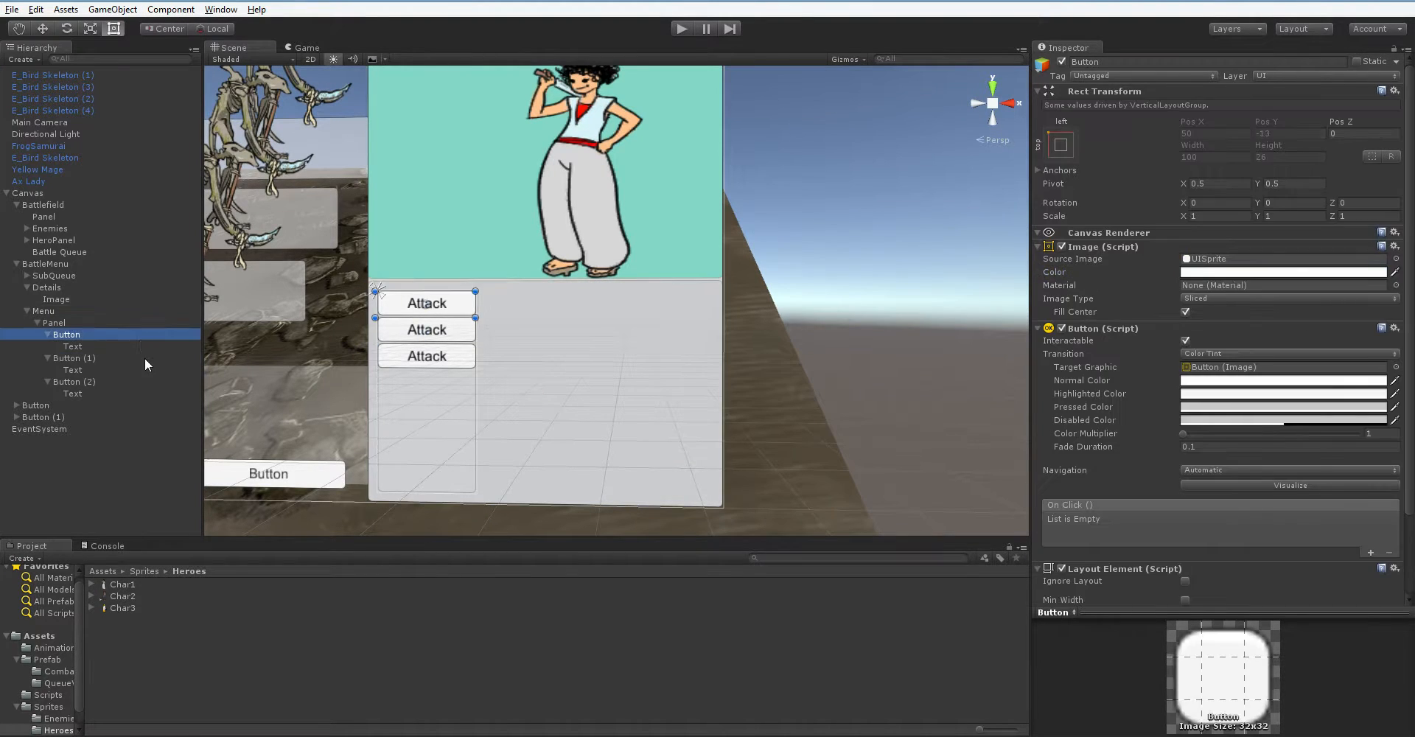
click(74, 357)
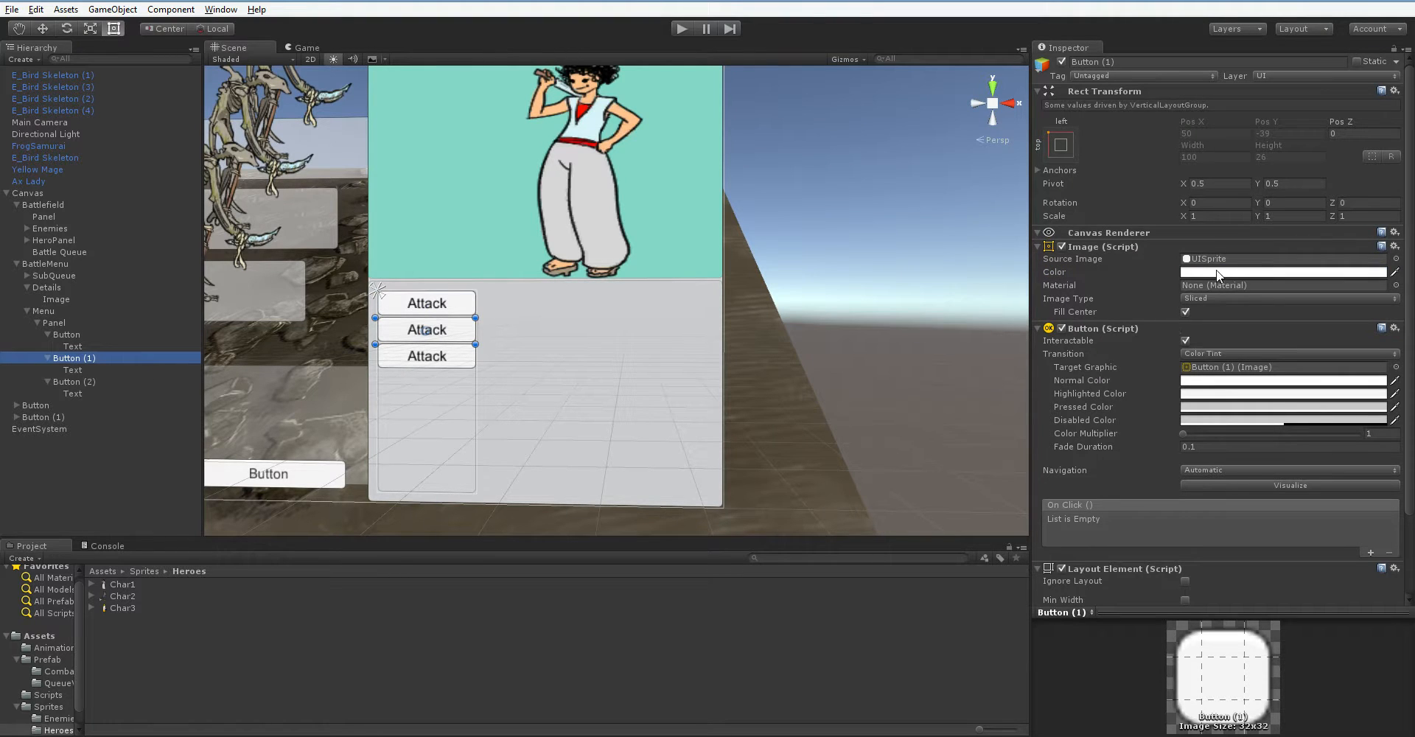
mouse_move(77, 393)
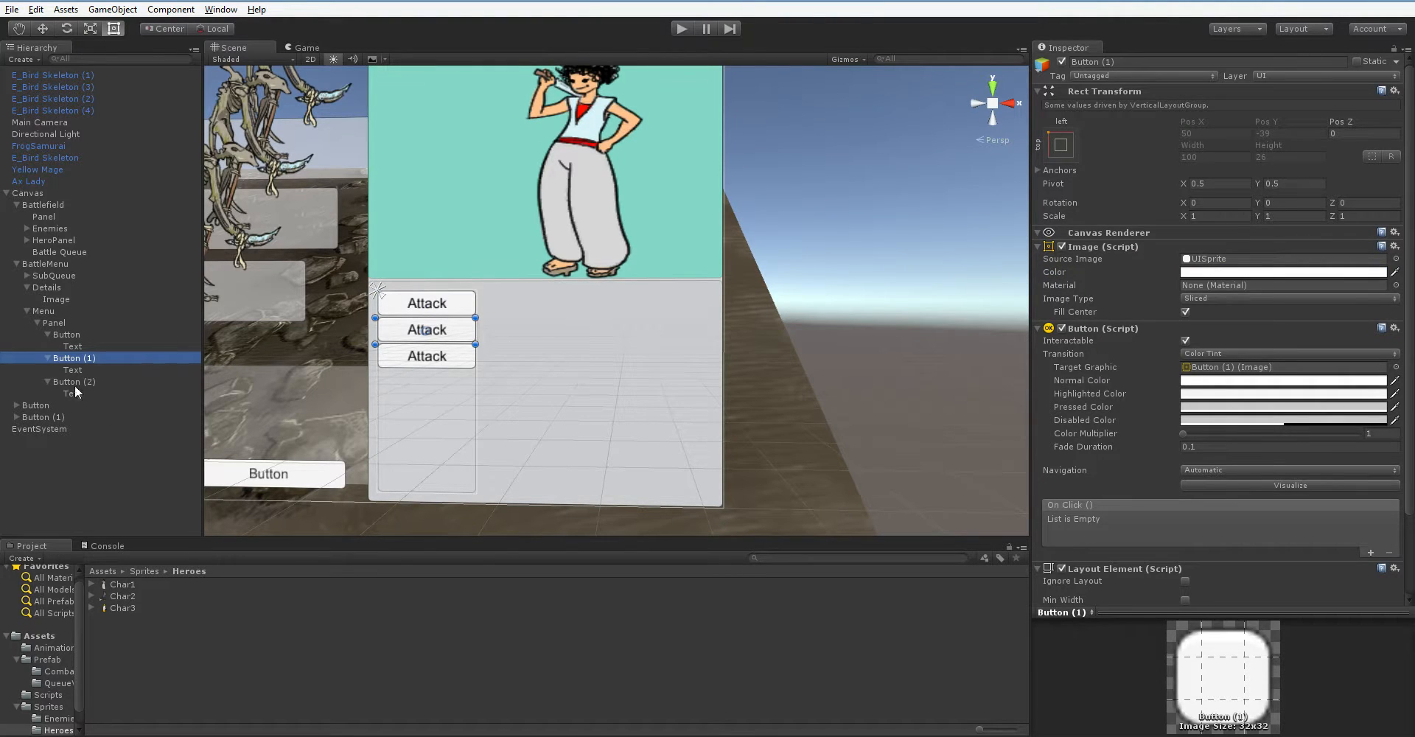
Step: Relabel the second and third buttons' Text to Skill and Item
click(72, 370)
text(Skill)
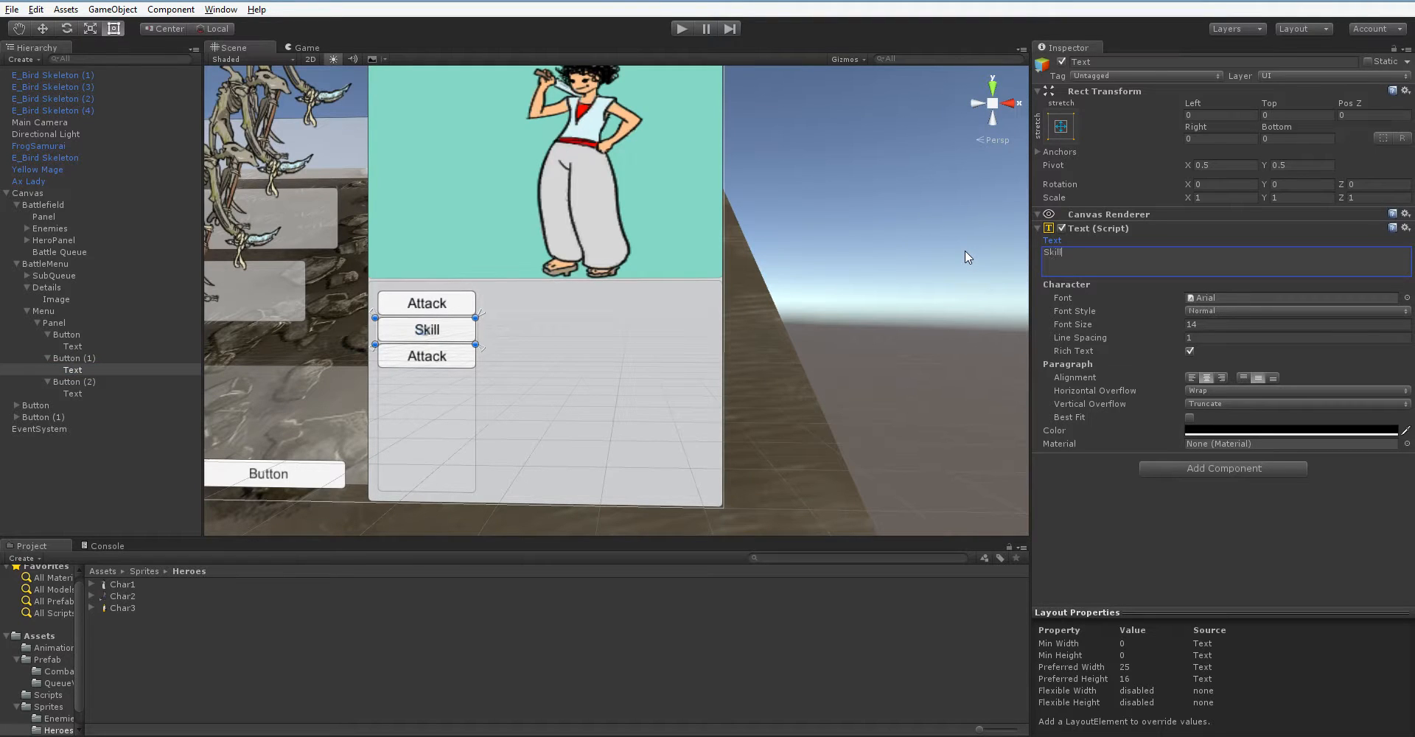
click(72, 394)
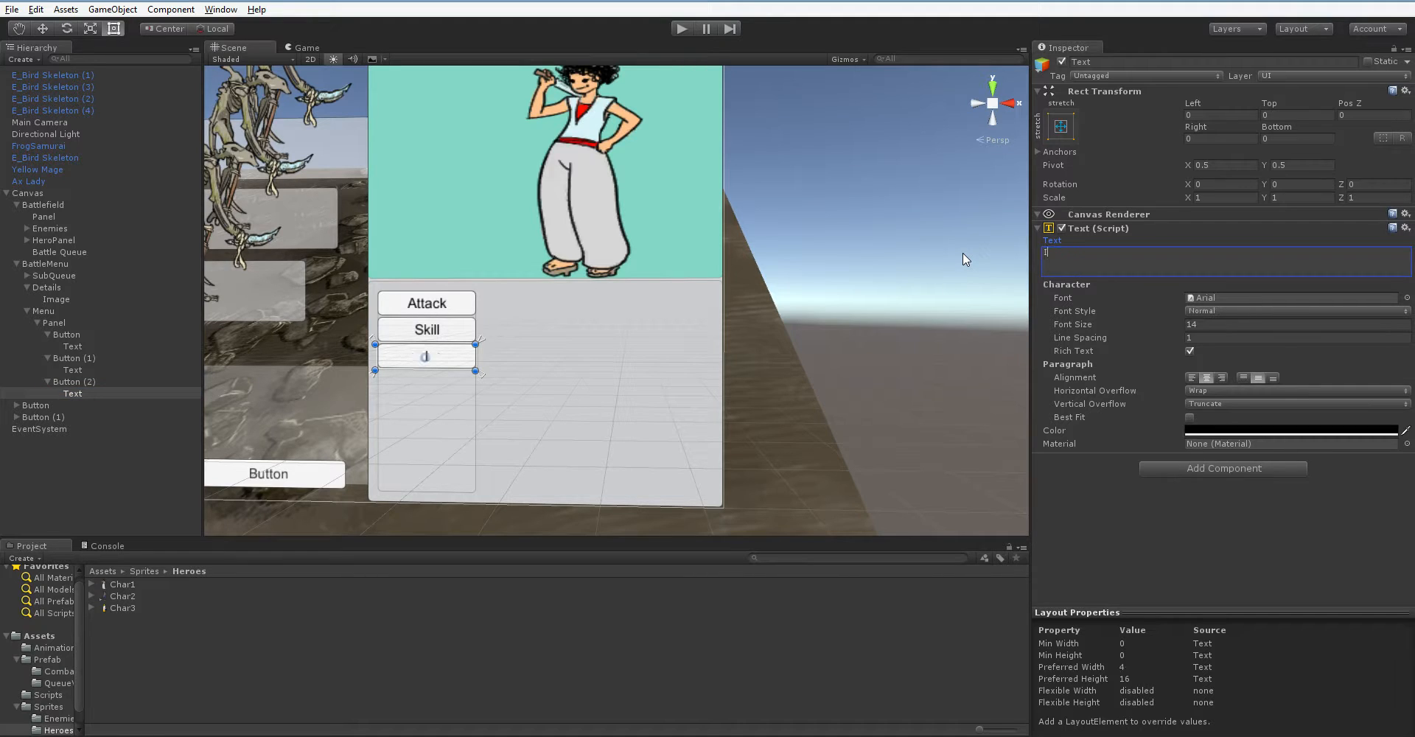
text(Item)
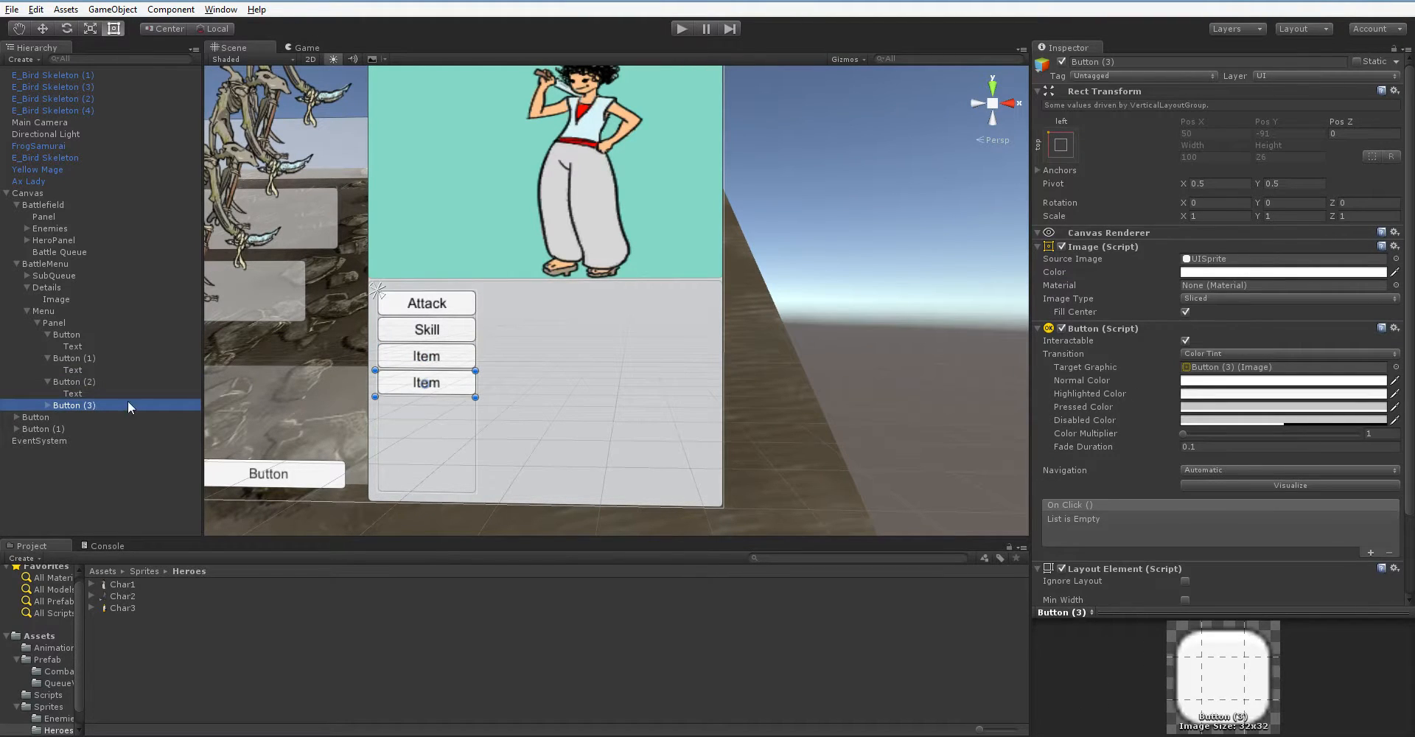
mouse_move(52, 407)
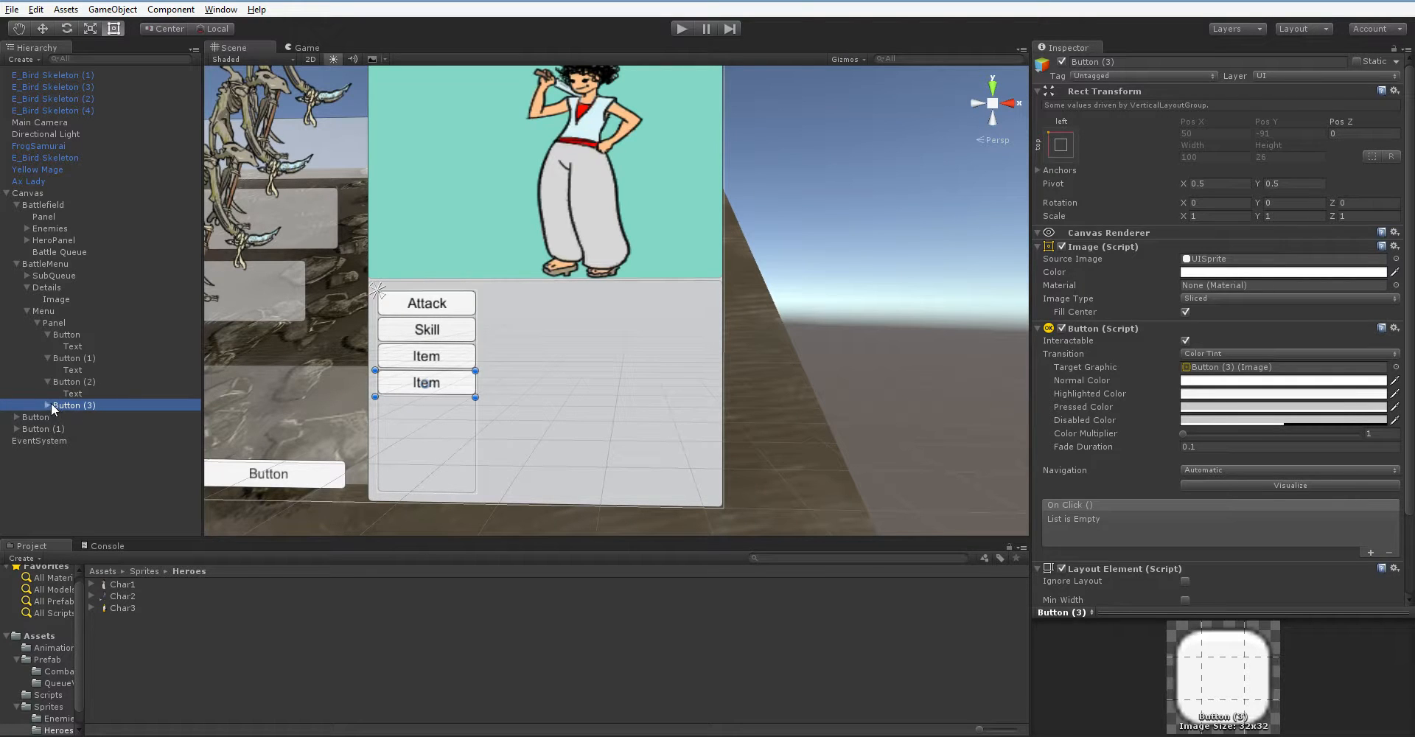
click(72, 417)
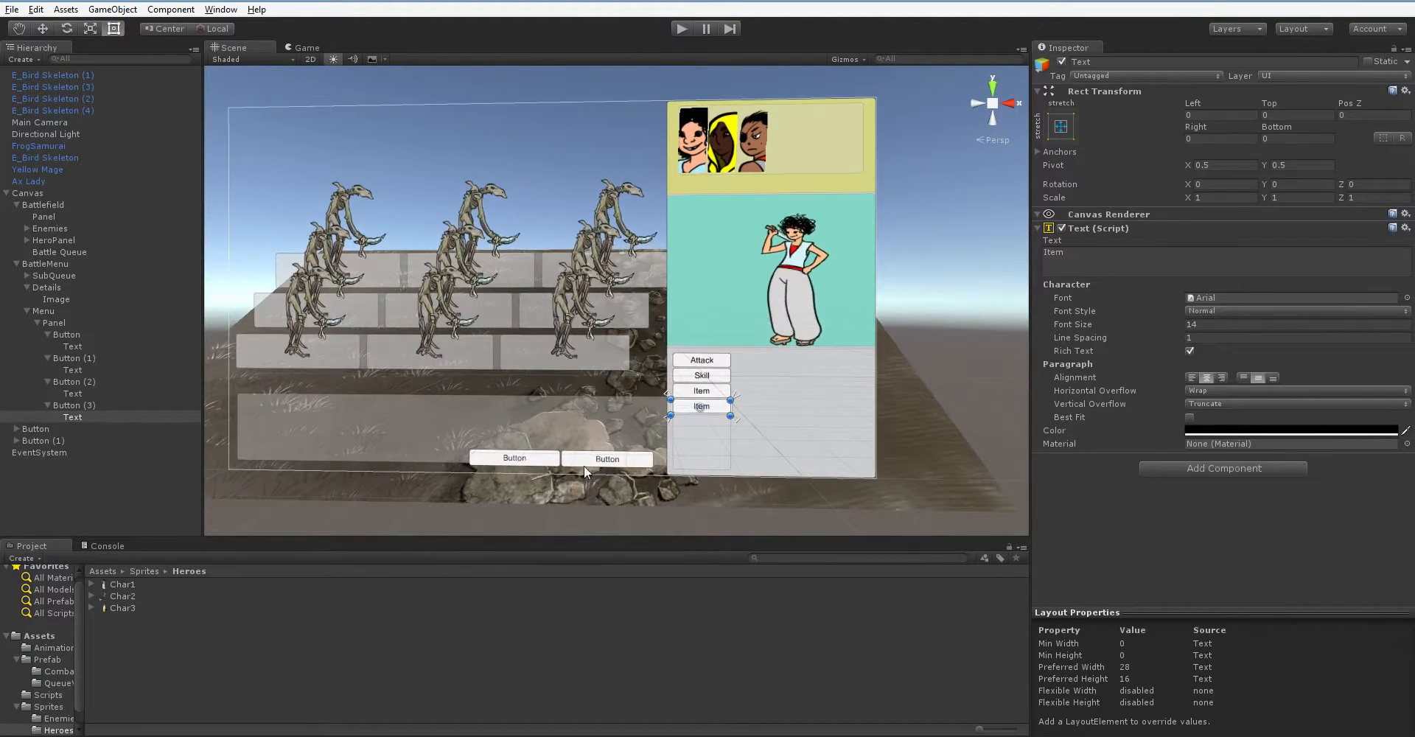
mouse_move(534, 510)
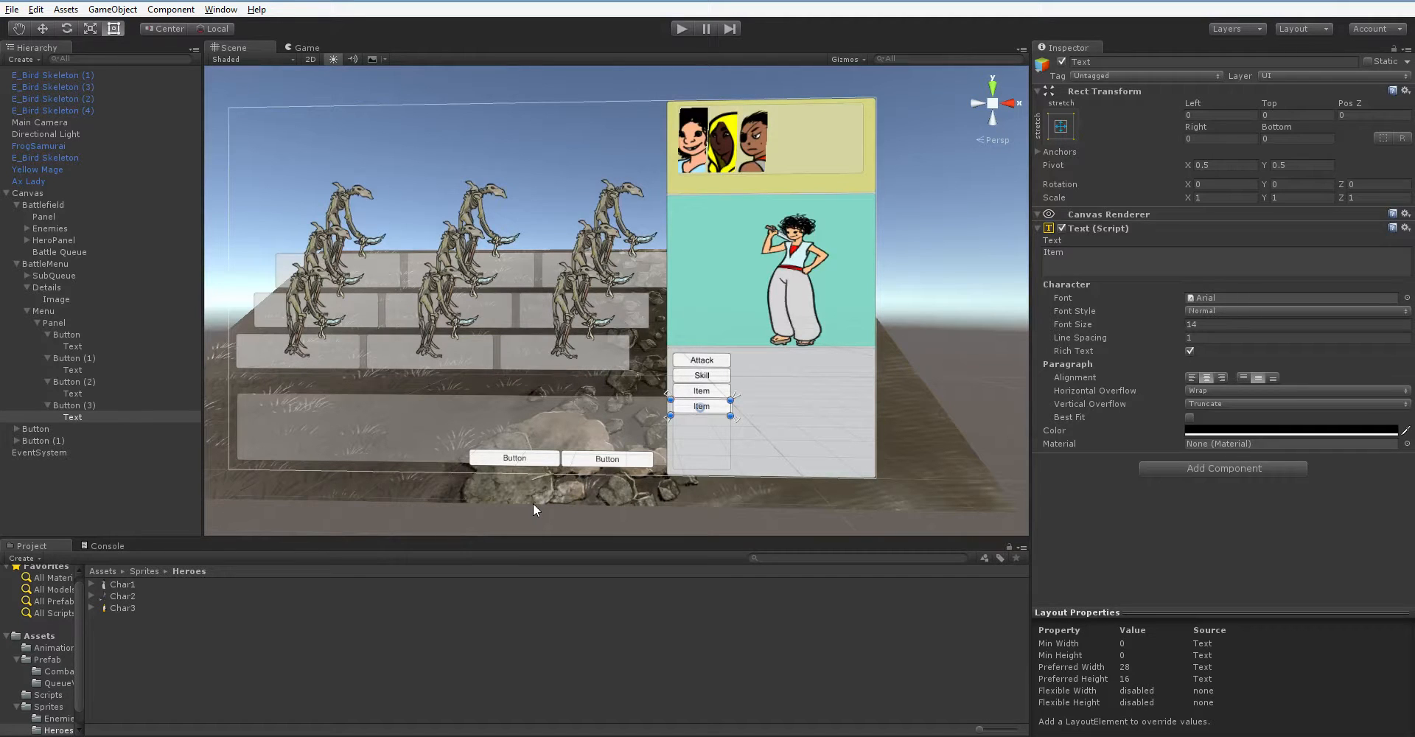
mouse_move(534, 510)
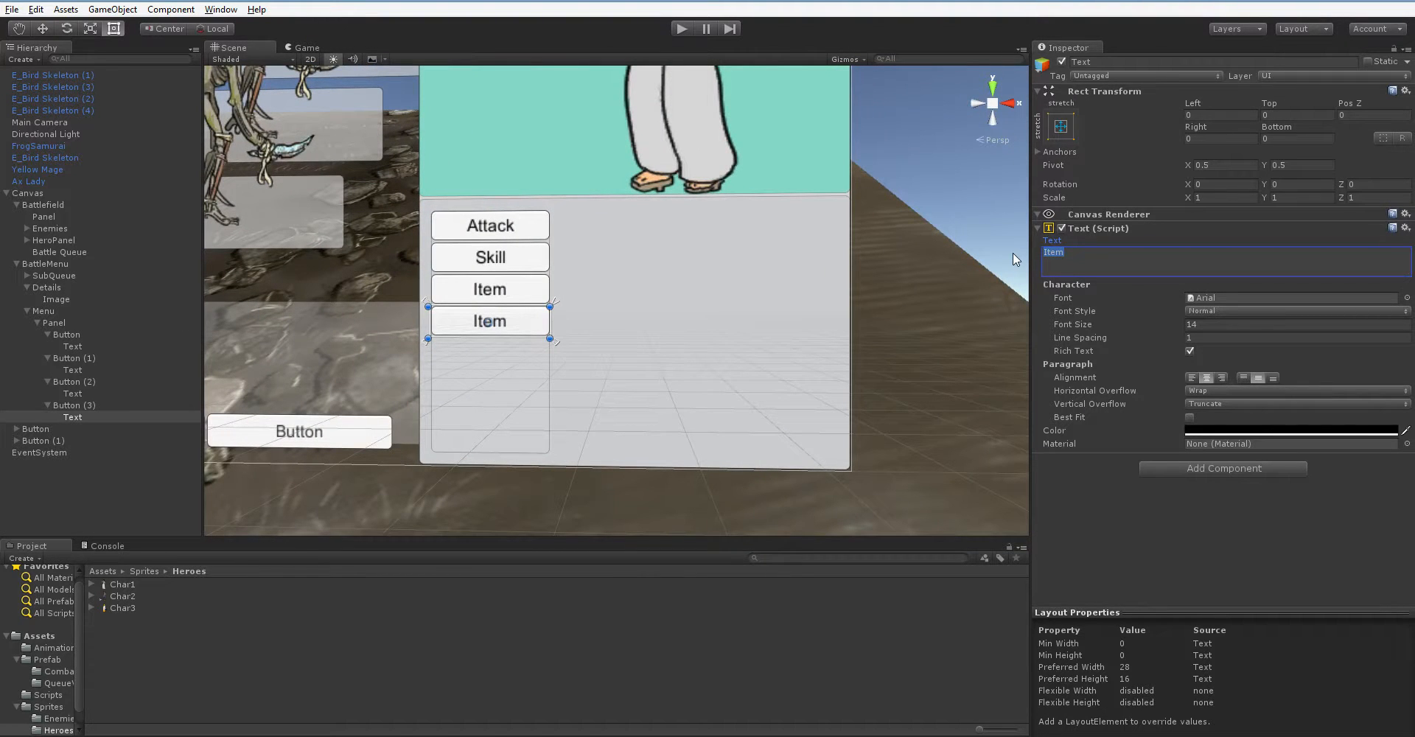
Step: Change the fourth button's label text to 'Party', then browse the Sprites folder
text(Party)
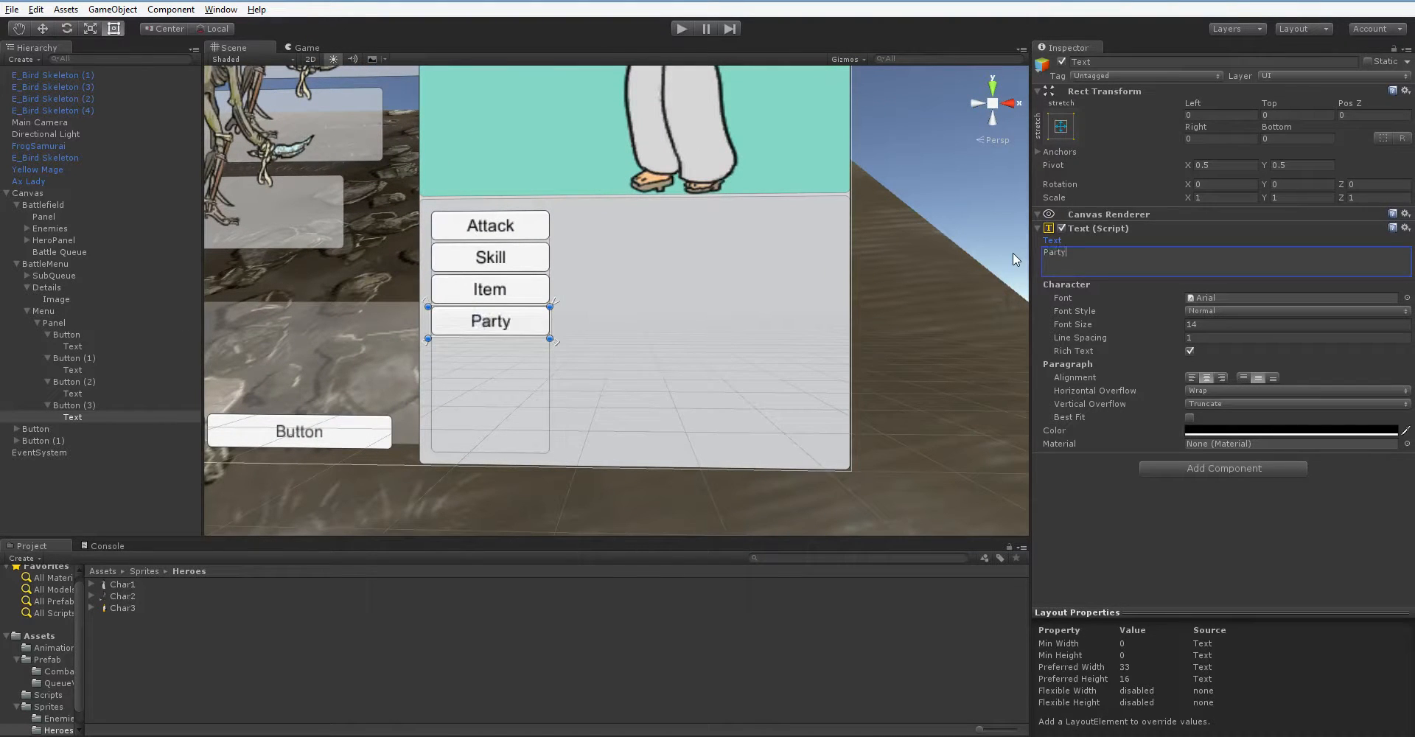
mouse_move(774, 366)
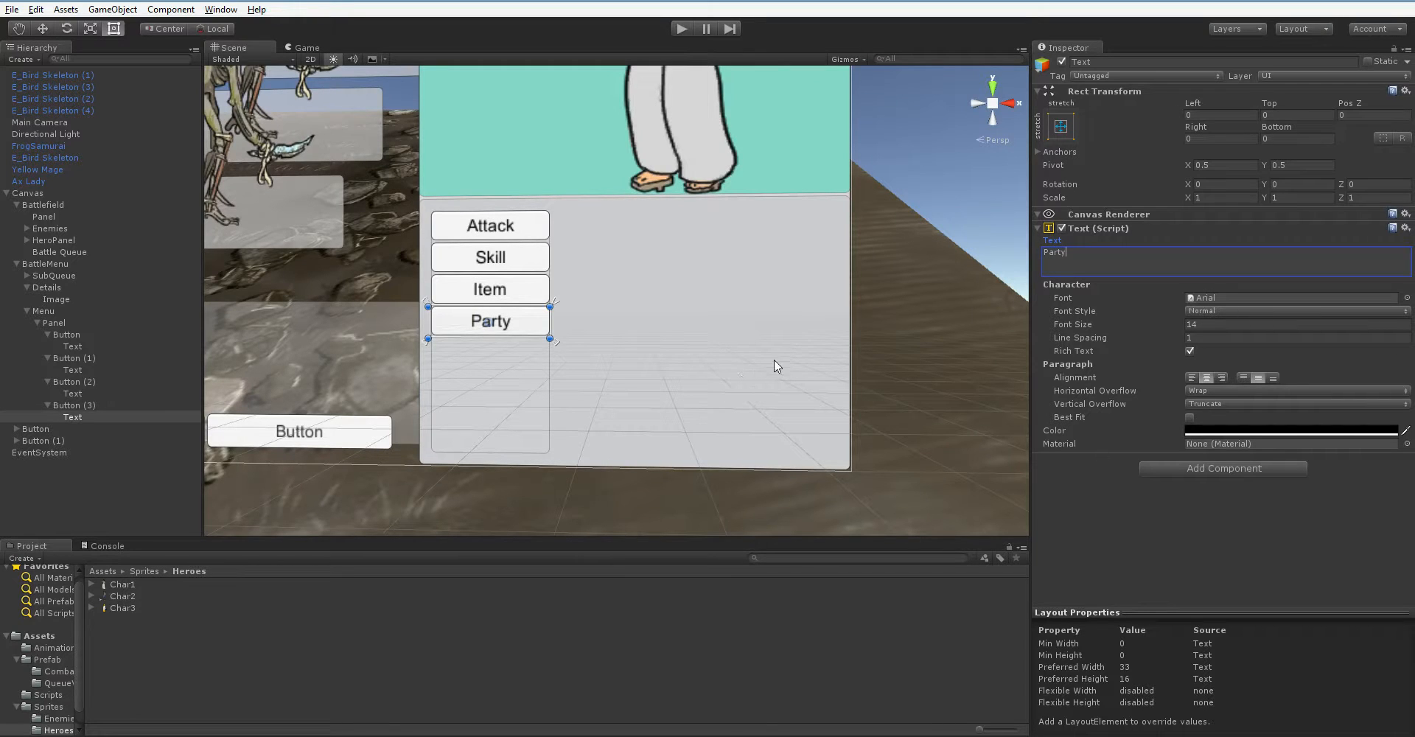
mouse_move(510, 242)
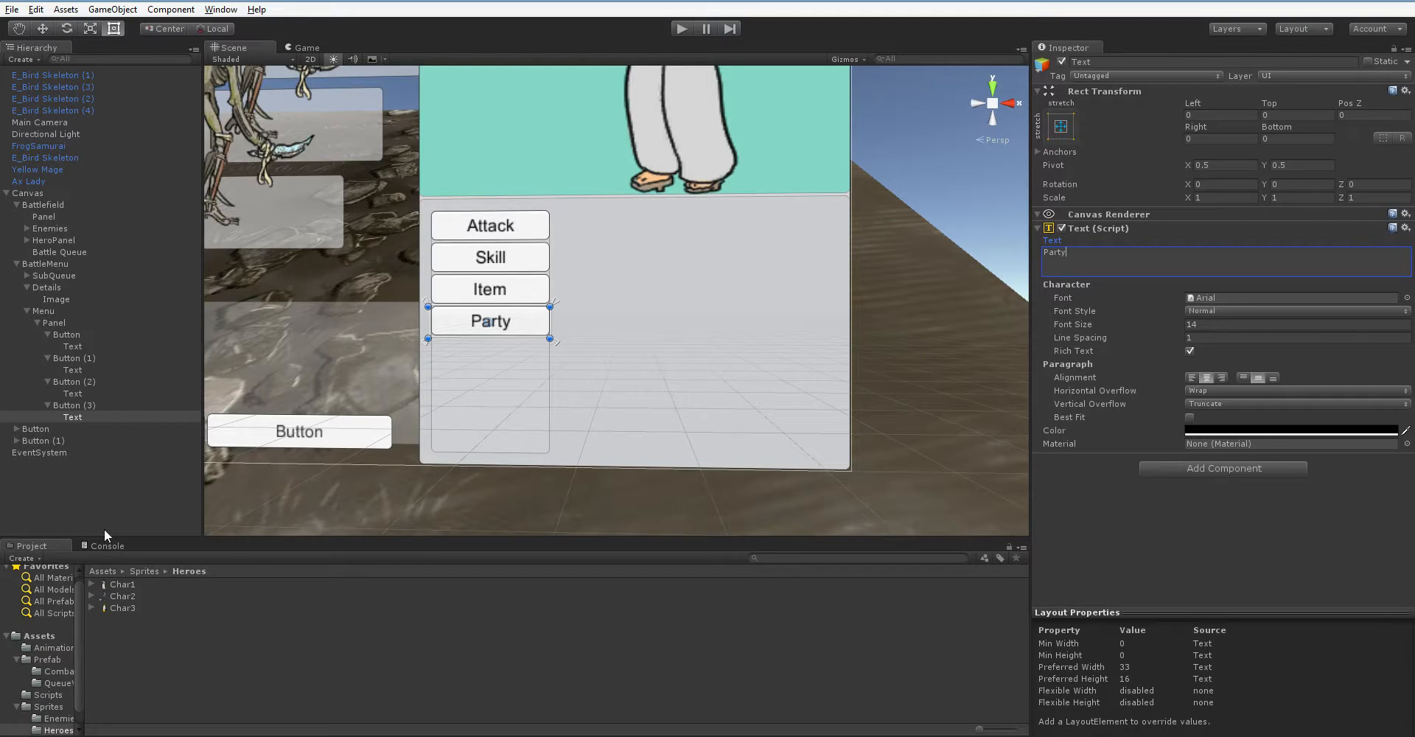
mouse_move(59, 659)
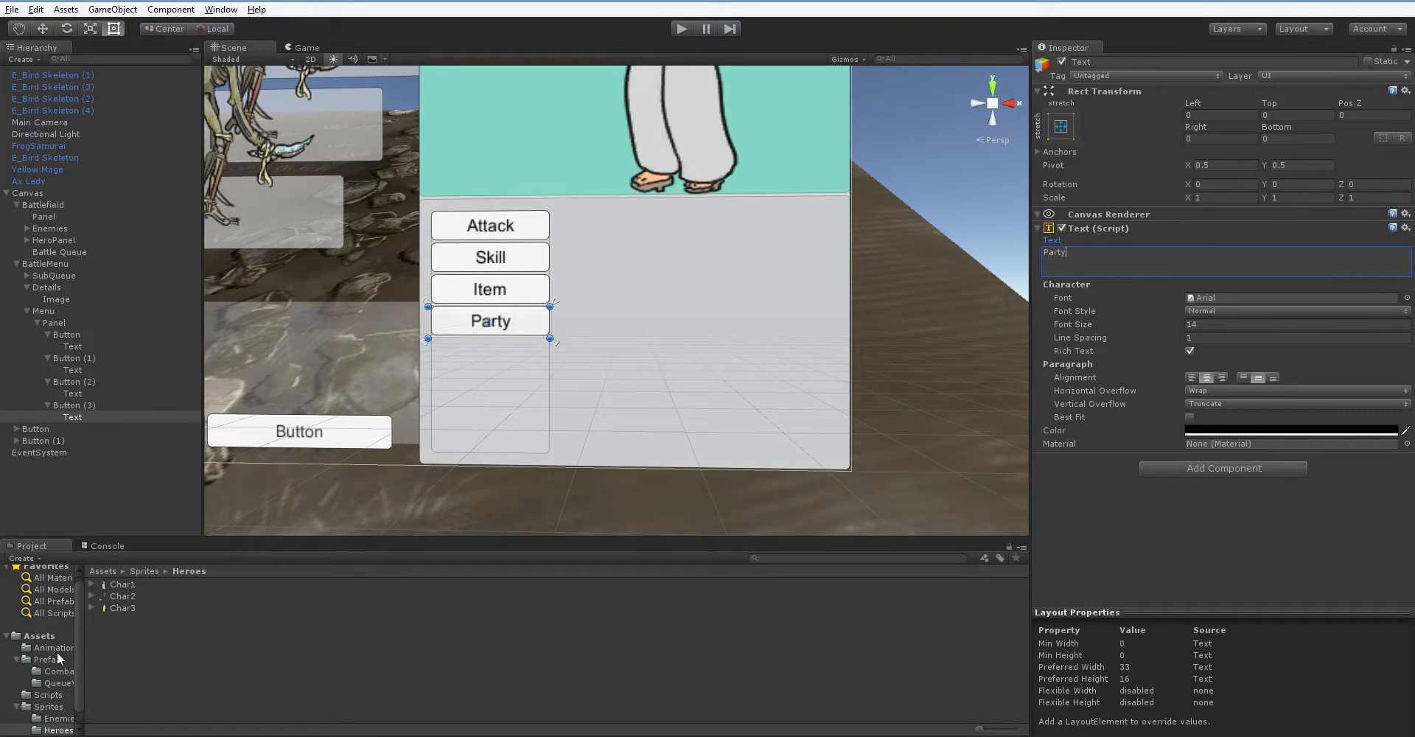
click(178, 619)
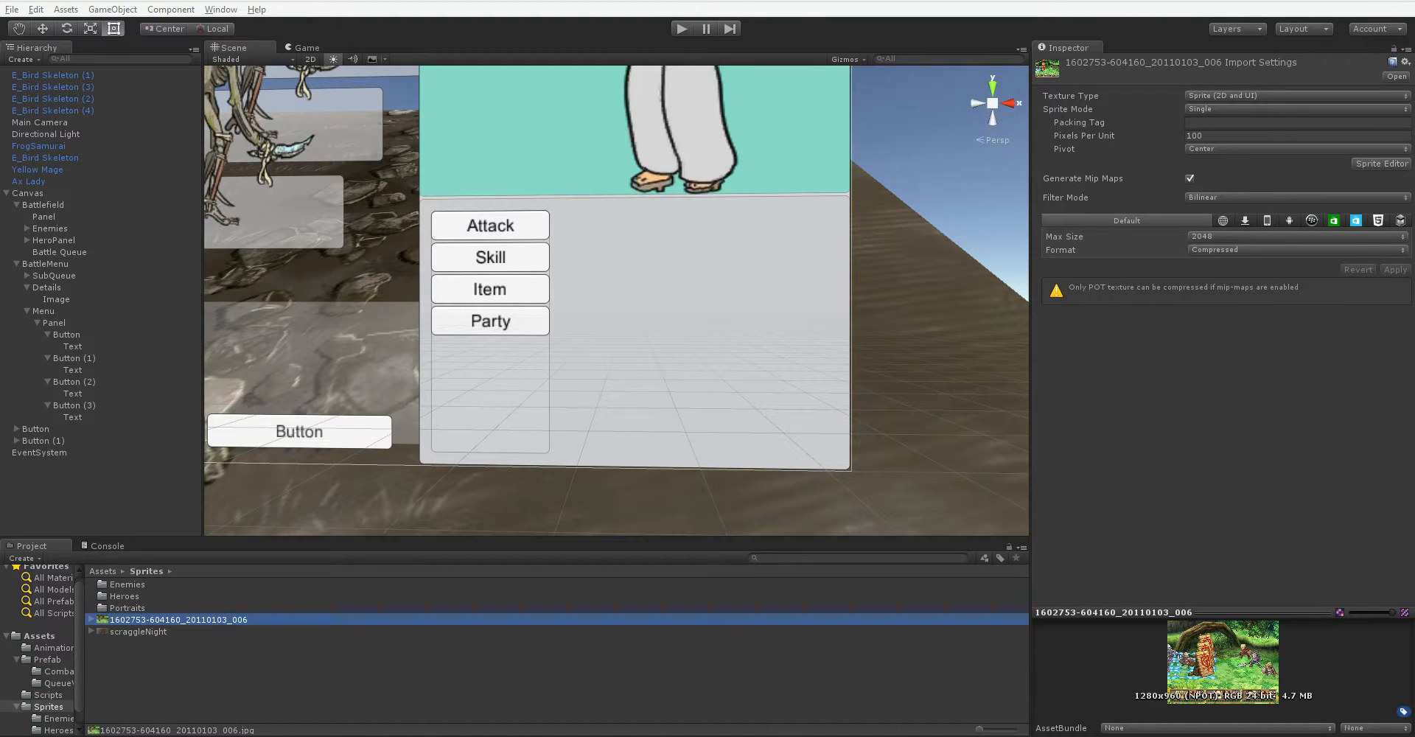
mouse_move(131, 404)
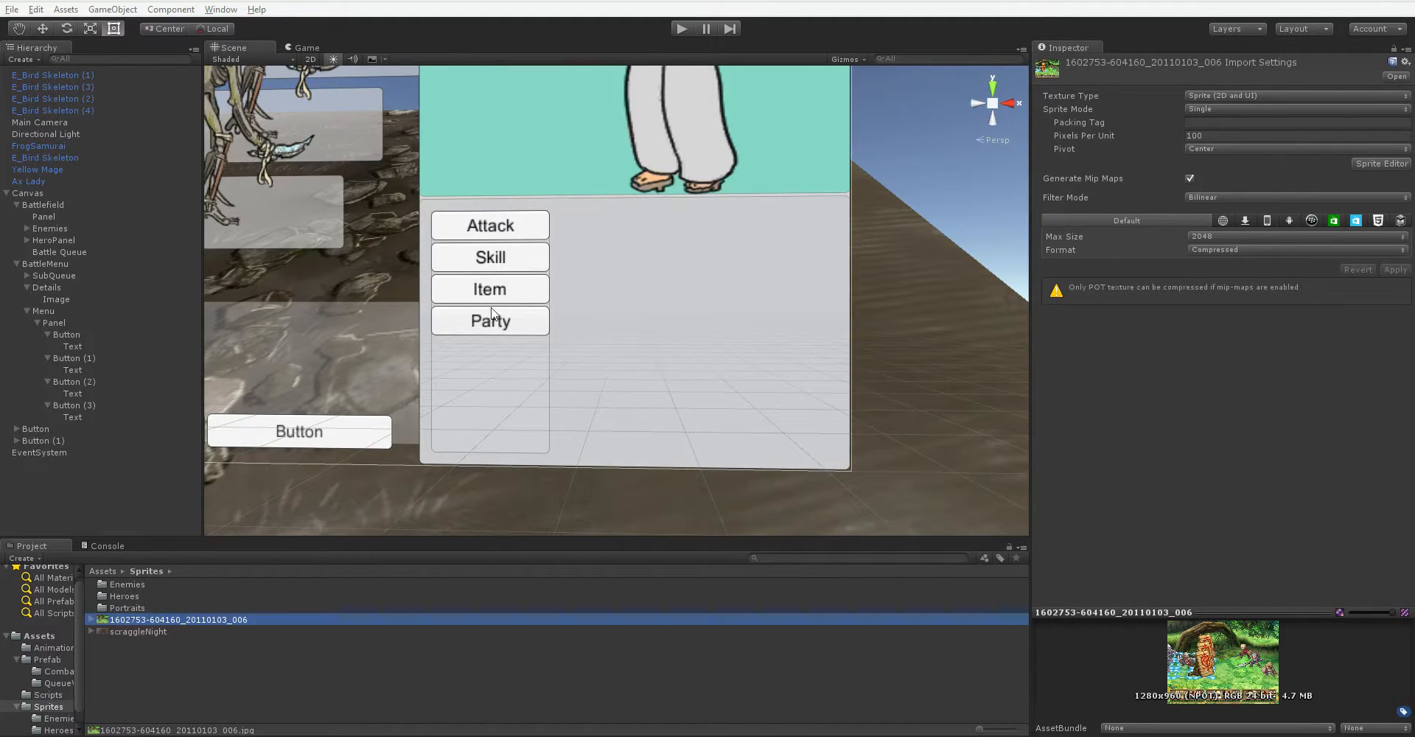
mouse_move(594, 256)
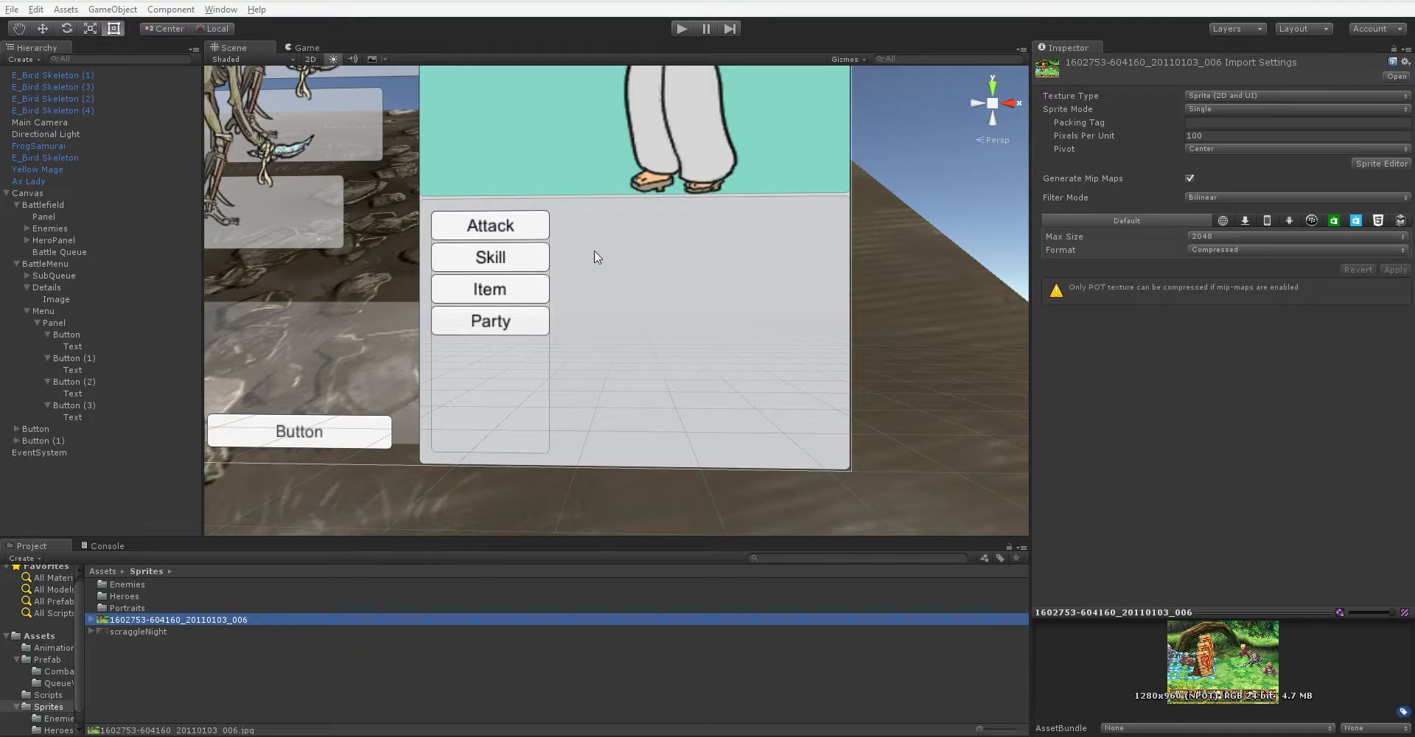
mouse_move(460, 243)
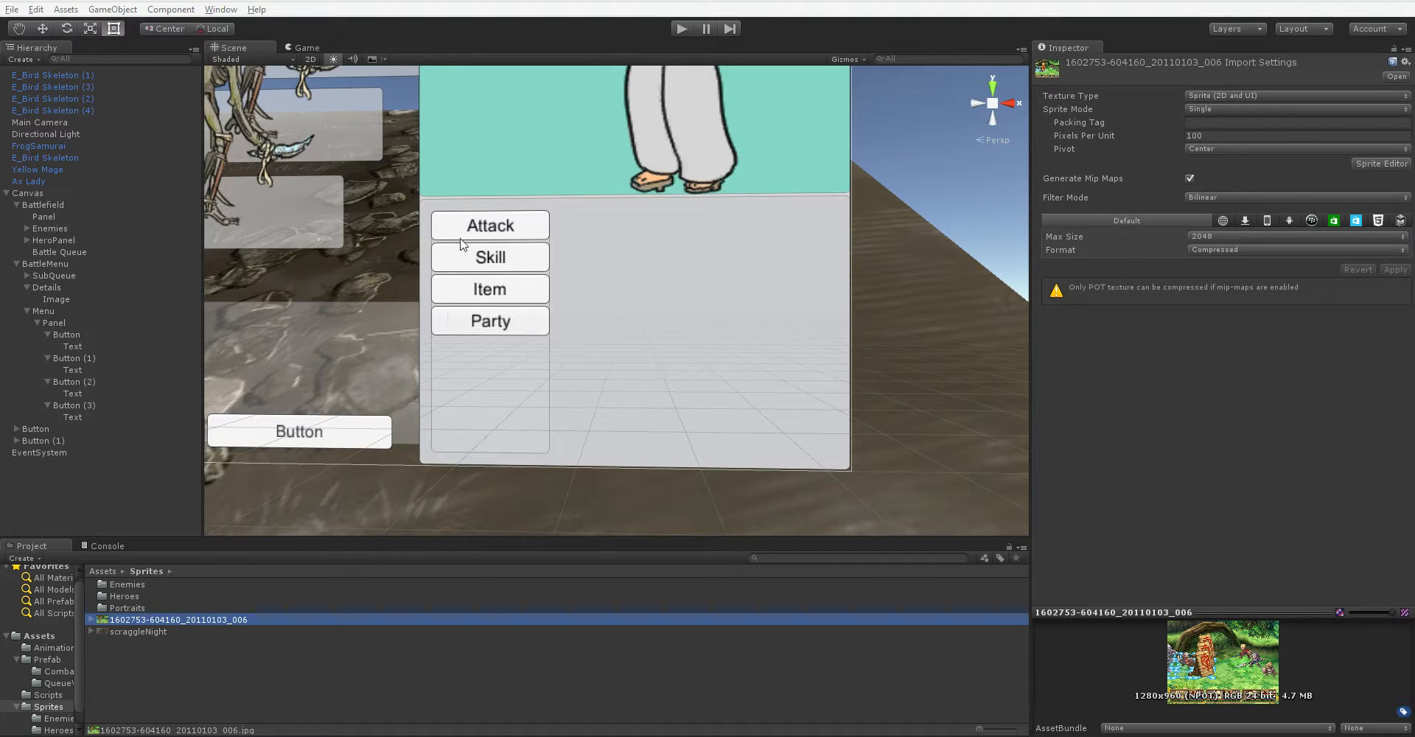
mouse_move(577, 307)
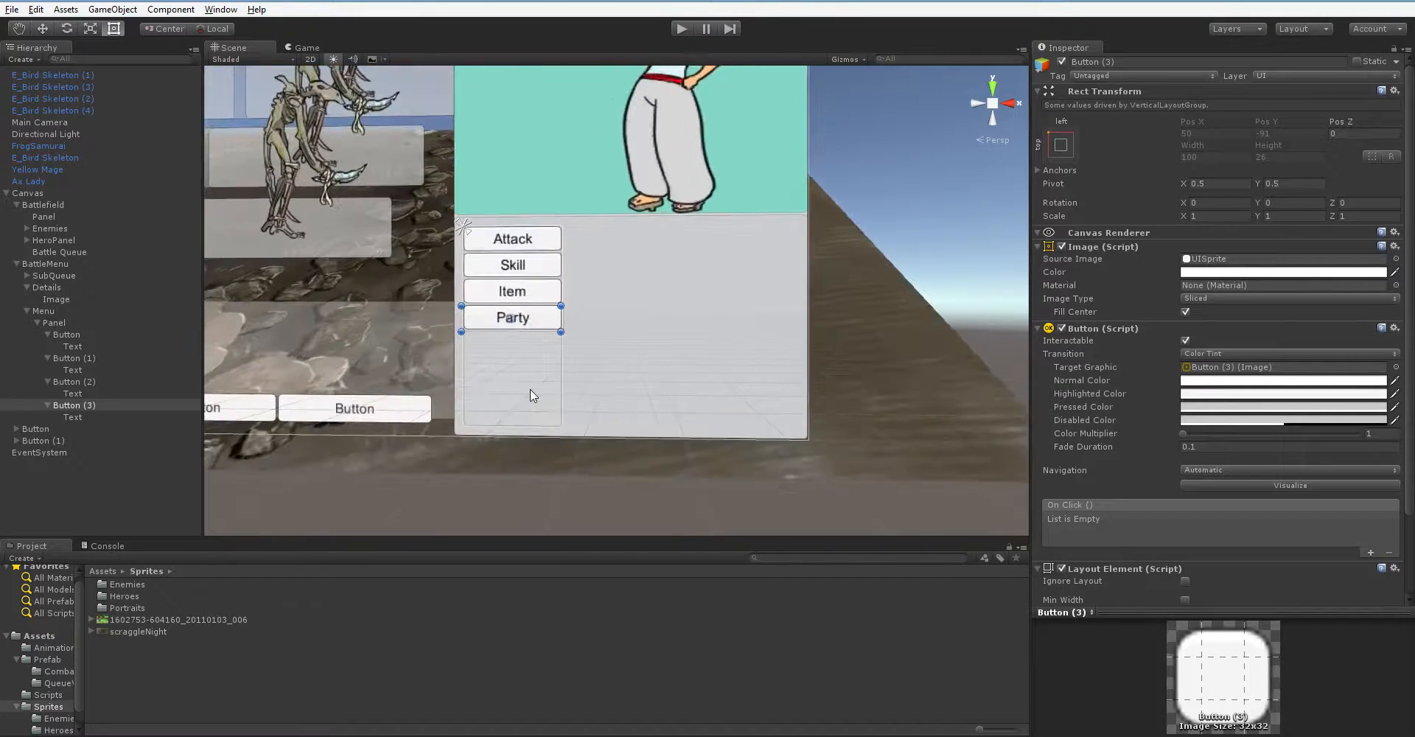
Step: Shrink the button panel to fit its four buttons and give the layout group 10-unit padding
click(53, 322)
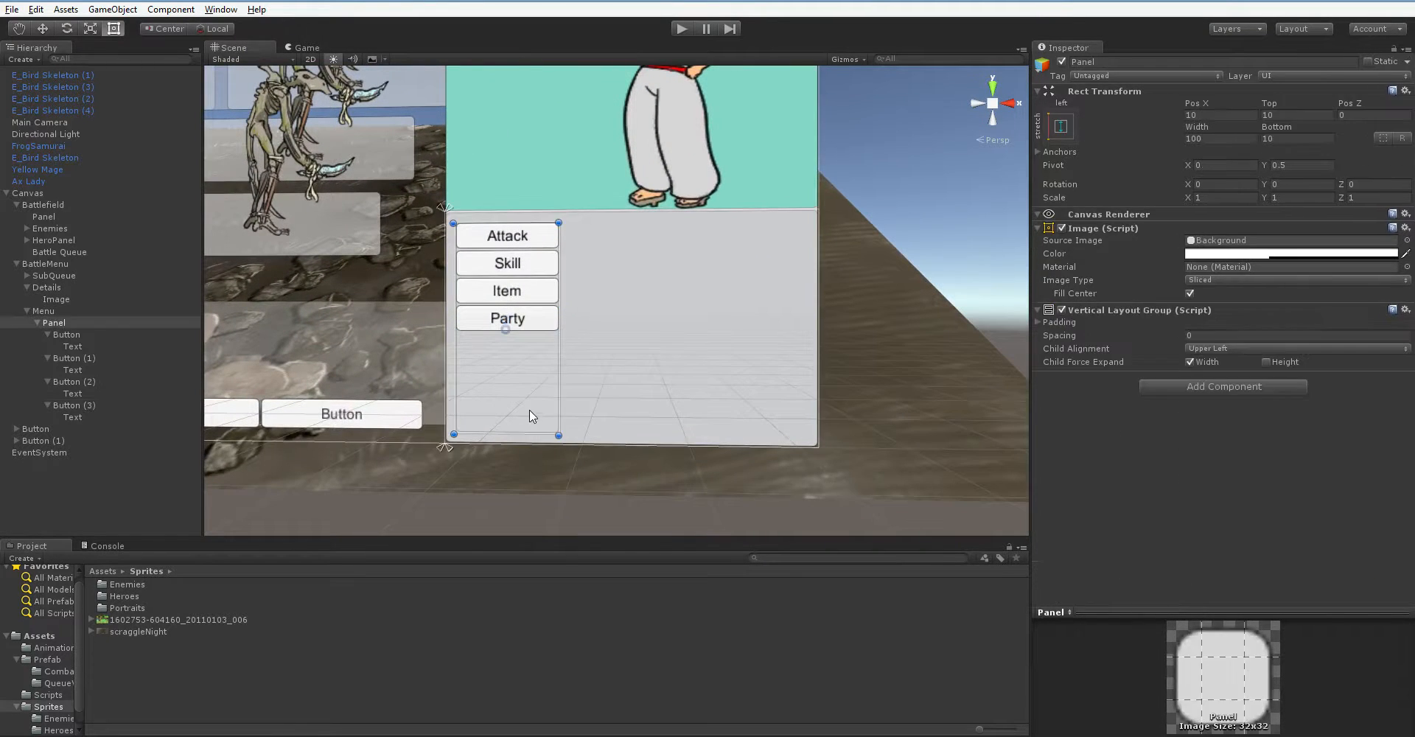
drag(506, 435, 505, 340)
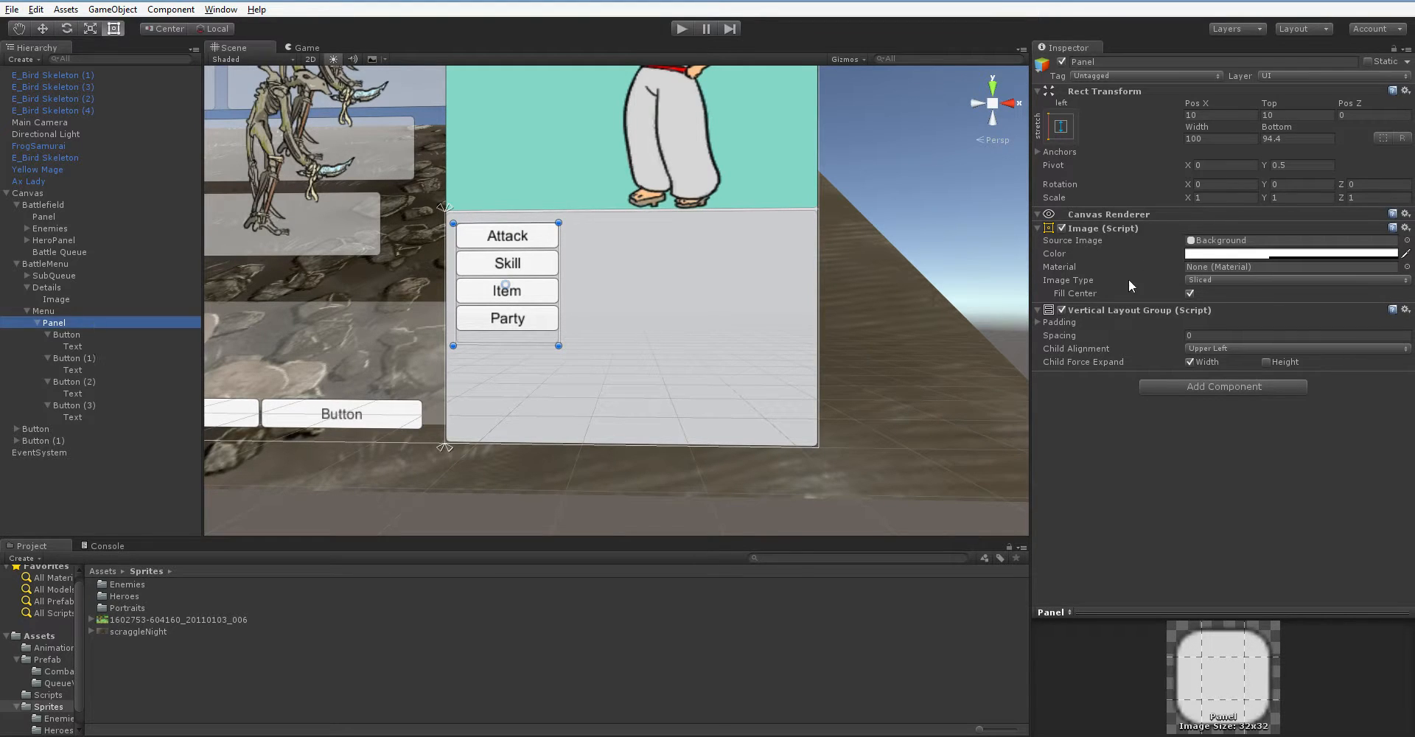
click(1291, 254)
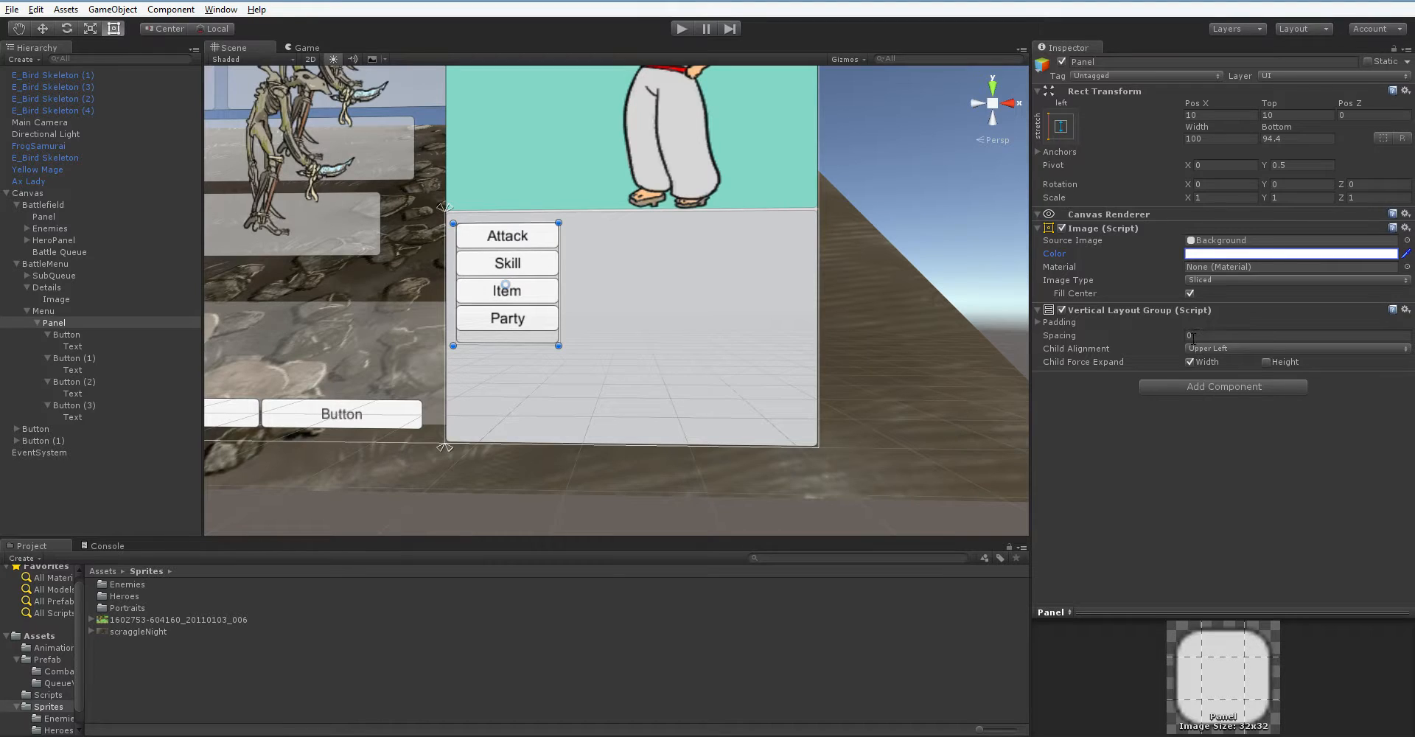
click(1043, 322)
text(10)
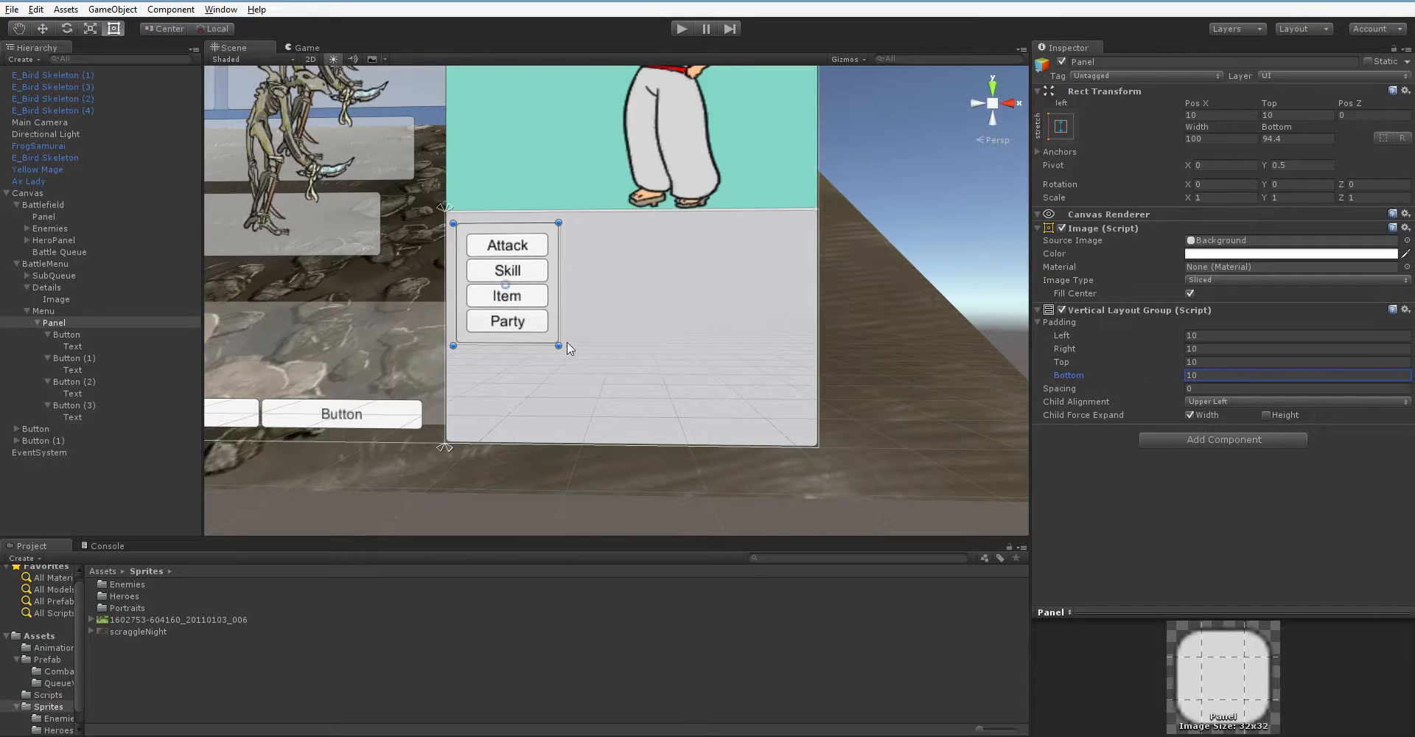
drag(560, 348, 596, 360)
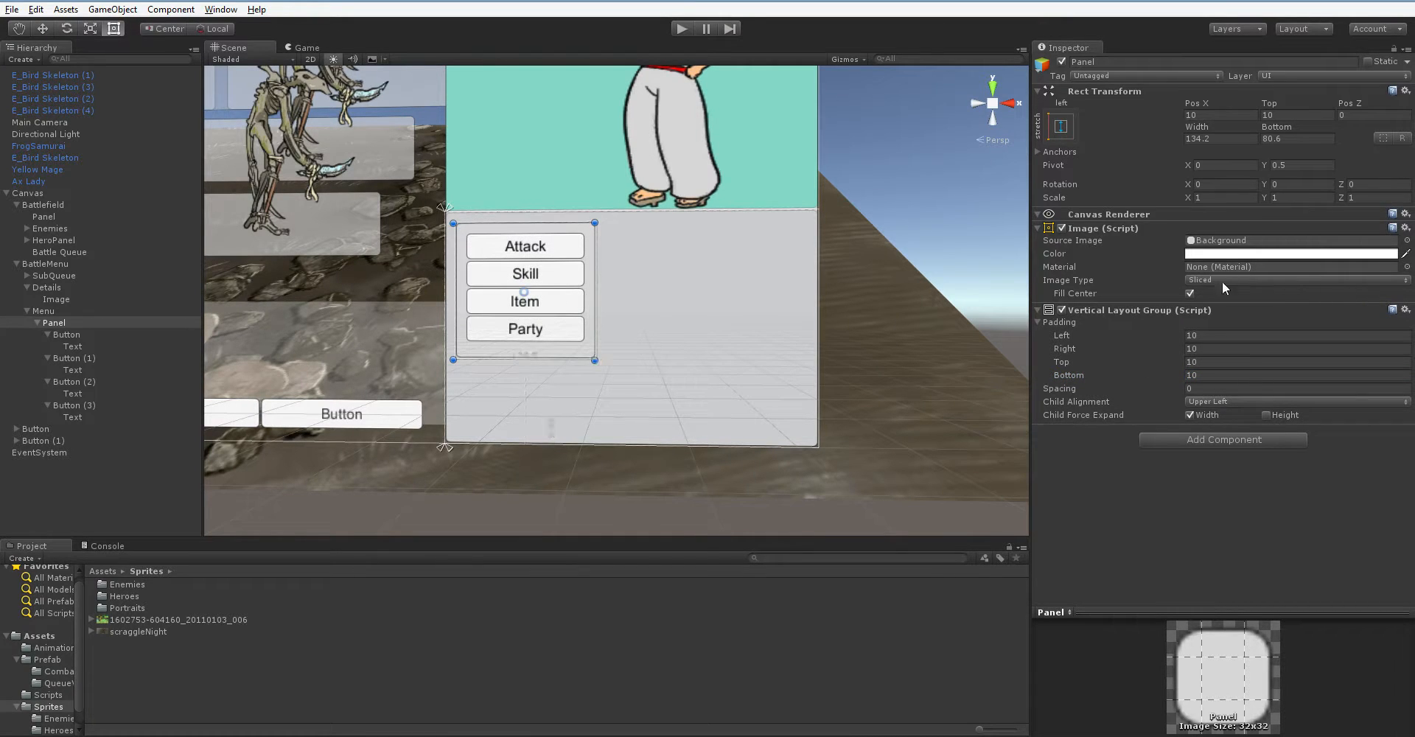
Step: Use the UISprite image as the panel's background source
click(1193, 241)
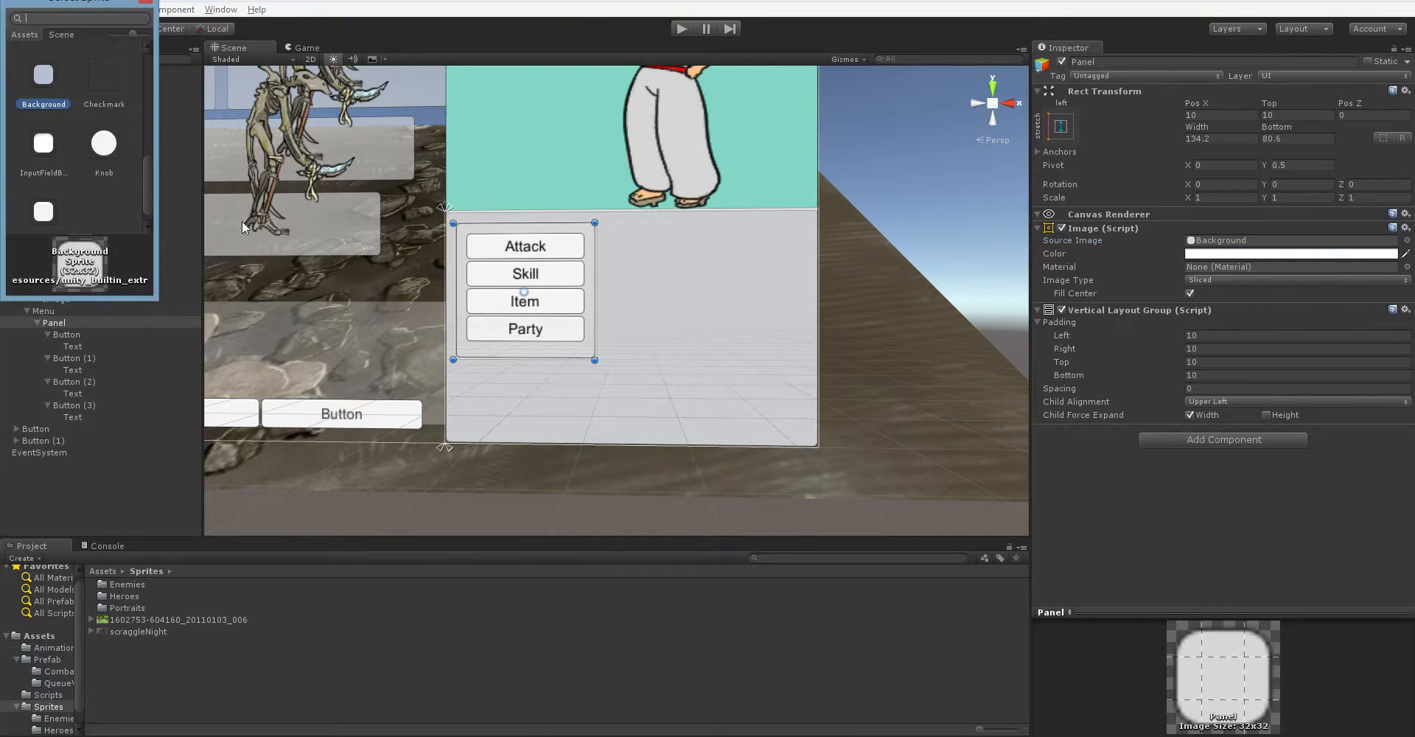
click(43, 143)
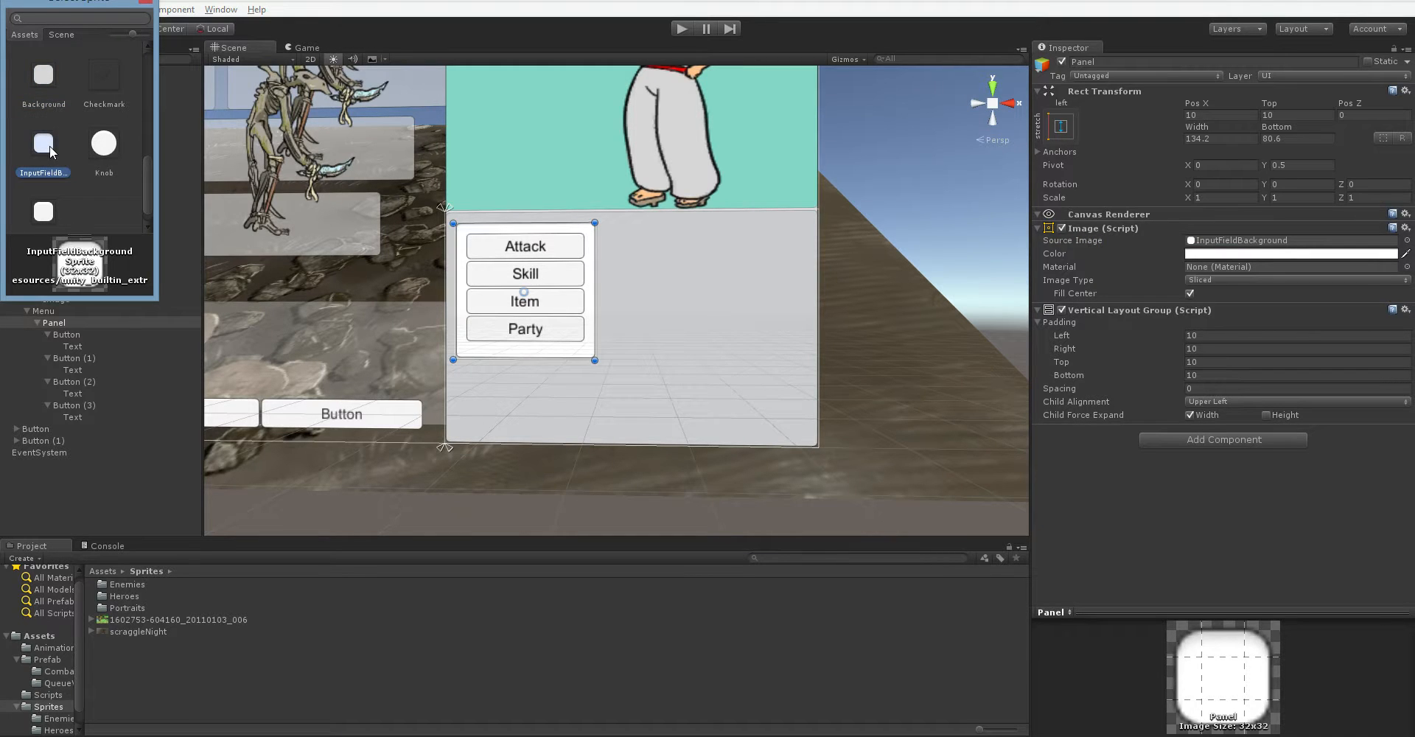
click(43, 213)
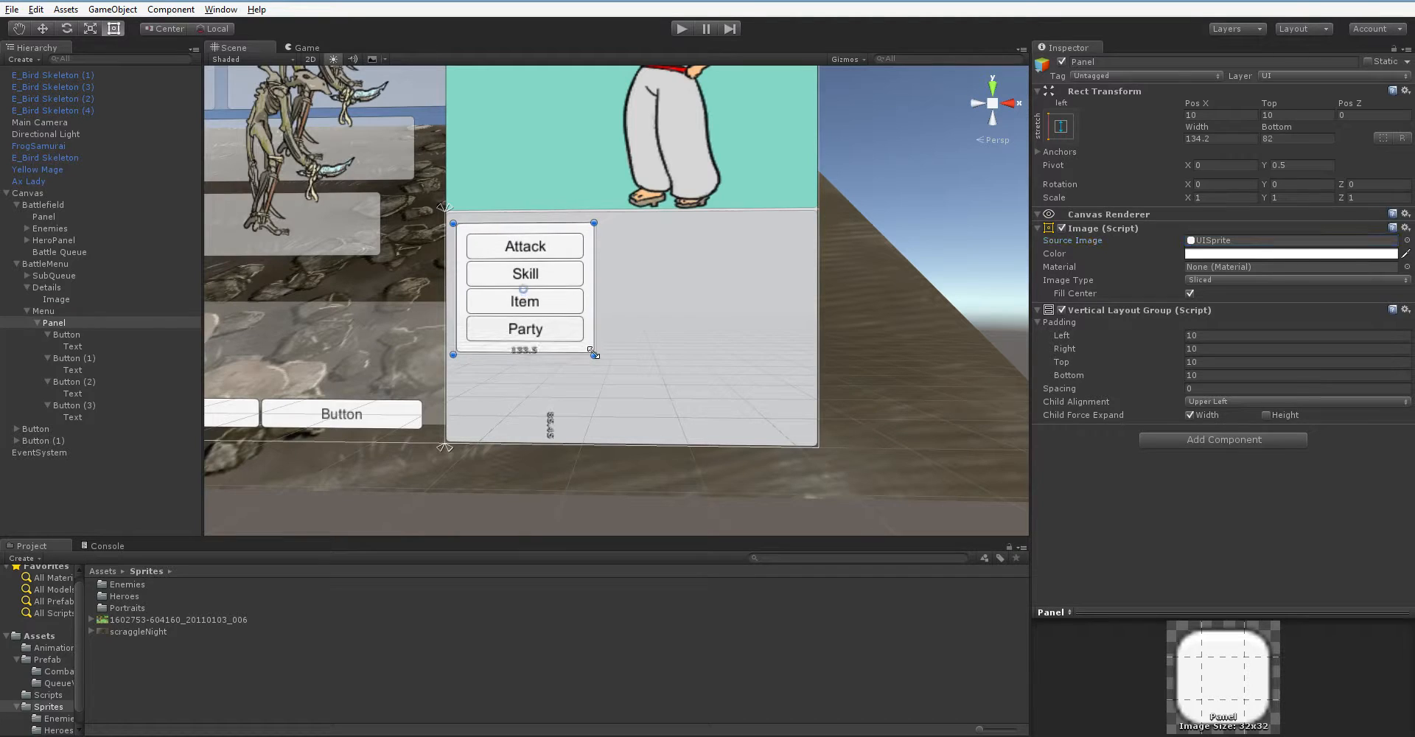
Step: Resize the panel around the buttons and enable Child Force Expand Height so they fill it
drag(594, 354, 578, 336)
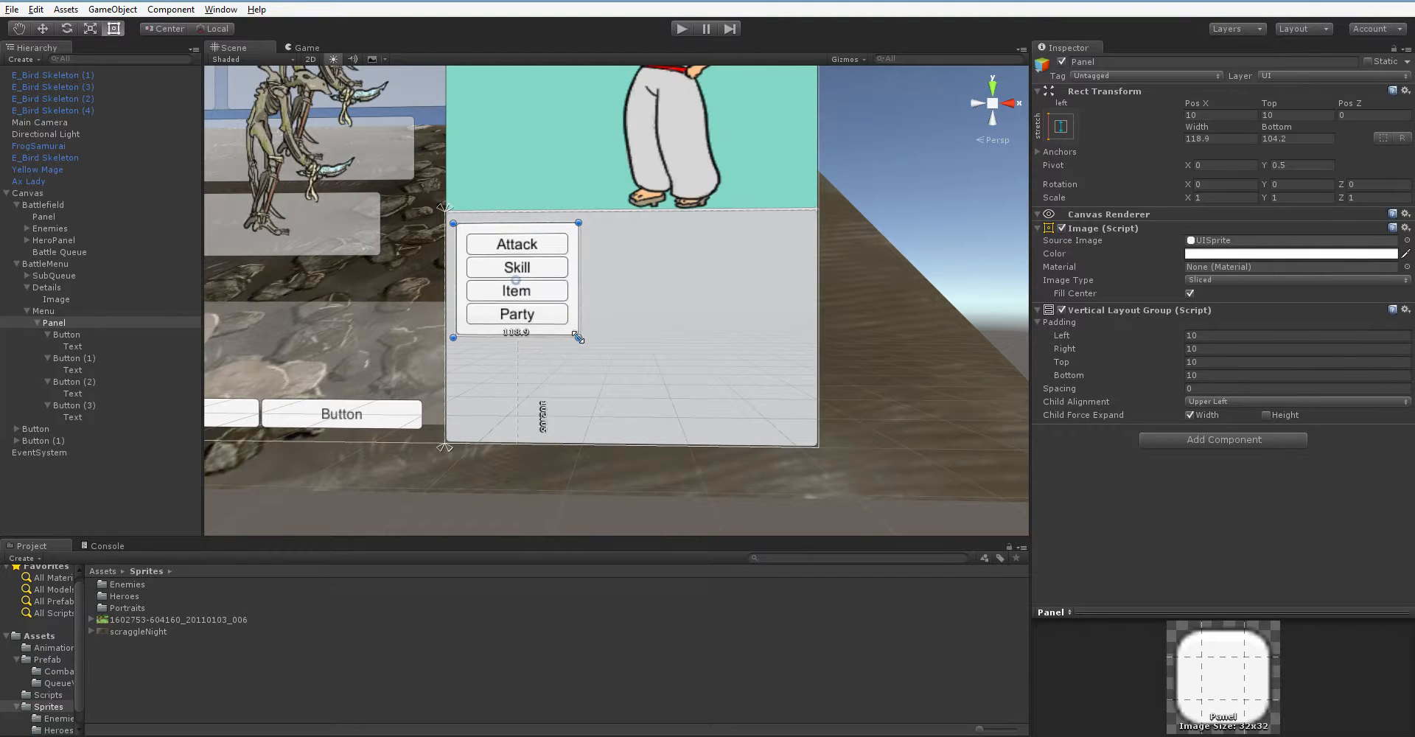
drag(578, 336, 637, 323)
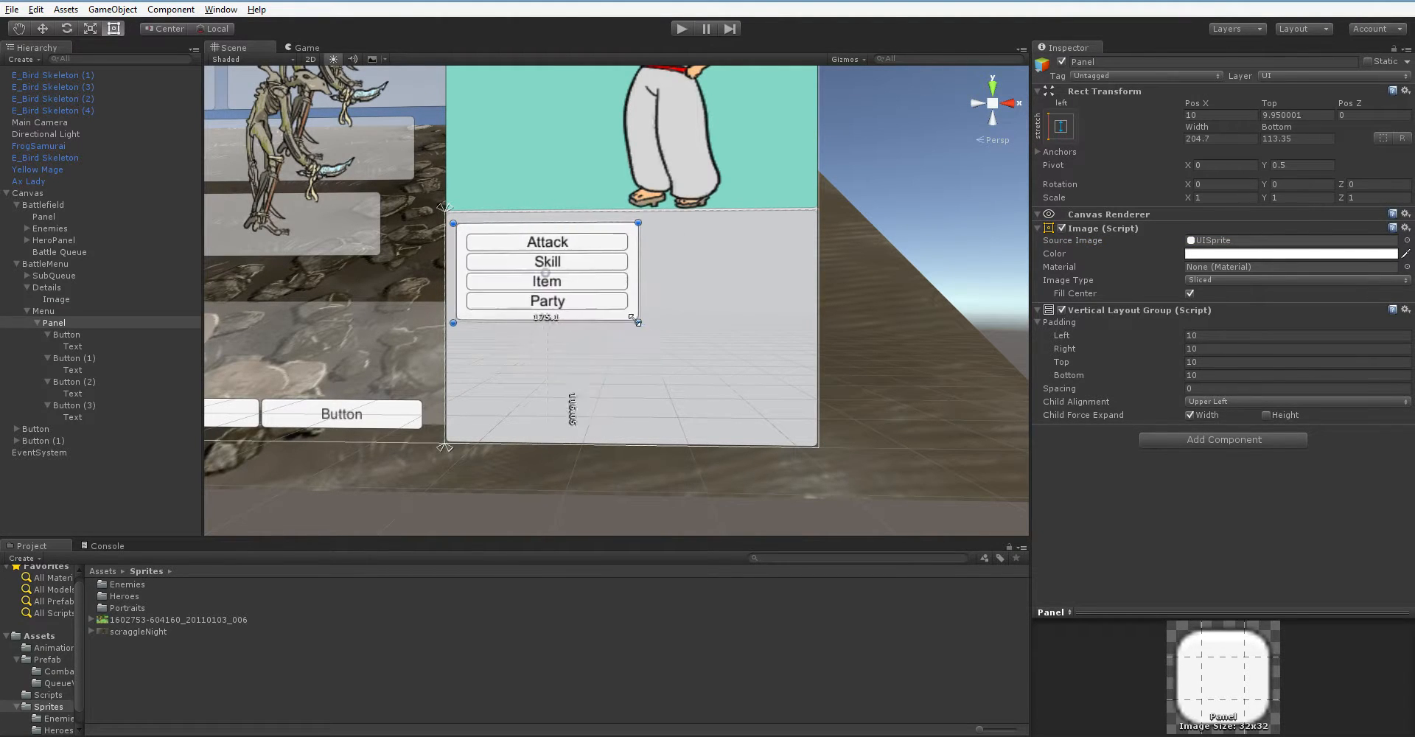
drag(639, 321, 600, 405)
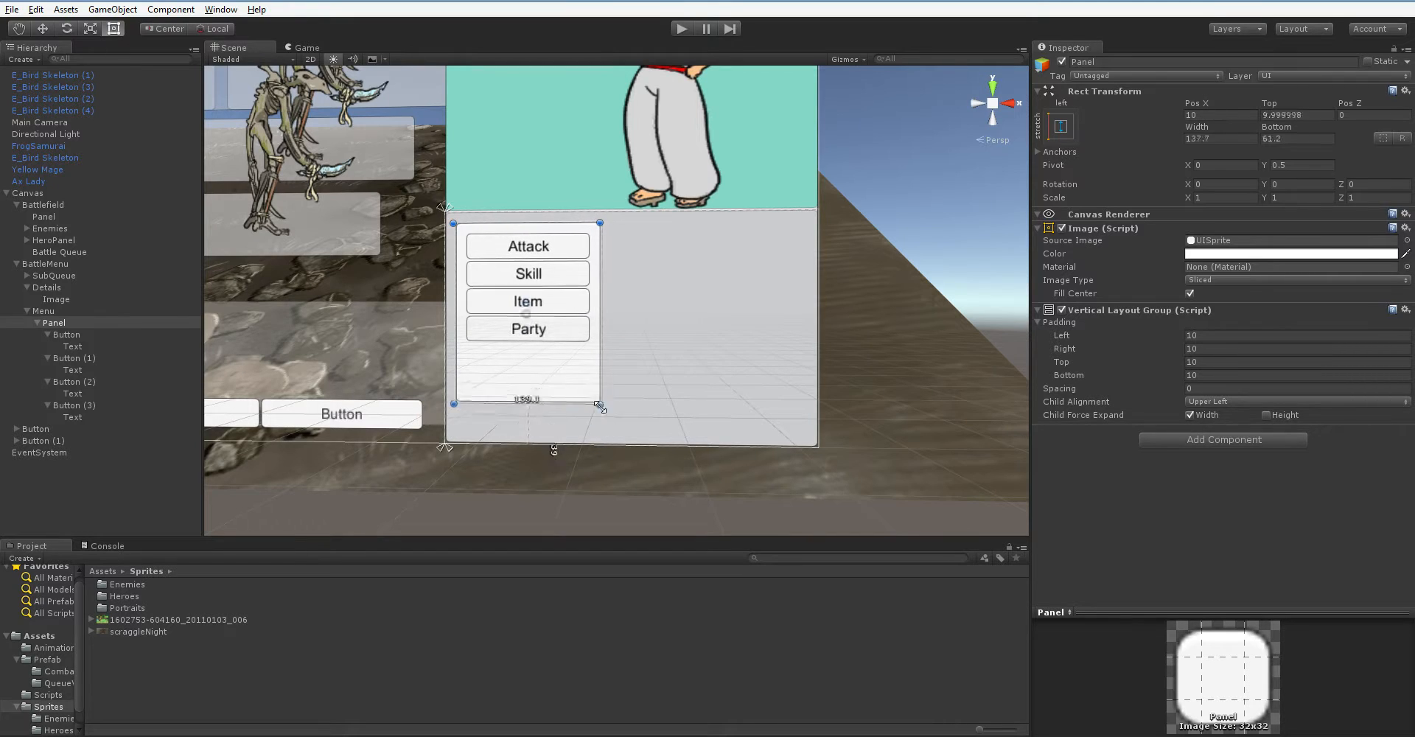
drag(601, 408, 606, 417)
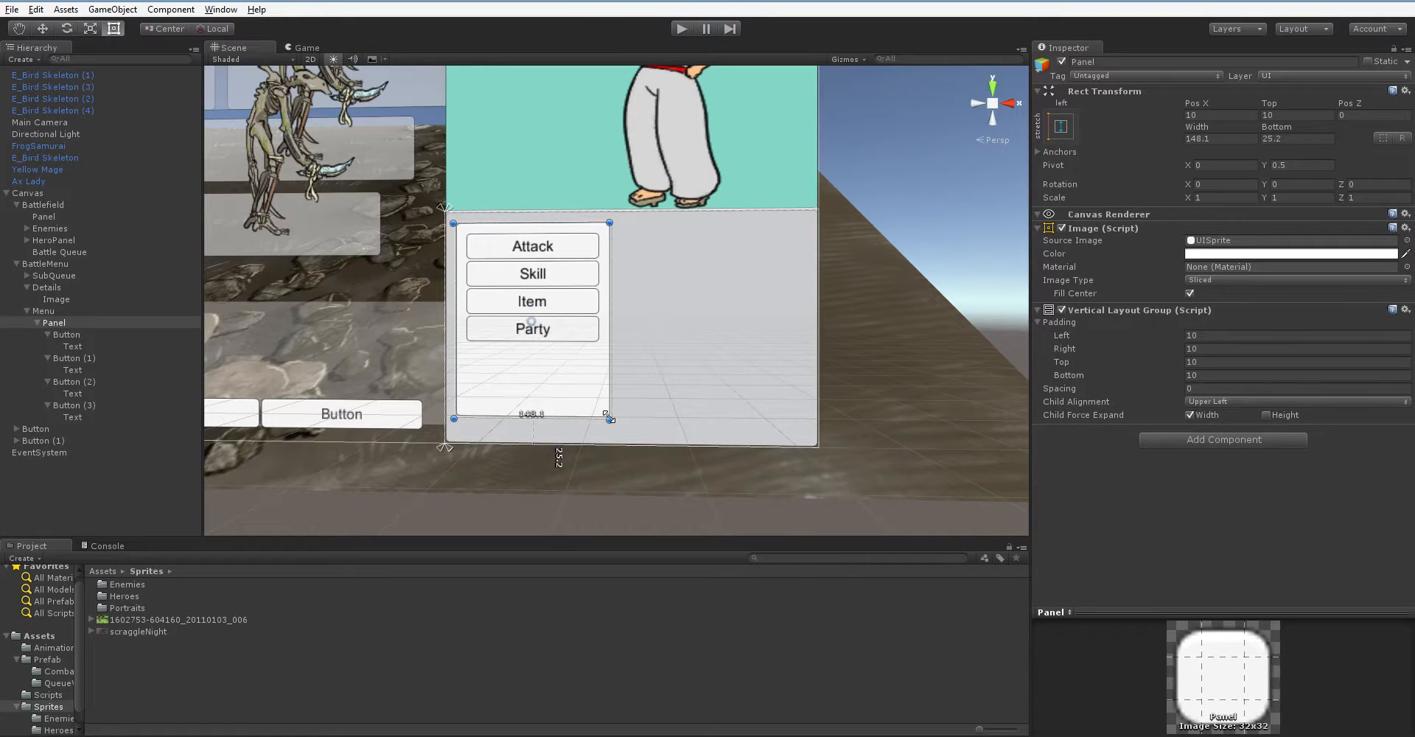
drag(609, 421, 609, 401)
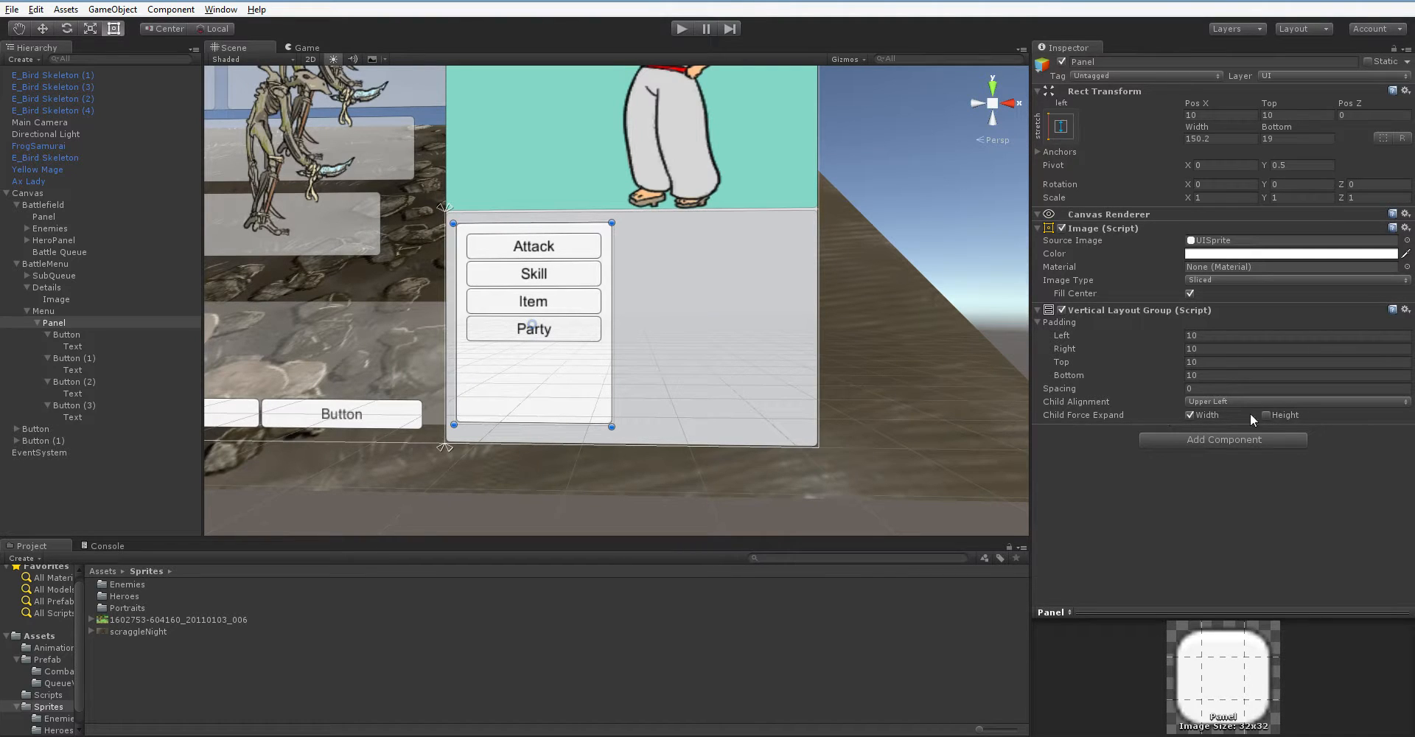
click(1273, 416)
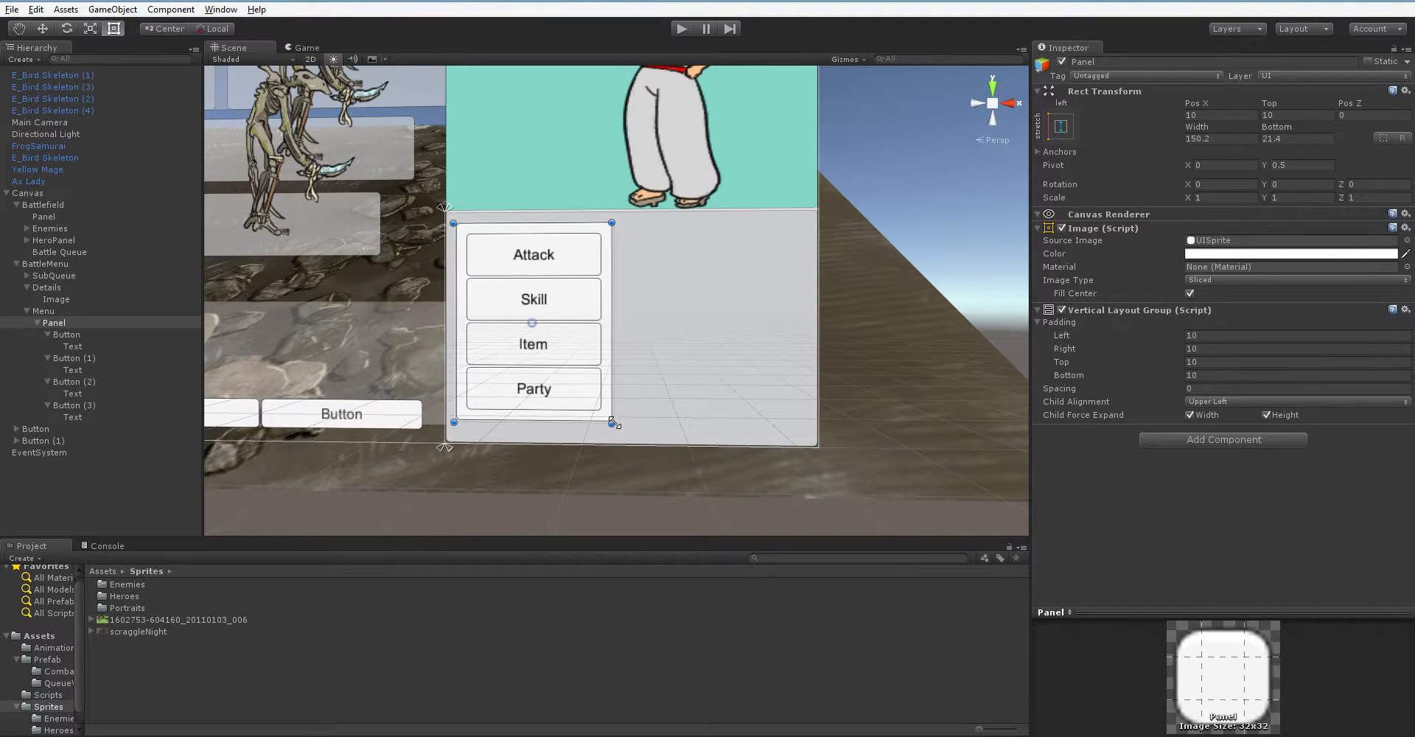
drag(612, 425, 597, 355)
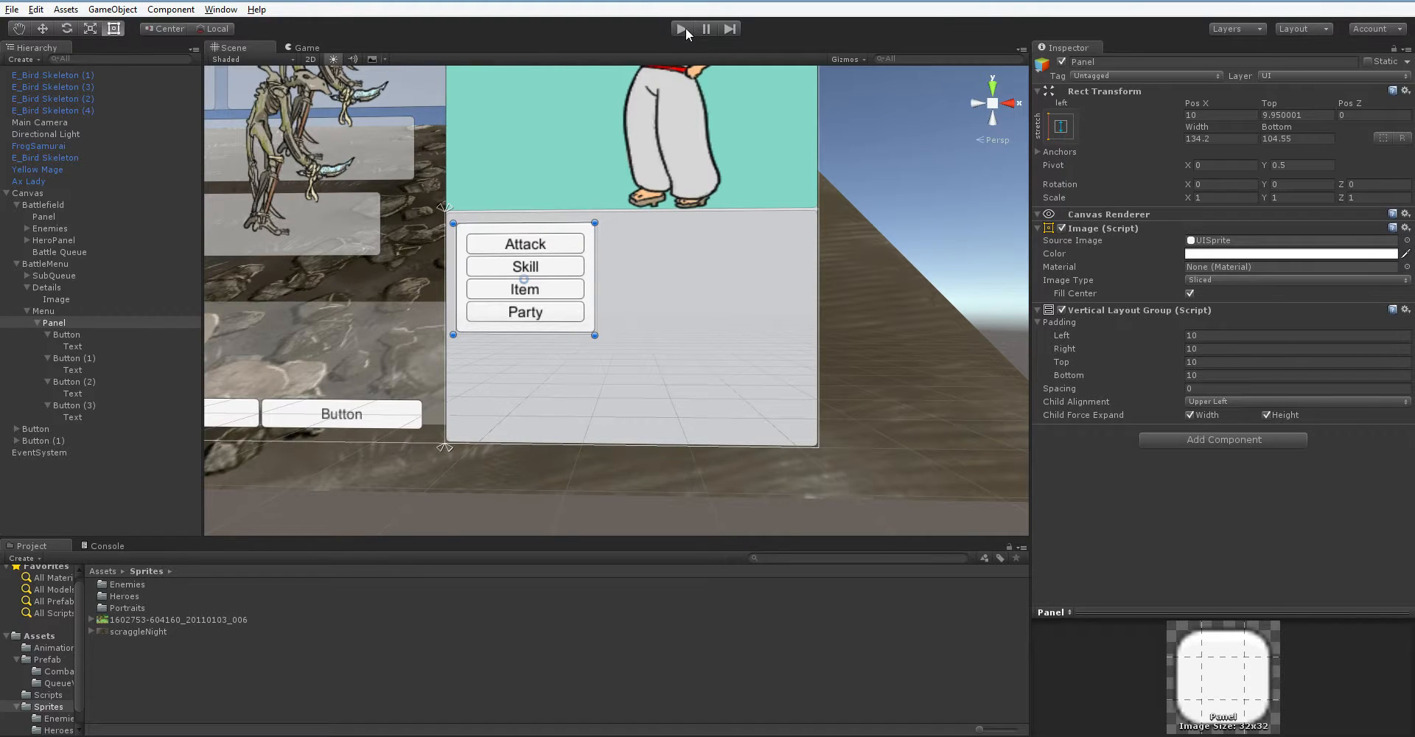
Step: Run the game in Play mode to test the Attack/Skill/Item/Party menu
click(681, 28)
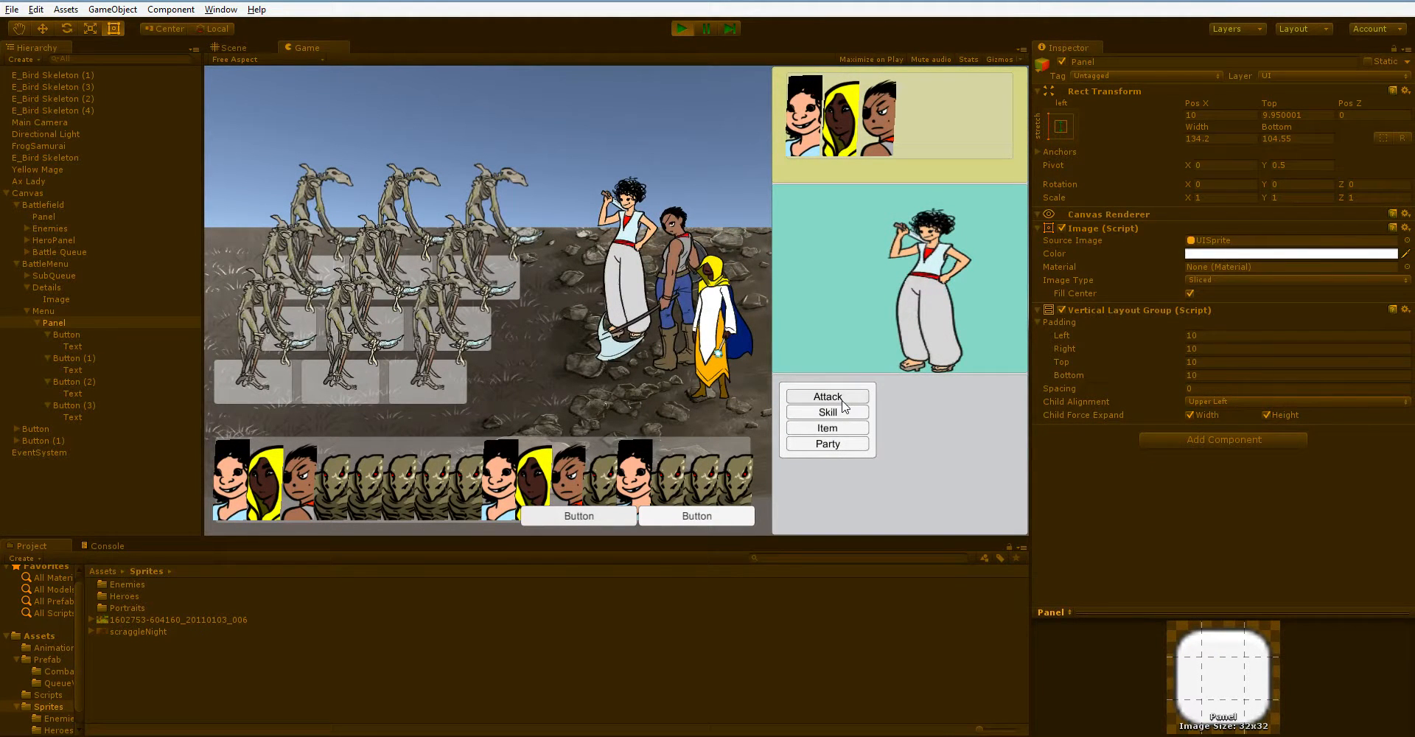
mouse_move(835, 379)
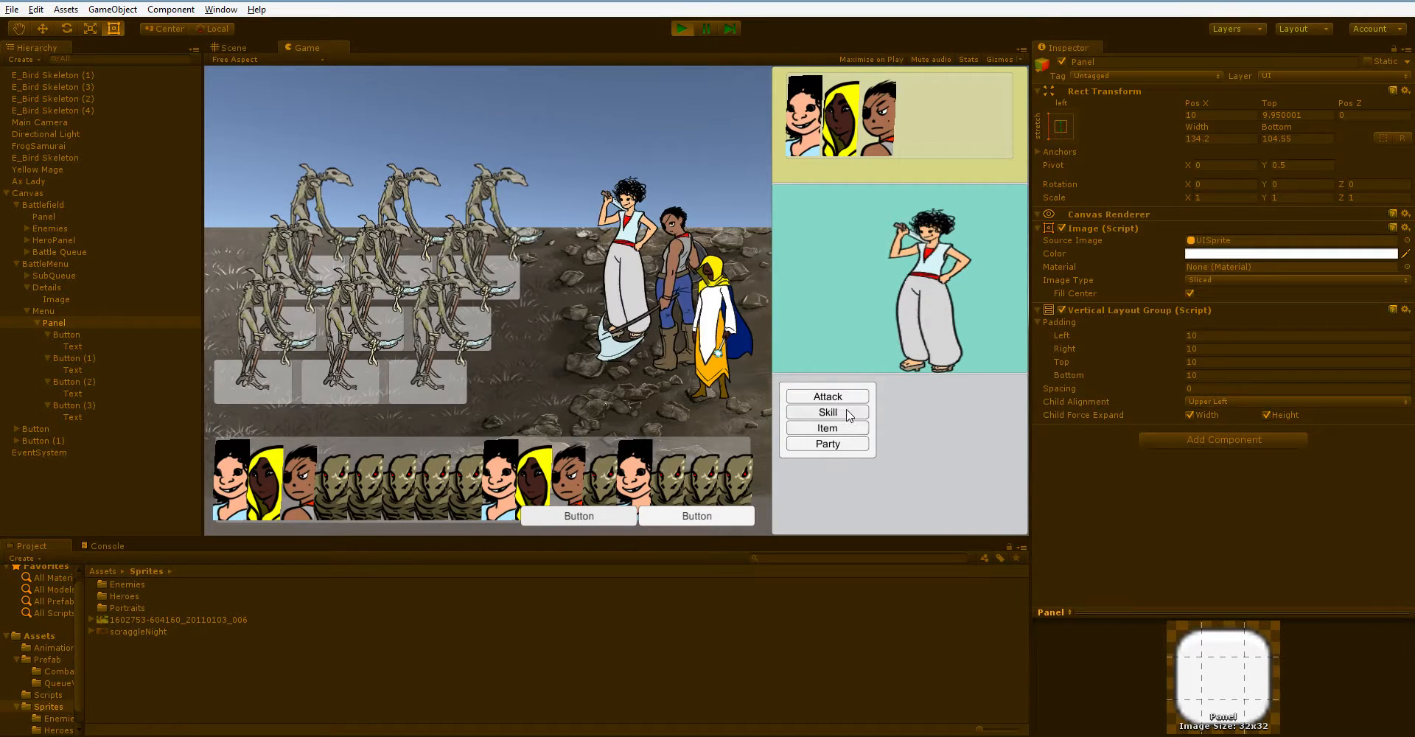
mouse_move(890, 427)
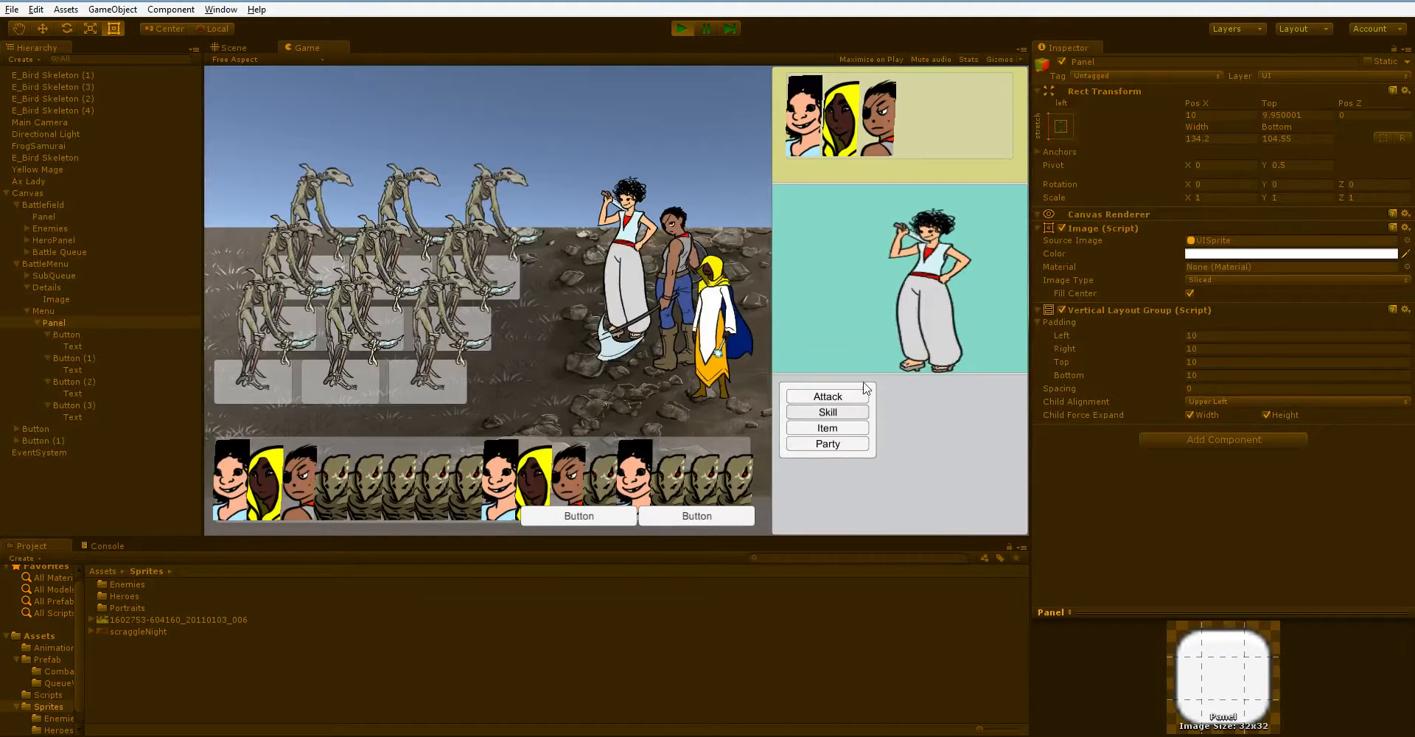
mouse_move(973, 510)
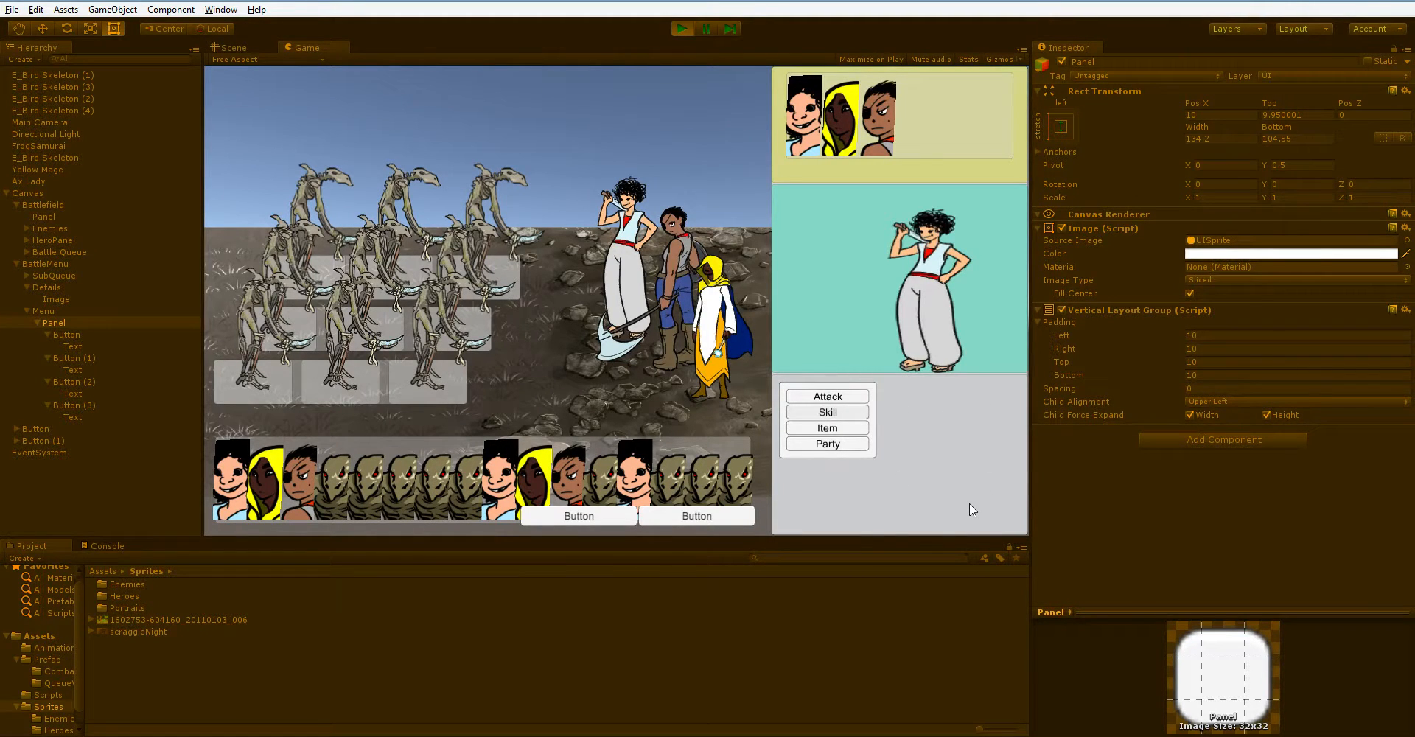
mouse_move(808, 391)
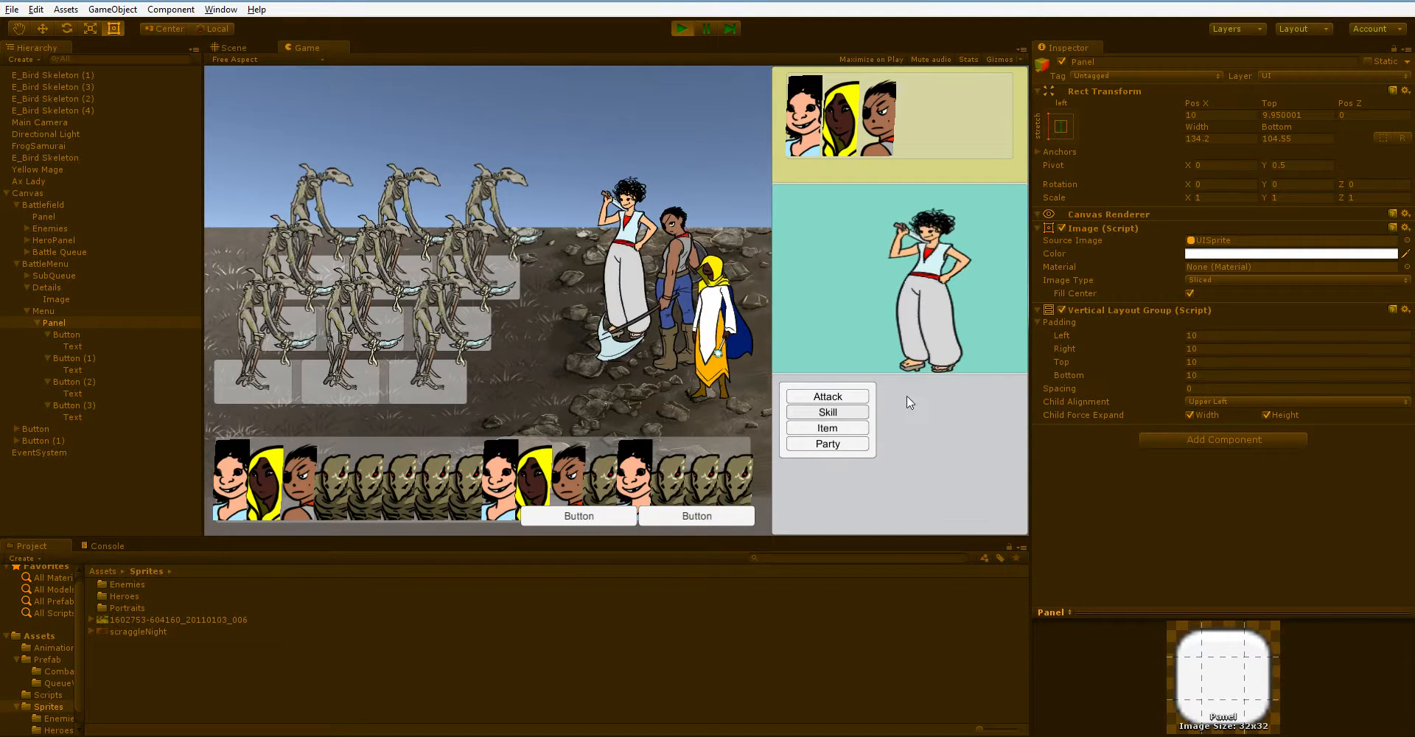
mouse_move(826, 396)
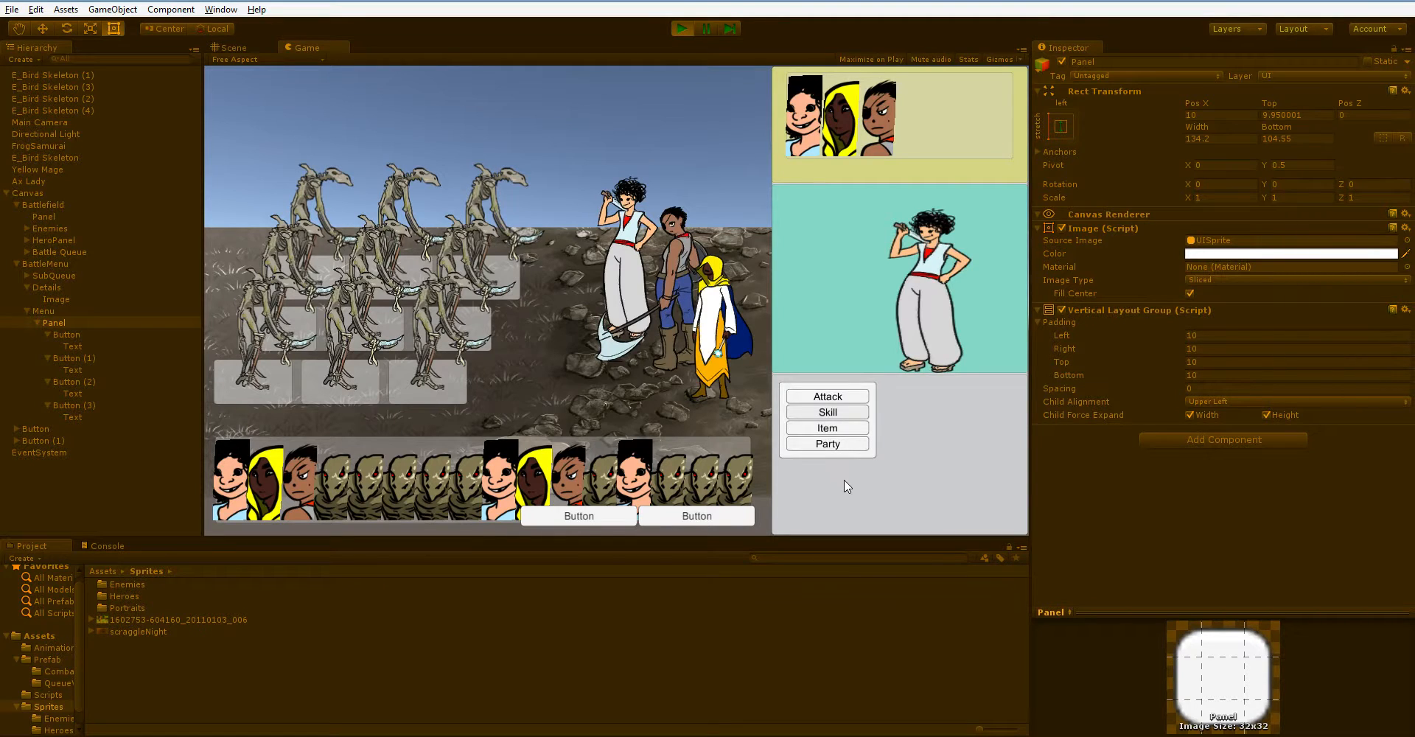
mouse_move(827, 396)
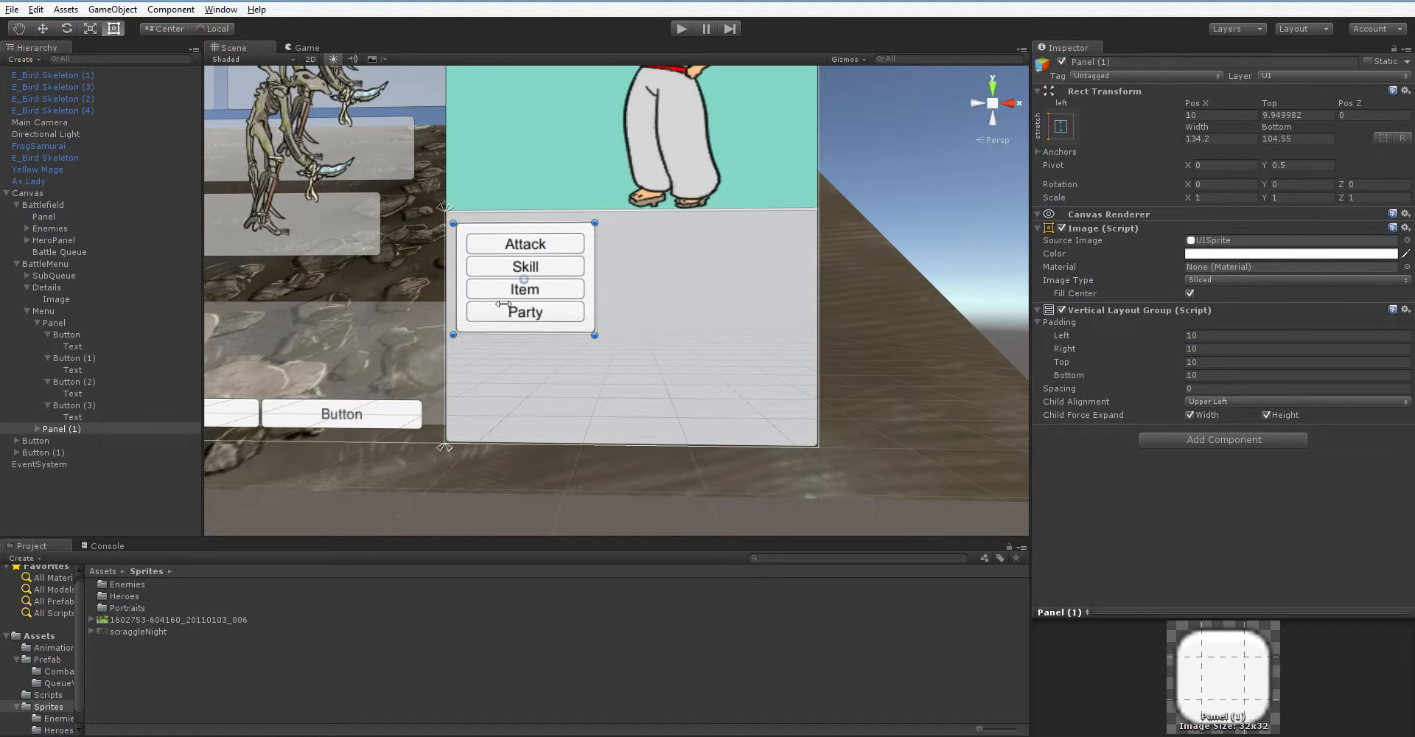
Step: Move Panel (1) right of the original menu and run the game to see both columns
drag(524, 277, 684, 322)
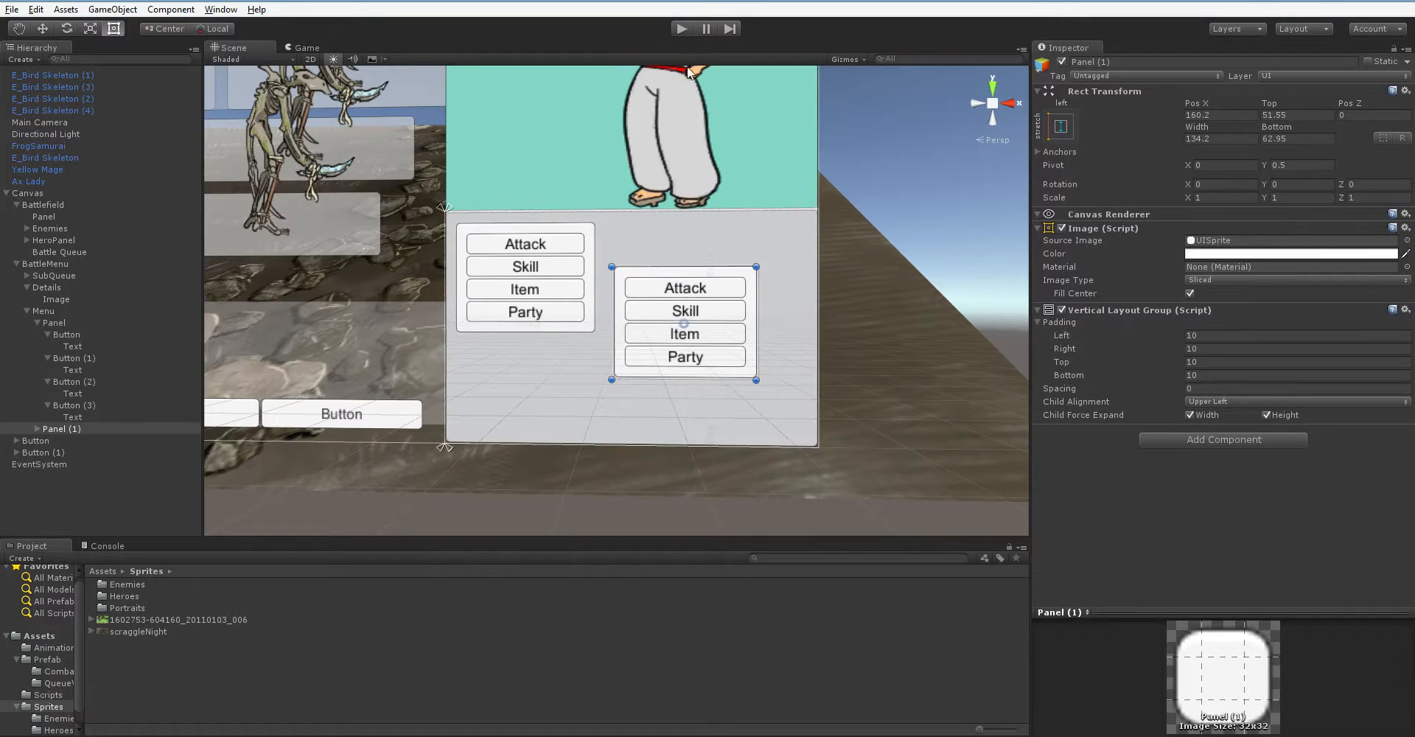
click(681, 28)
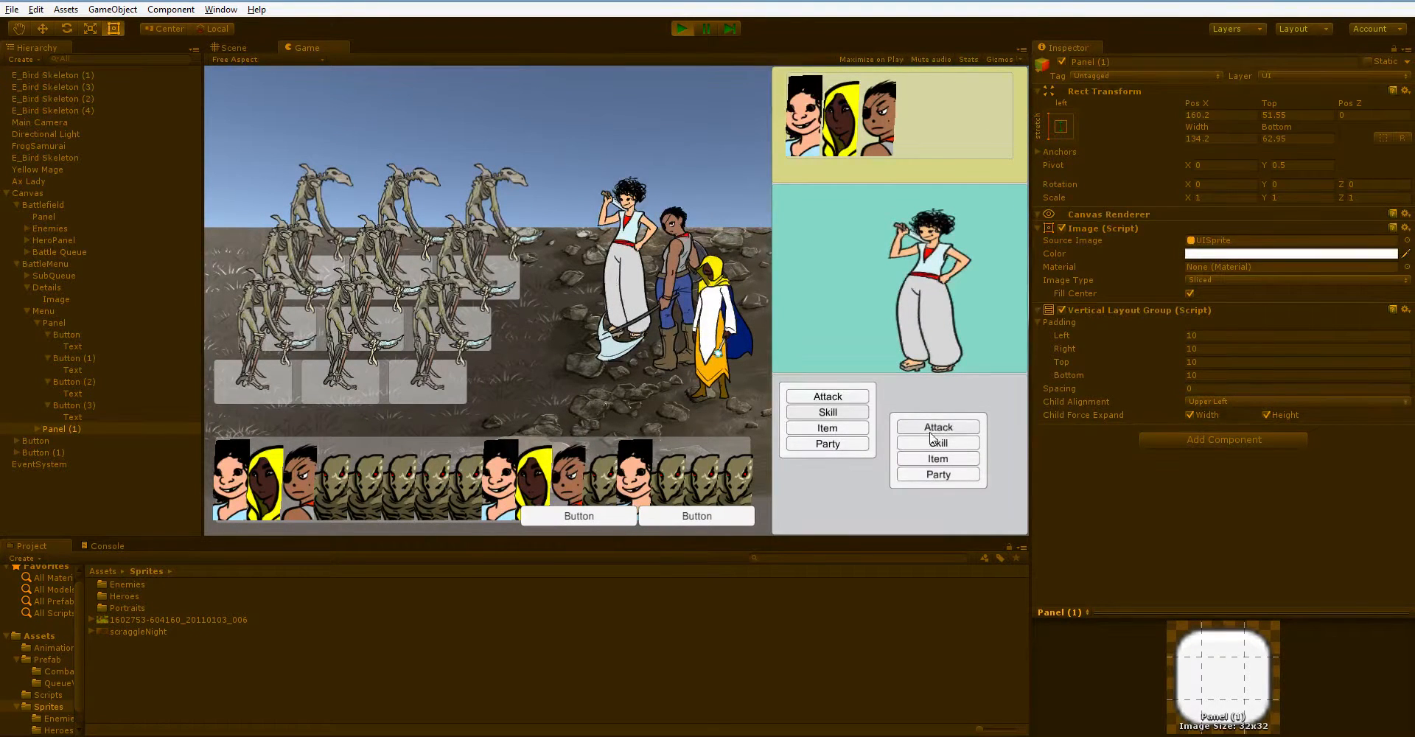
mouse_move(937, 478)
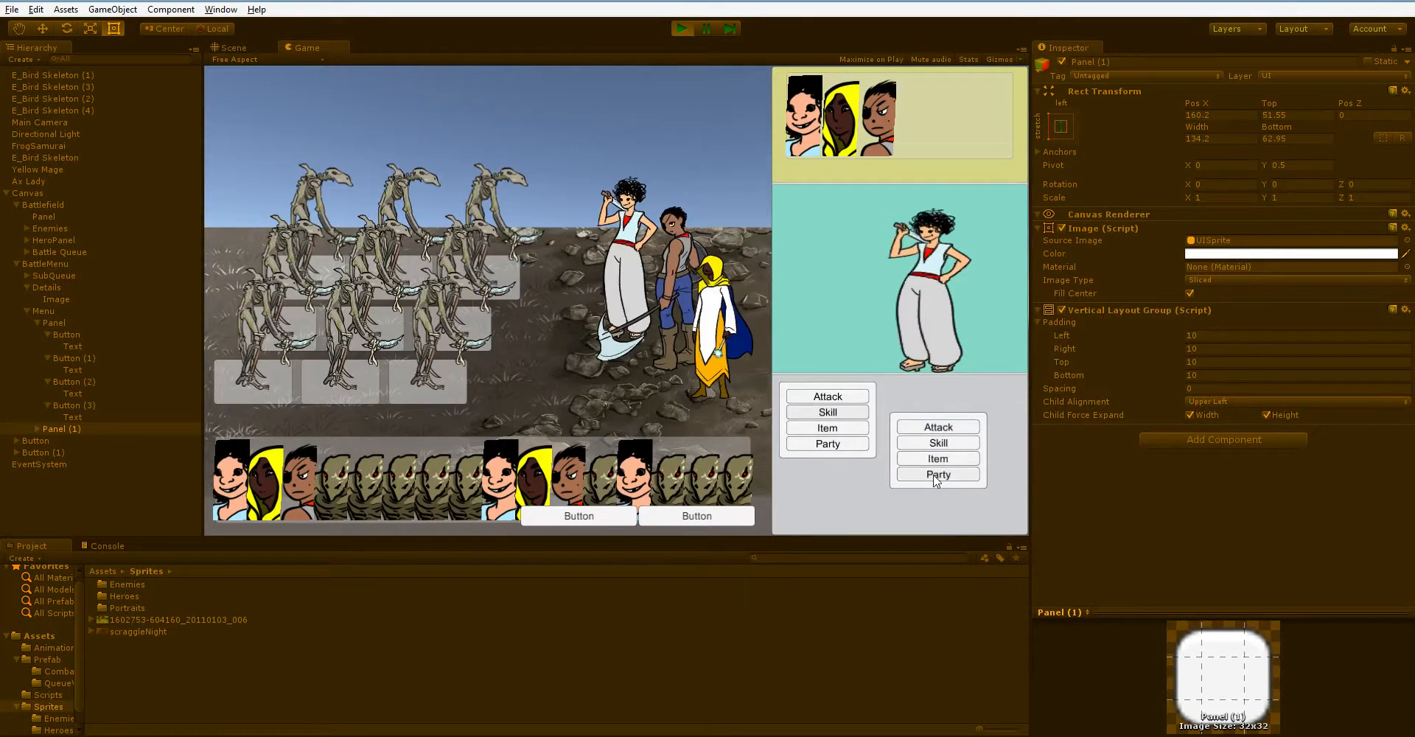
mouse_move(940, 315)
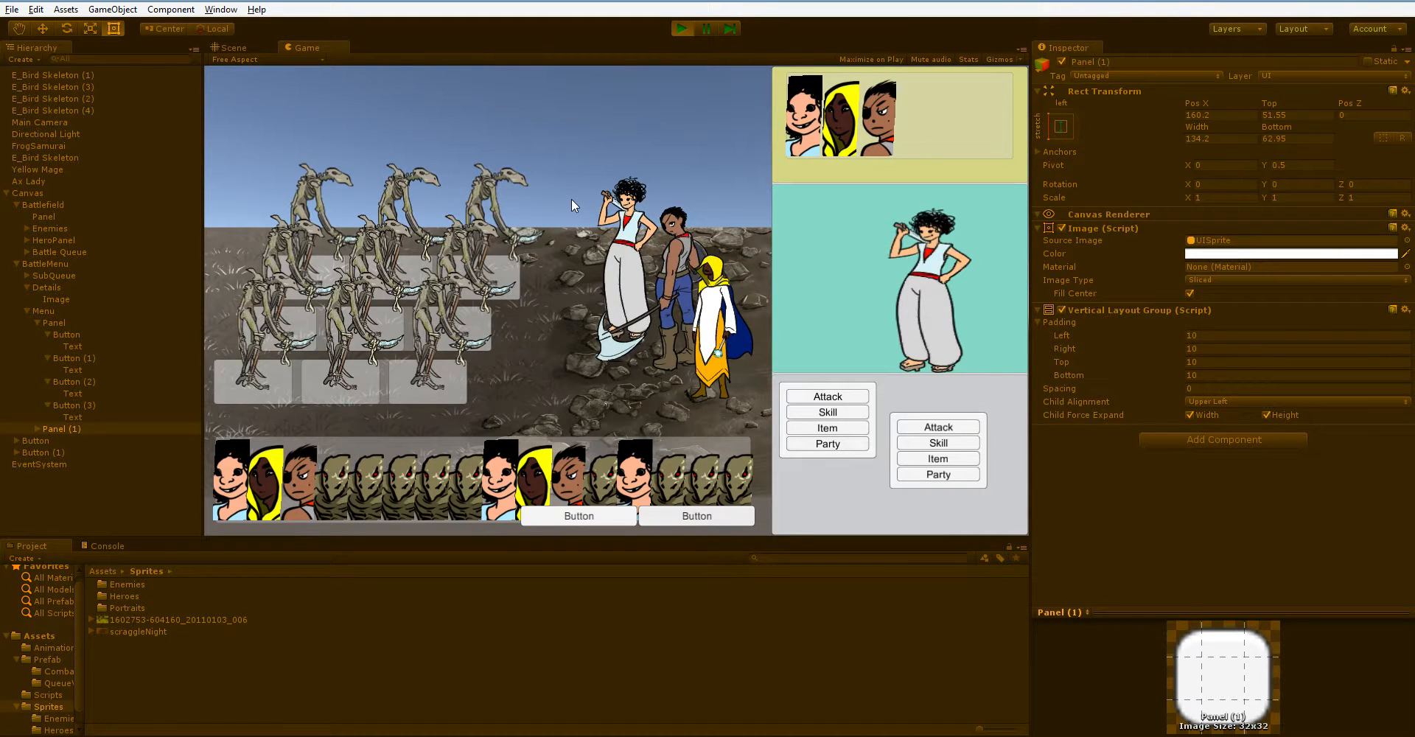
click(682, 28)
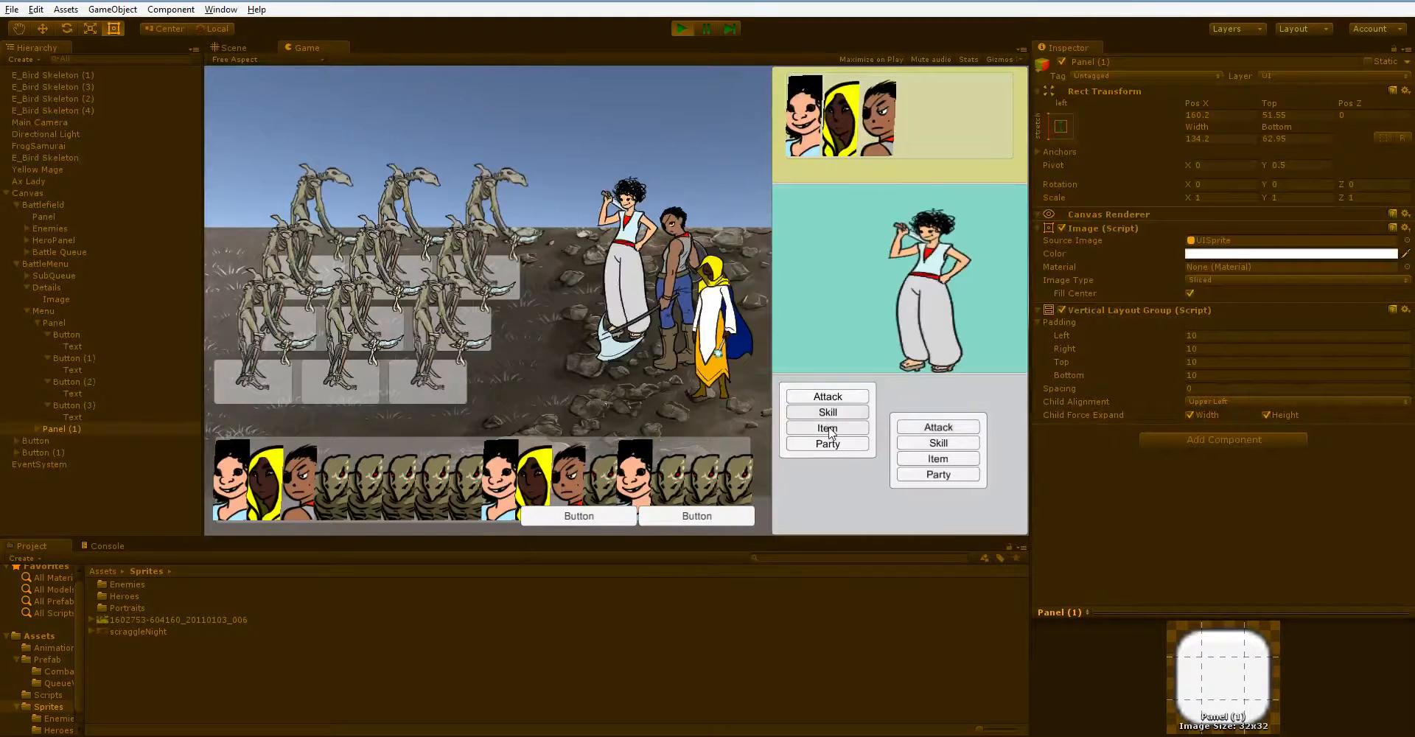
mouse_move(889, 388)
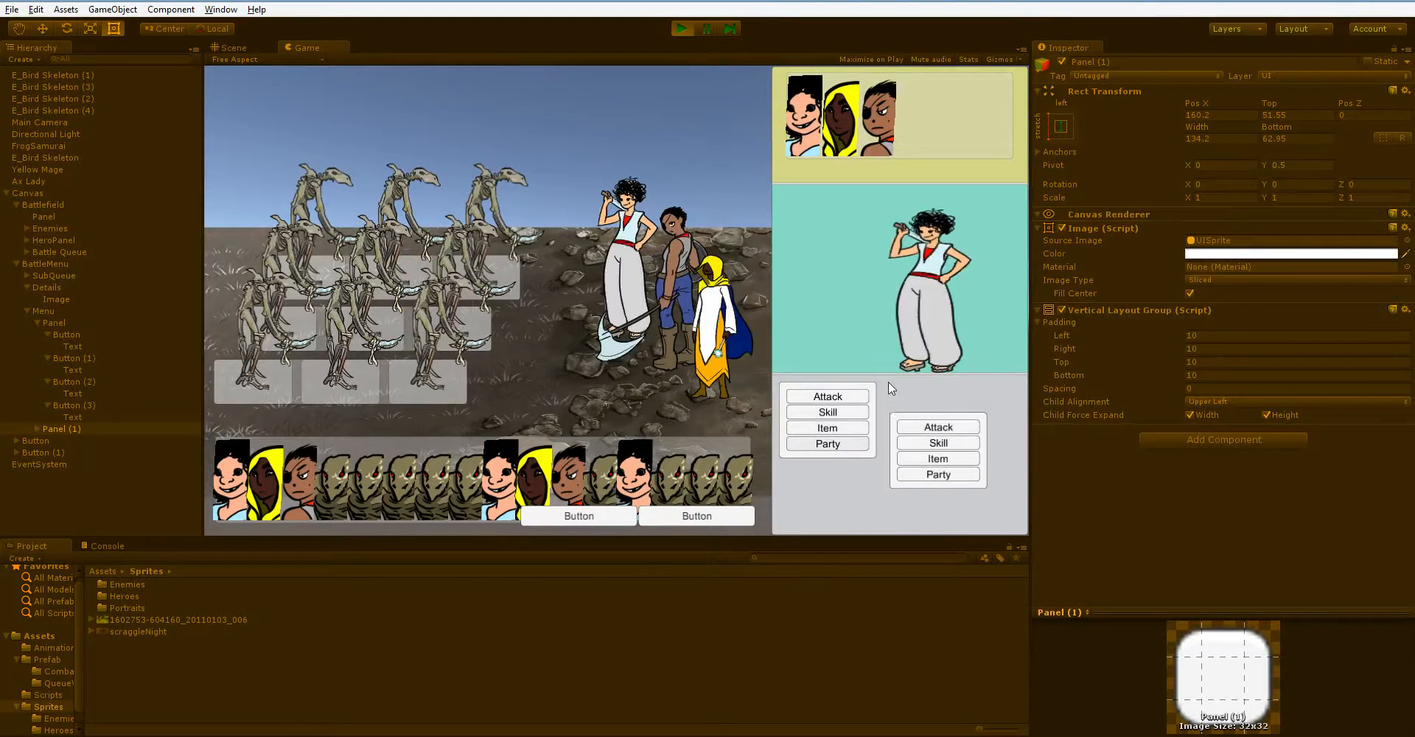